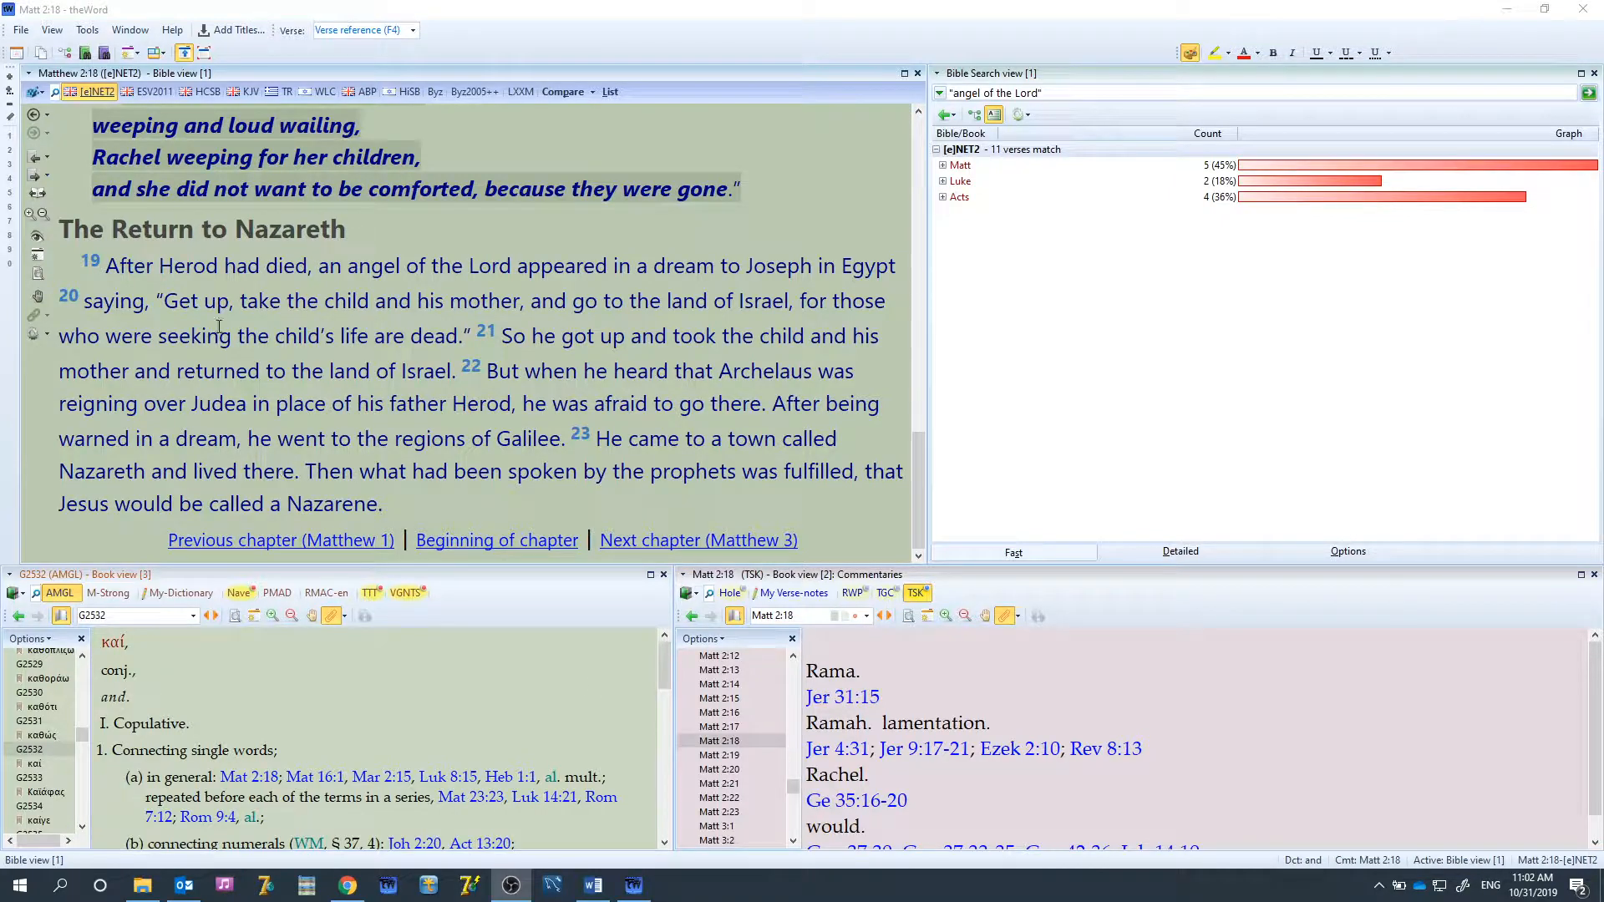
Search NET2 for 'angel of the Lord' from Matt 2:19 and expand all 11 matches
left_click(375, 266)
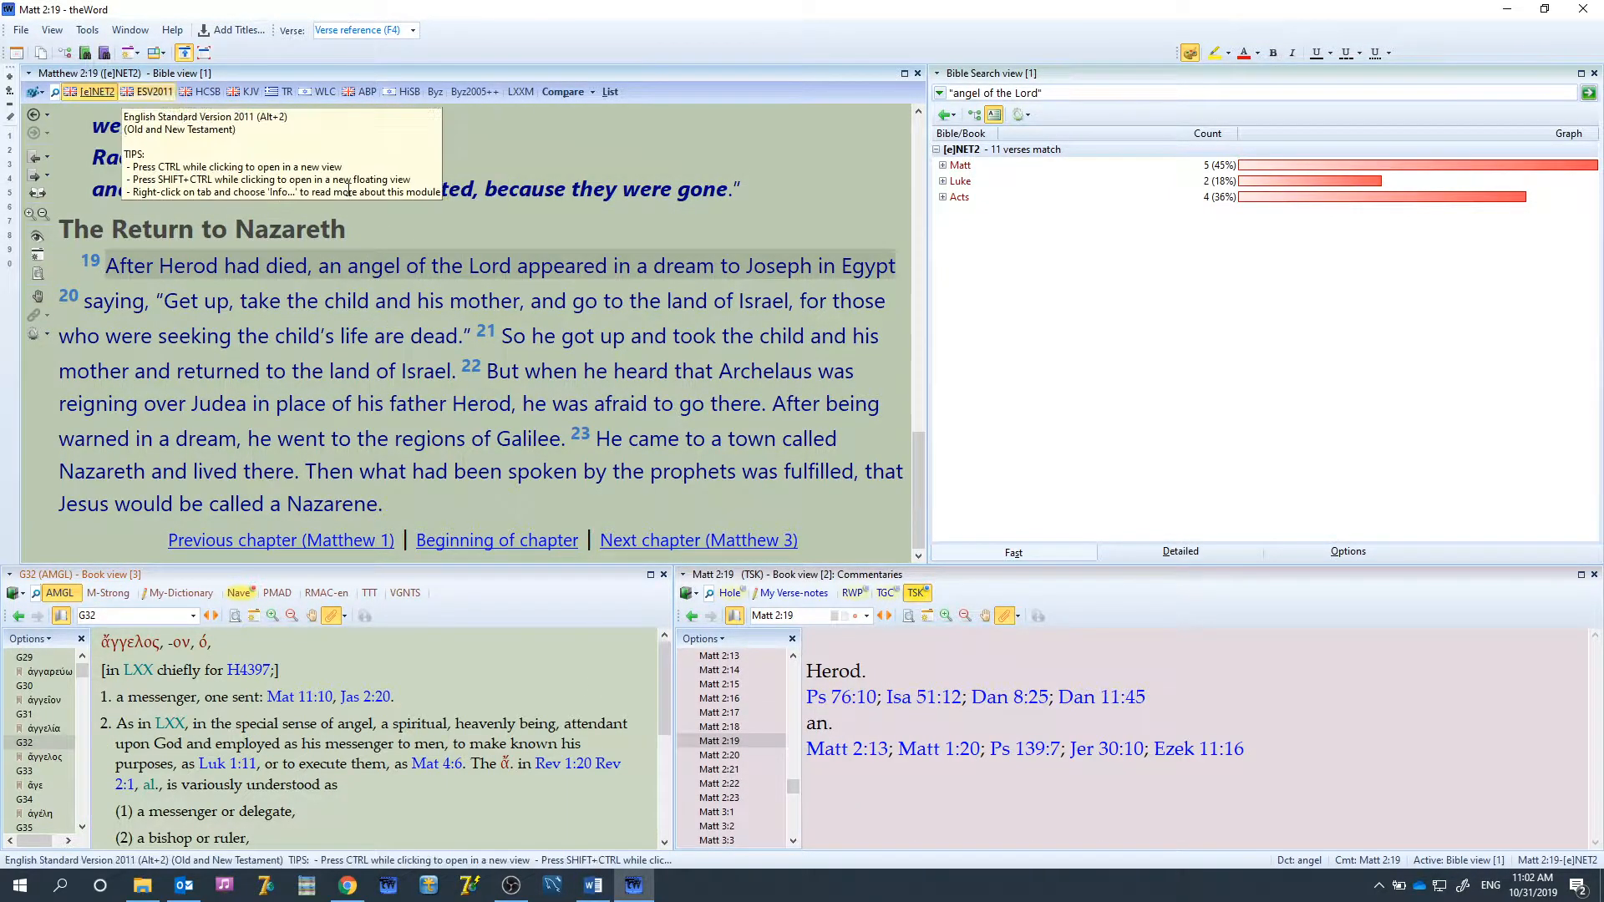
mouse_move(448, 287)
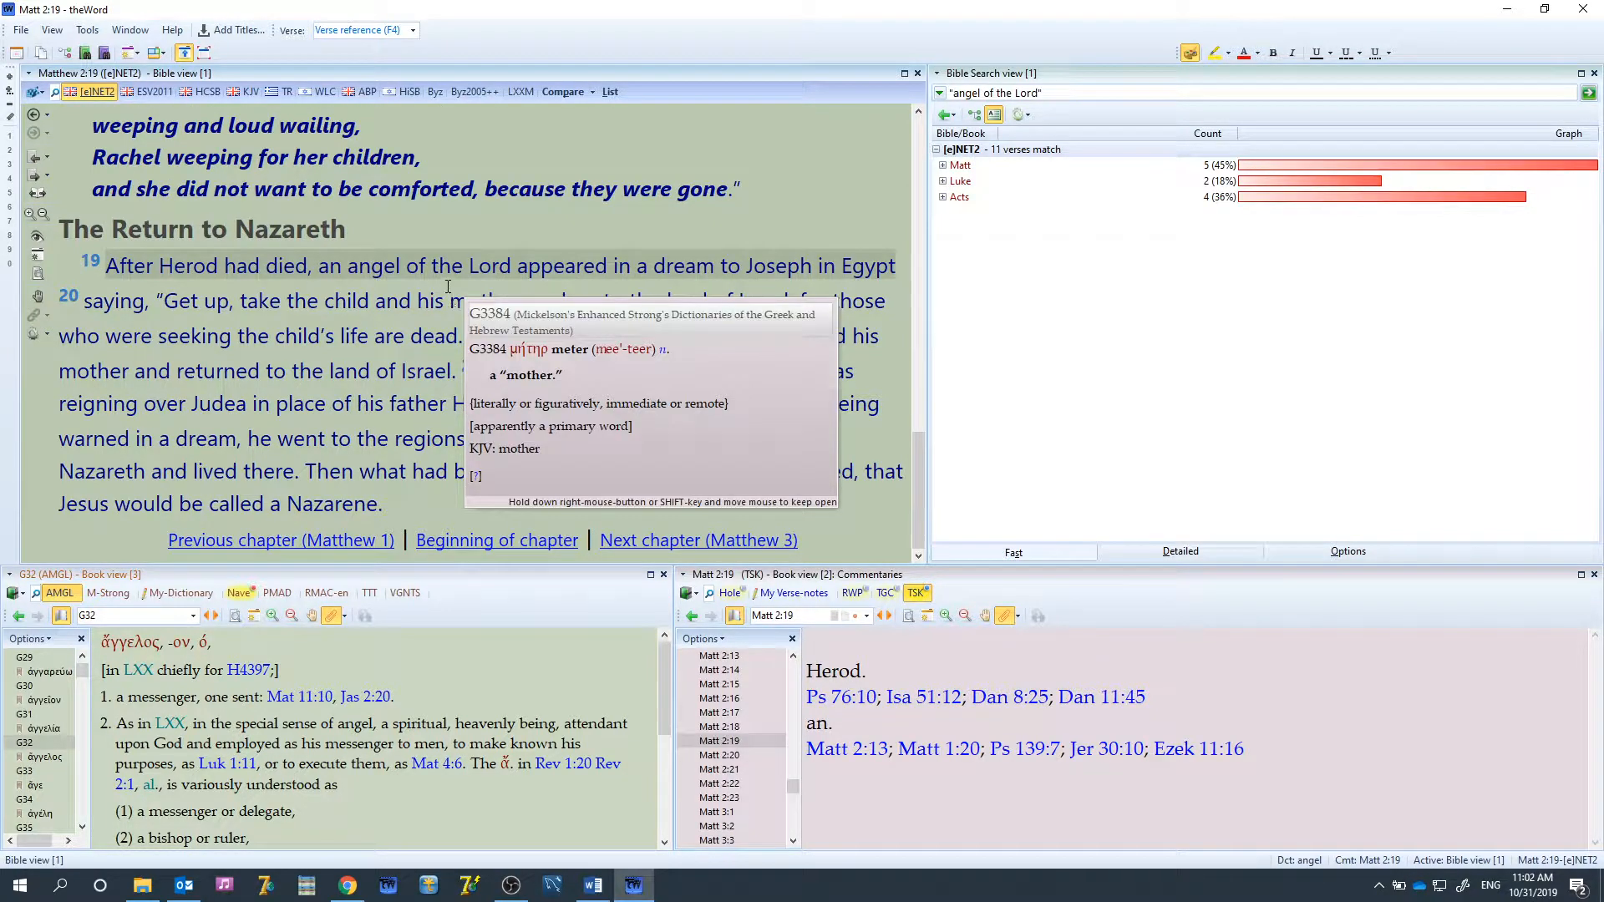
left_click_drag(346, 266, 453, 266)
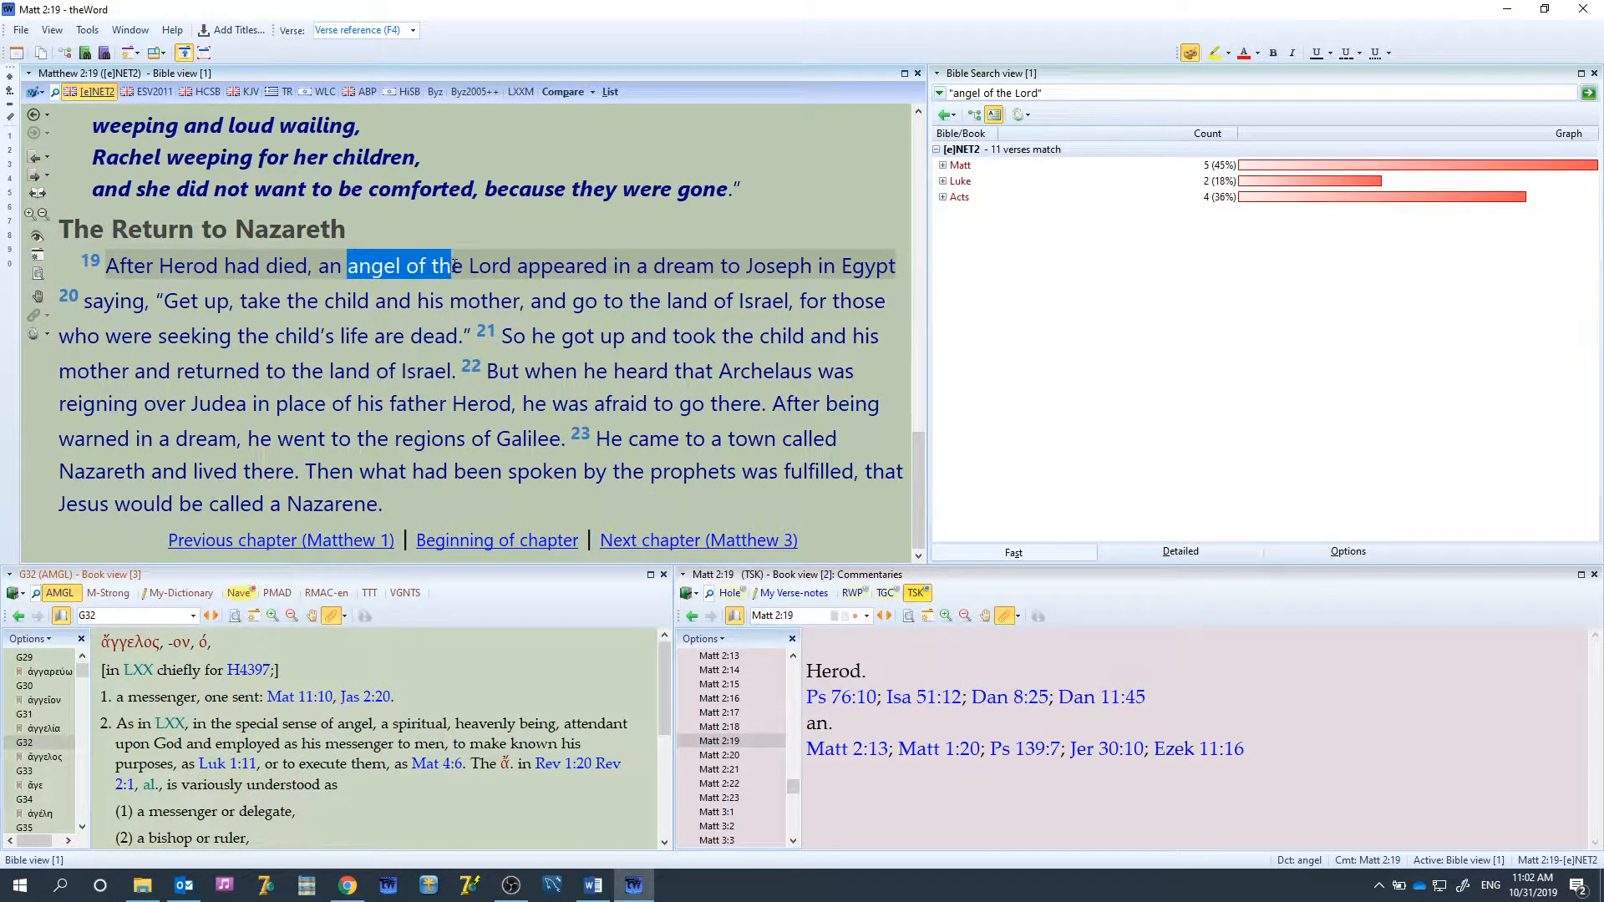
right_click(476, 269)
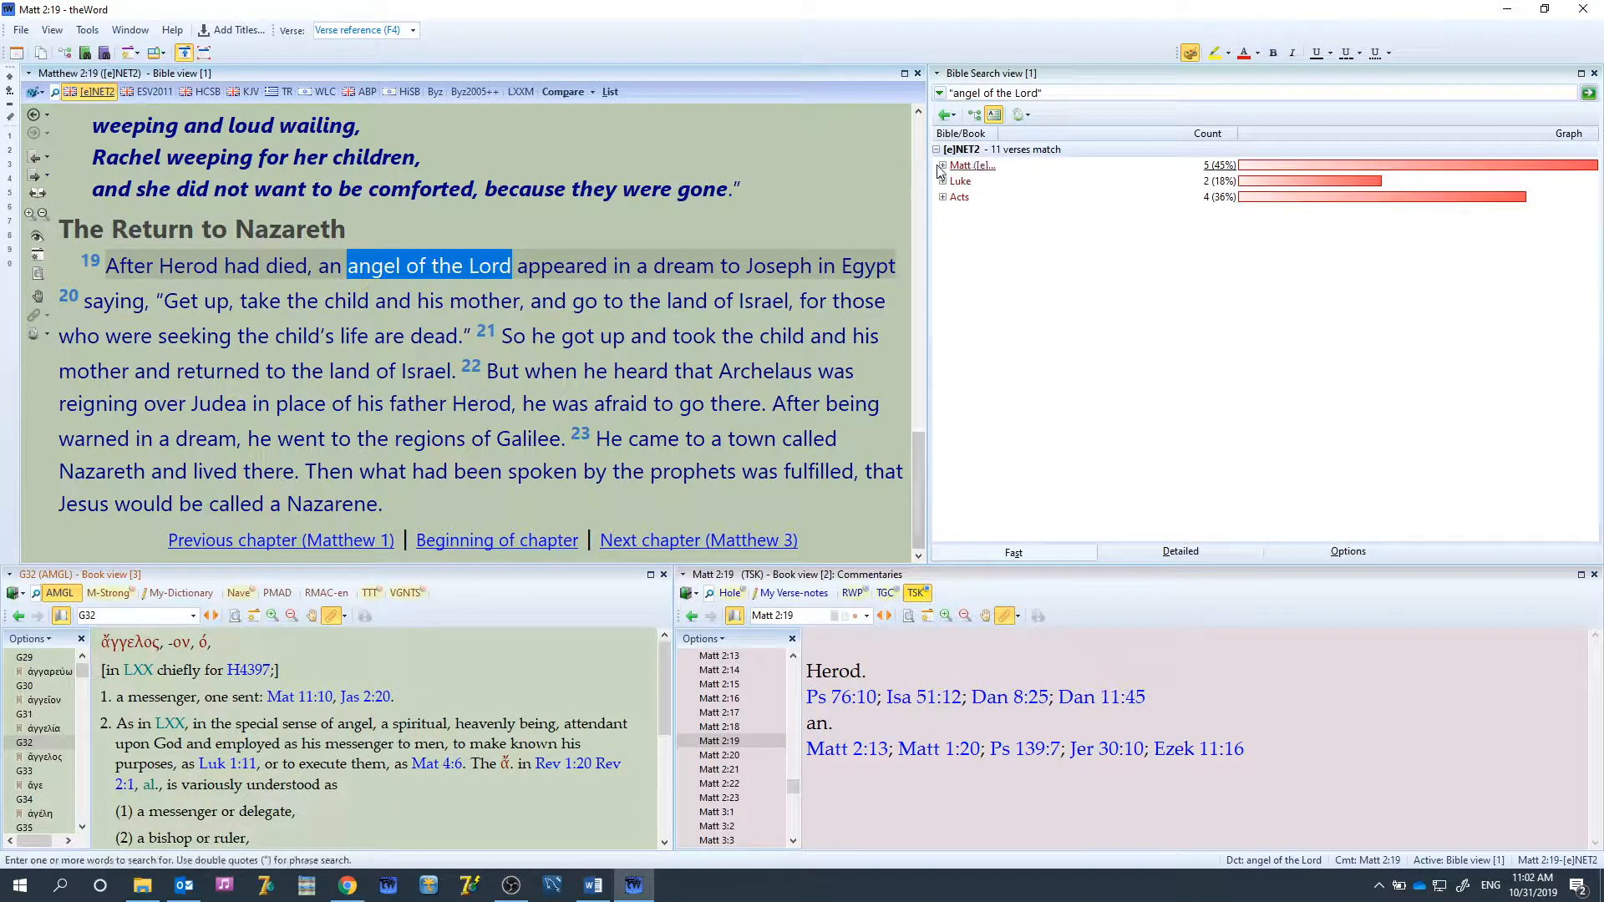
left_click(943, 165)
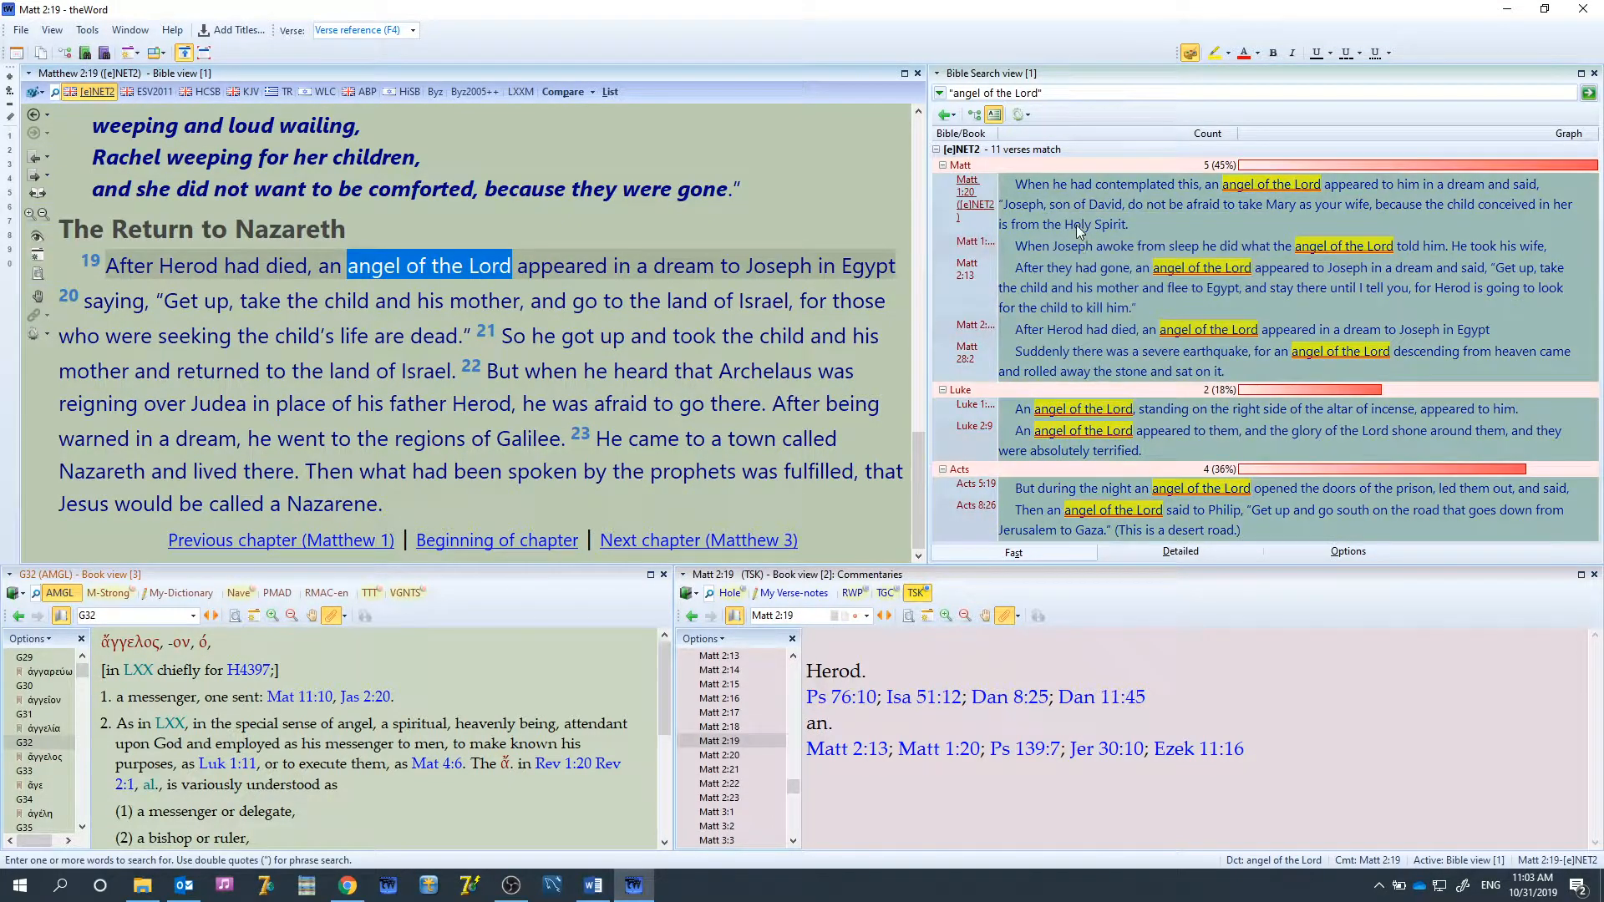
Send the 11 matches toward the verse list and erase the old test1 Galilee list
right_click(1079, 234)
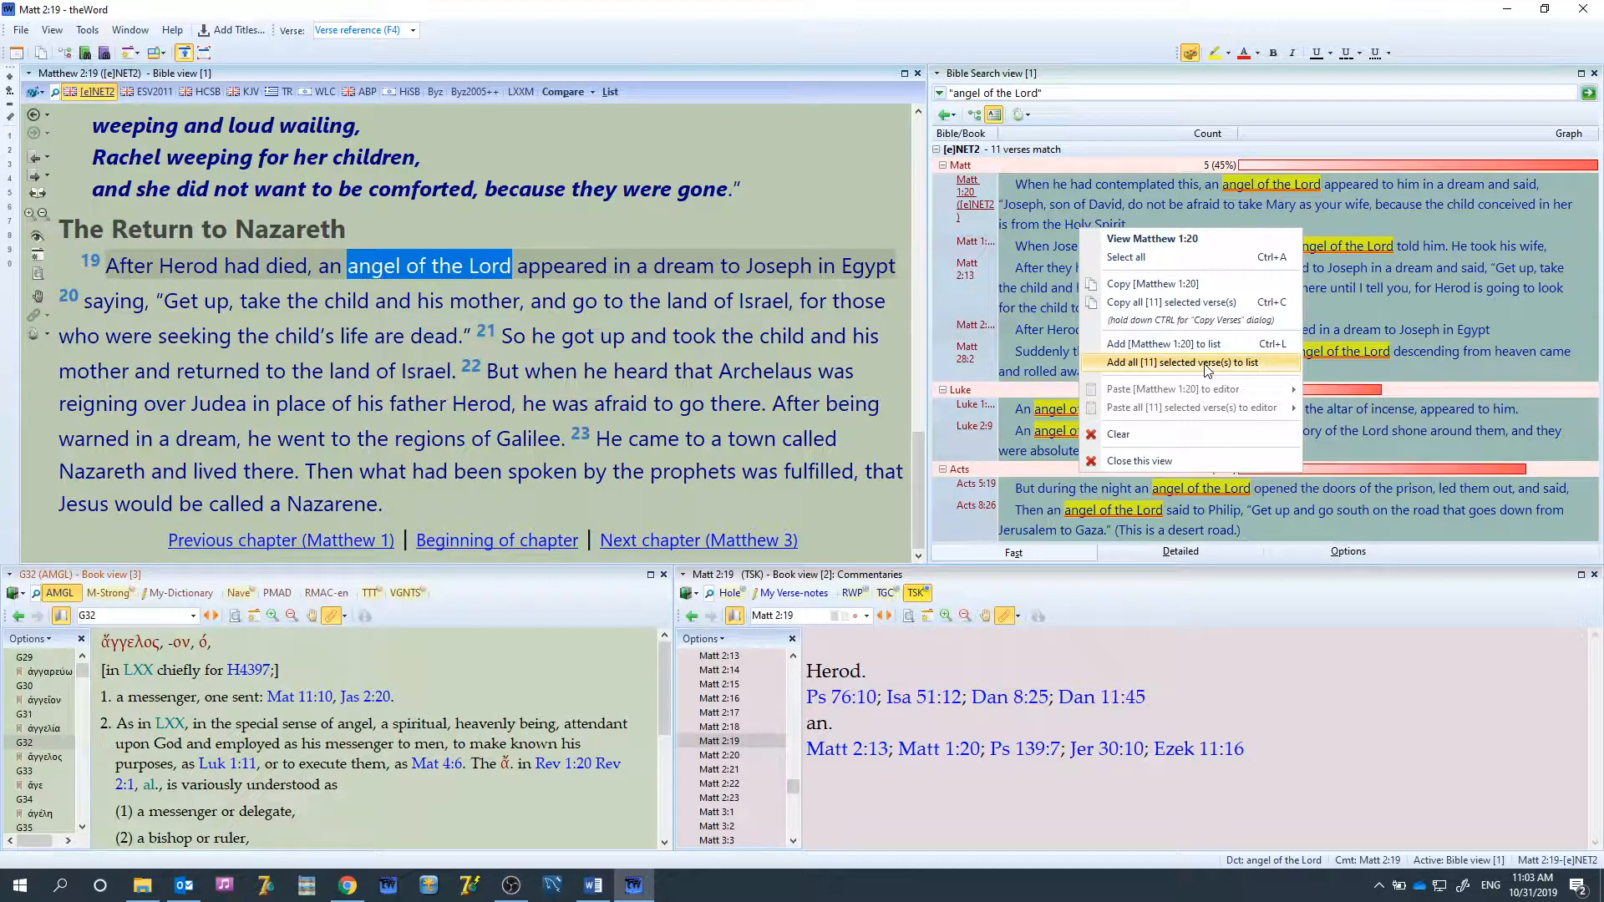
left_click(1203, 362)
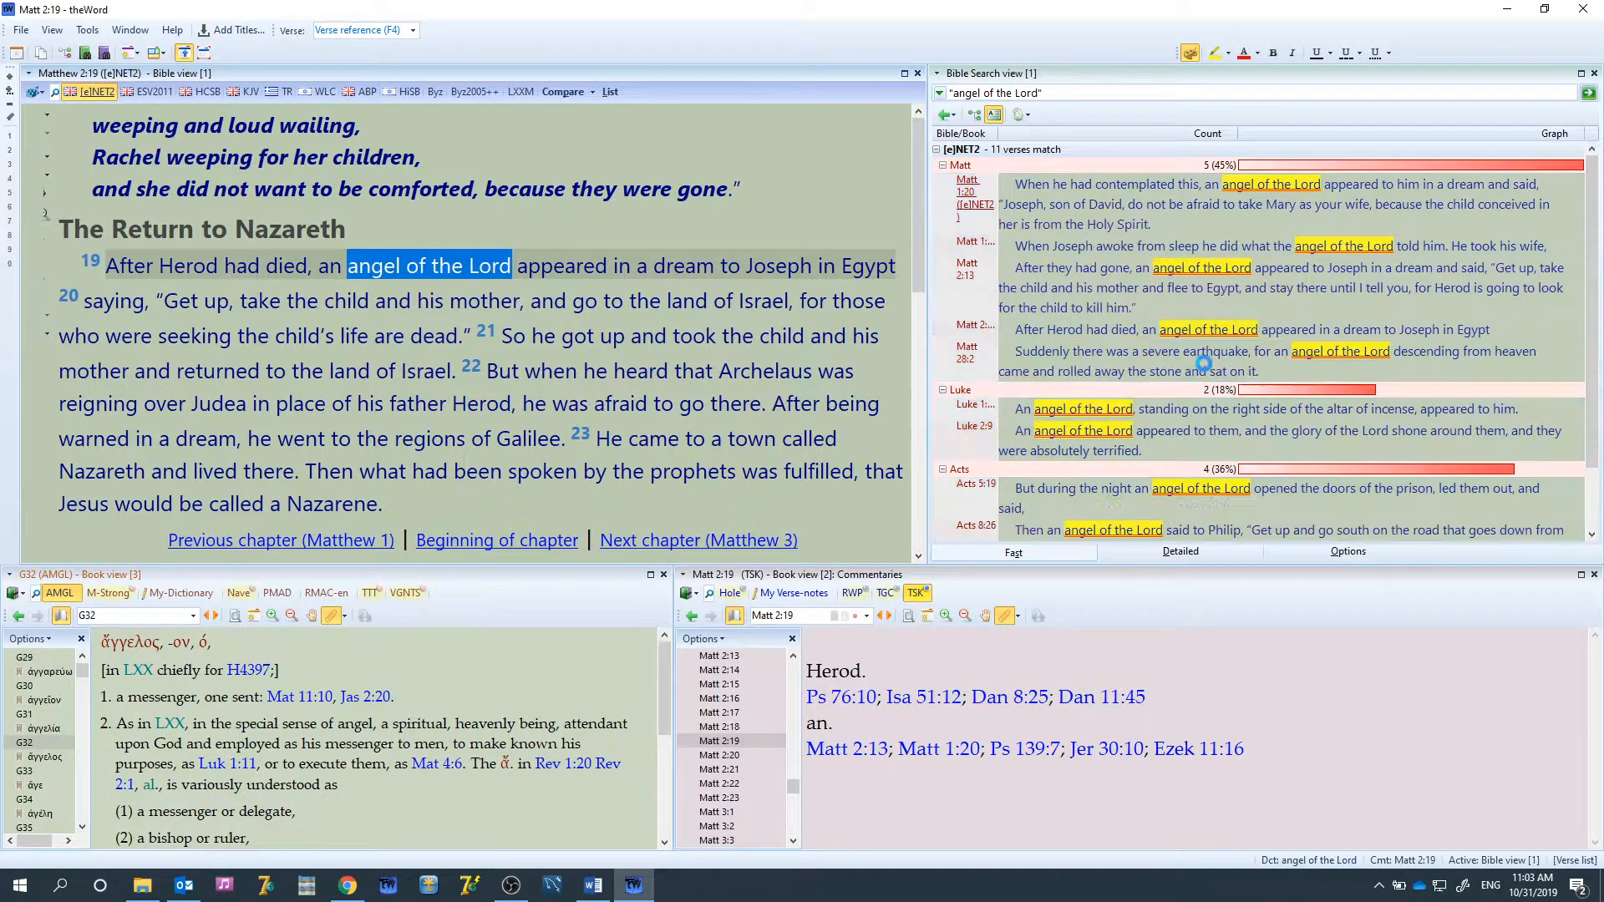
left_click(610, 91)
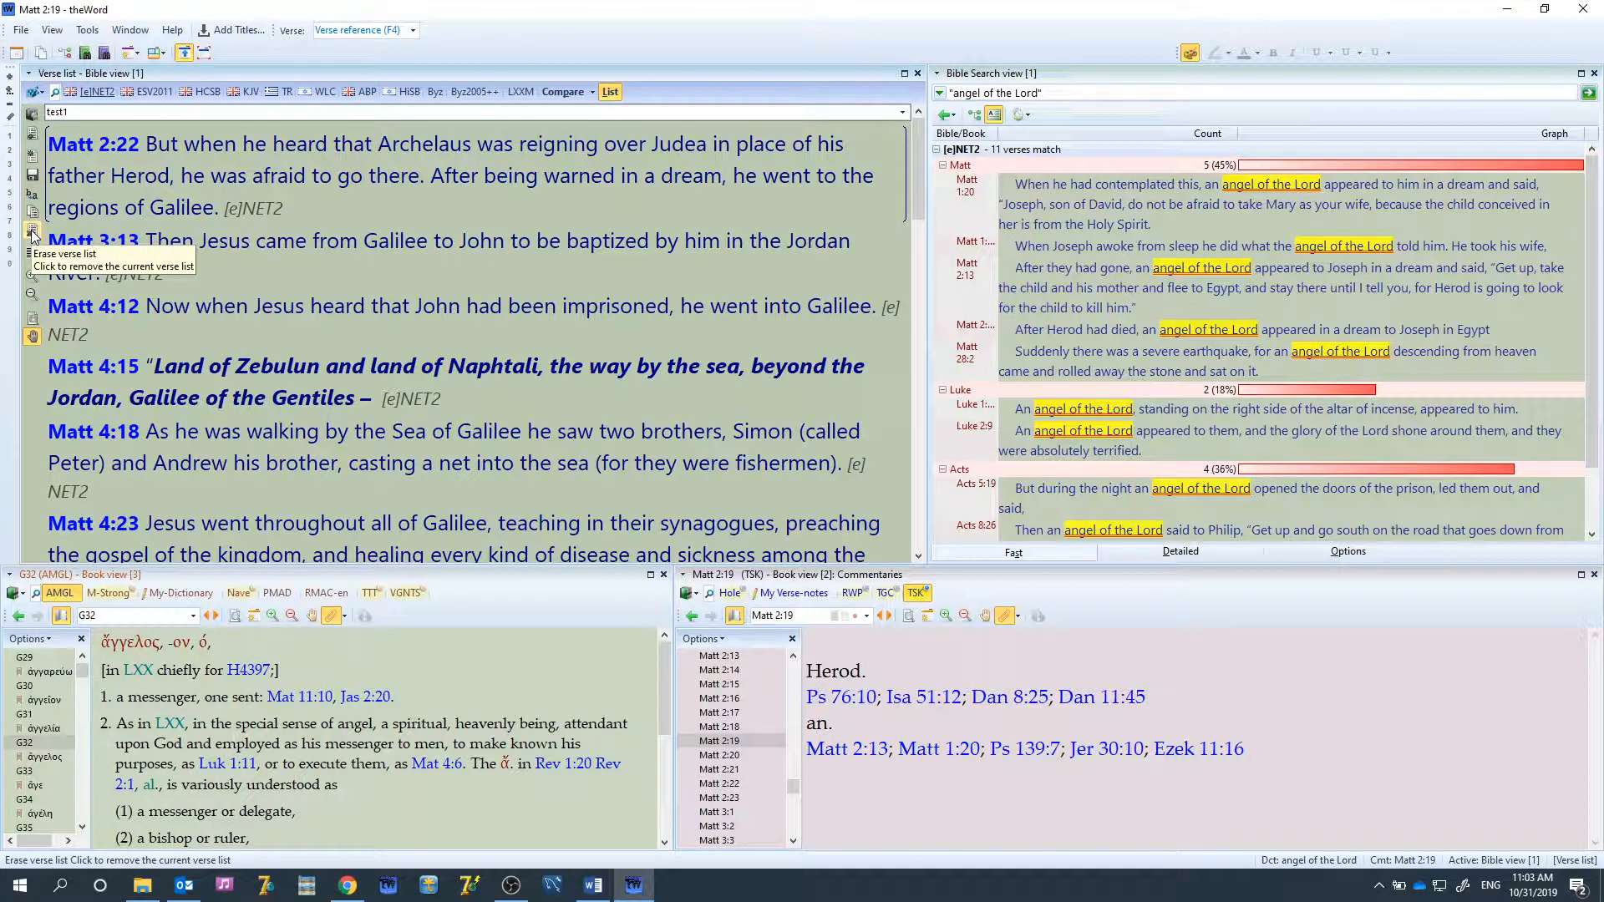
left_click(10, 230)
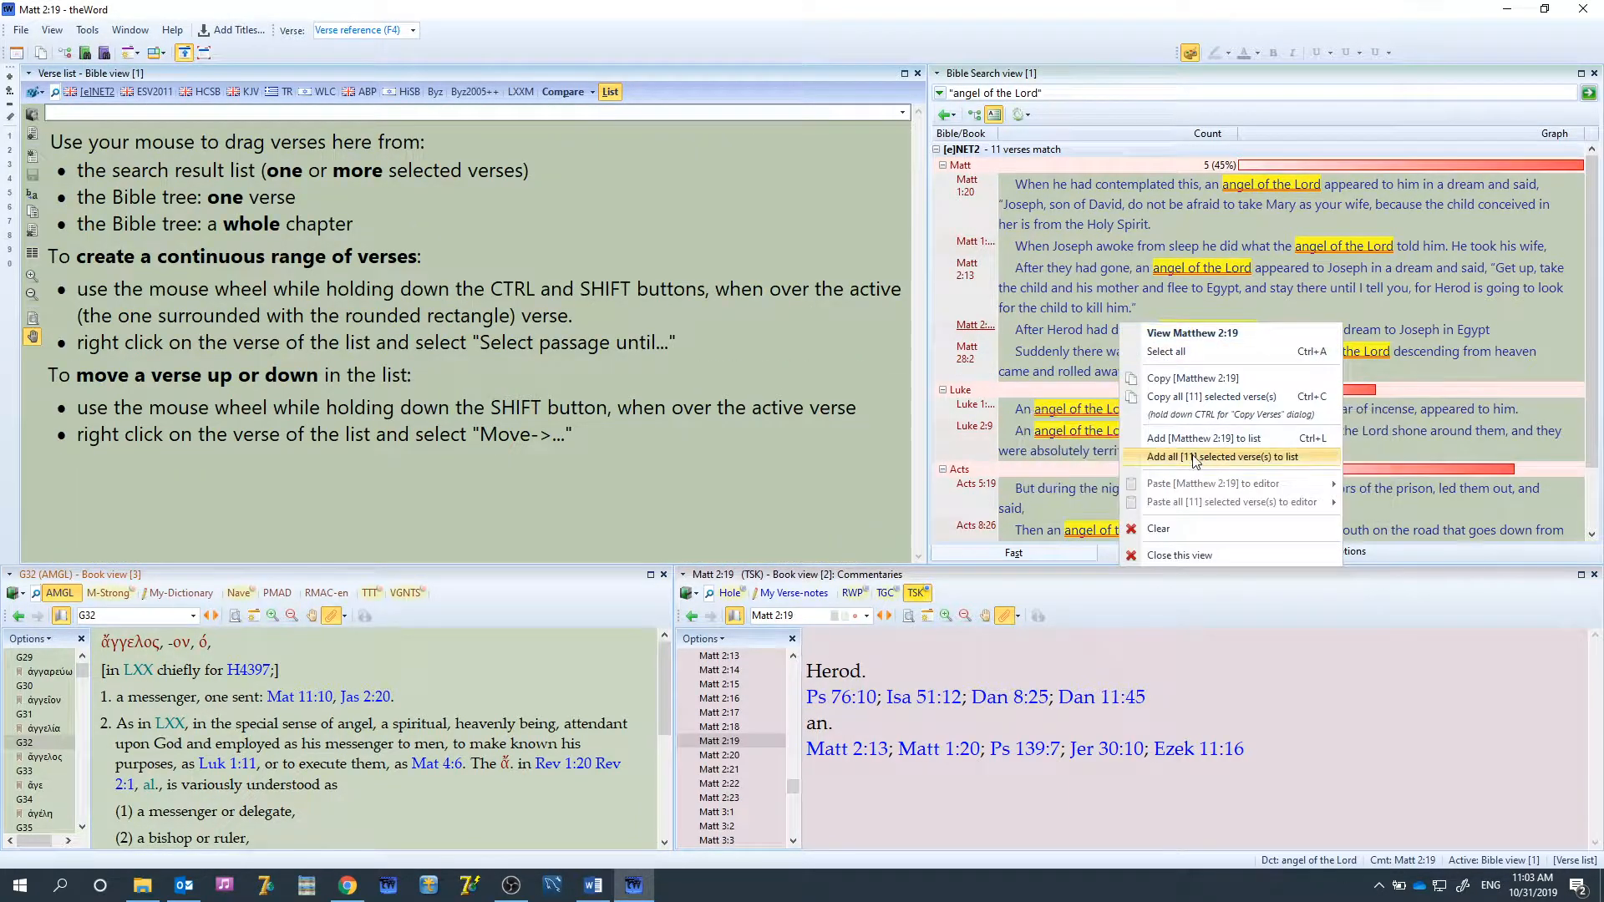
left_click(1222, 457)
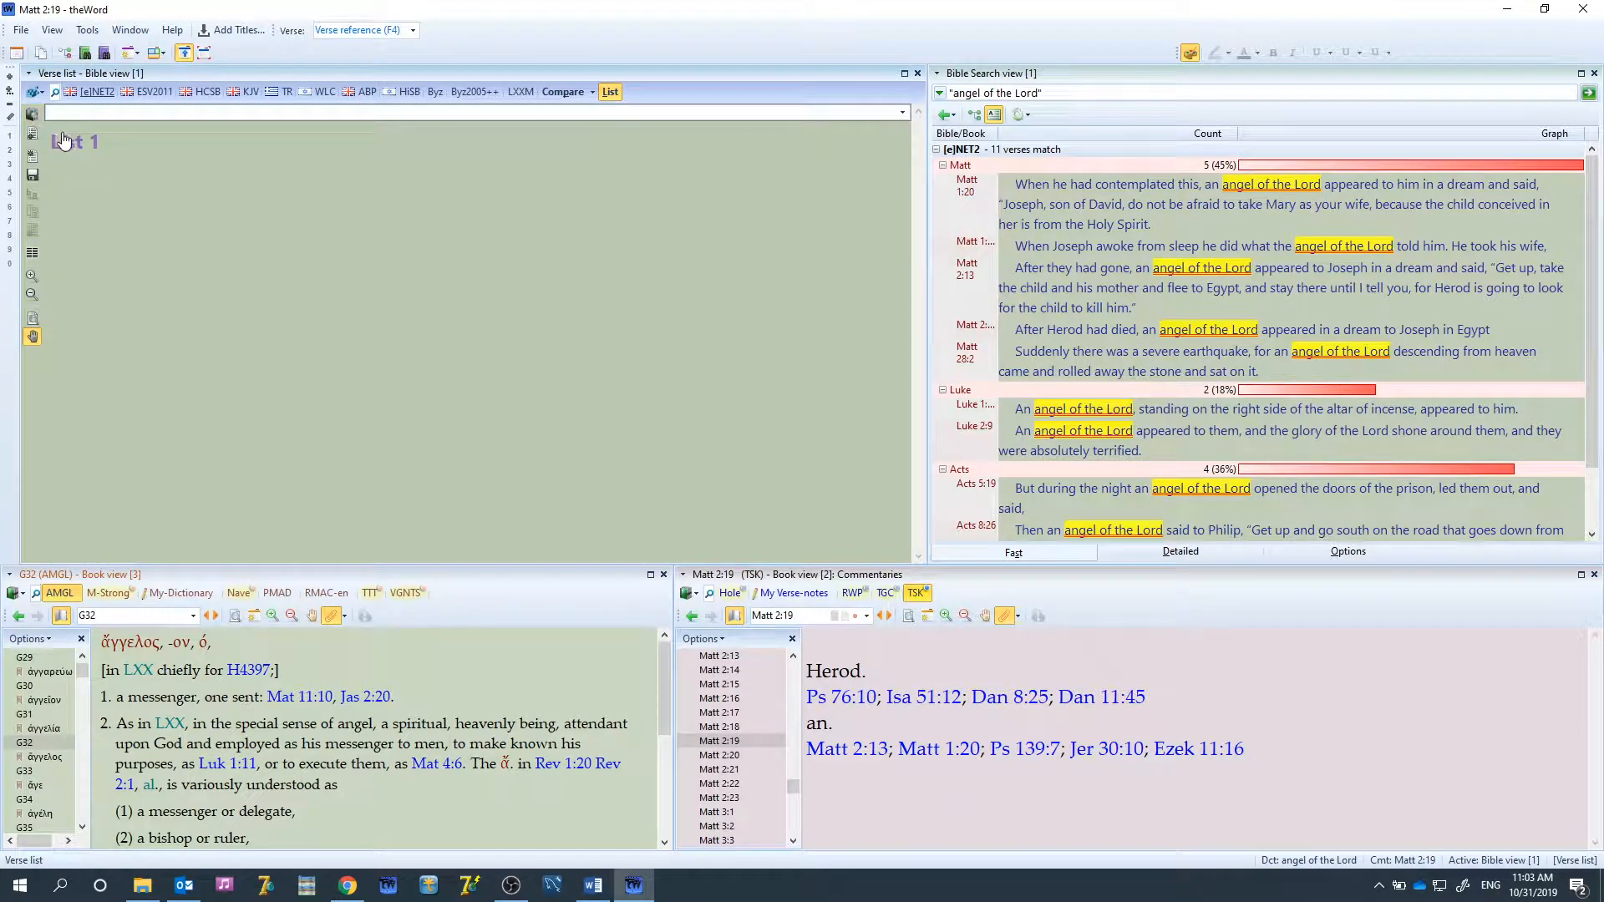
mouse_move(33, 114)
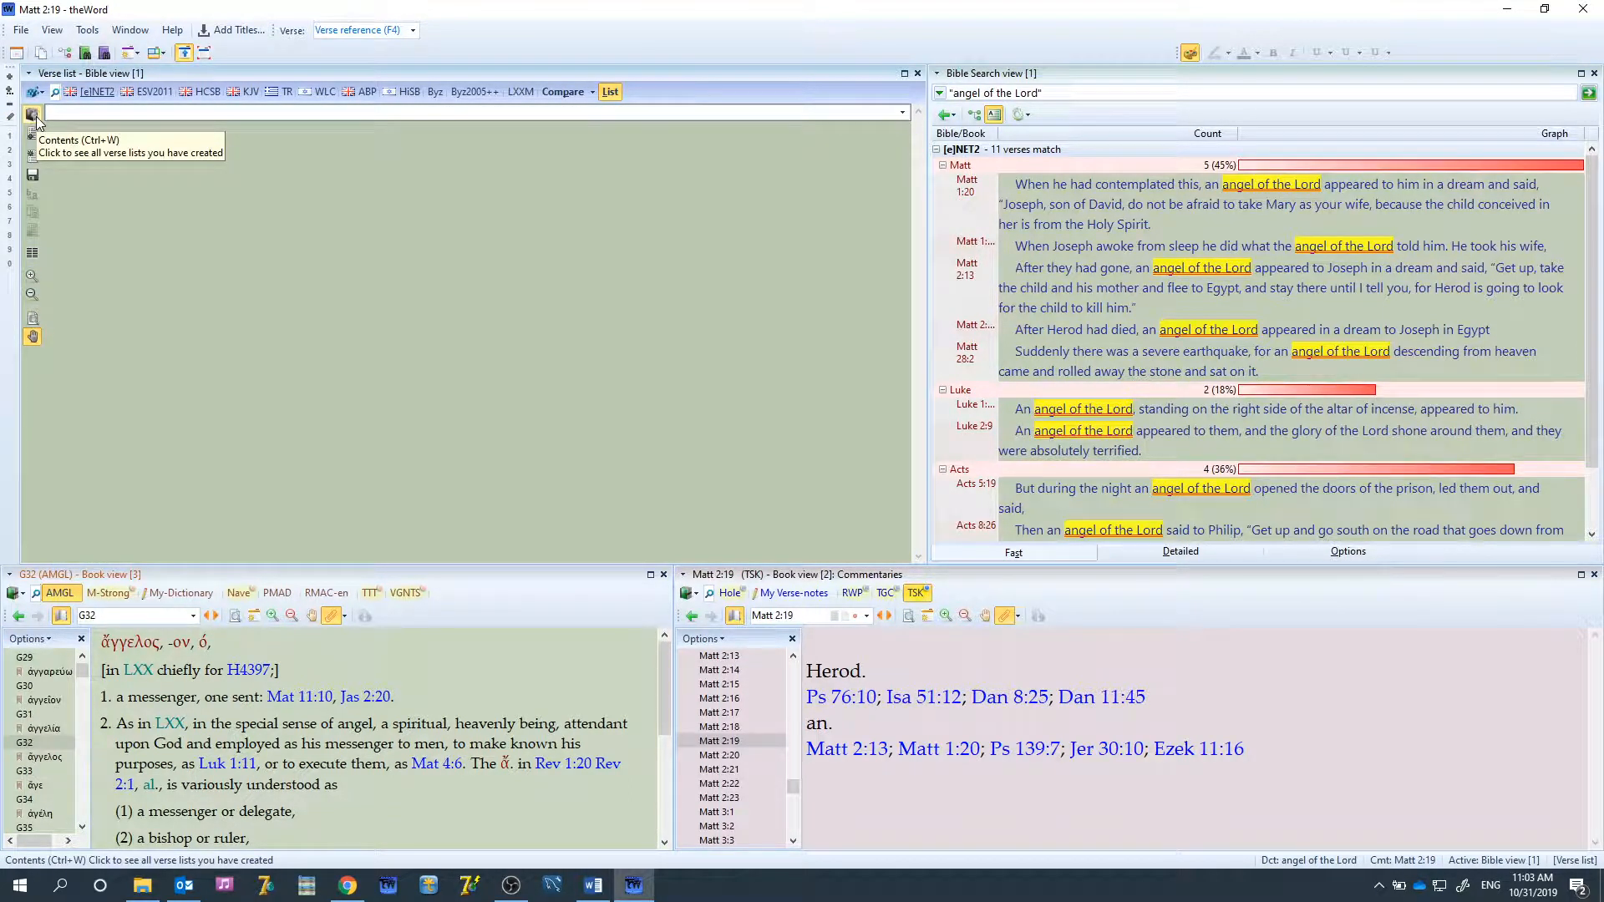
left_click(32, 115)
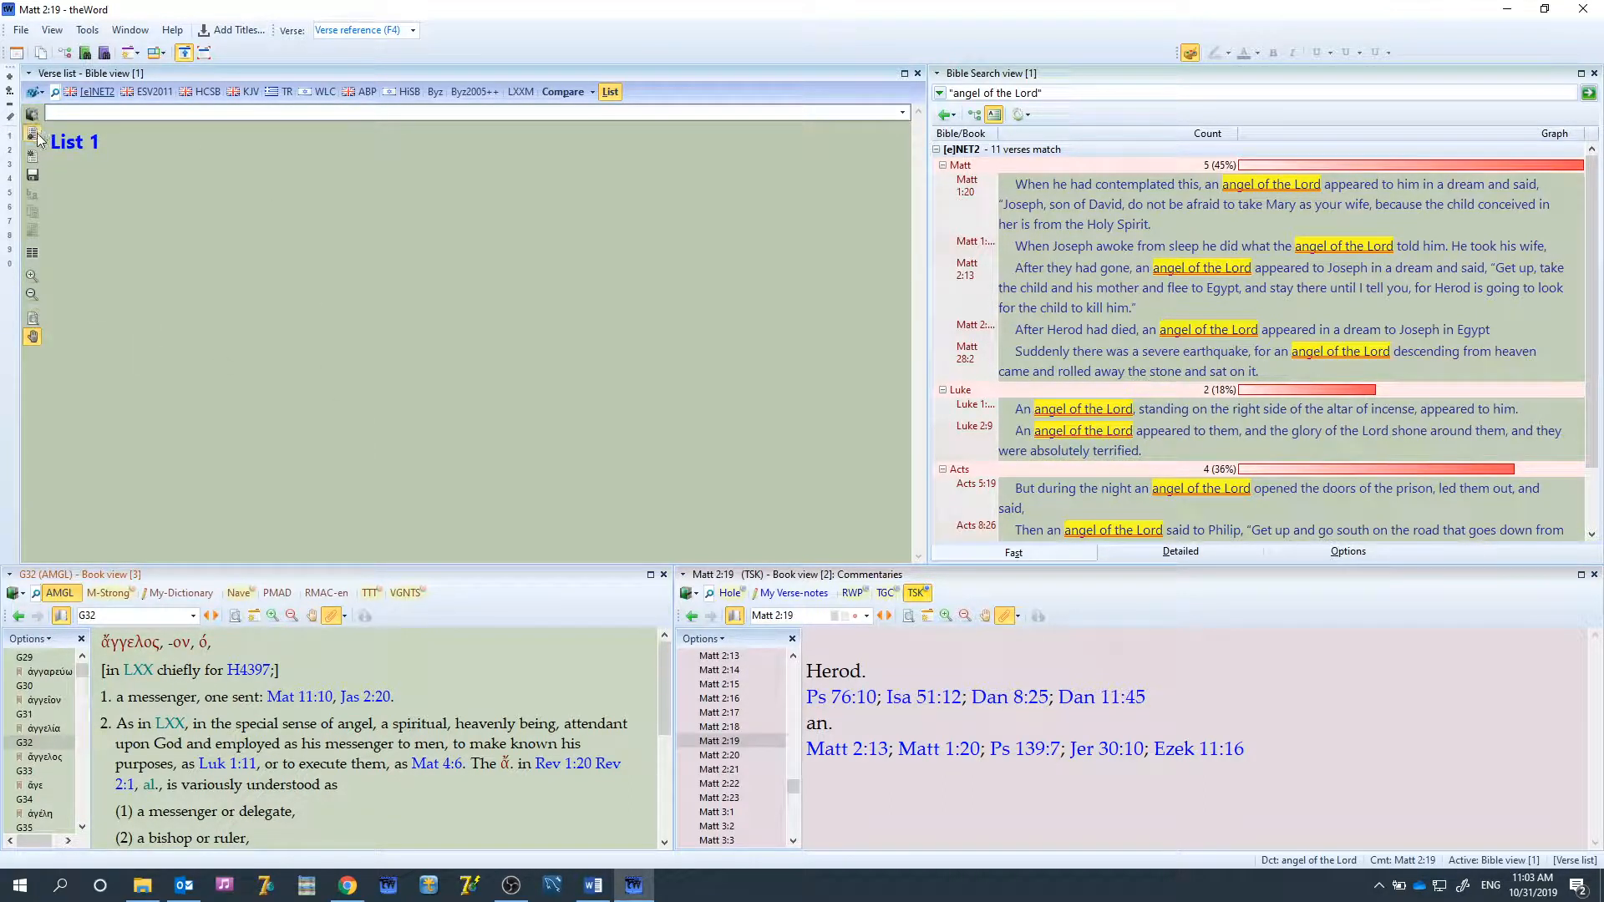
left_click(32, 130)
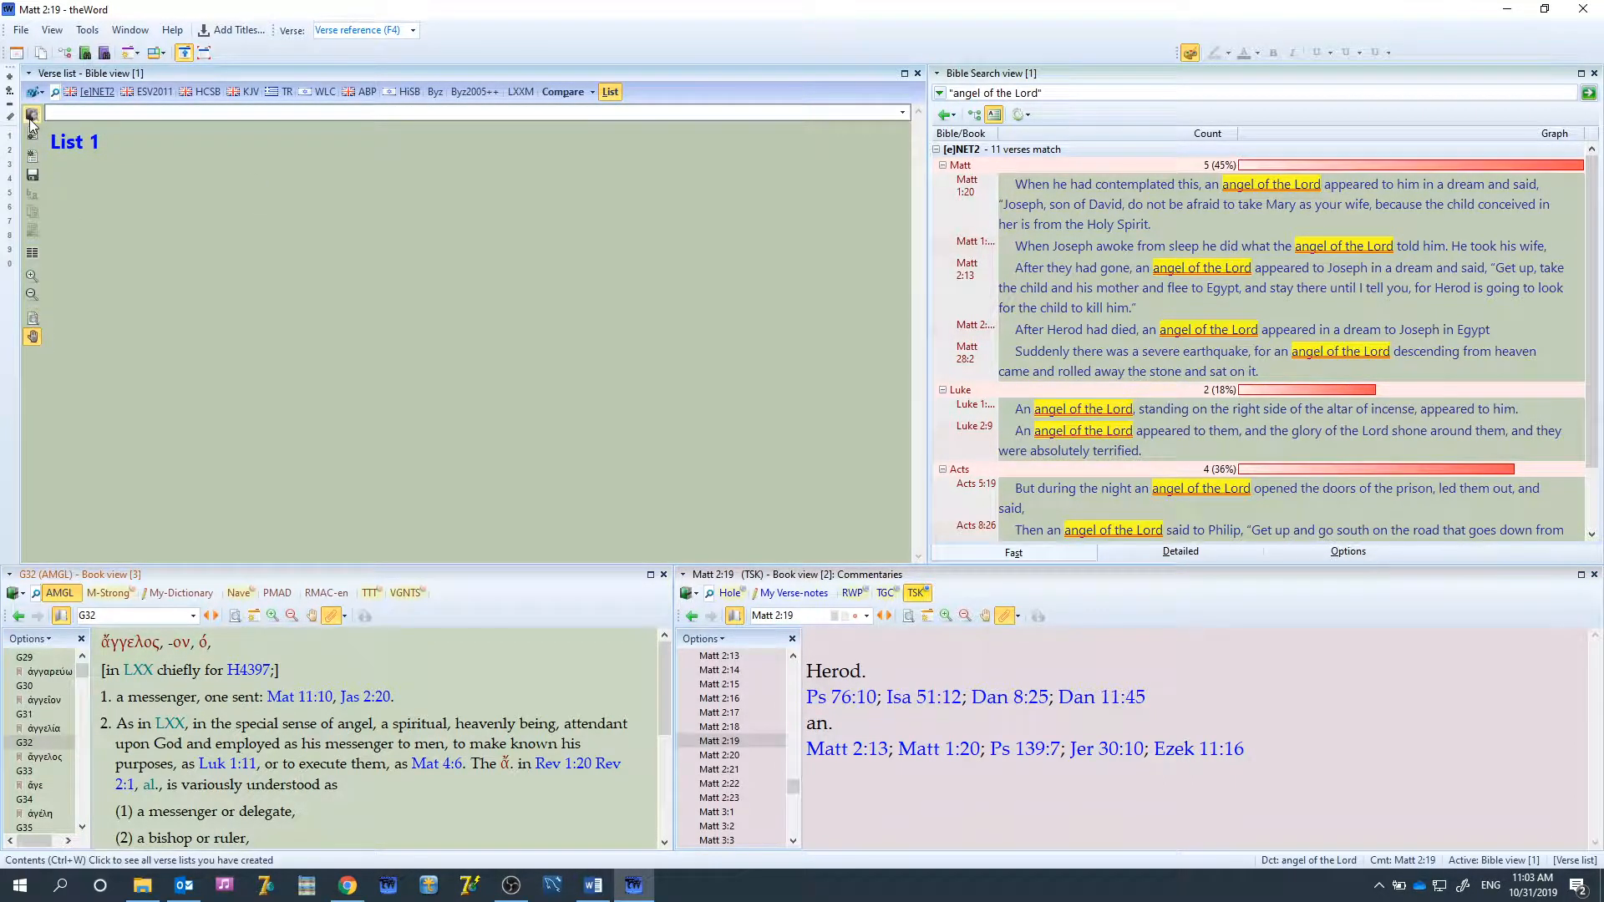
left_click(31, 116)
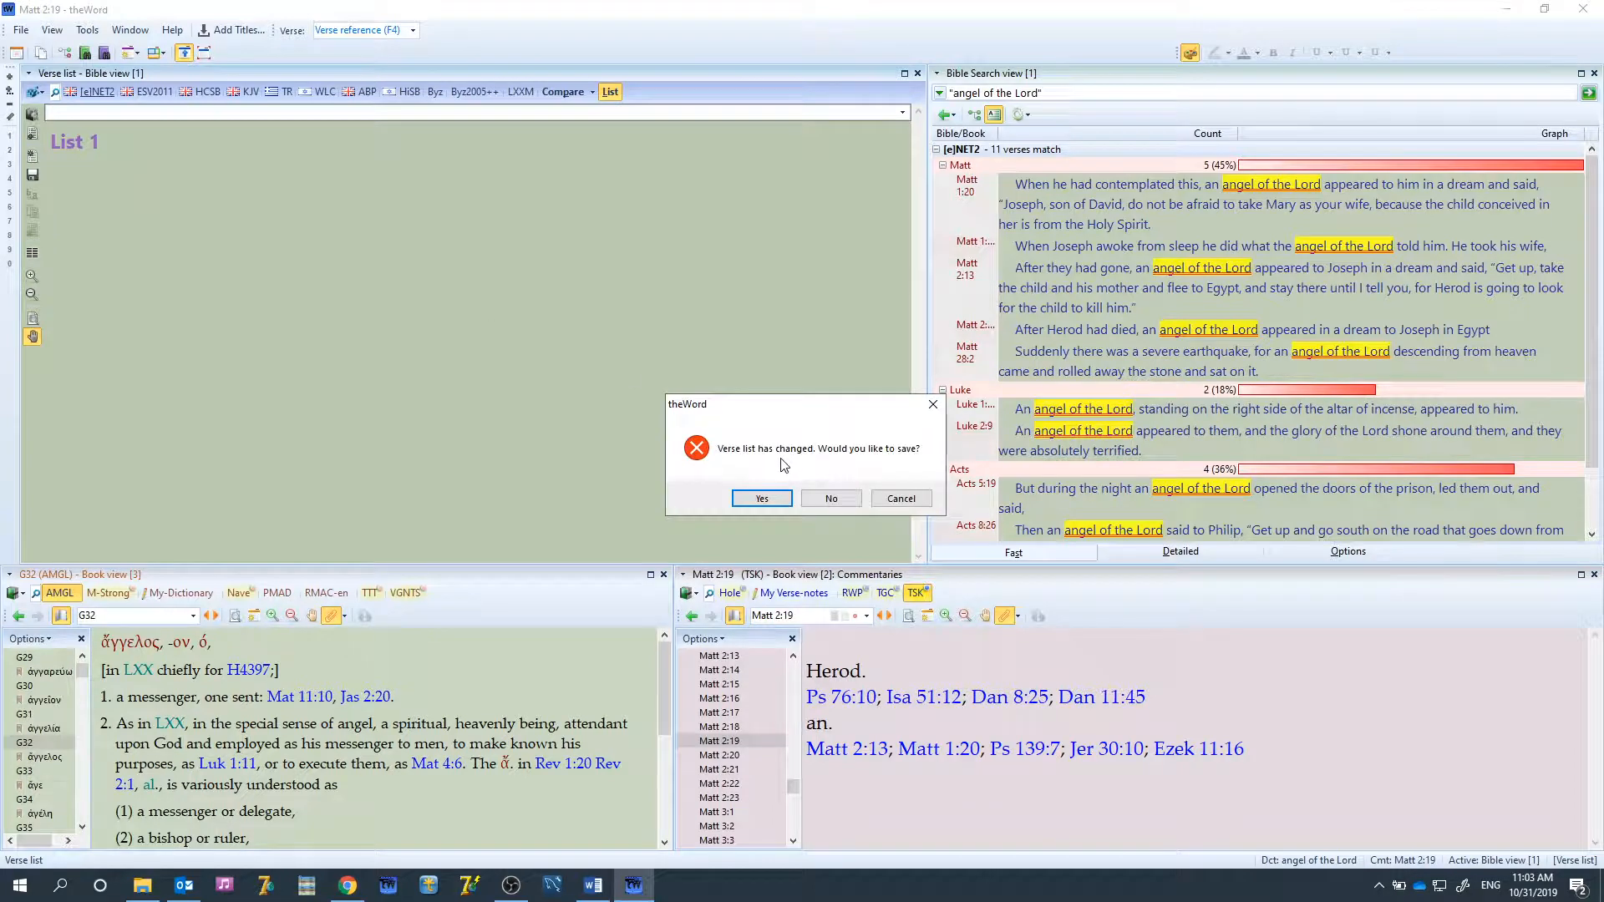
left_click(831, 498)
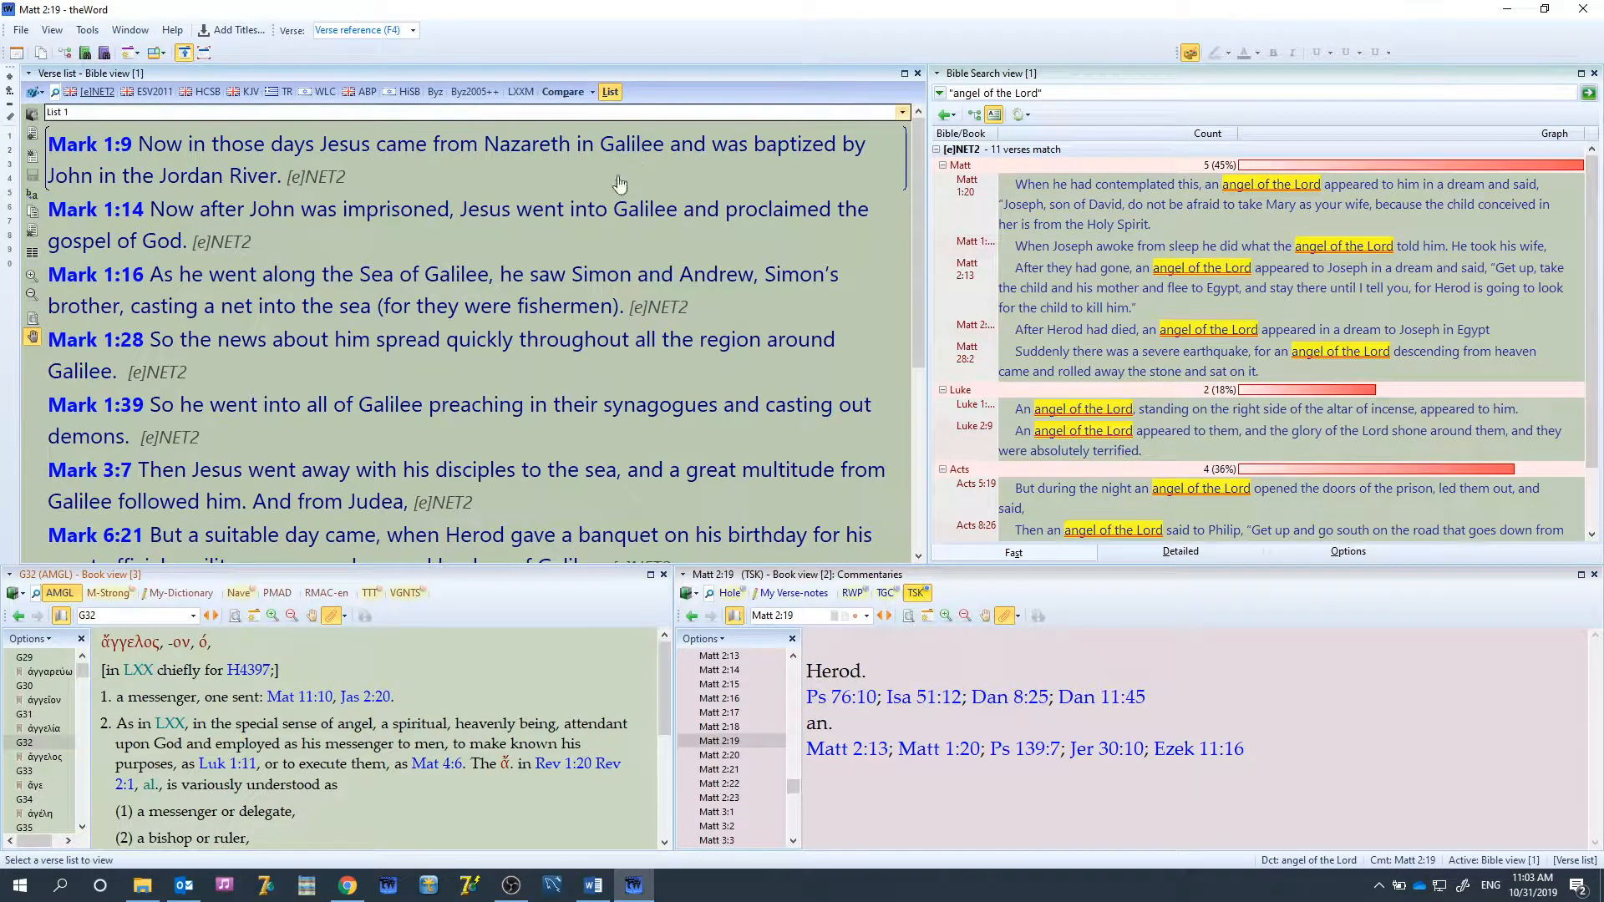
left_click(95, 481)
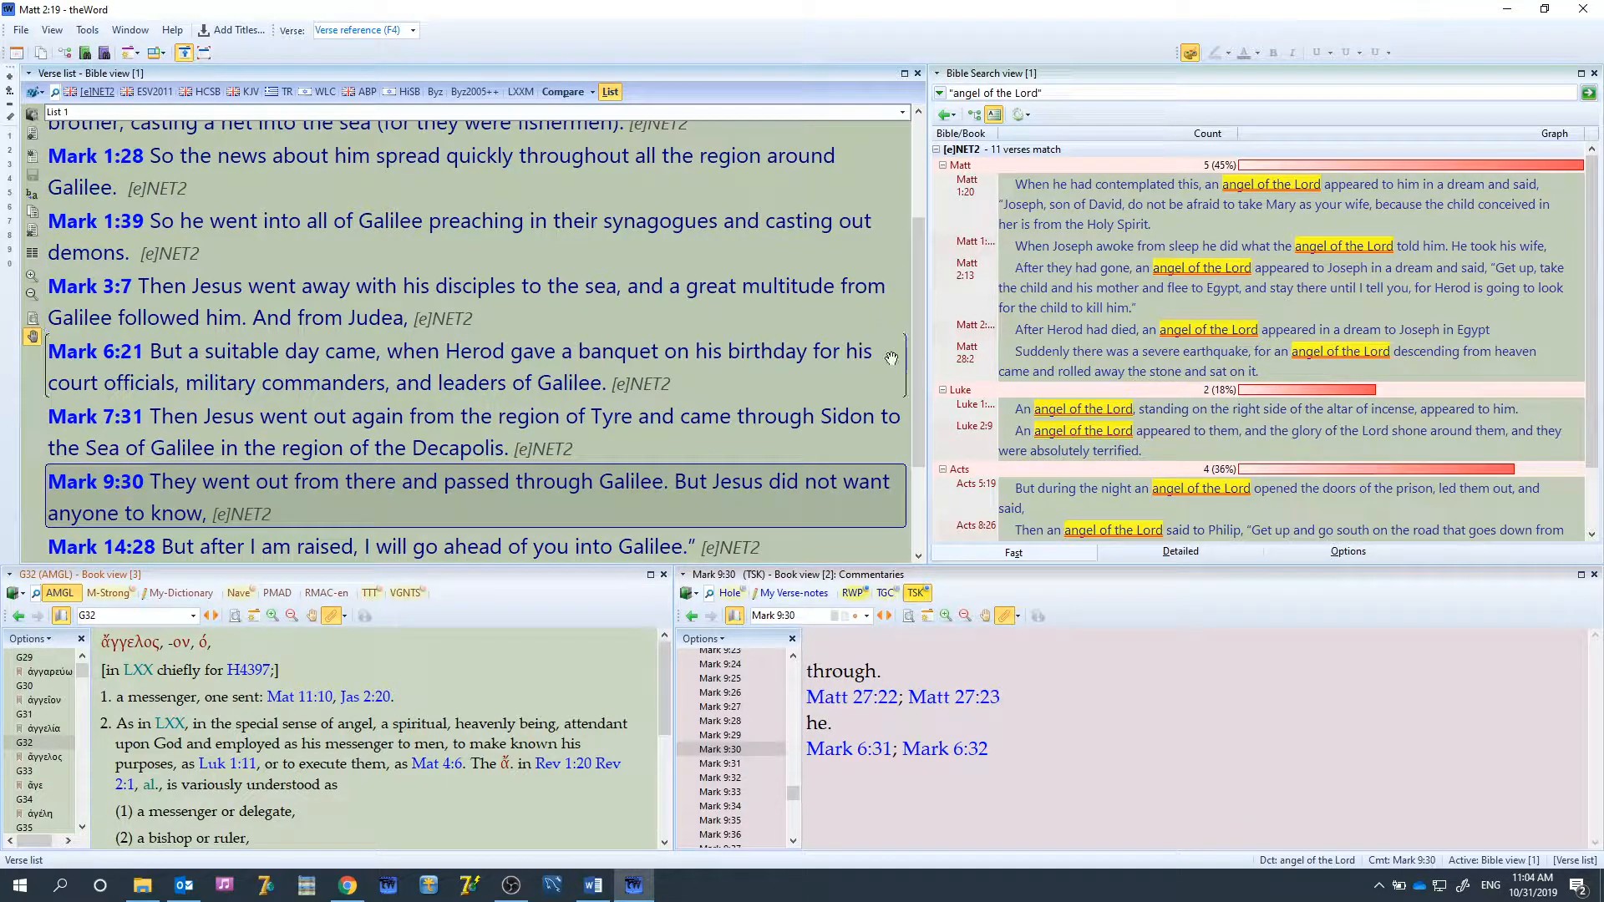
scroll("down", 3)
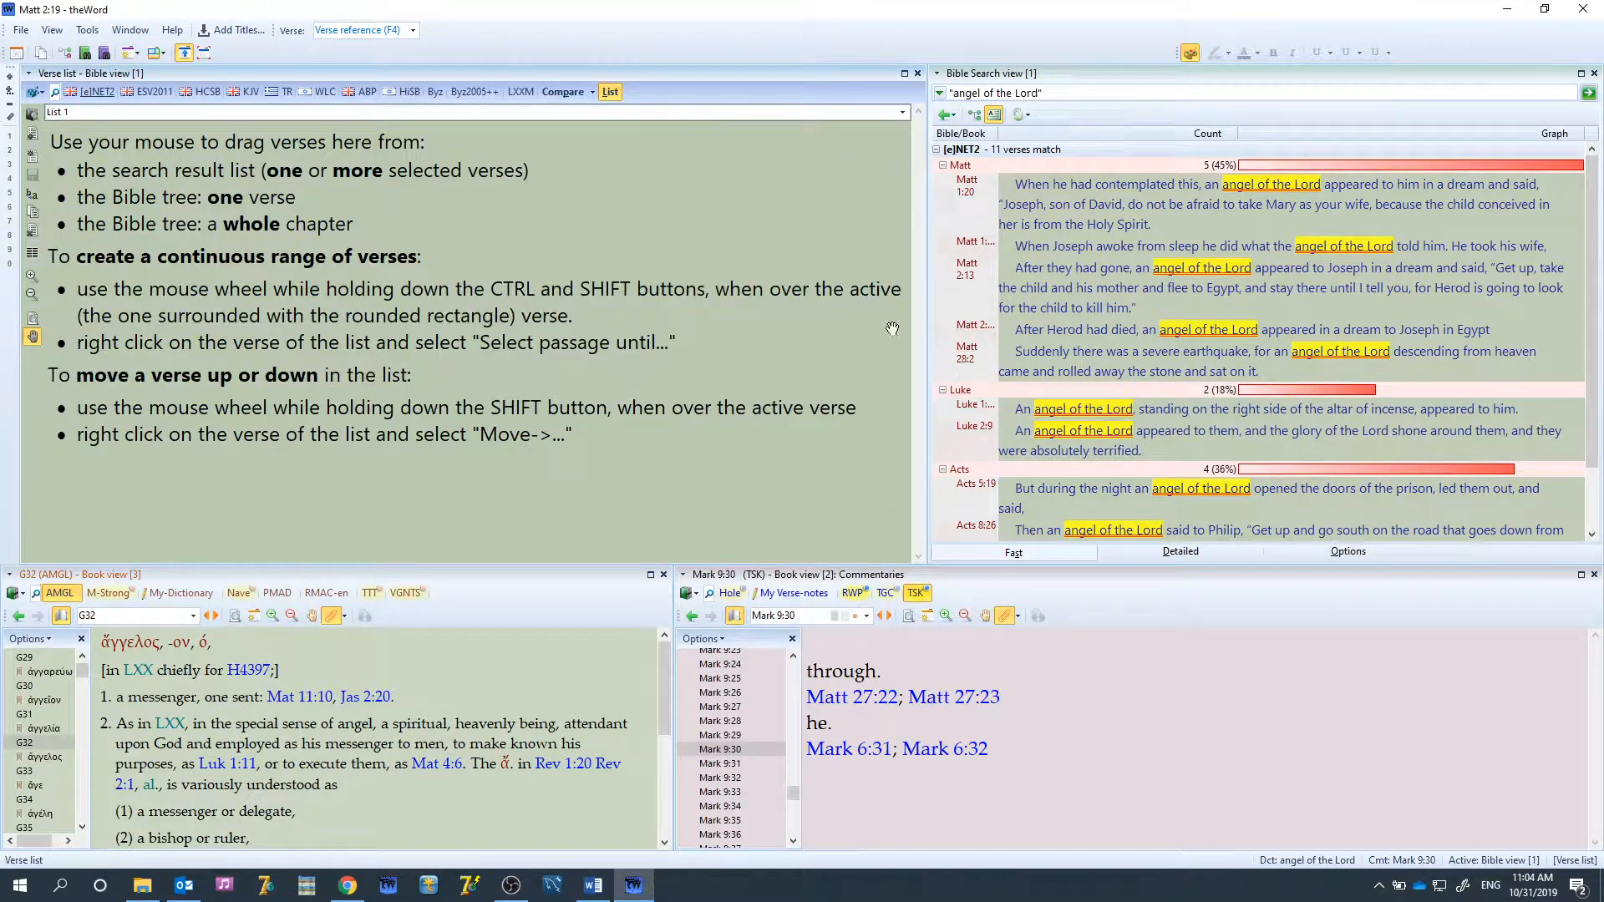
right_click(966, 353)
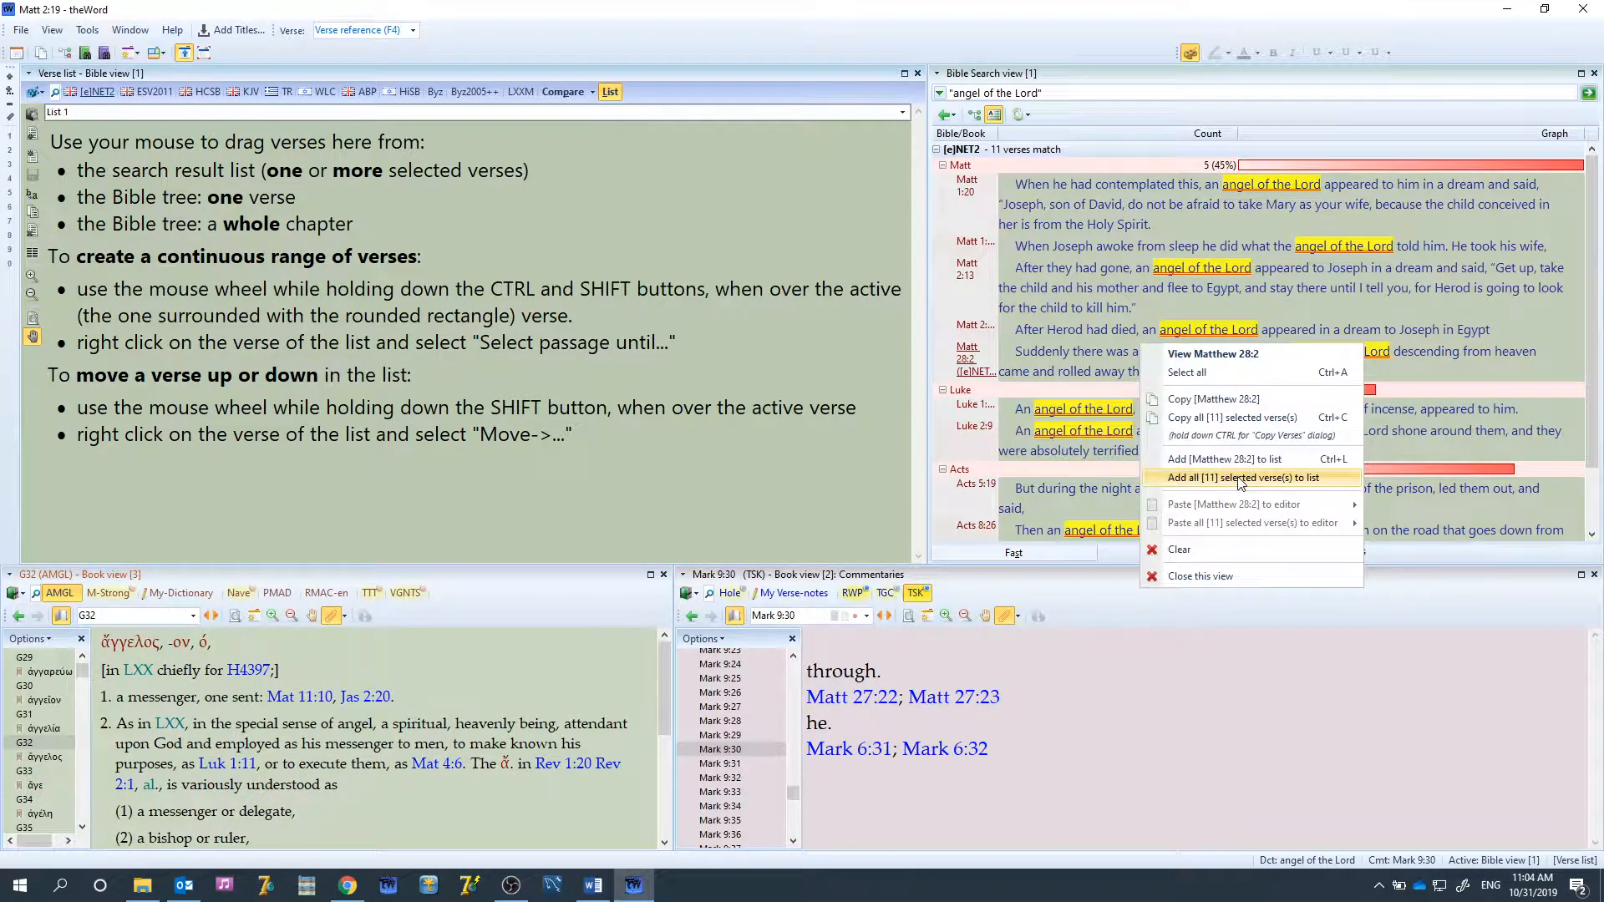
Add all 11 'angel of the Lord' matches to List 1 and save it
left_click(1244, 477)
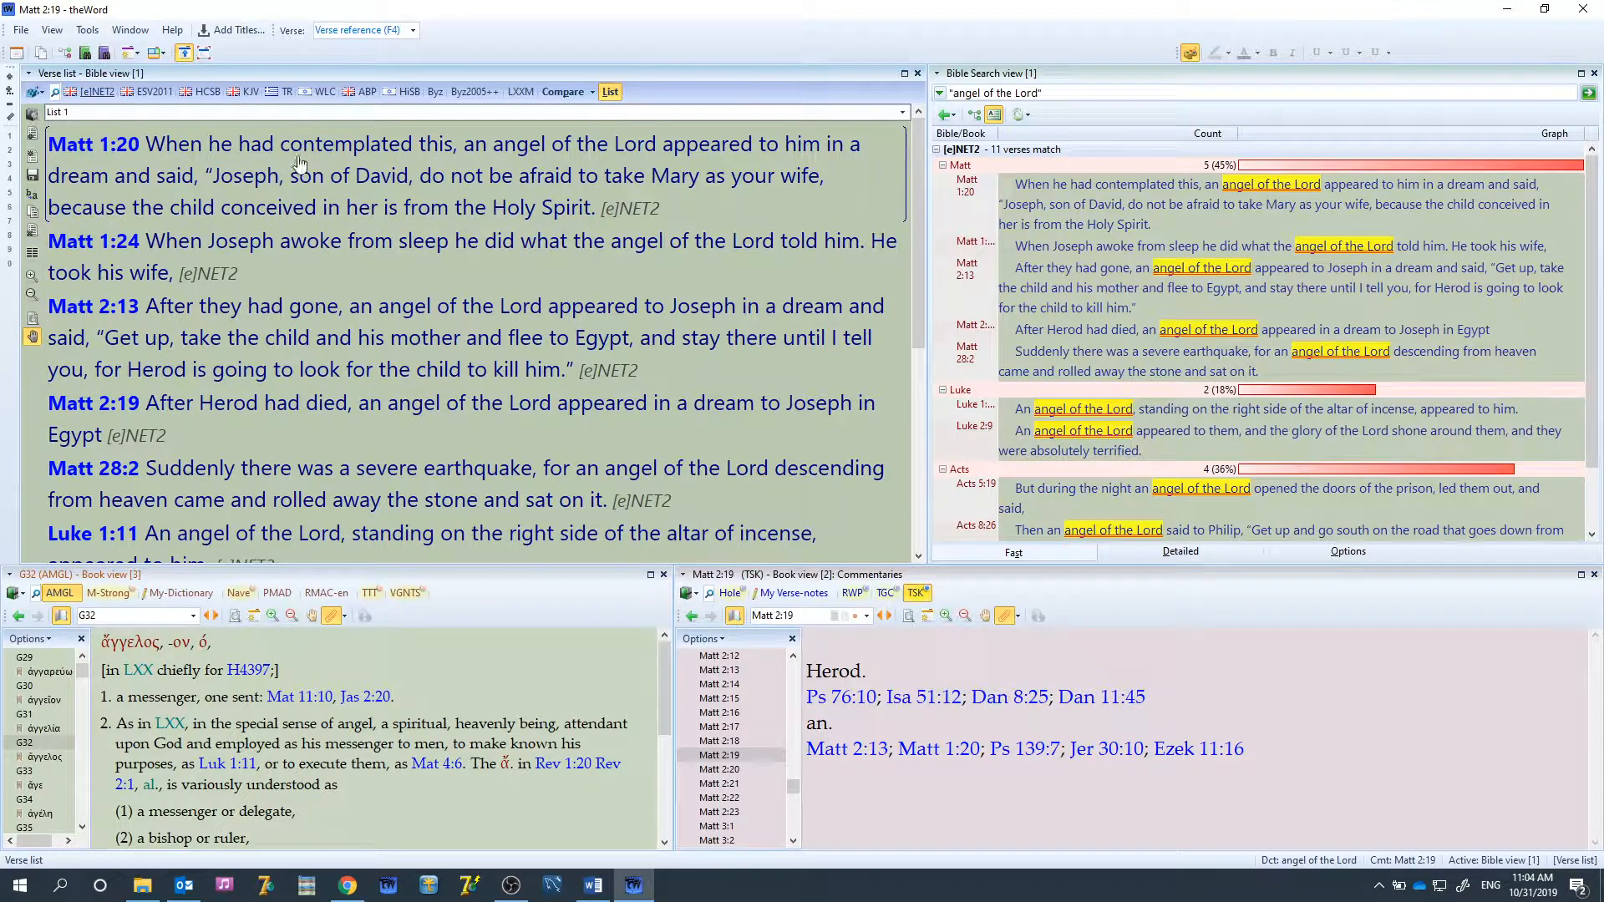
mouse_move(34, 114)
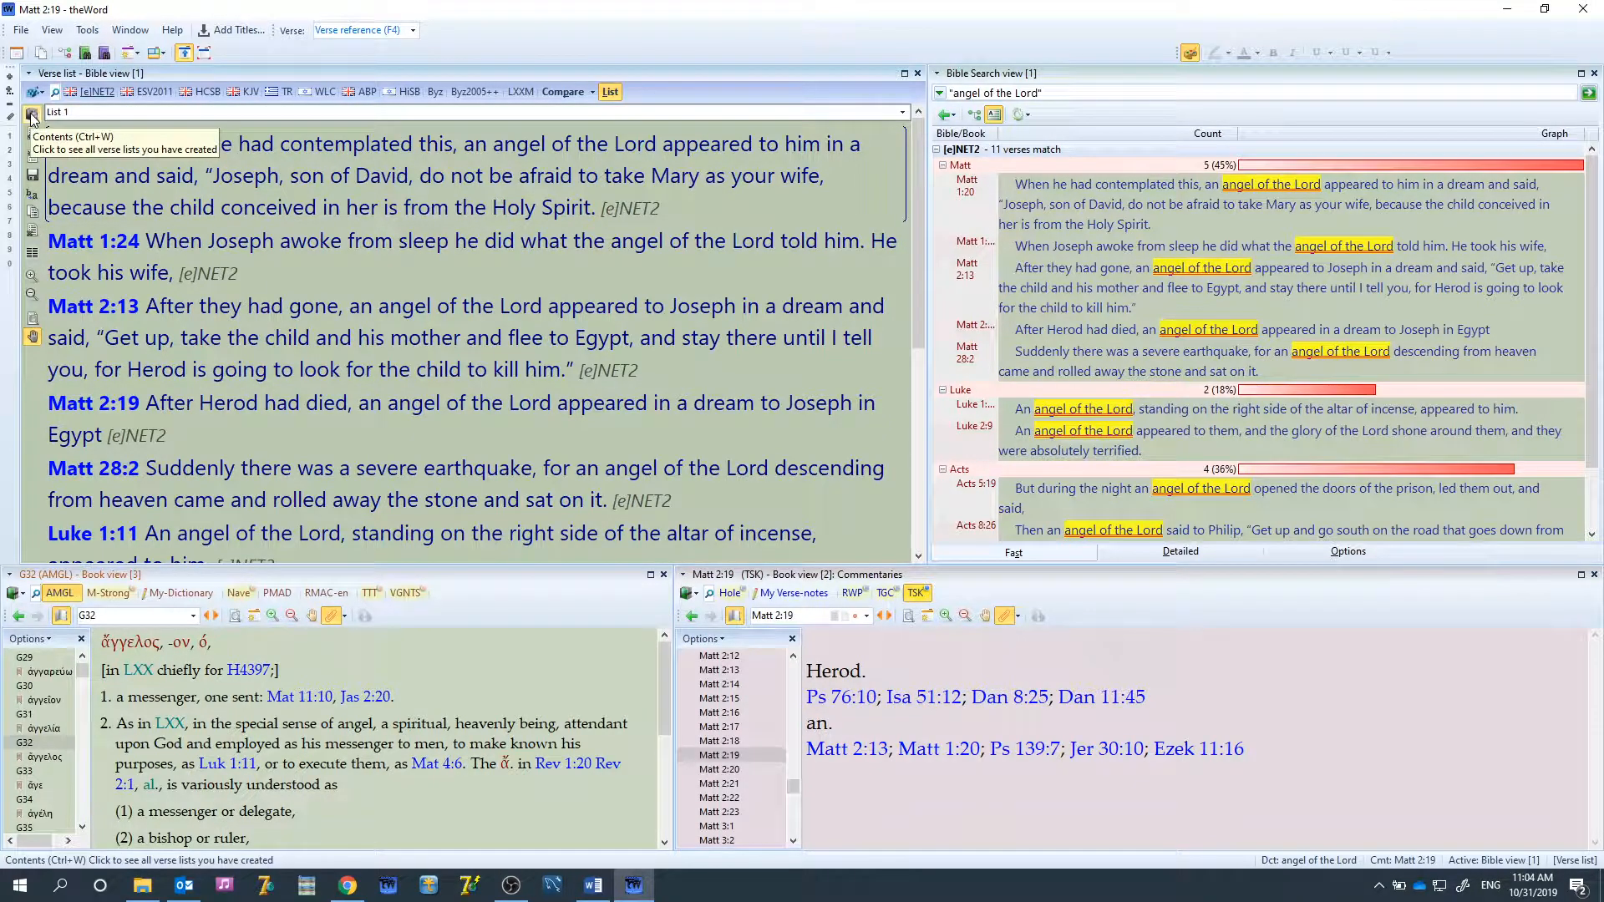
mouse_move(32, 137)
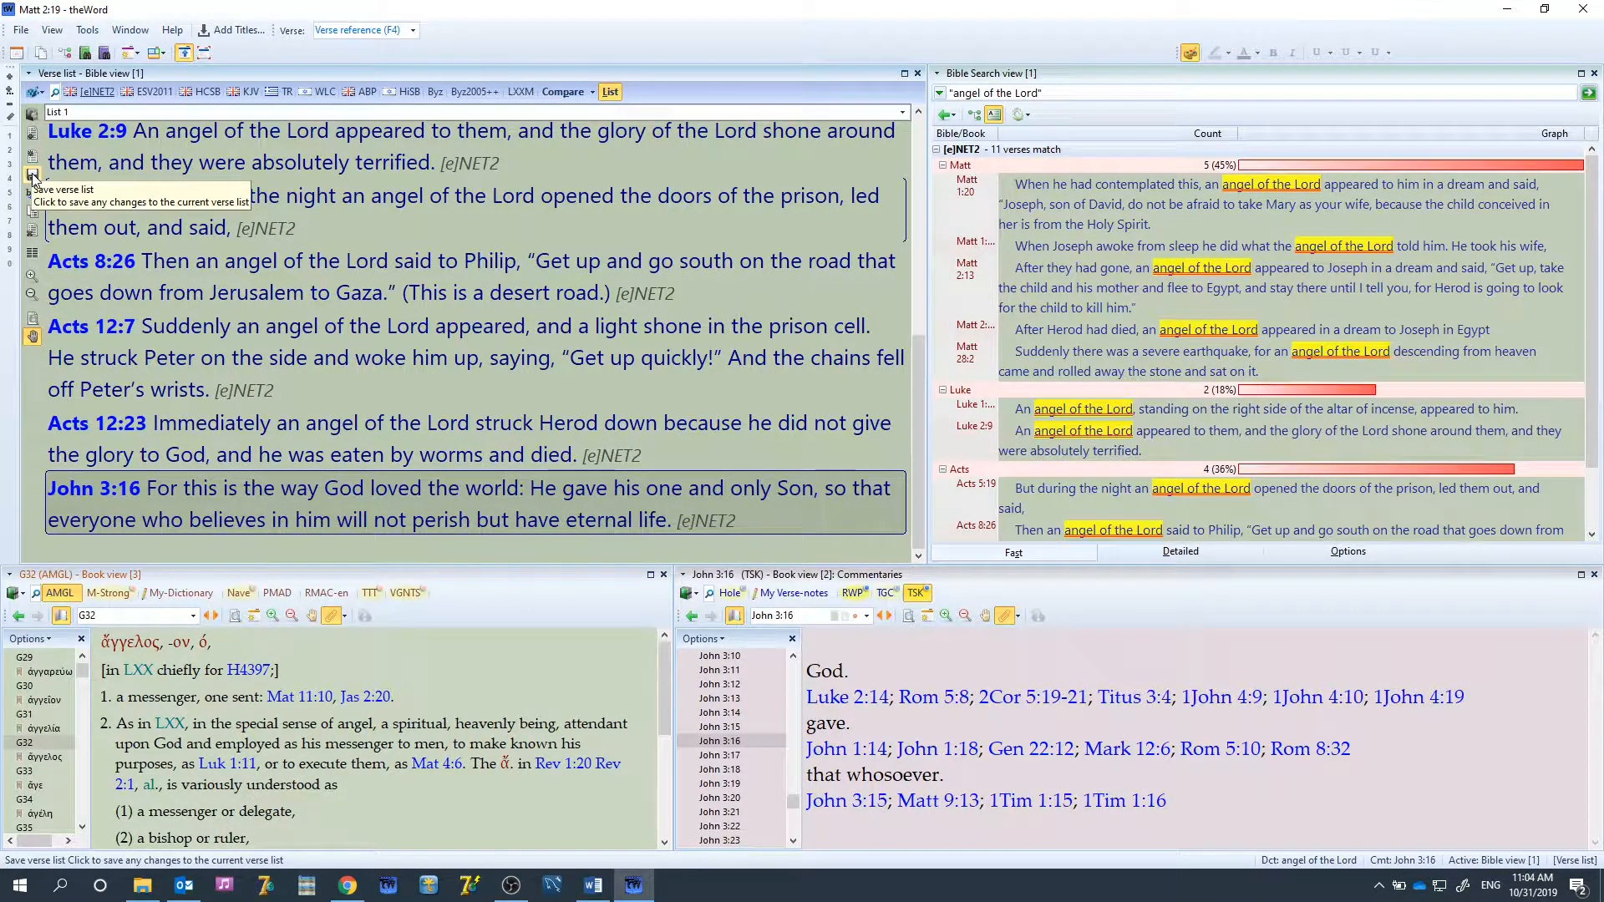
left_click(32, 178)
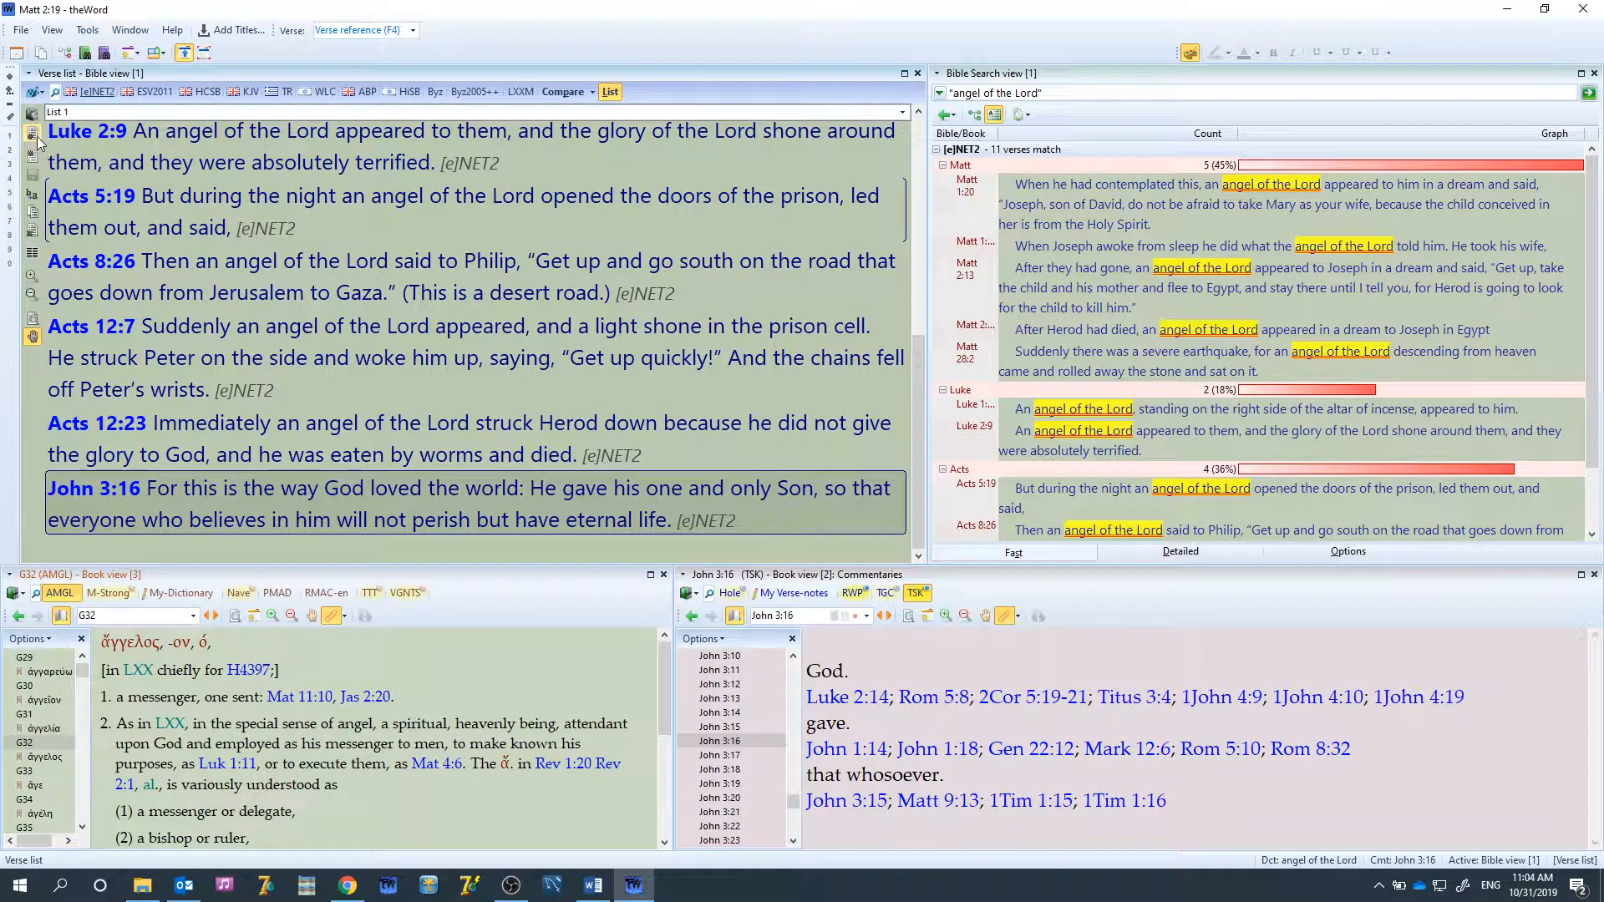
mouse_move(31, 175)
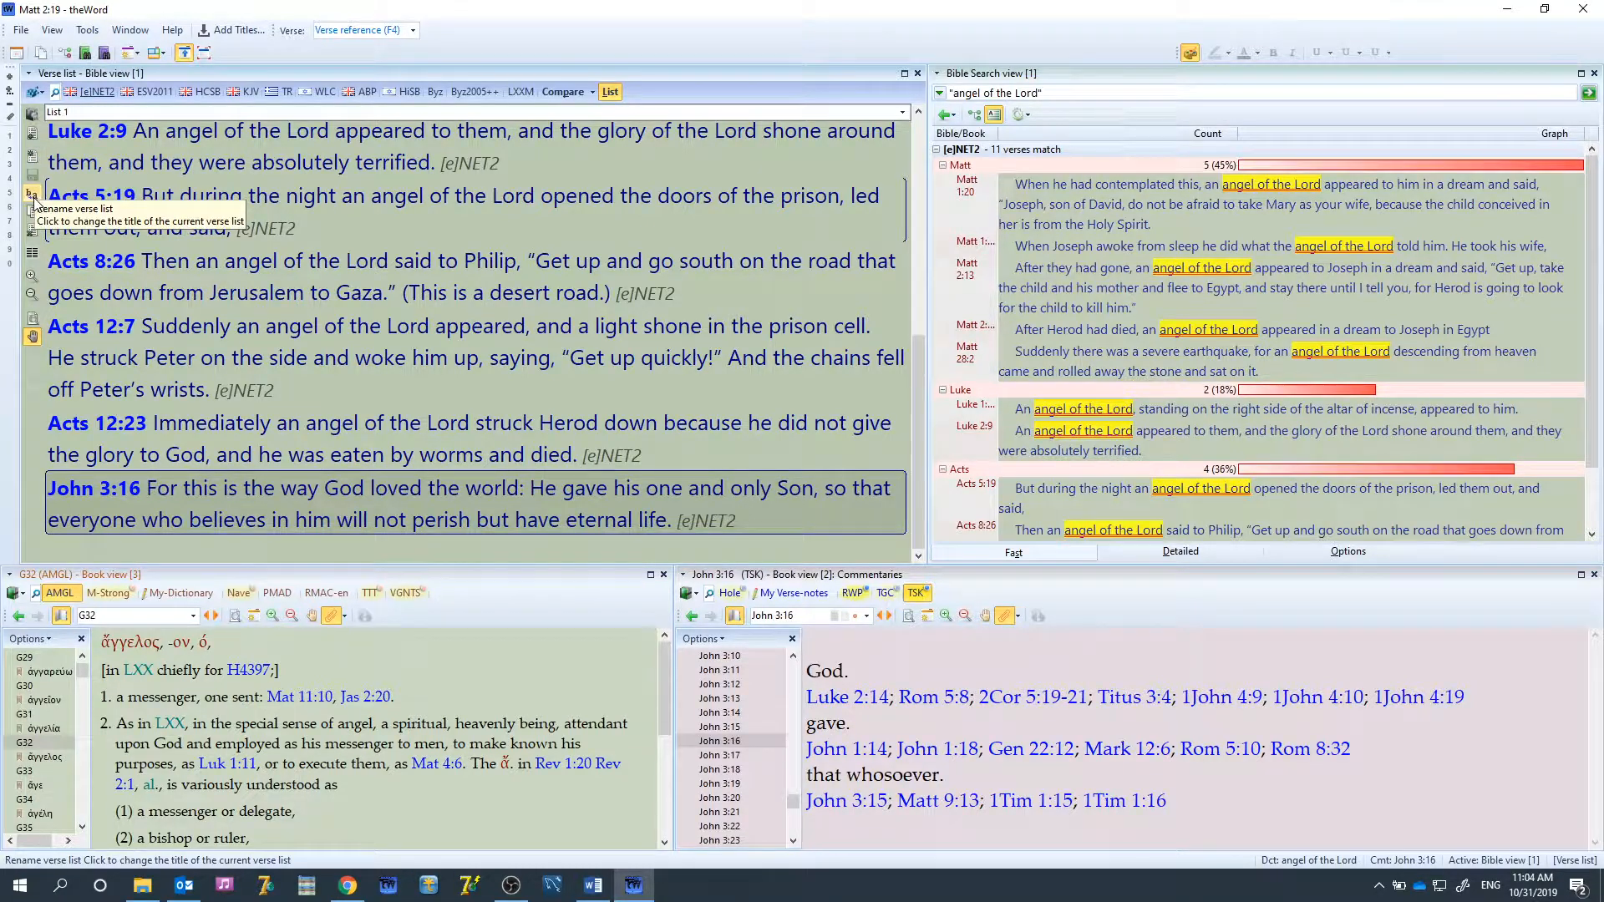
Rename the verse list 'List 1' to 'angel of the LORD'
left_click(32, 194)
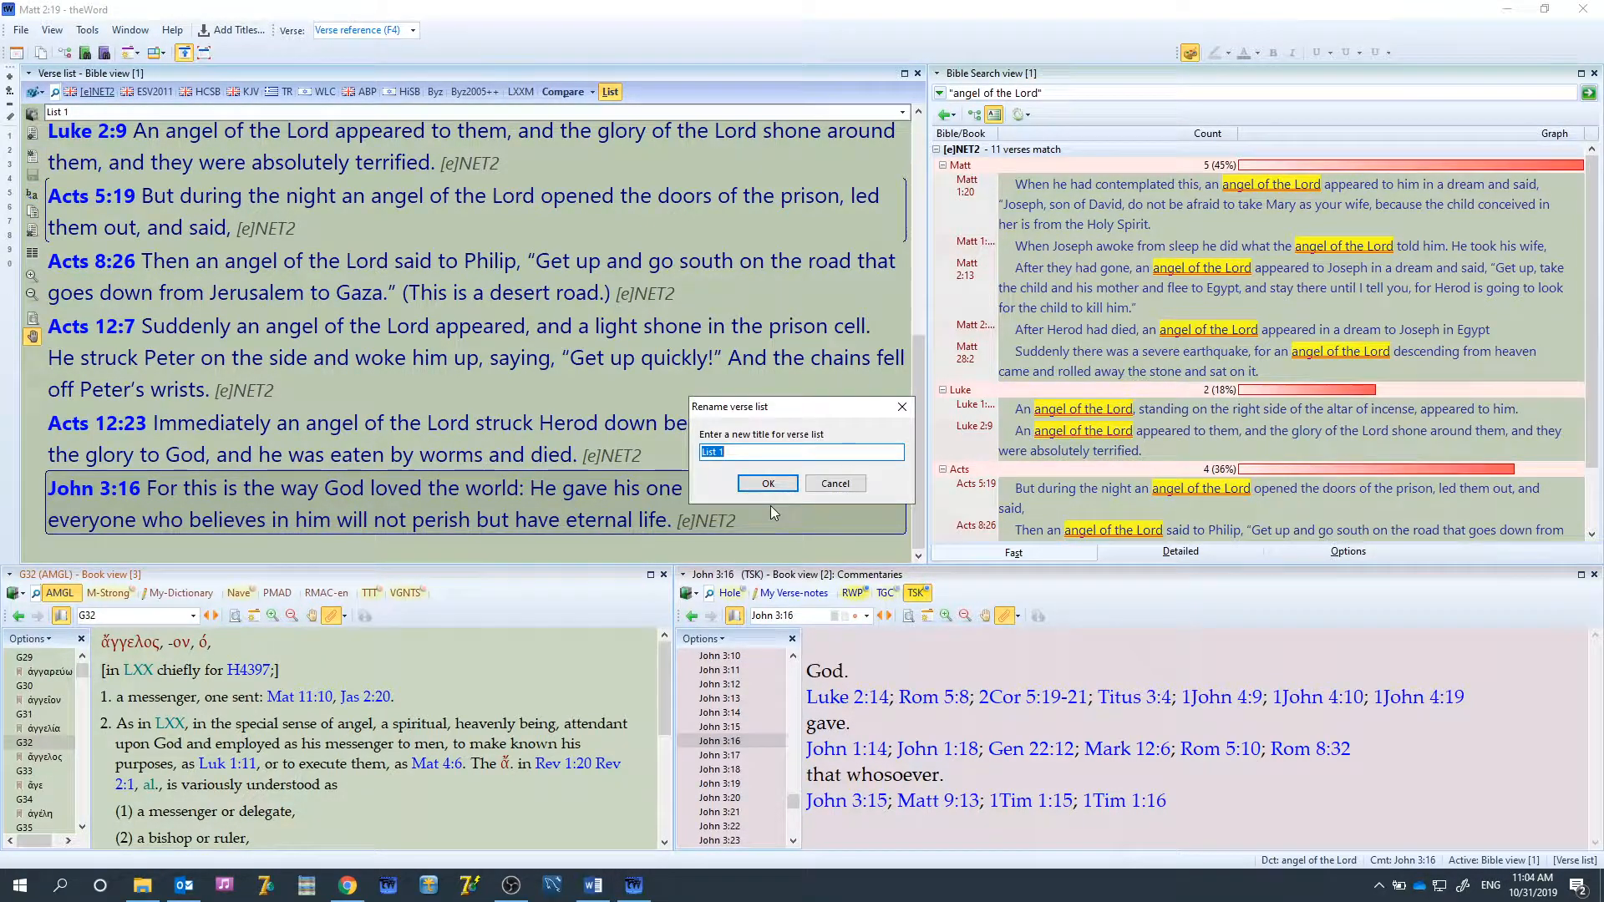
type("angel of the LORD")
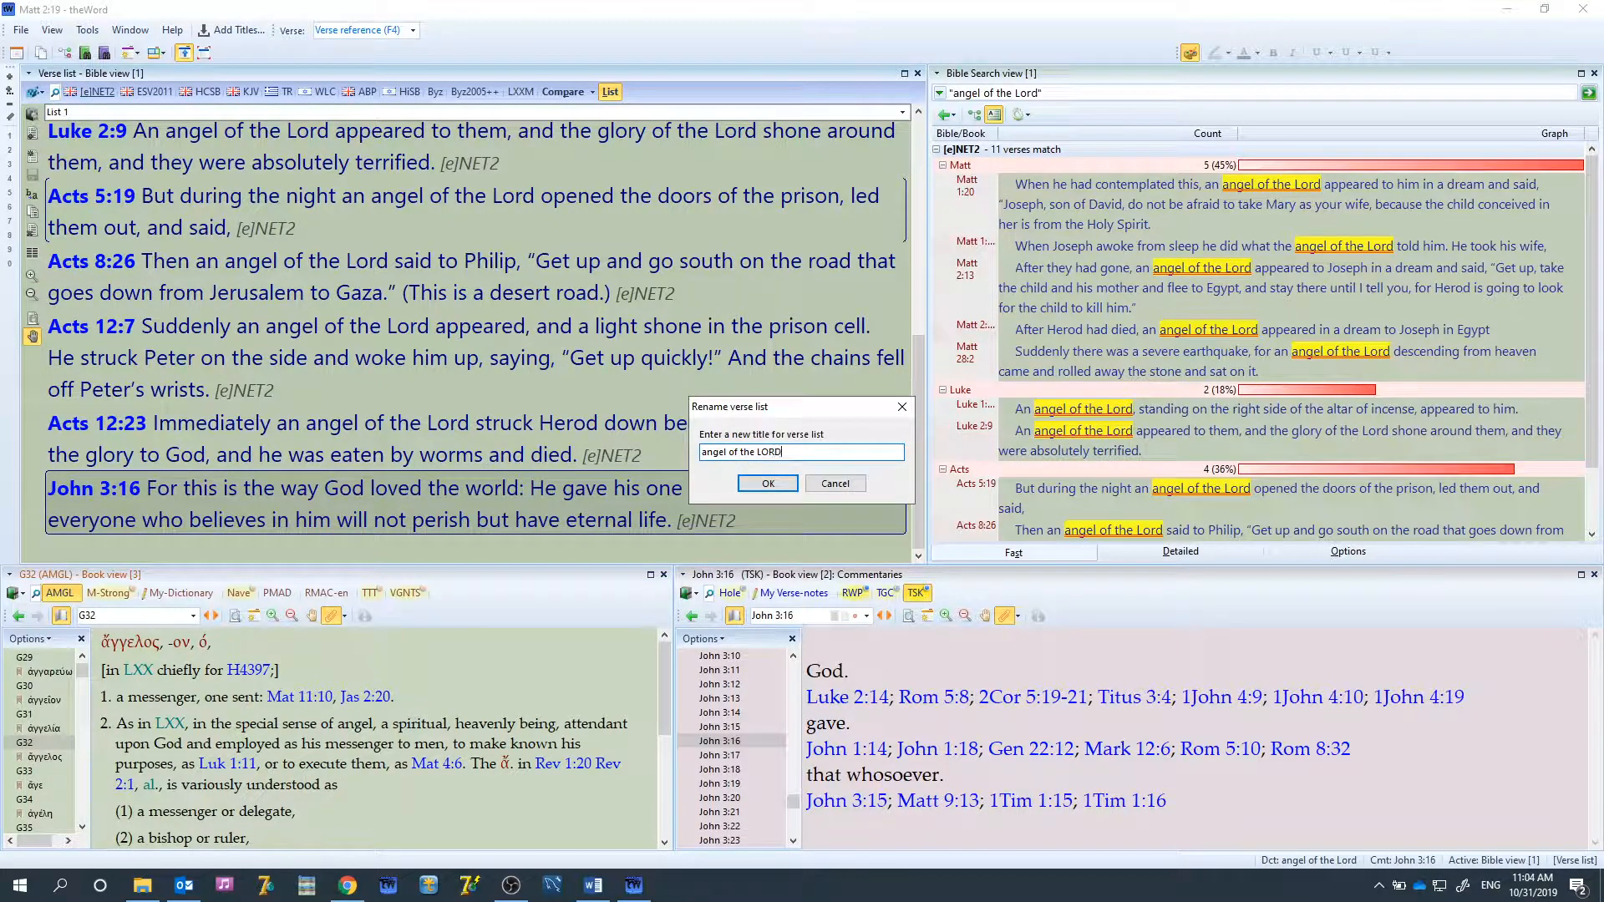
left_click(767, 483)
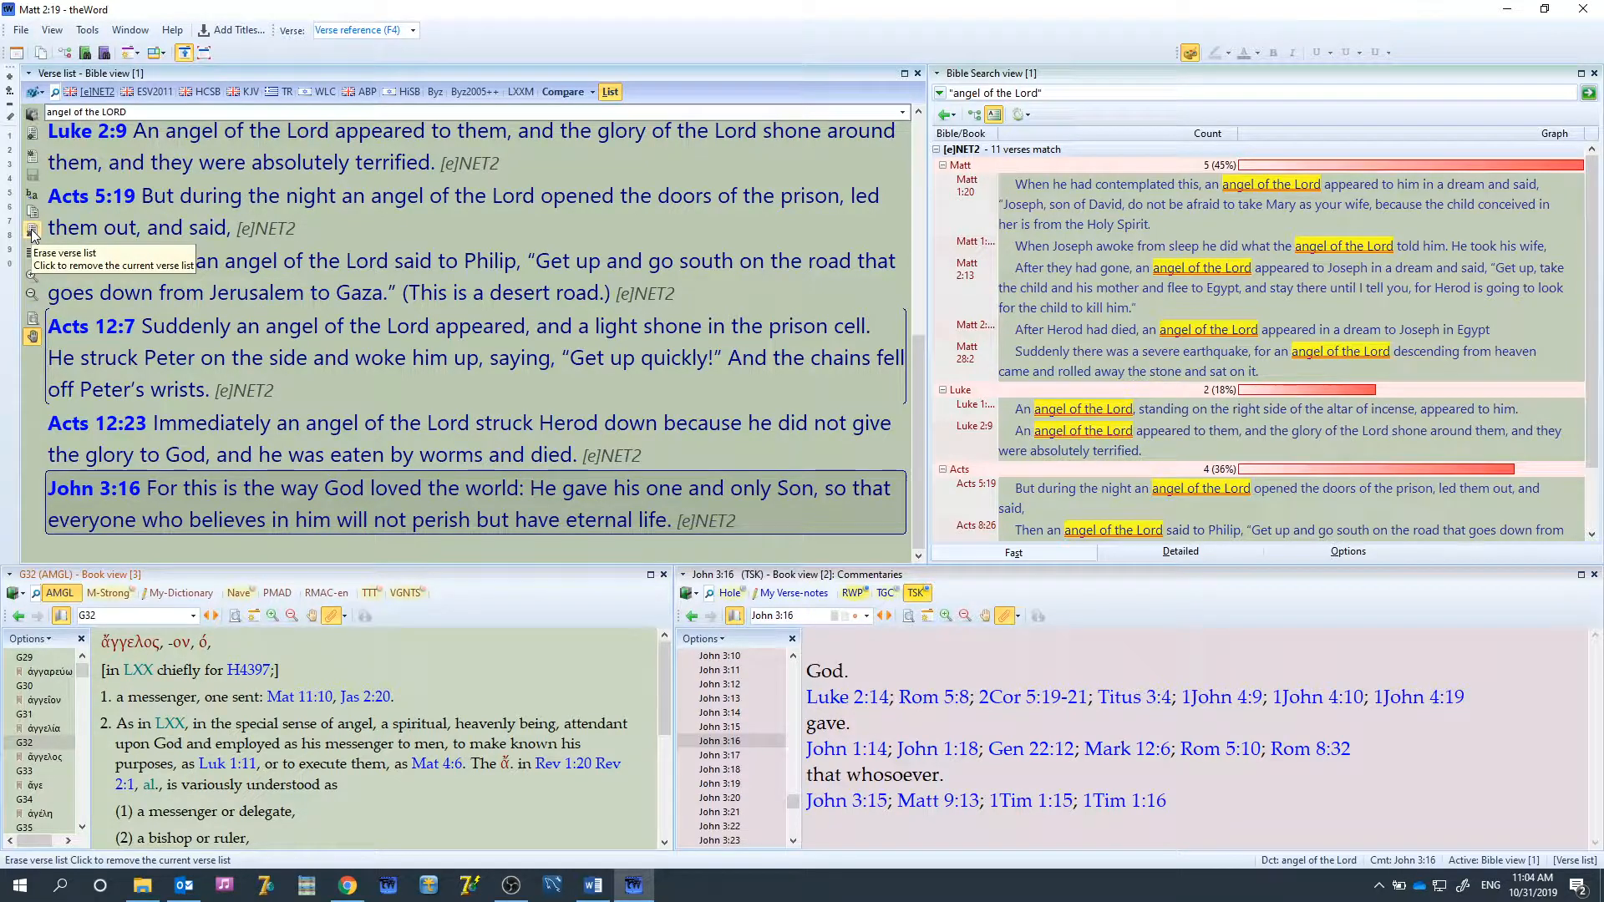
mouse_move(32, 225)
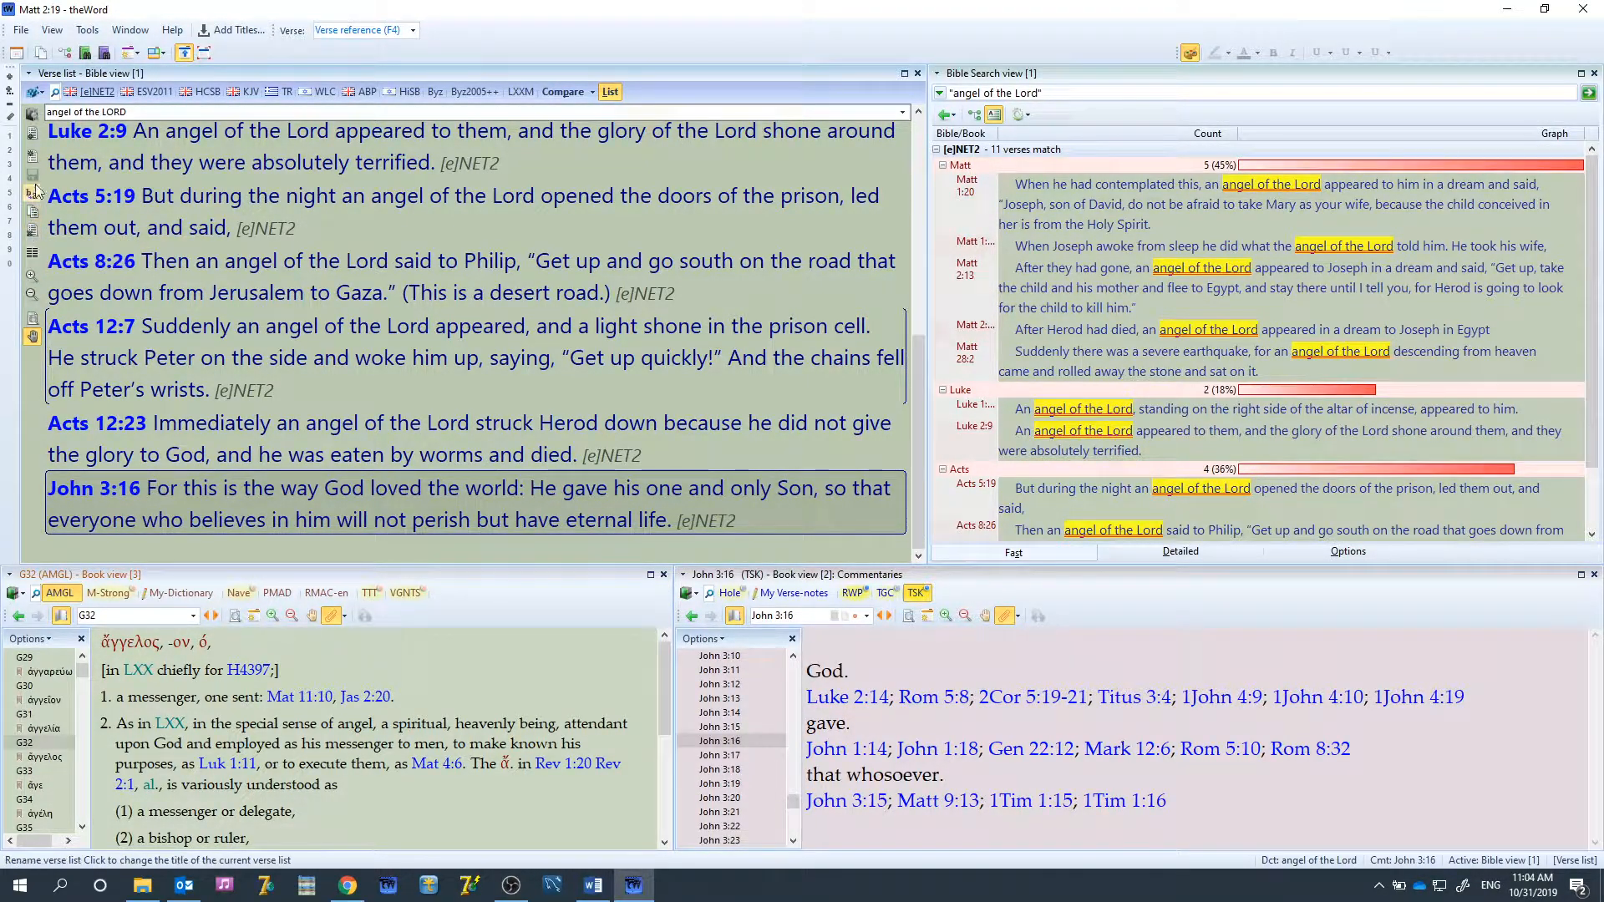
Set the 'angel of the LORD' verse list to 1 column
left_click(32, 254)
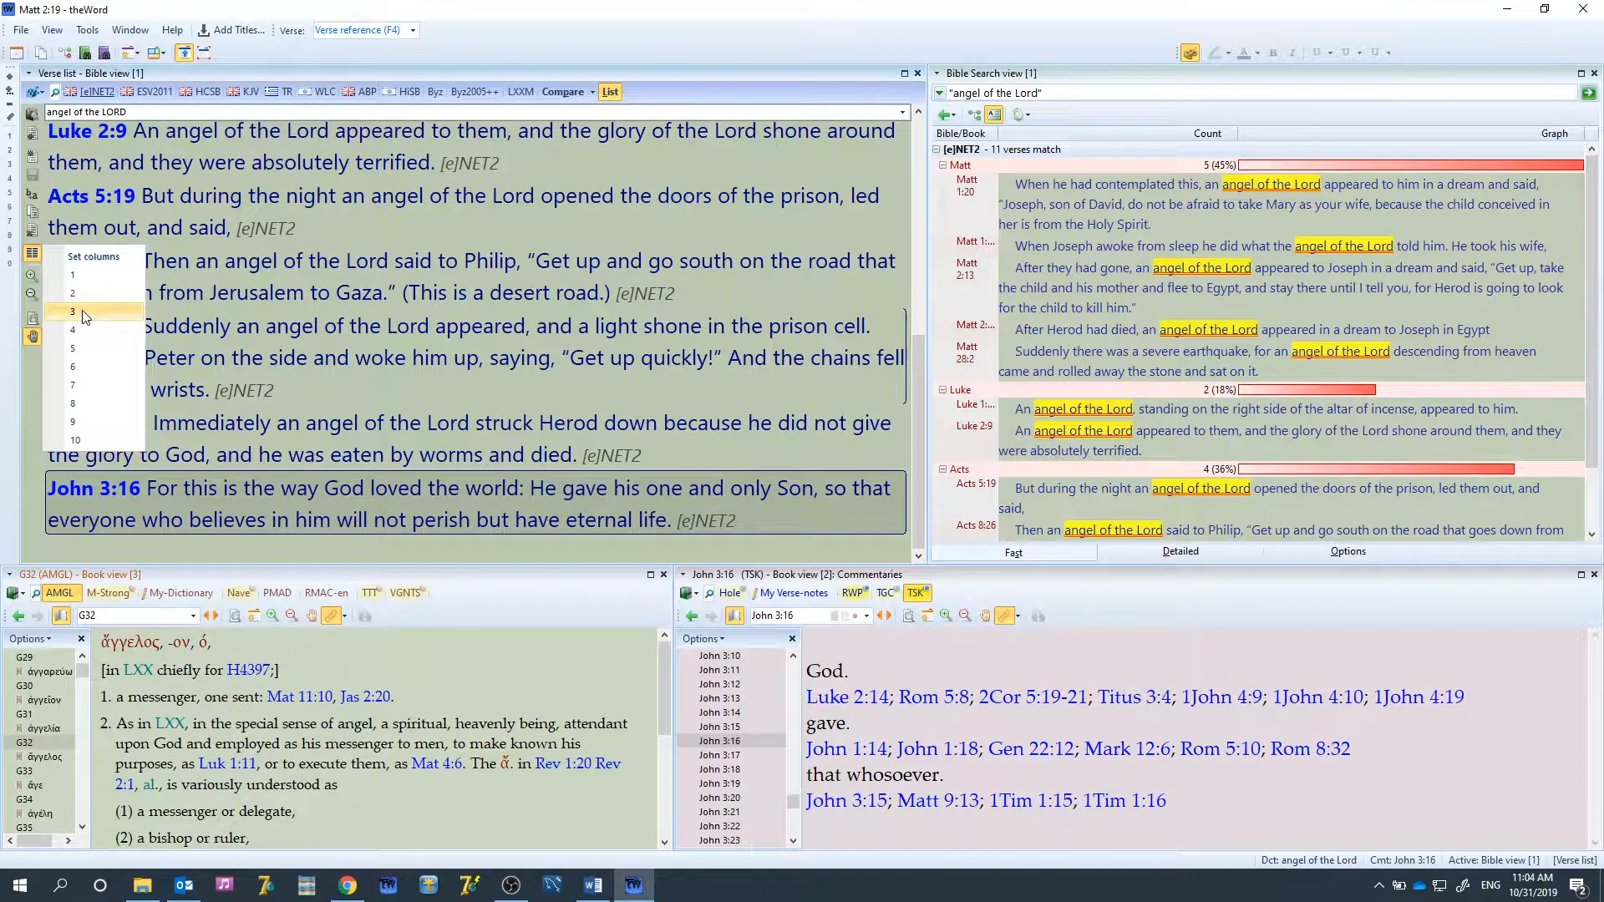
left_click(73, 312)
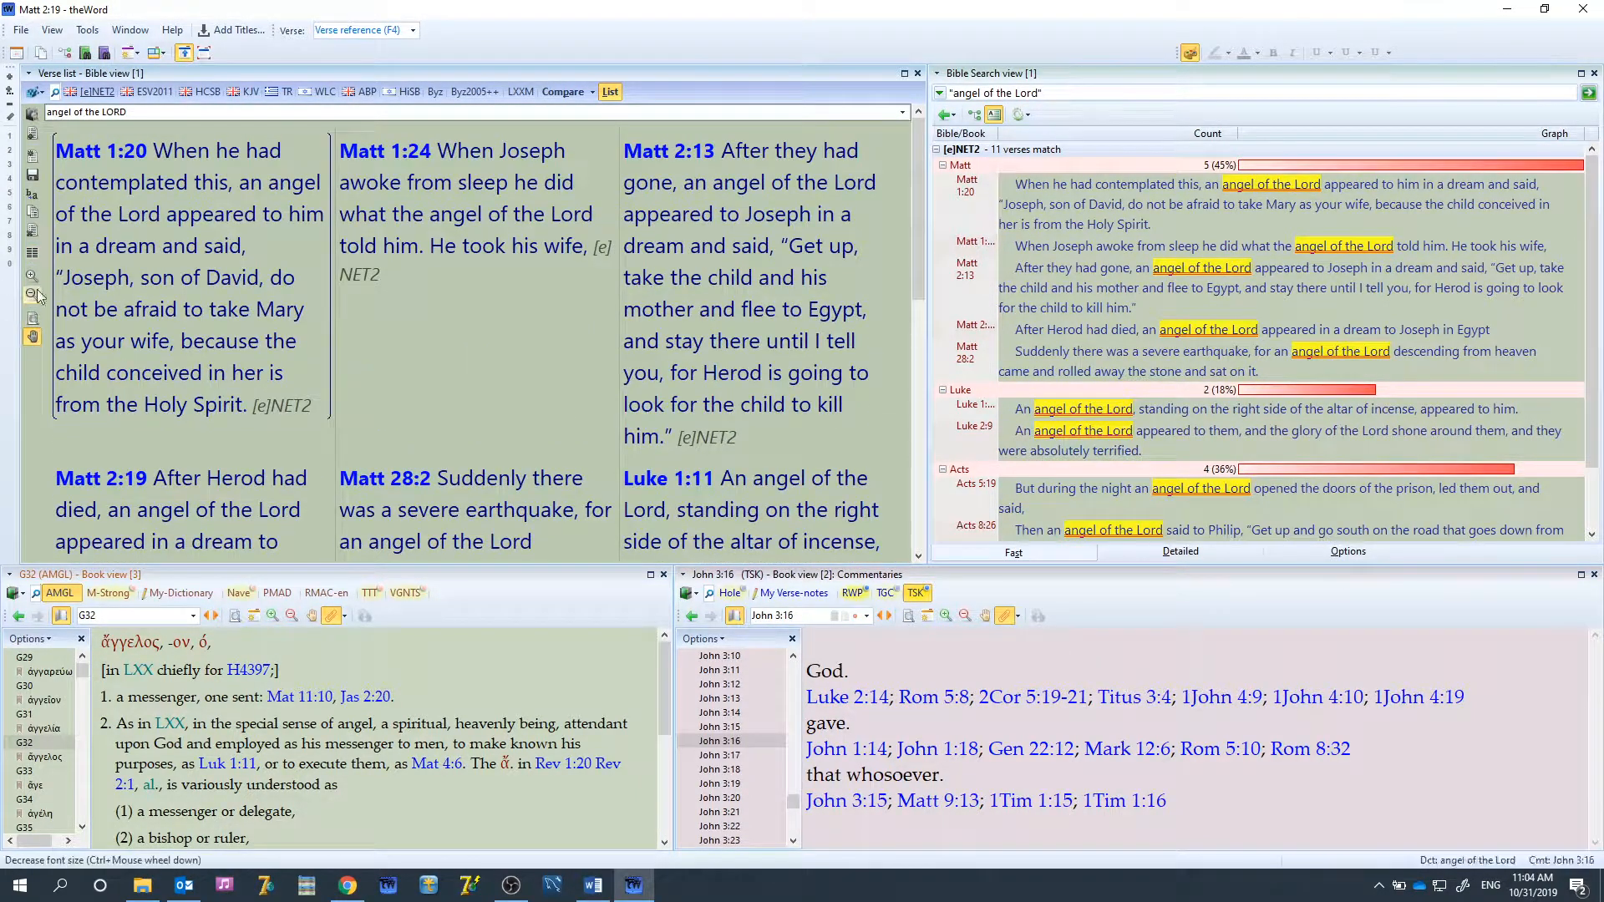
left_click(32, 276)
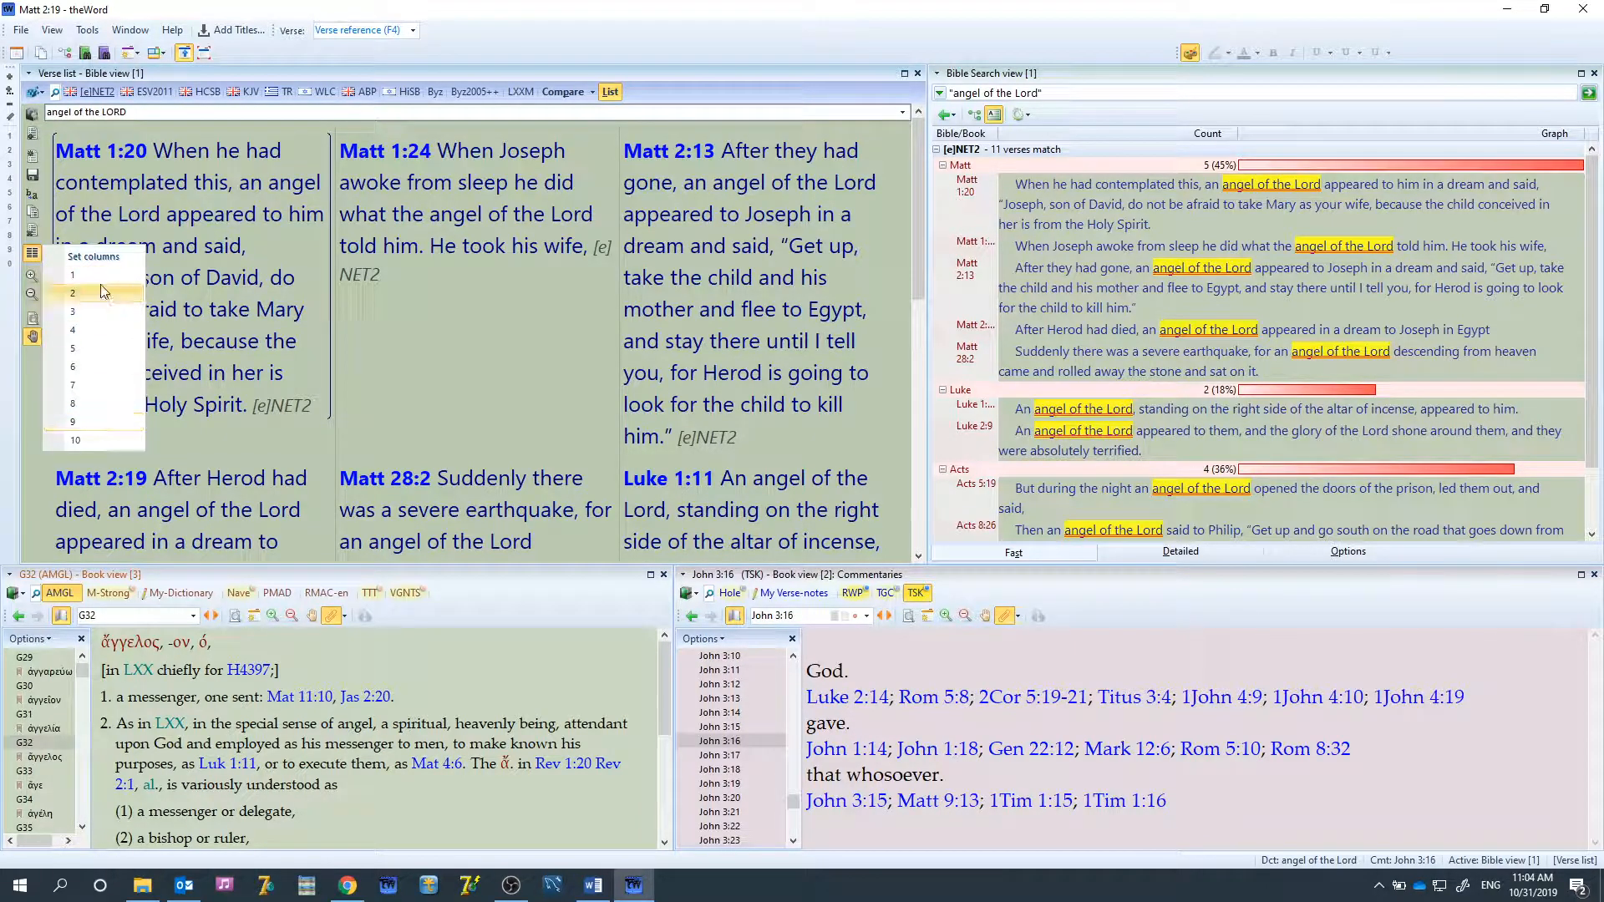
left_click(72, 292)
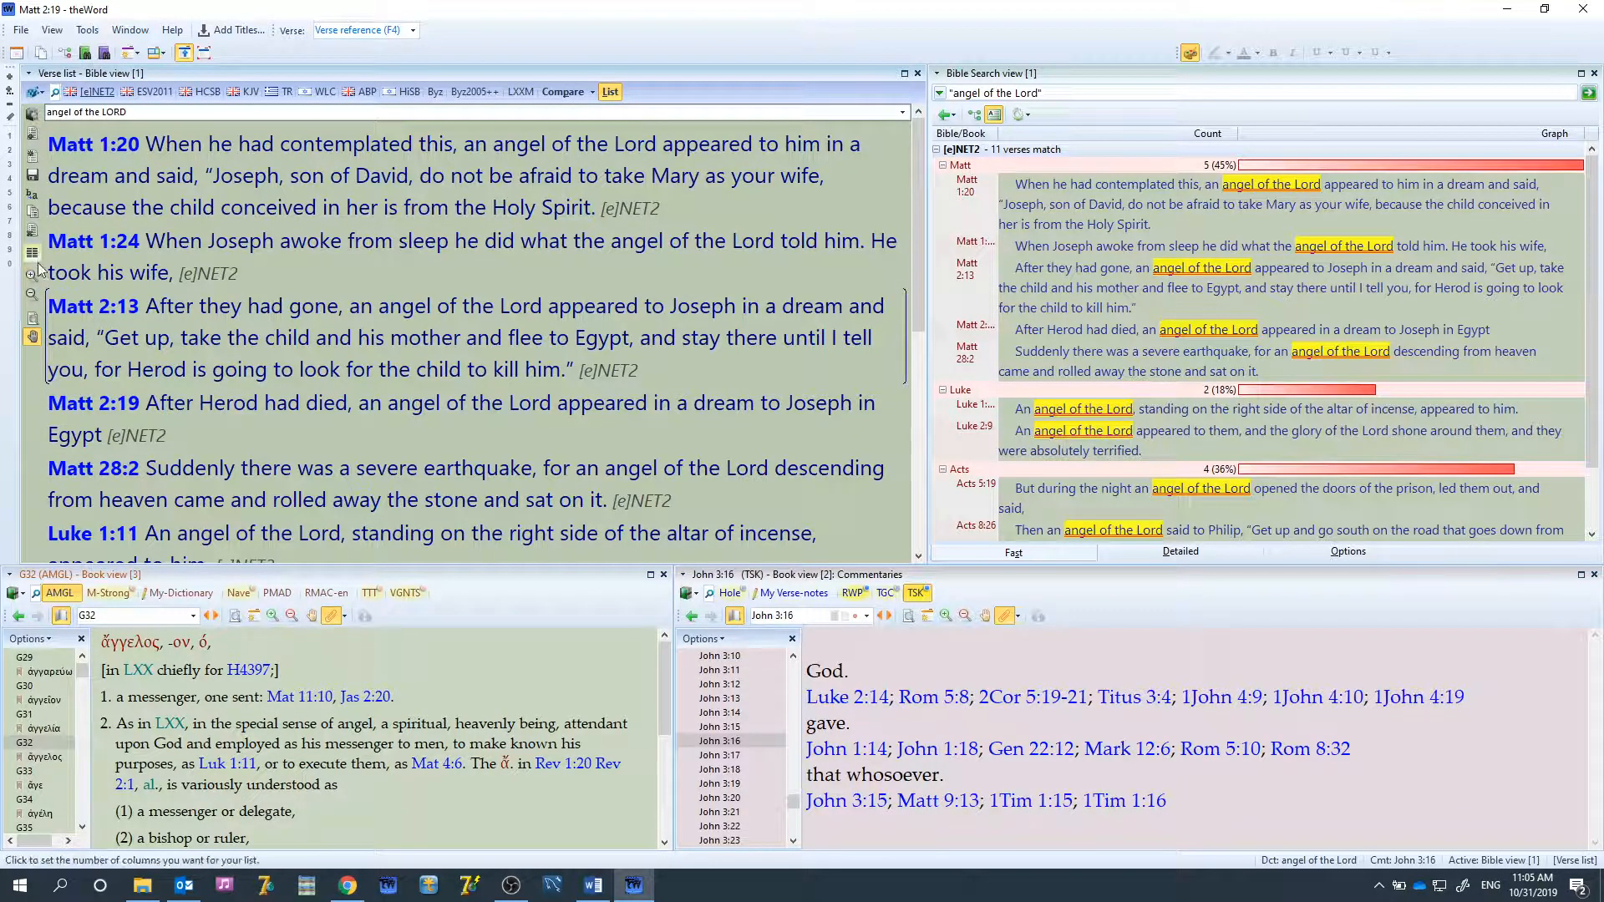
Enlarge the verse list font and return to the list after switching results to ESV2011
left_click(31, 275)
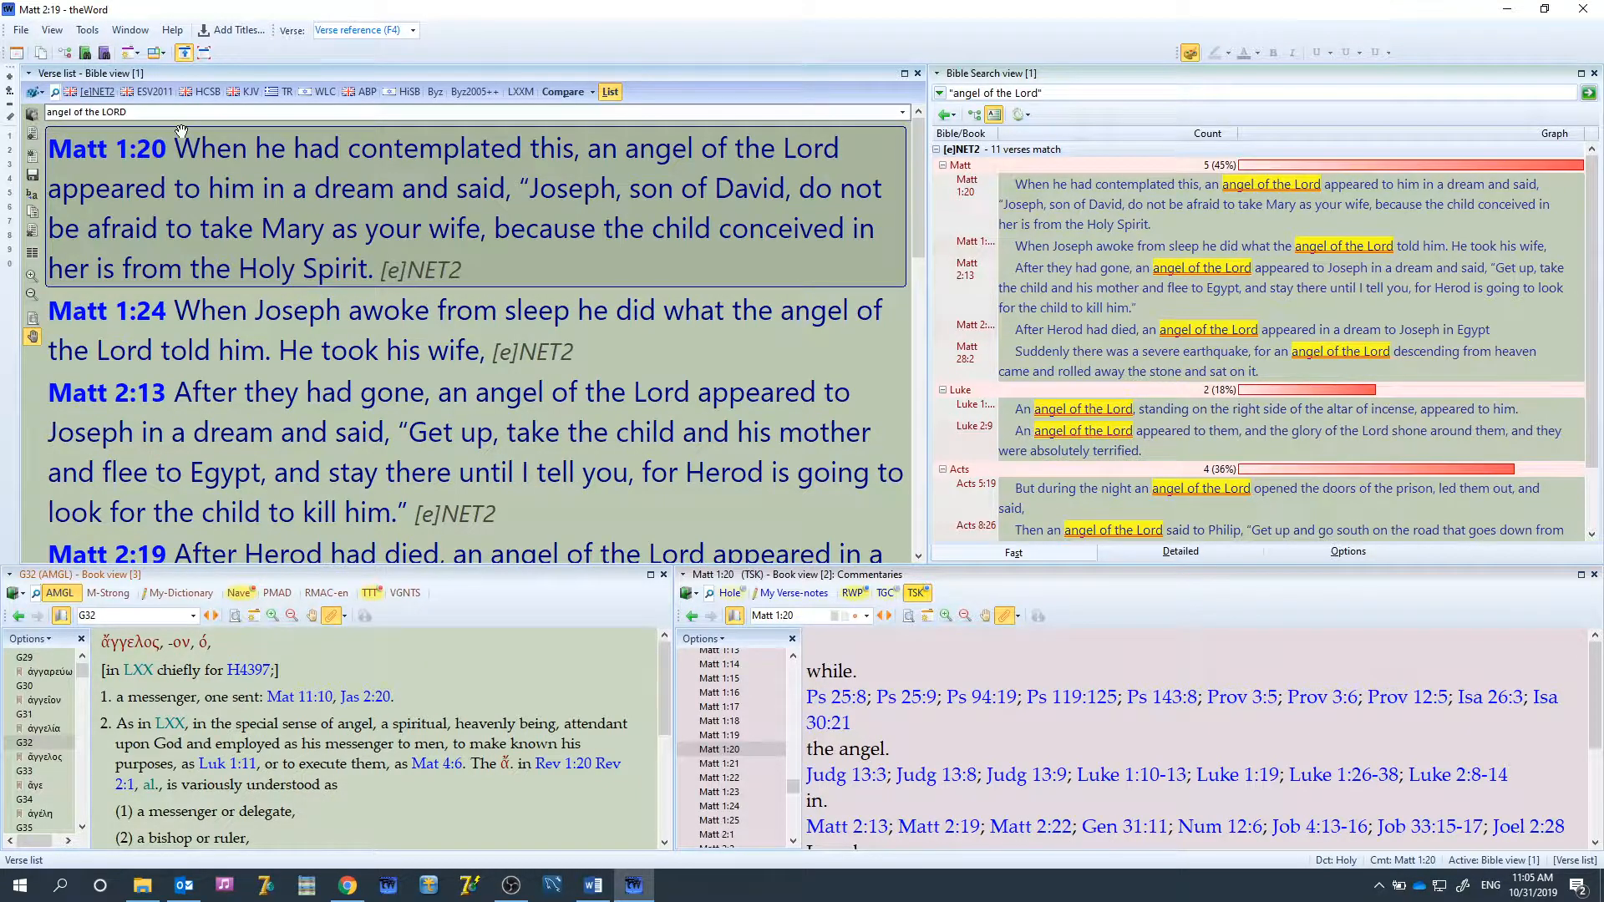
mouse_move(155, 92)
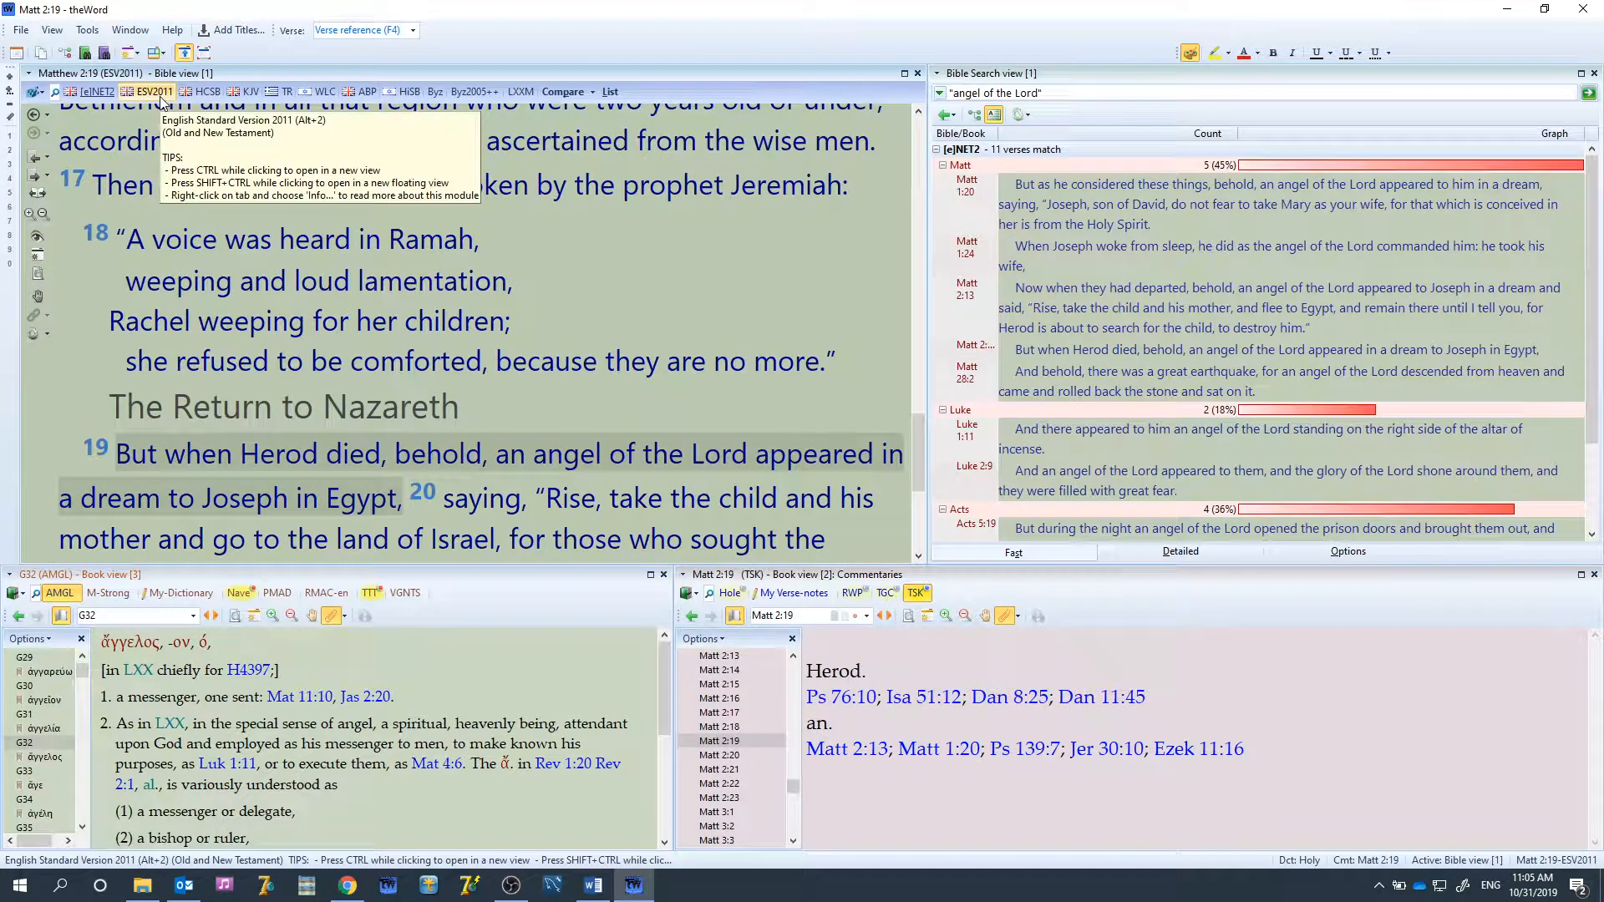
left_click(609, 91)
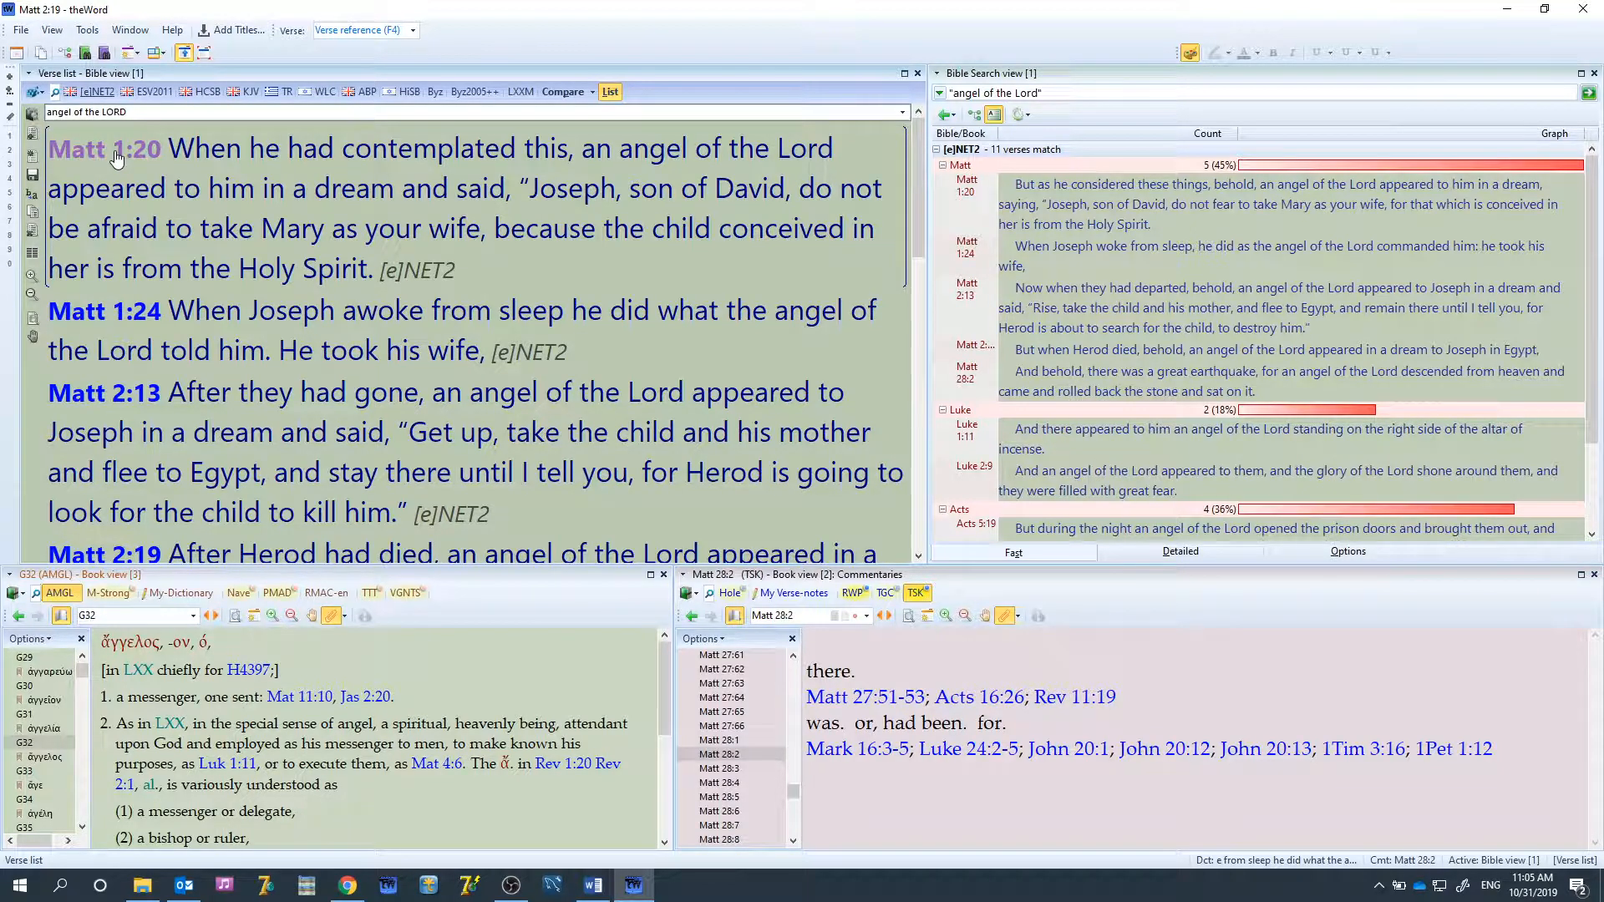
Display Matt 1:20 in the ABP Greek-English interlinear
right_click(117, 148)
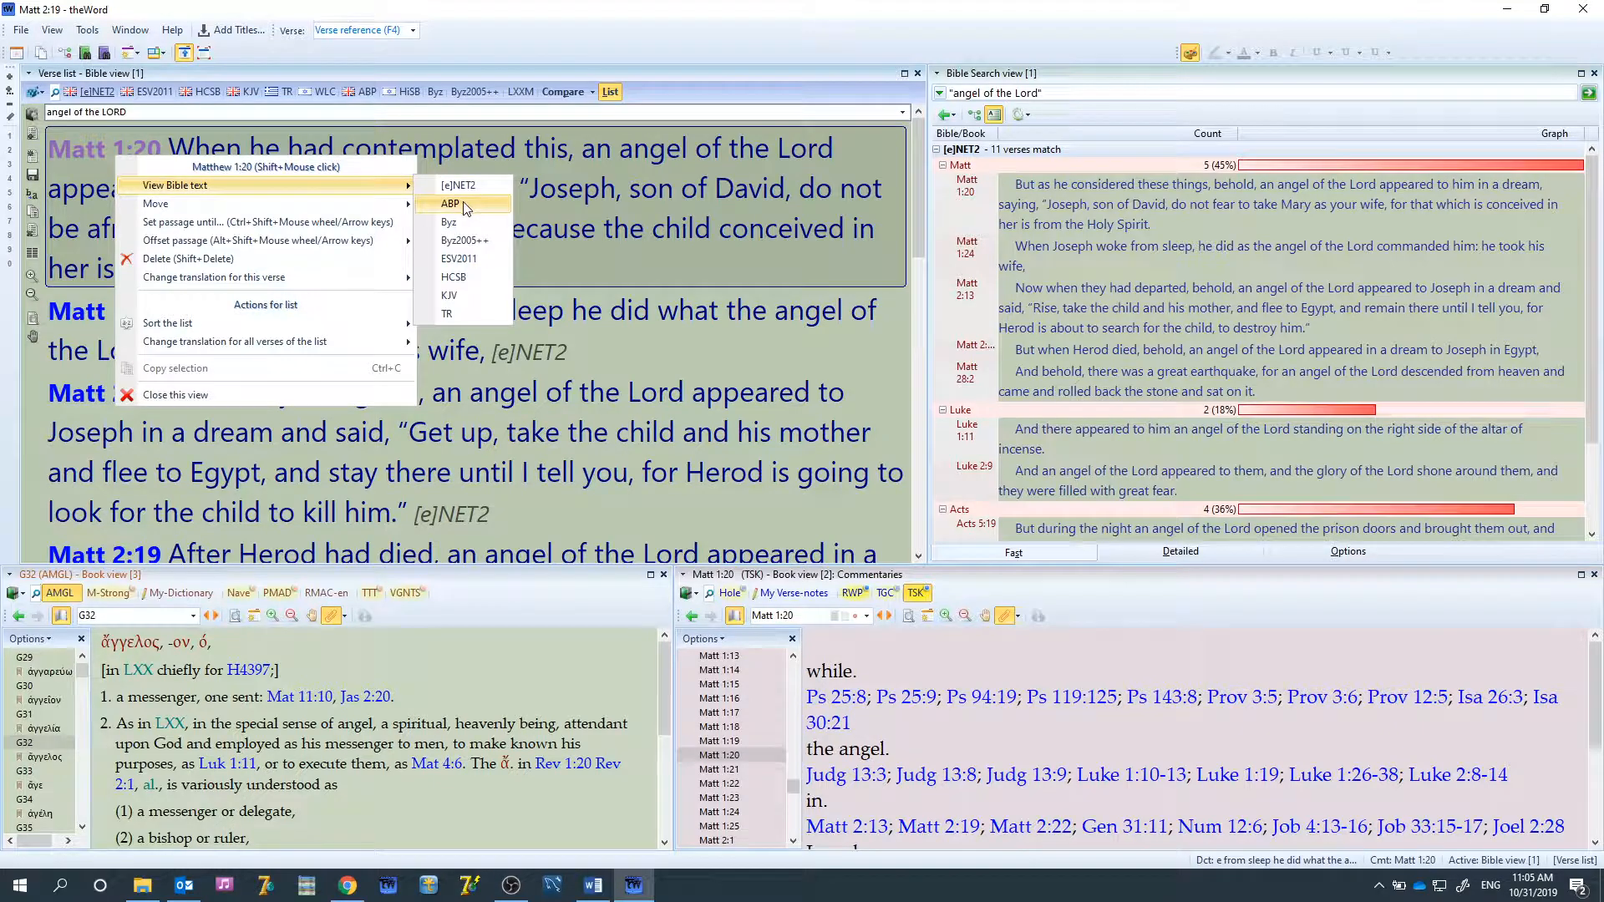
left_click(450, 203)
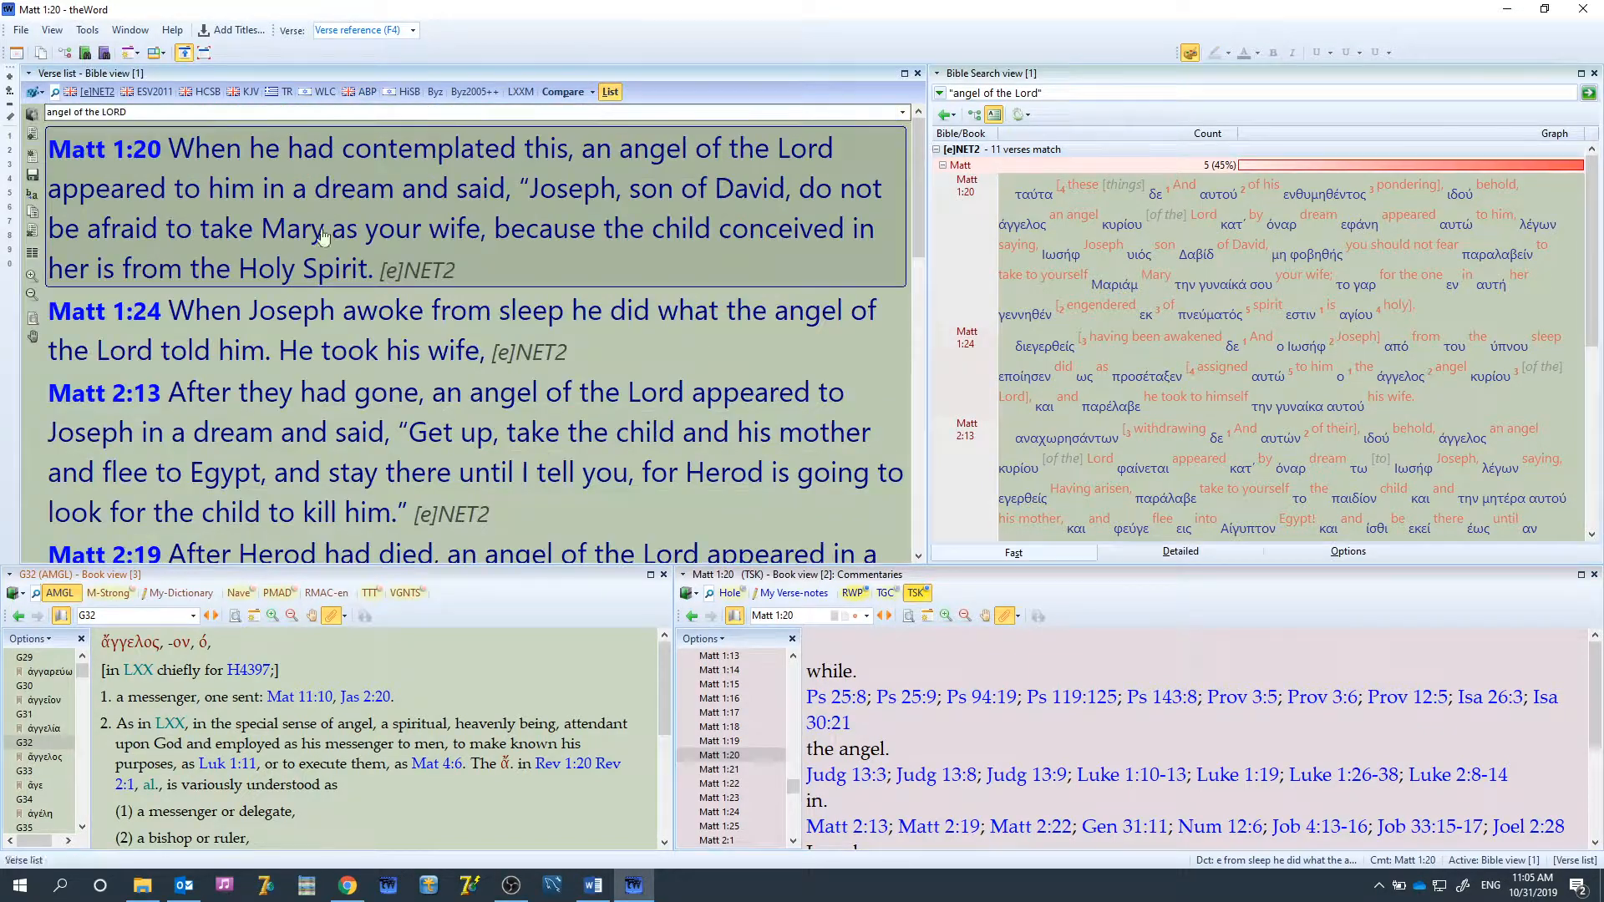
right_click(322, 238)
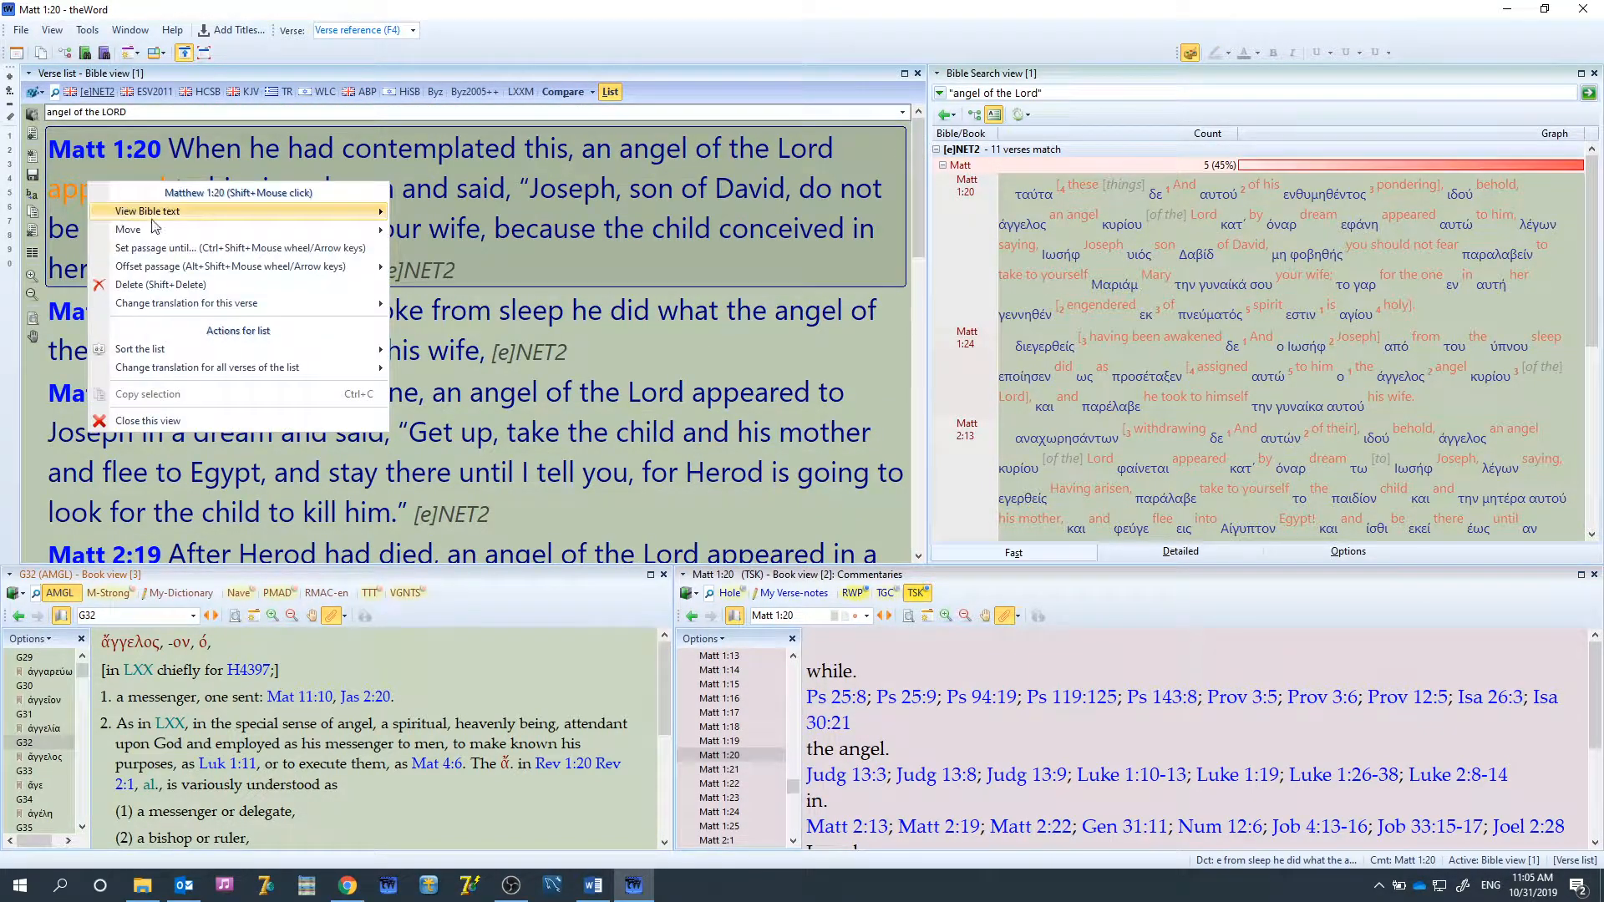
mouse_move(128, 229)
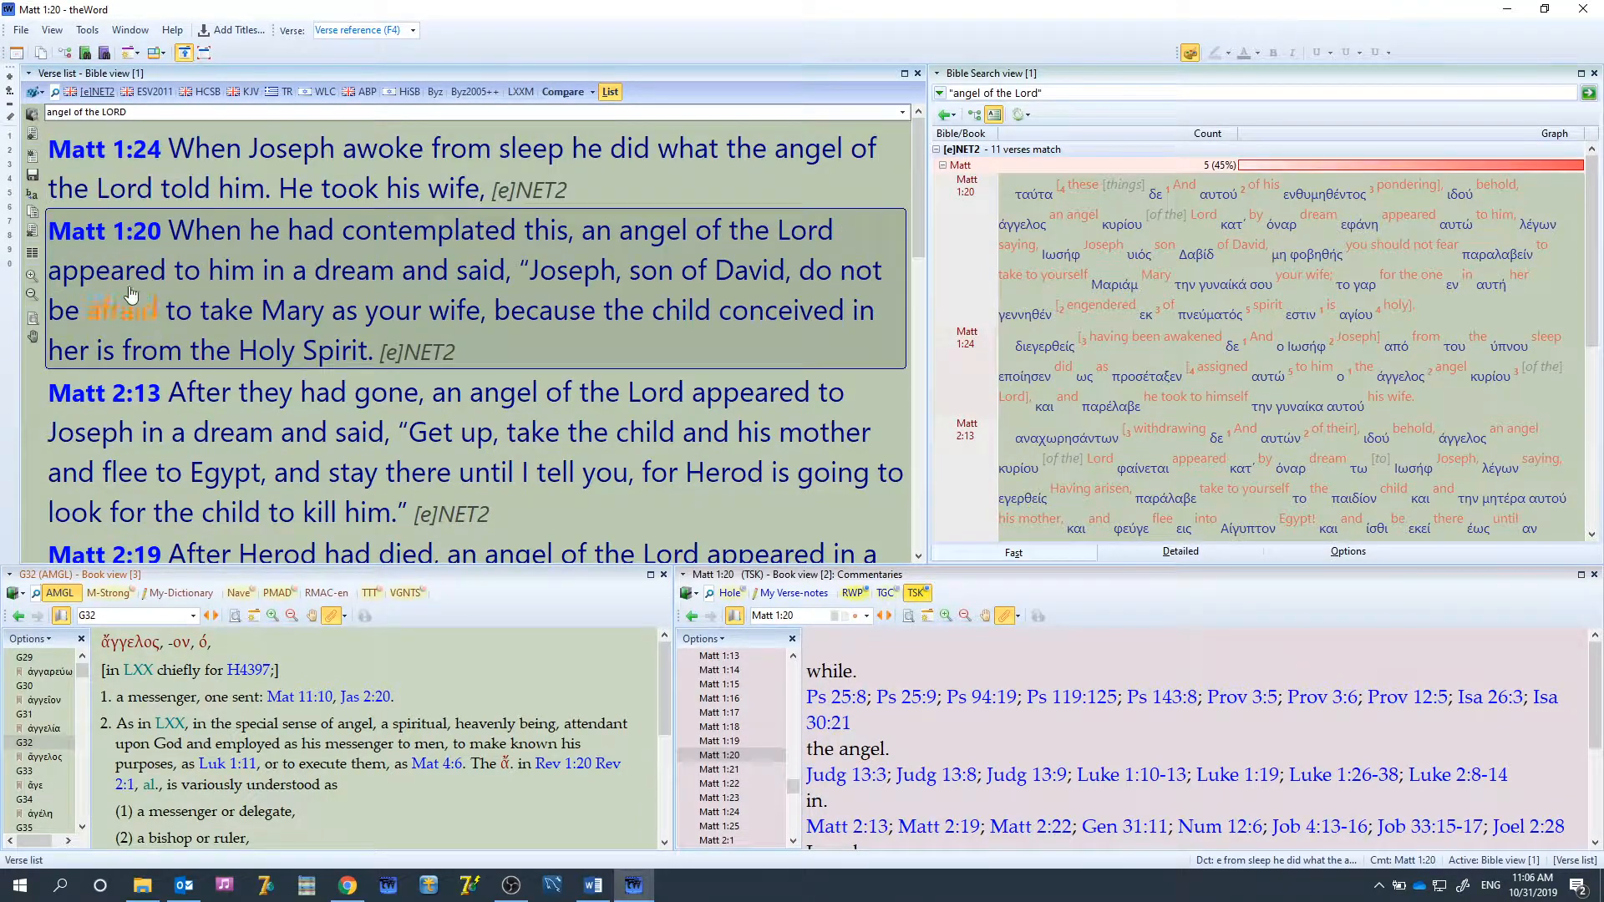
Extend the Matt 1:20 entry through Matthew 1:21, offsetting back and forward one verse
right_click(130, 297)
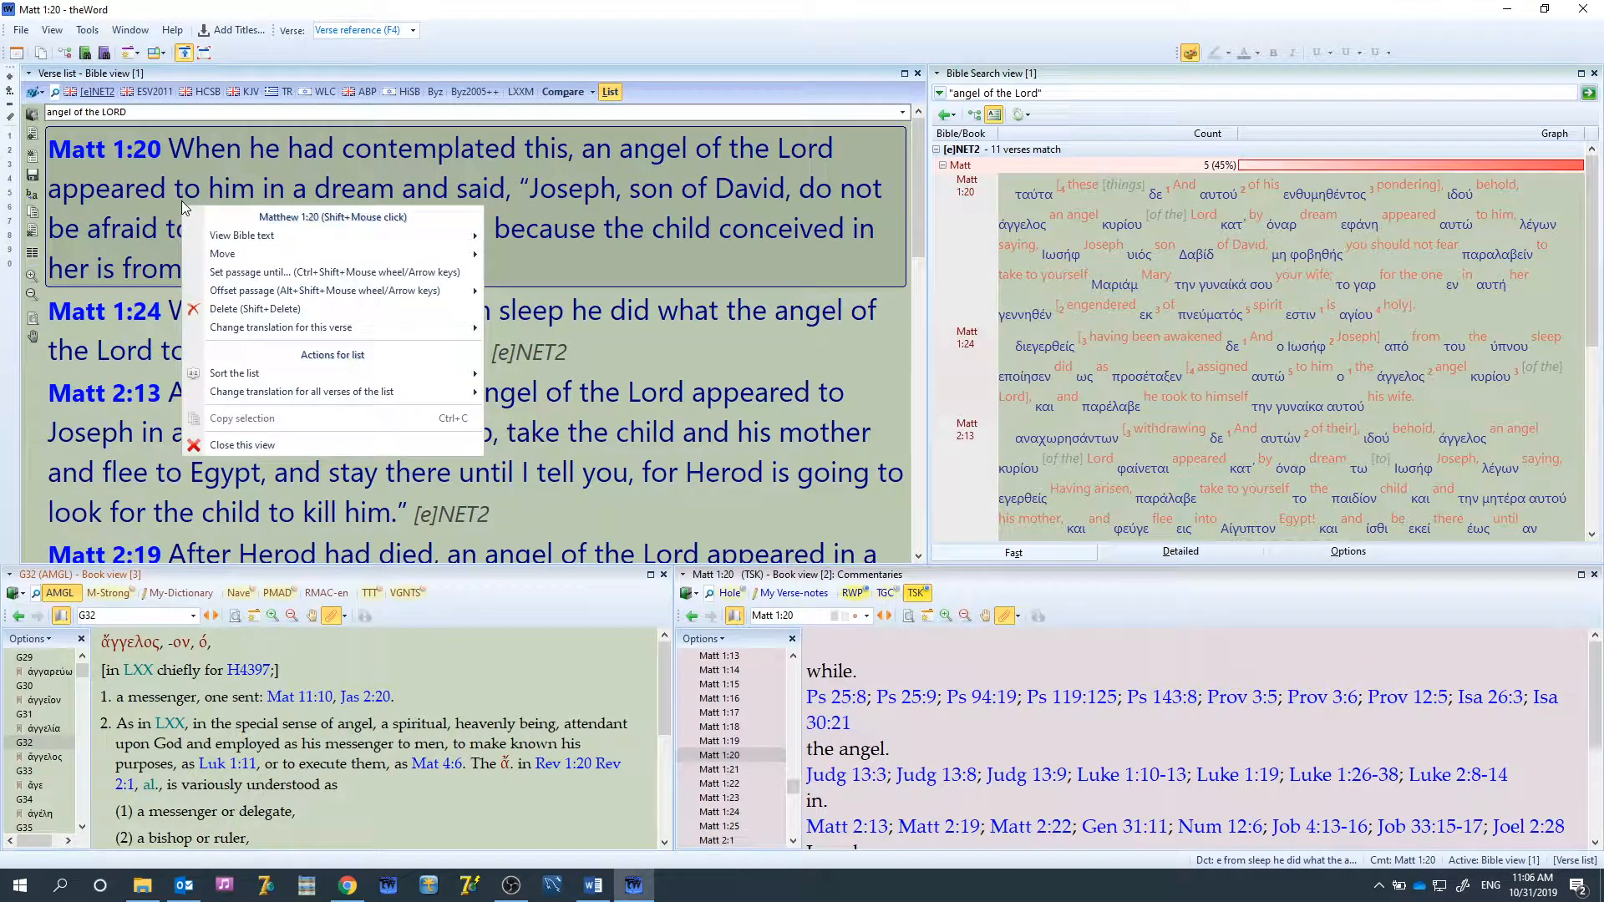
mouse_move(271, 271)
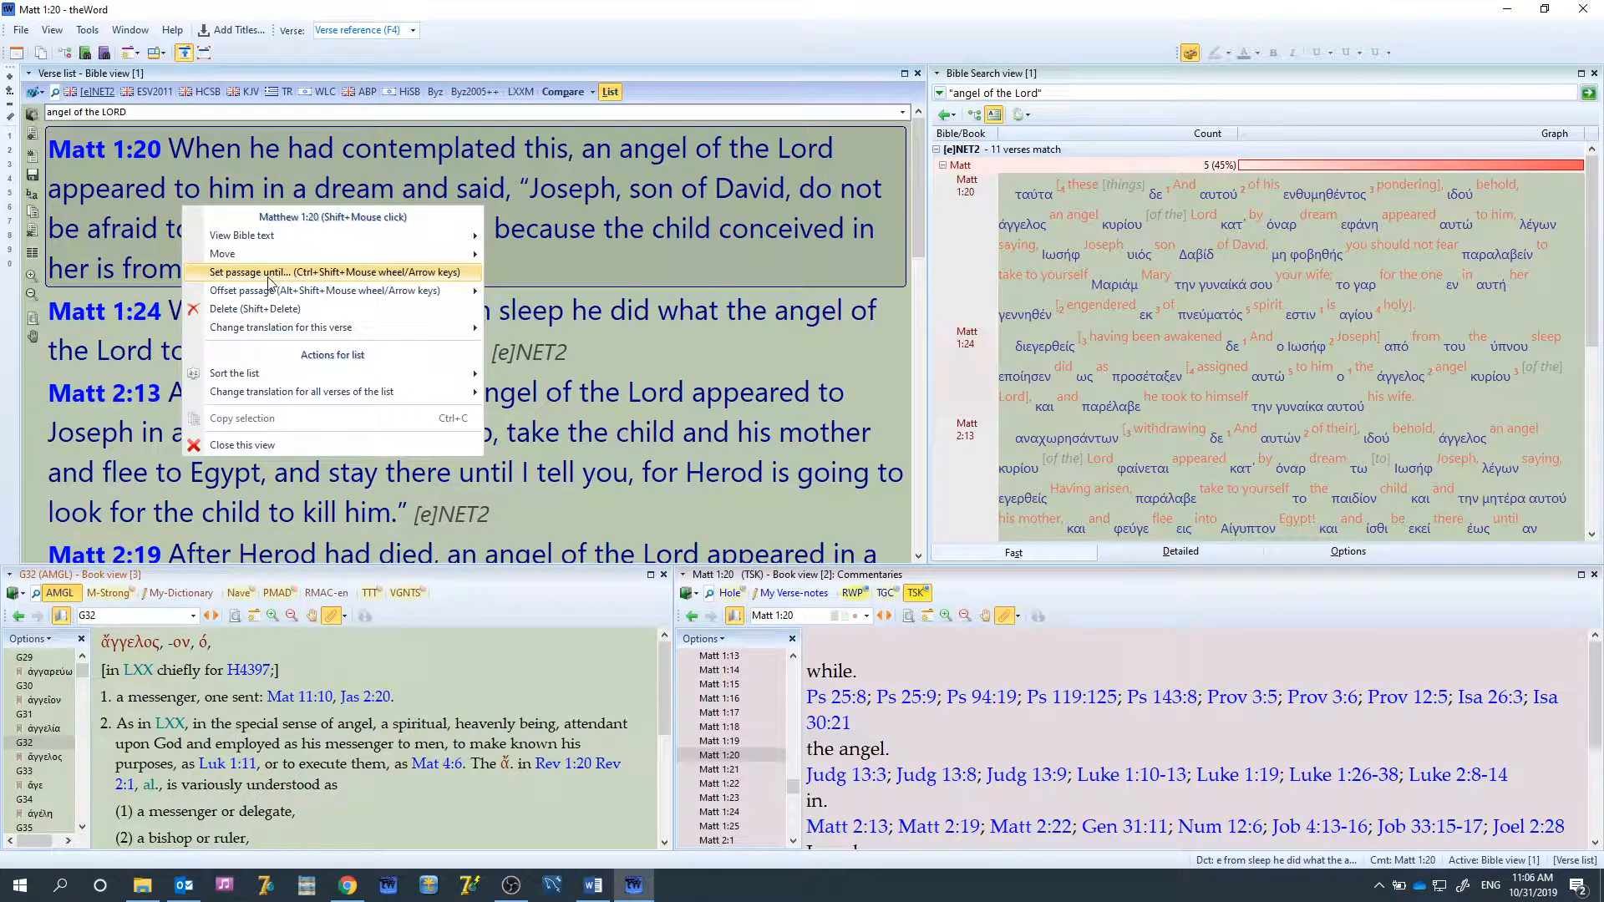
left_click(249, 271)
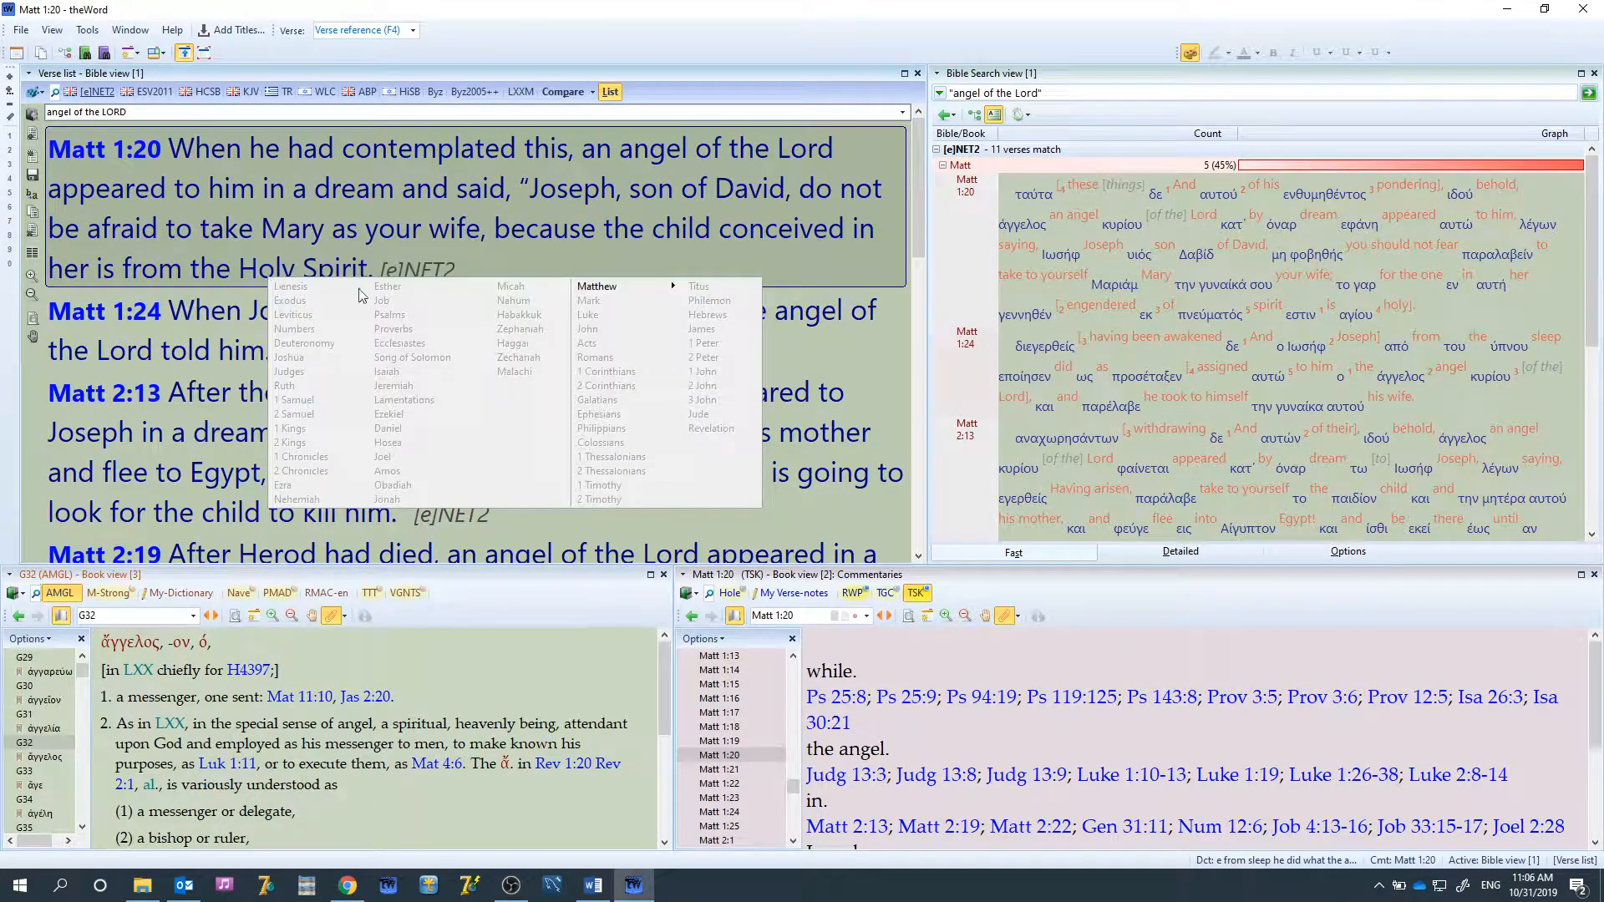
left_click(620, 286)
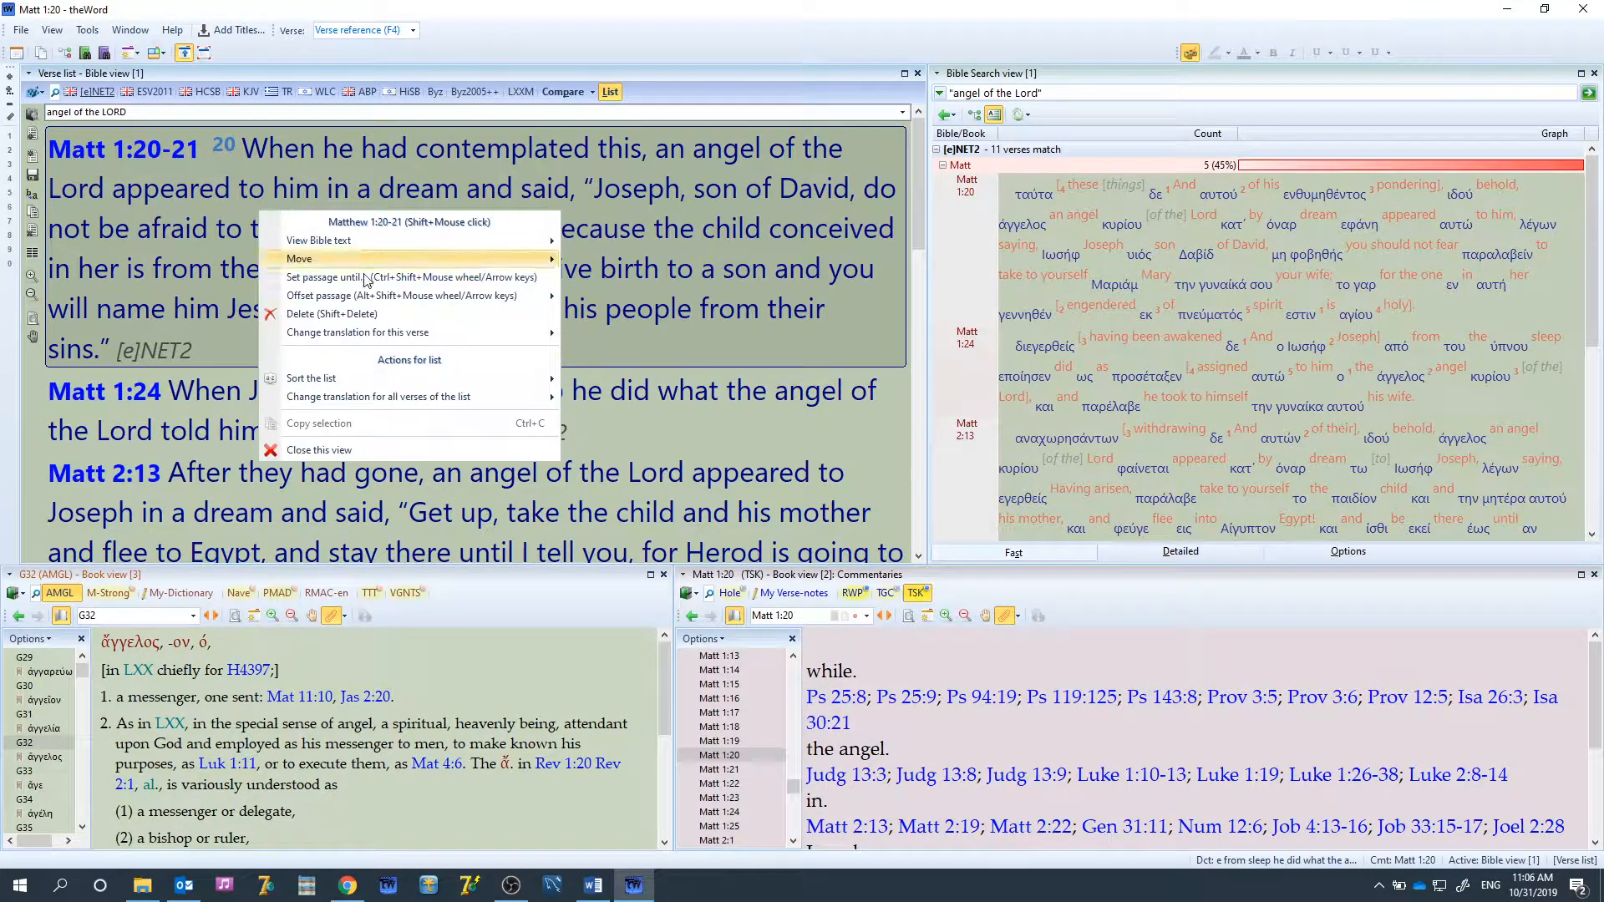
mouse_move(401, 295)
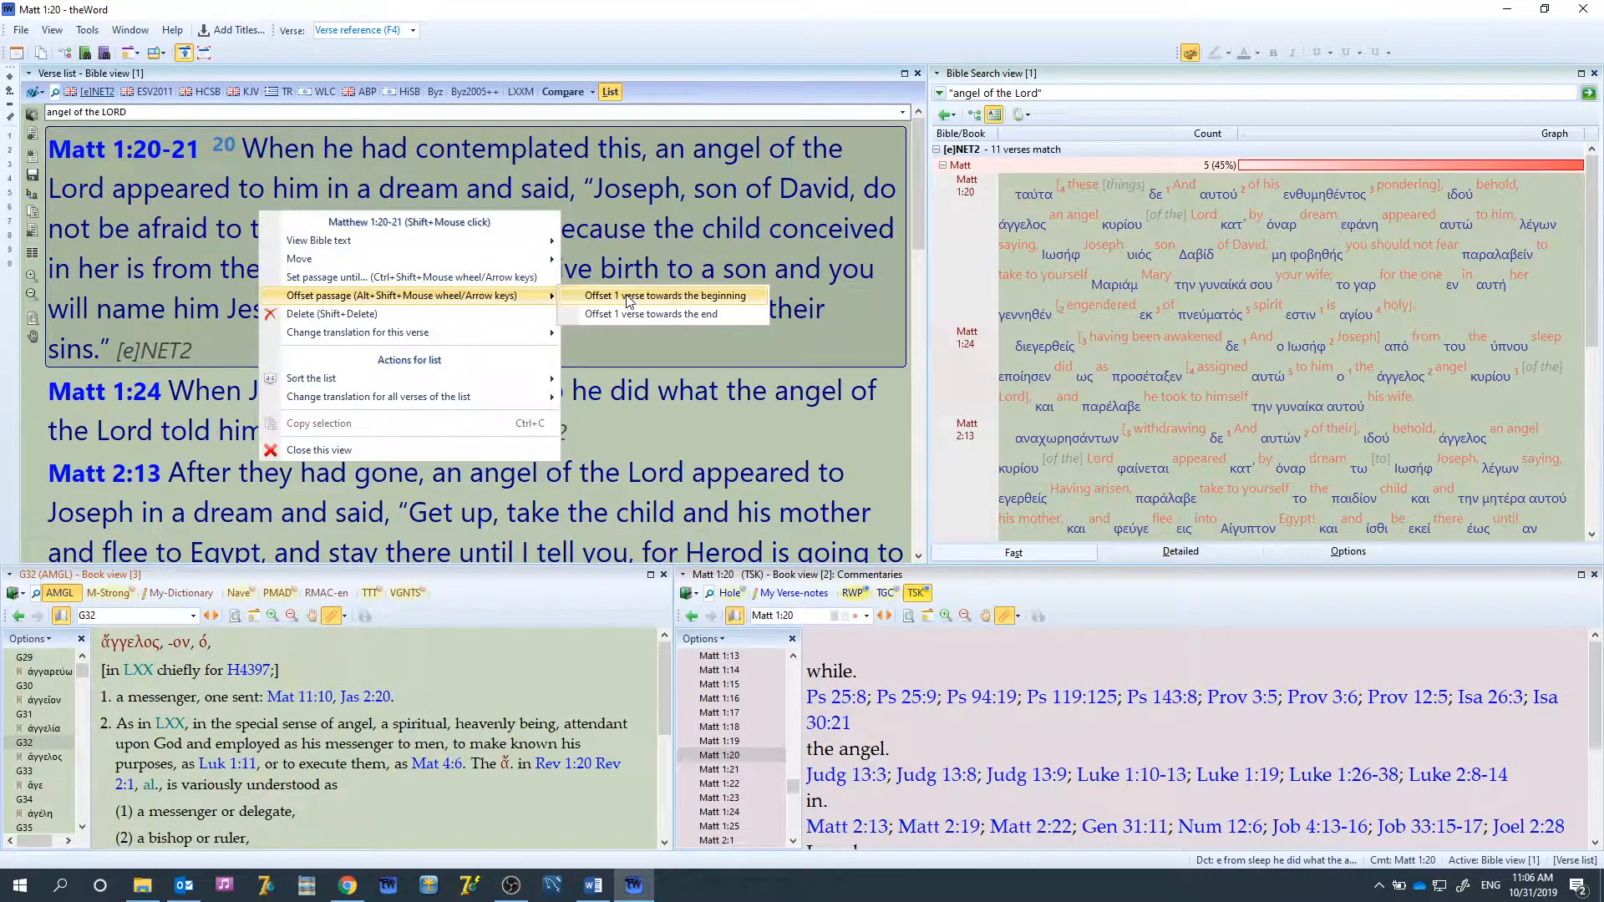
left_click(668, 294)
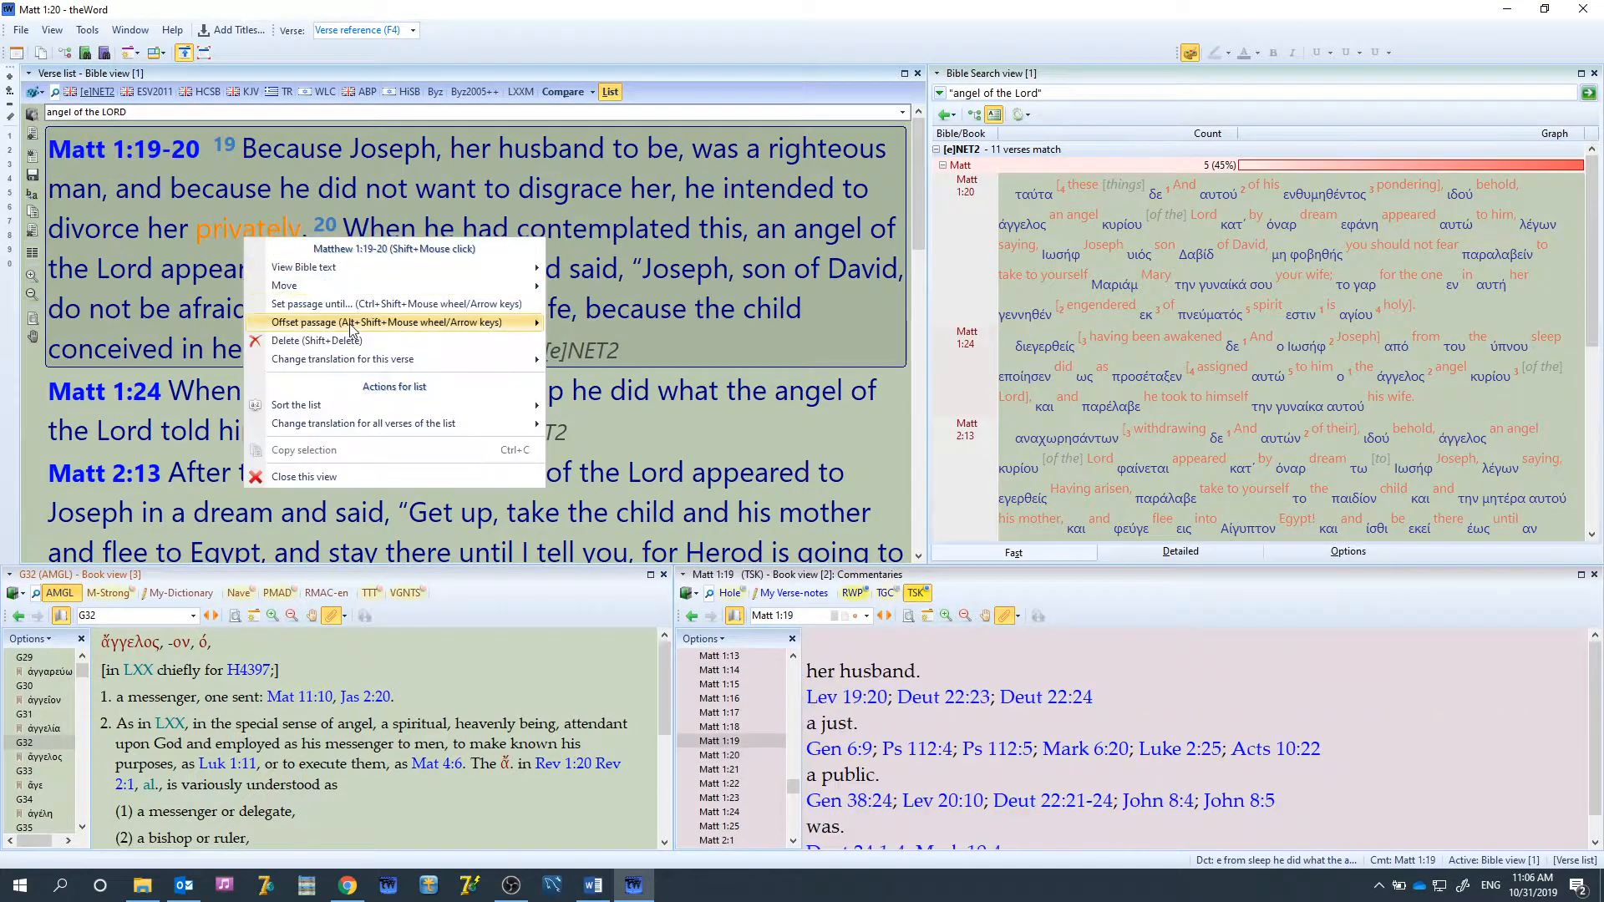
left_click(585, 261)
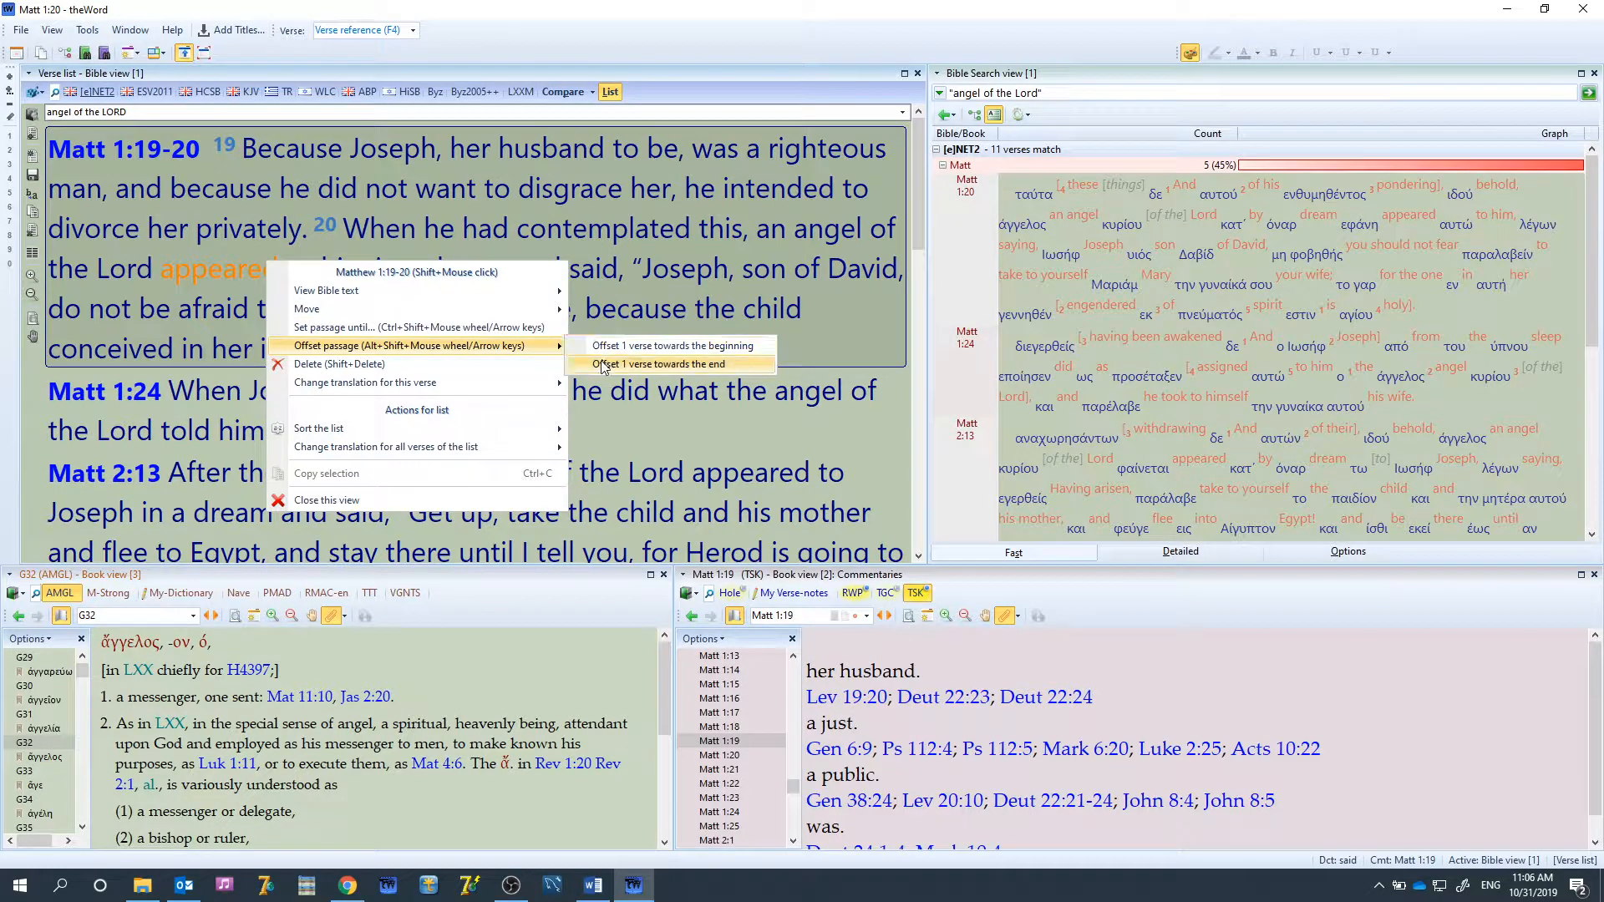
left_click(659, 364)
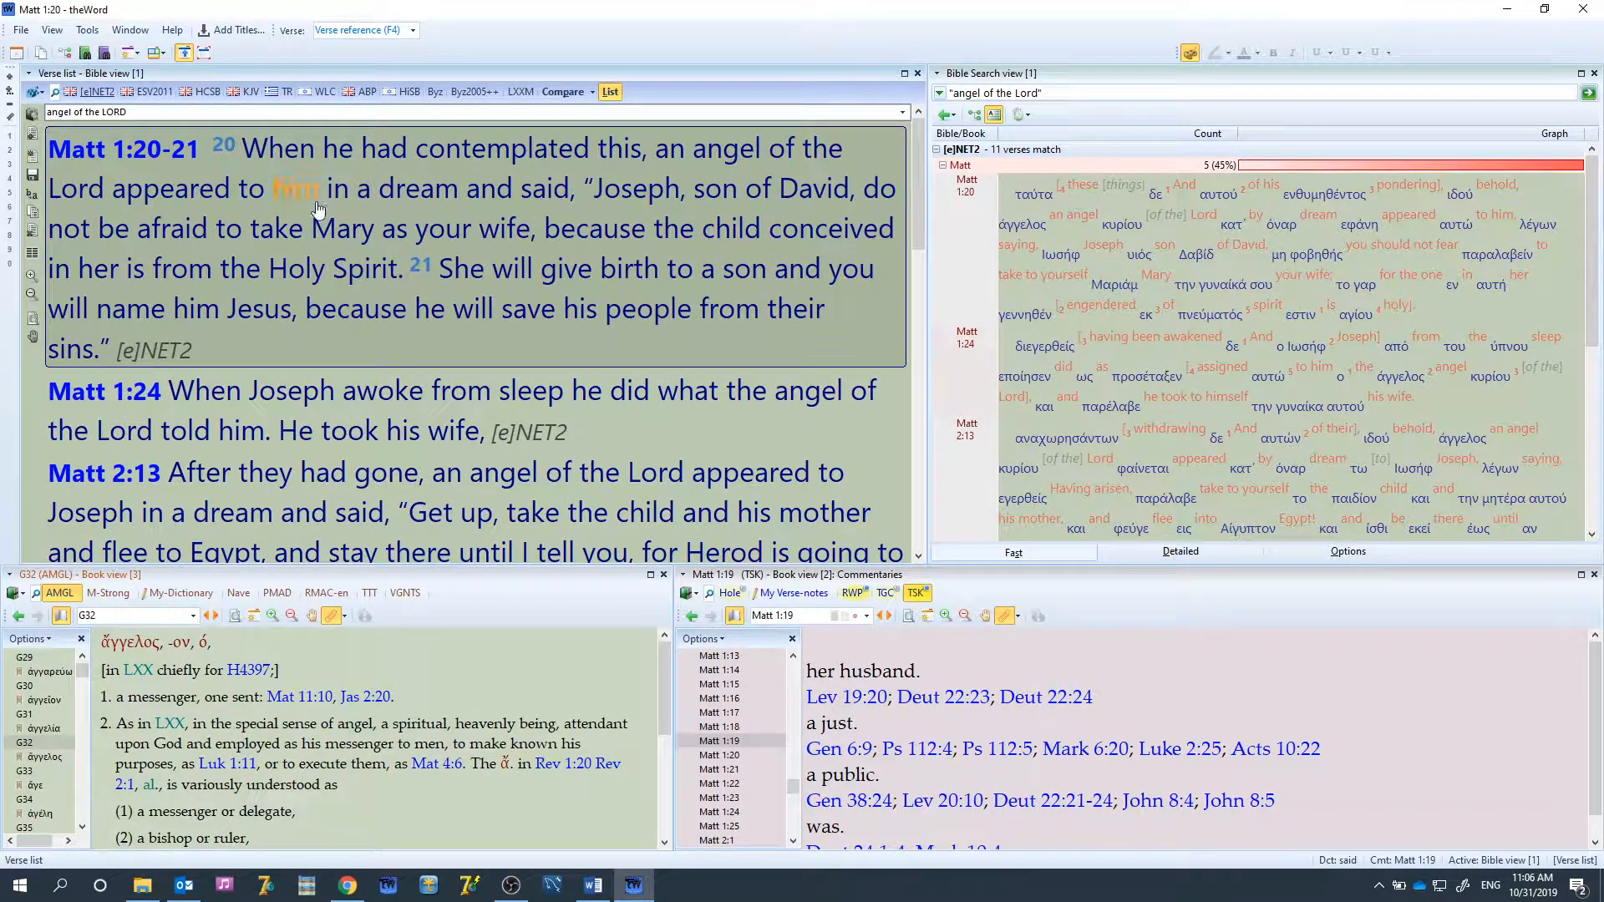
Change the Matt 1:20-21 entry's translation to ABP, then to Byz2005++
right_click(318, 209)
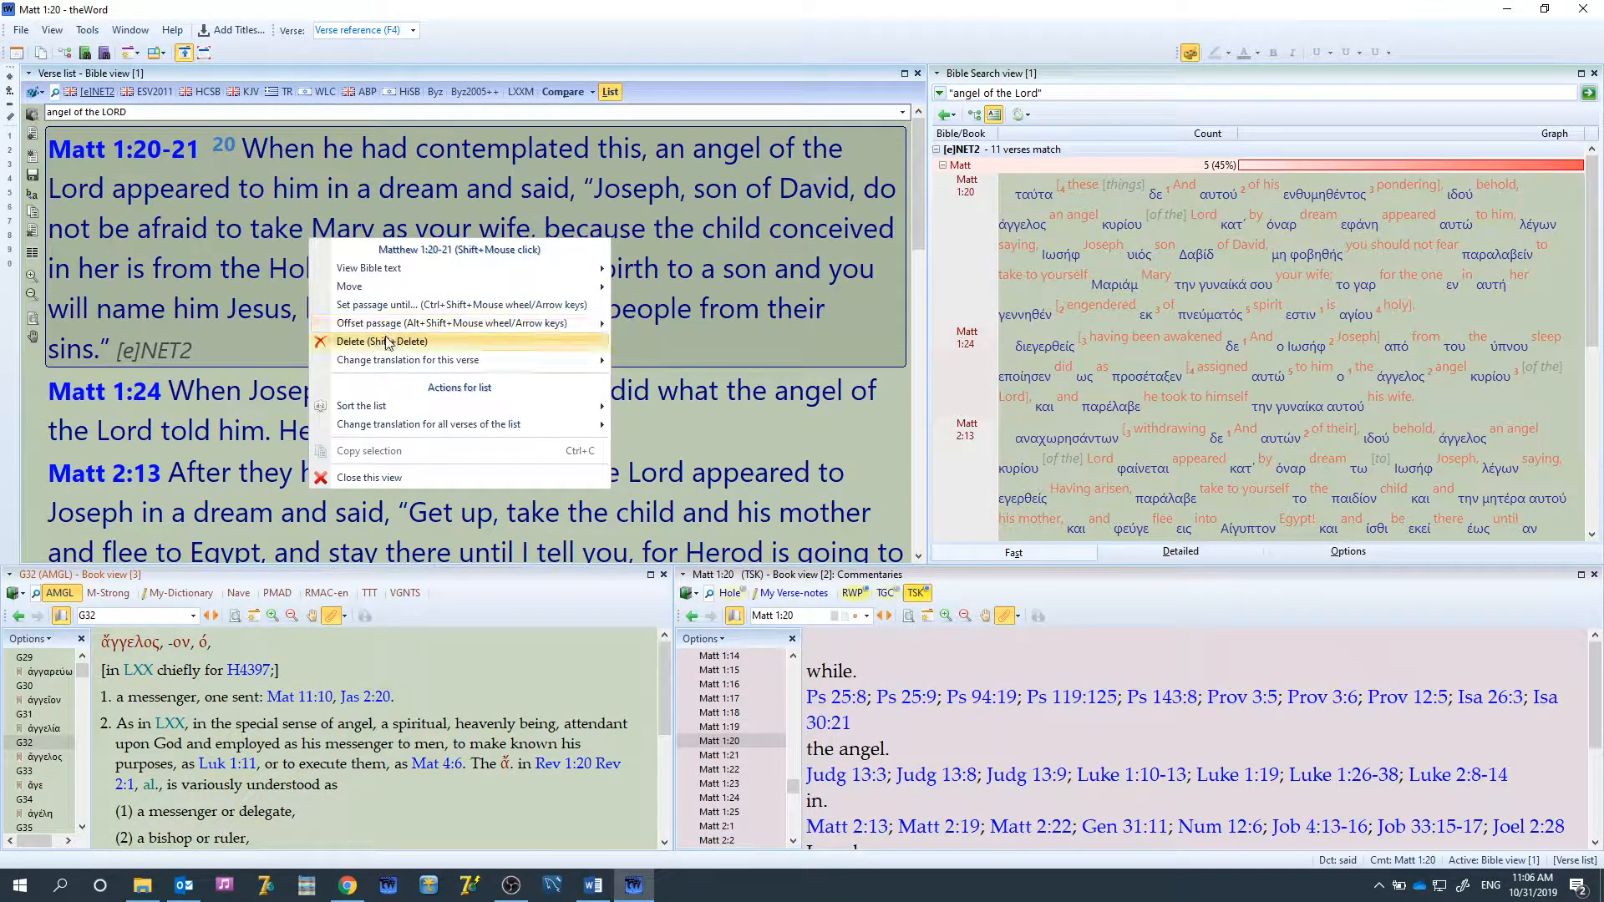
mouse_move(440, 360)
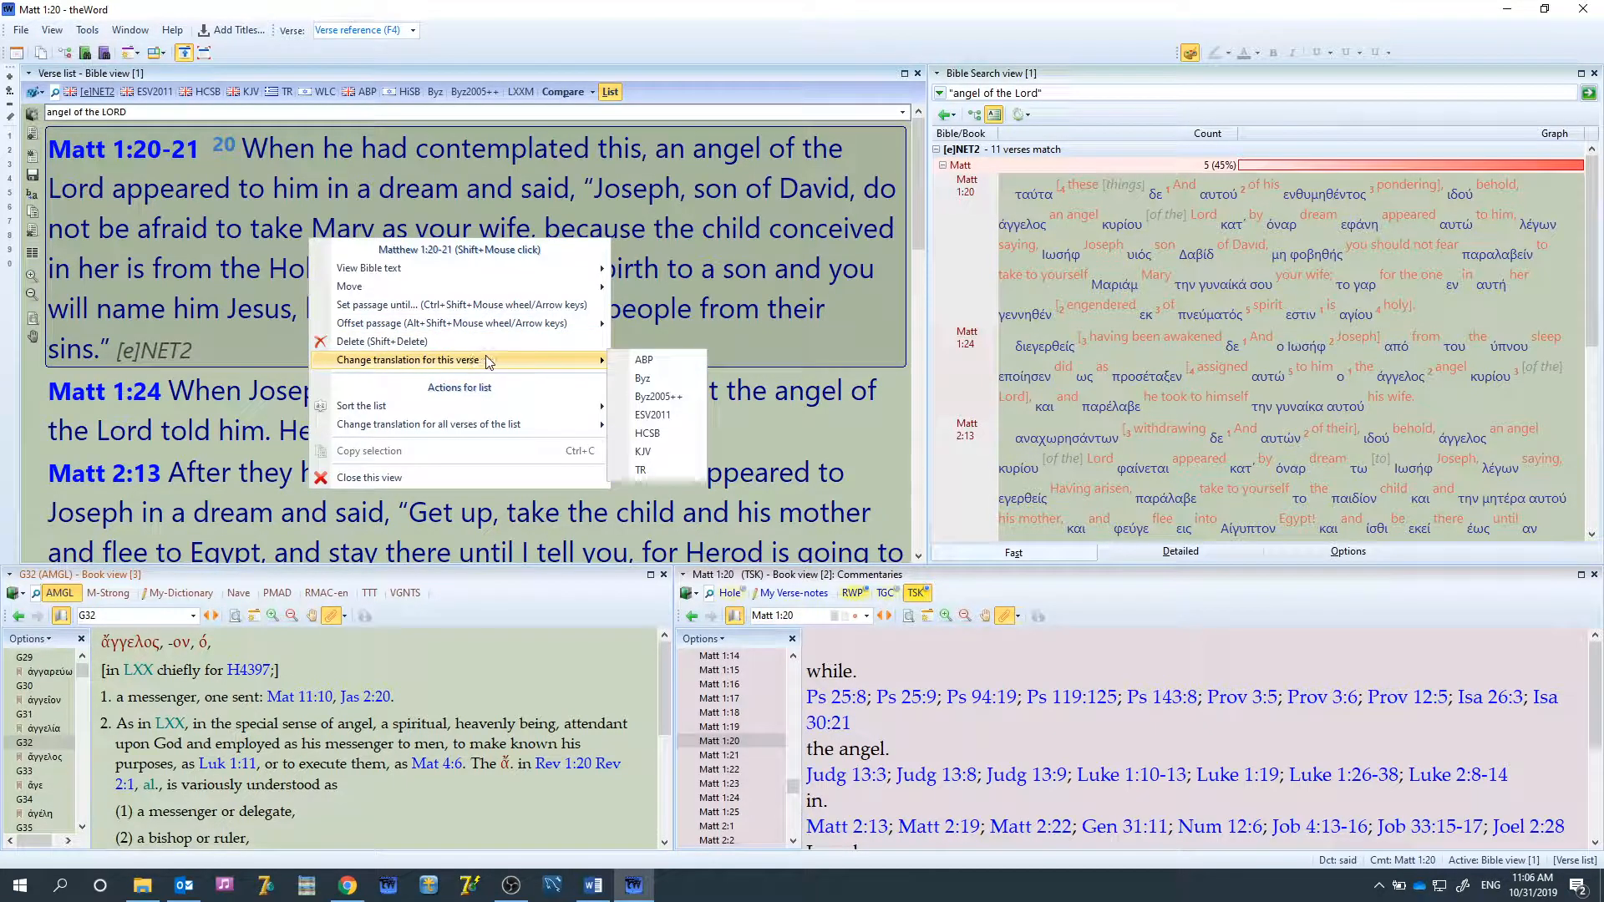
mouse_move(671, 363)
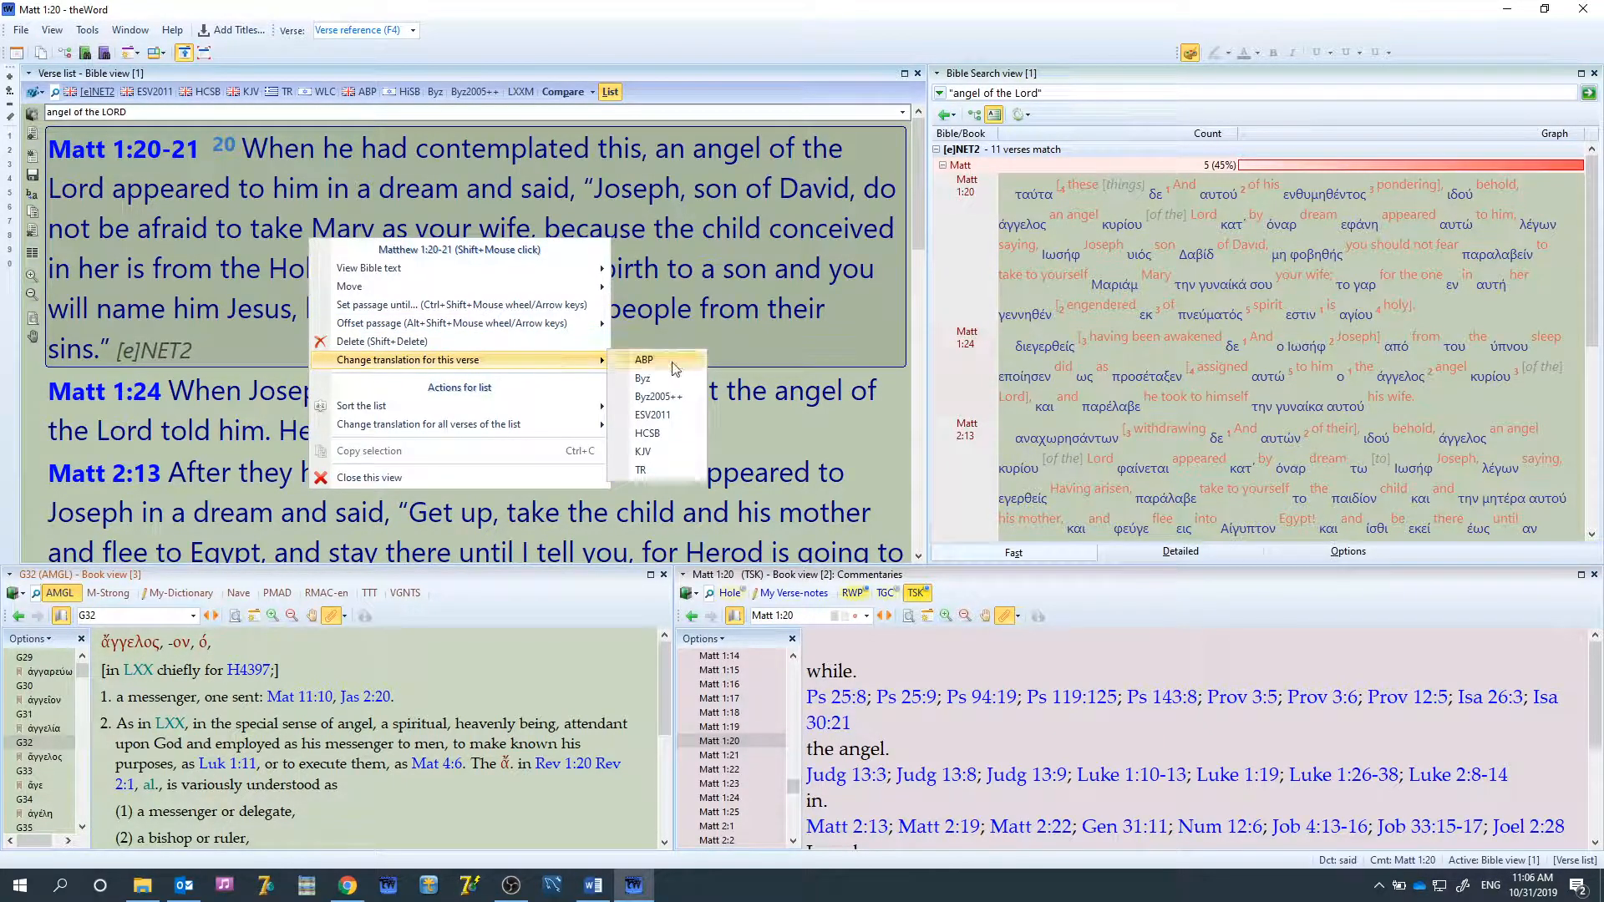
left_click(644, 359)
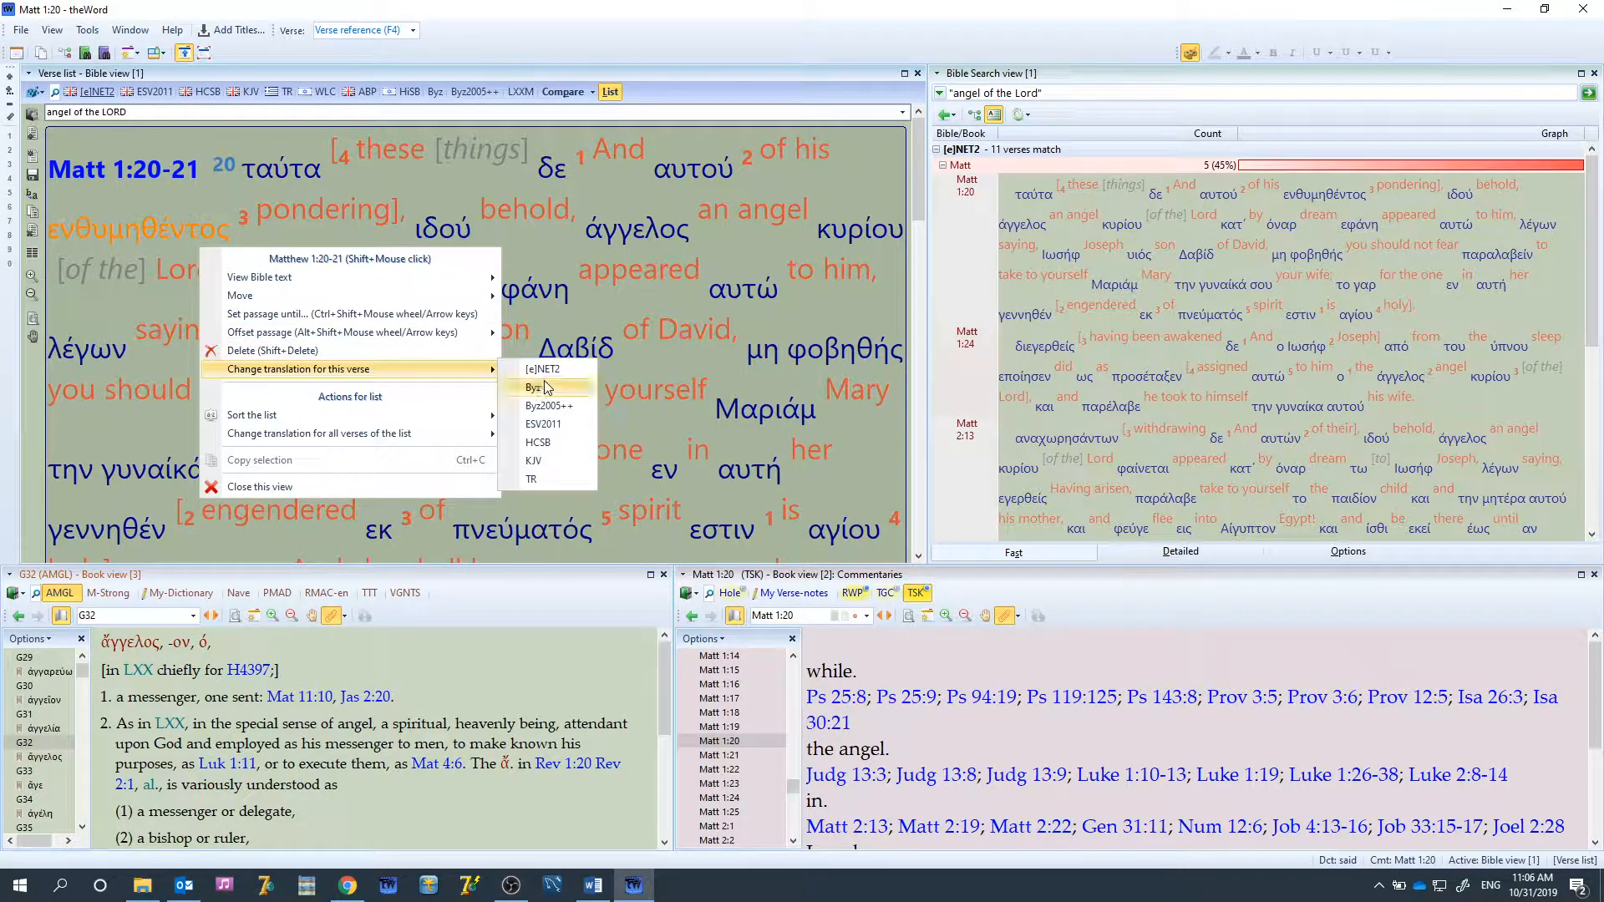
left_click(532, 387)
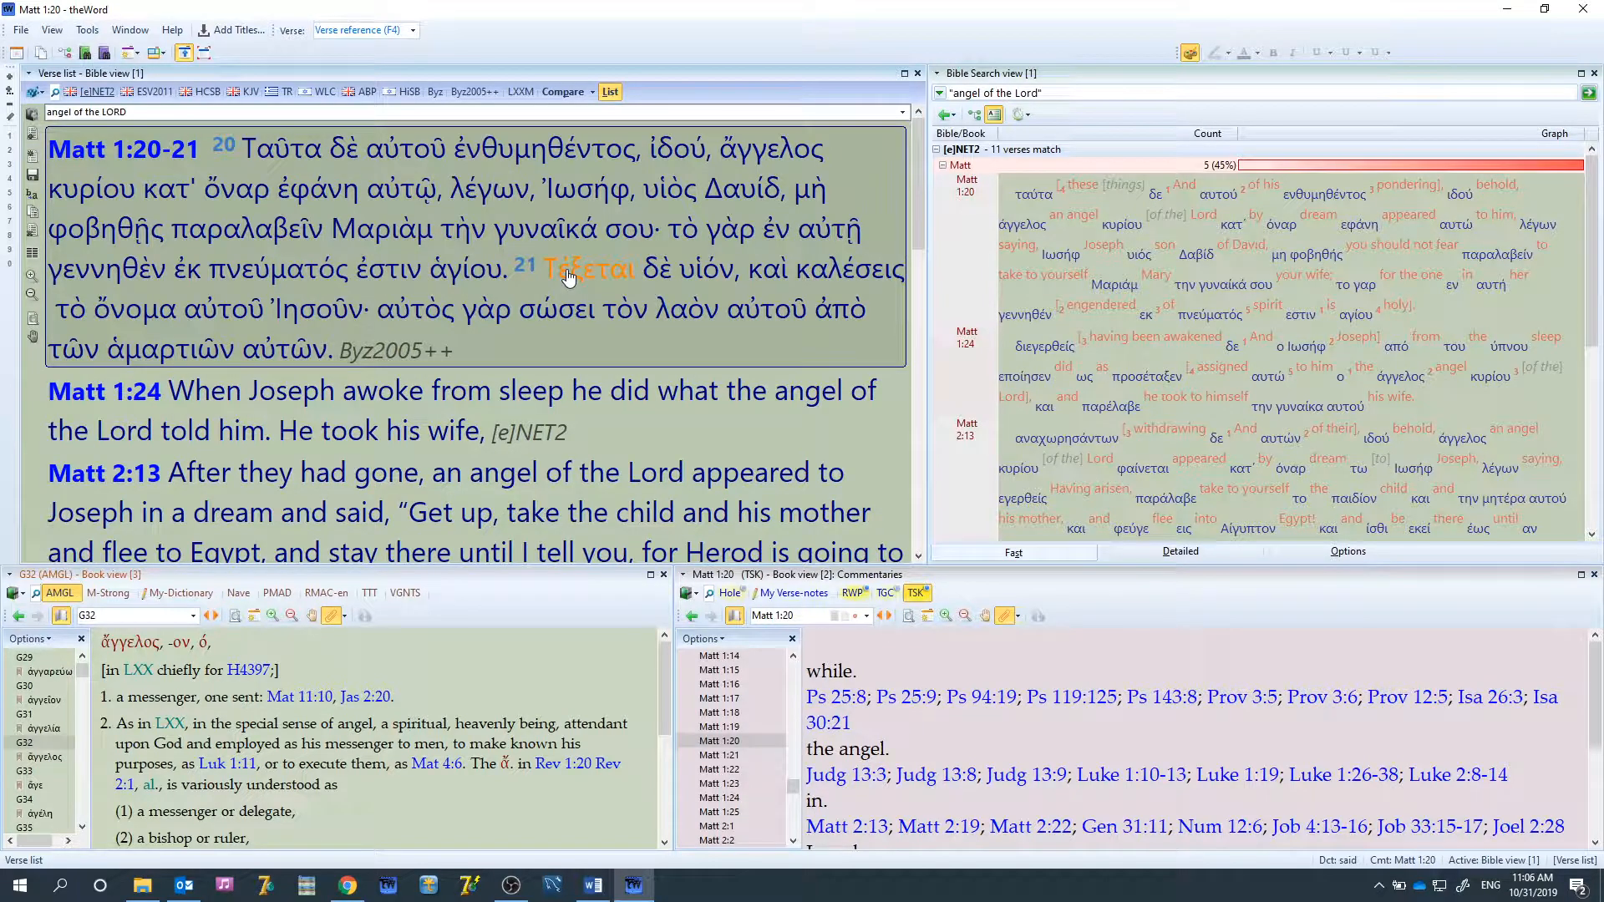
mouse_move(218, 209)
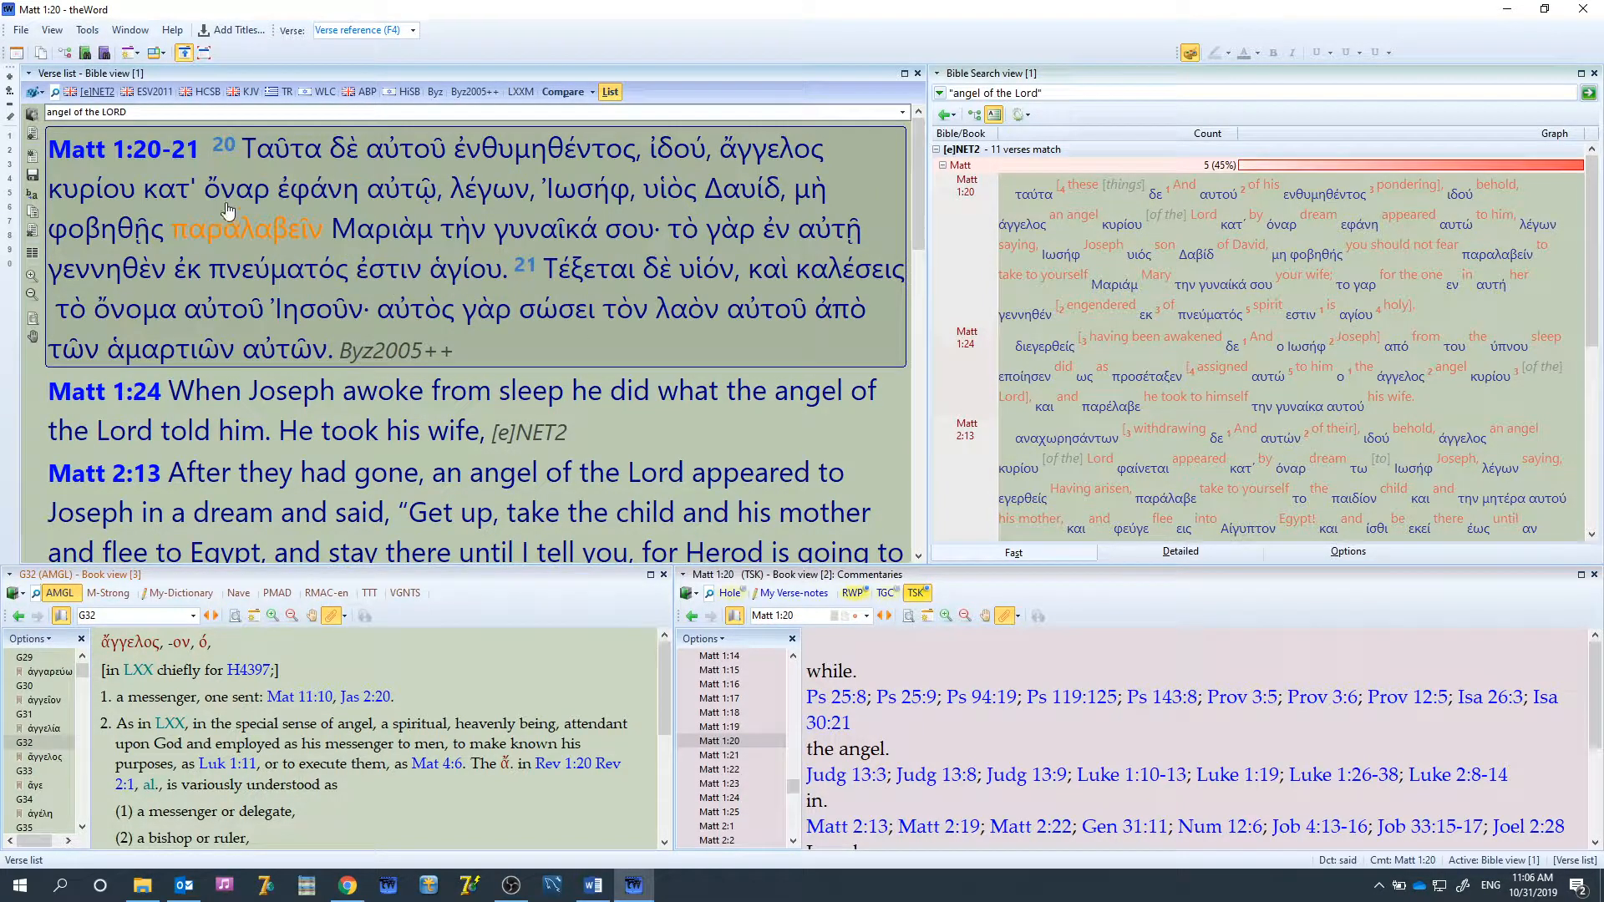
right_click(237, 190)
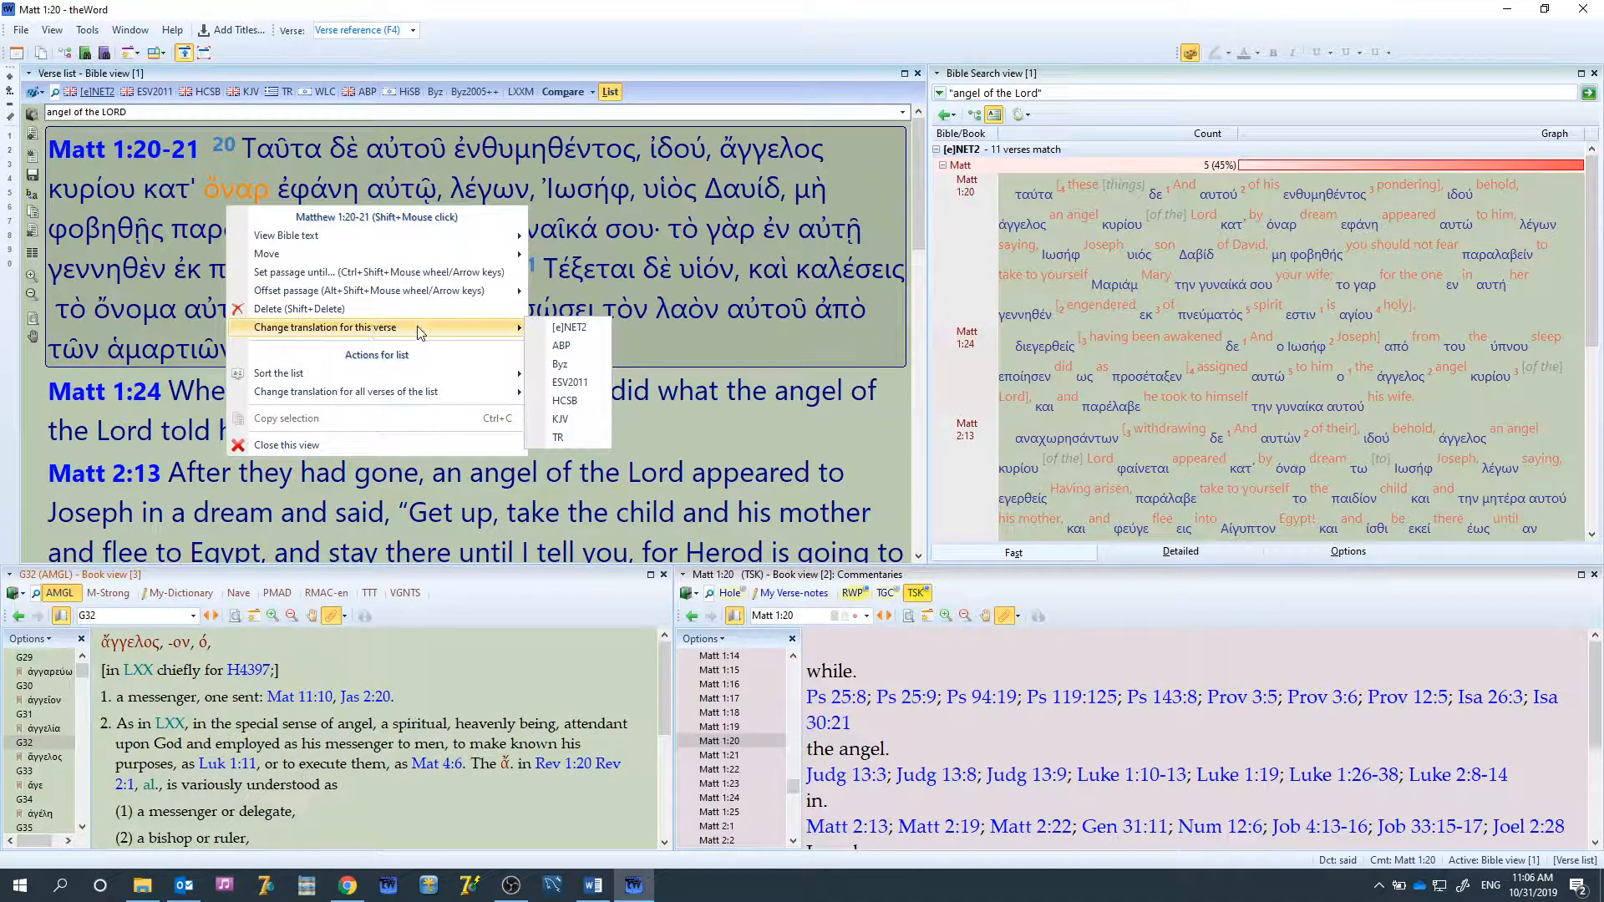
mouse_move(279, 372)
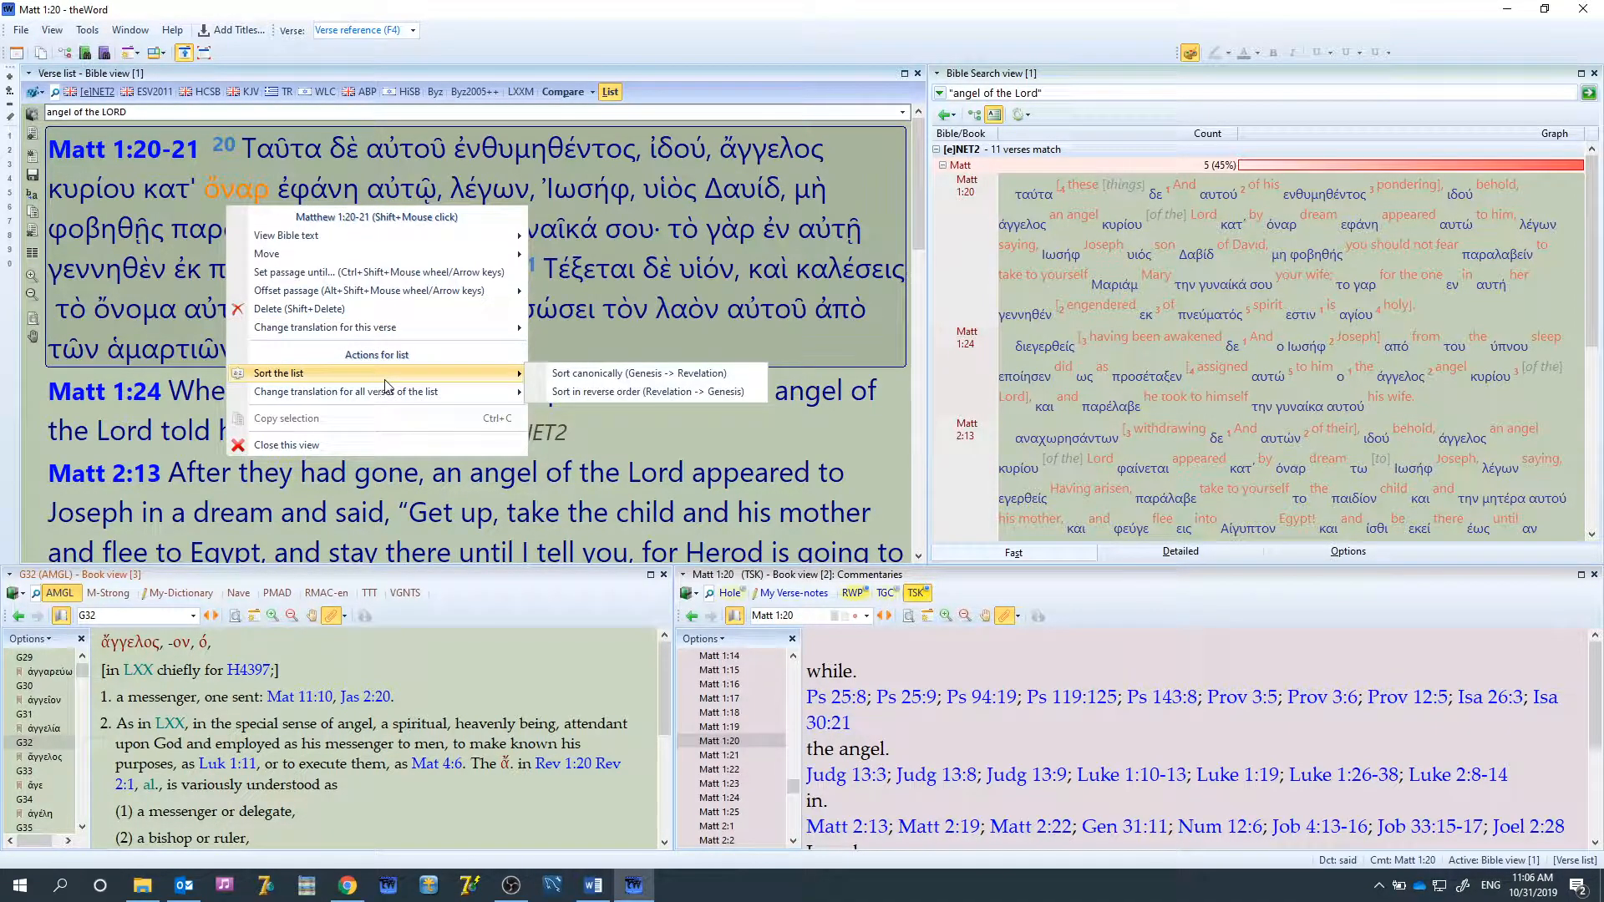
left_click(606, 359)
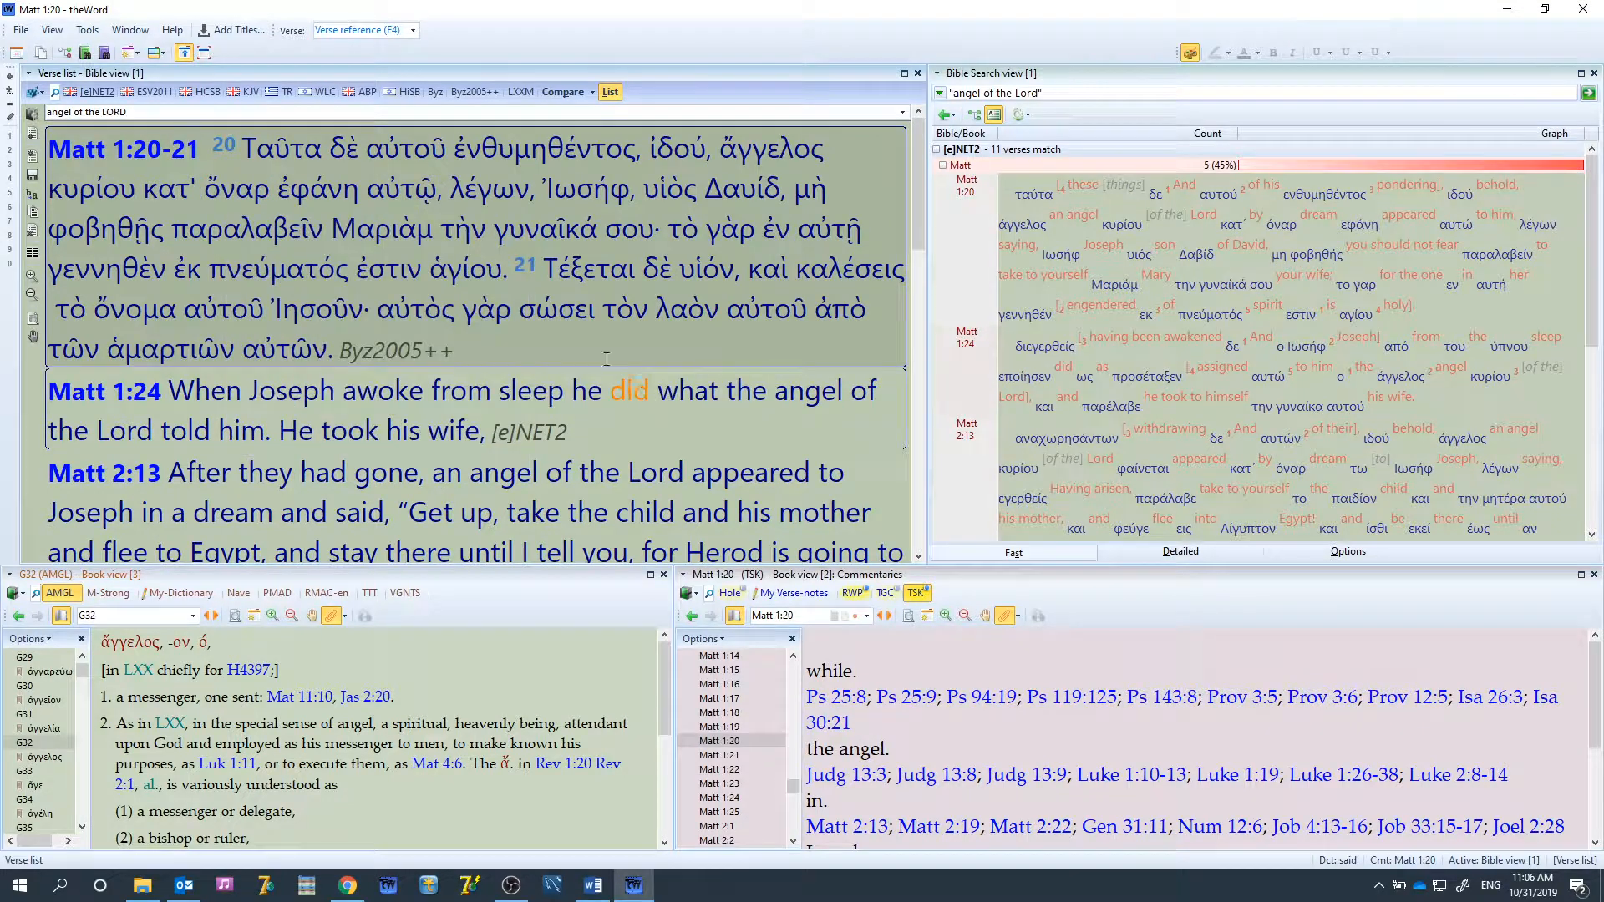
Change the translation for all listed verses to Byz2005++ and confirm
right_click(371, 302)
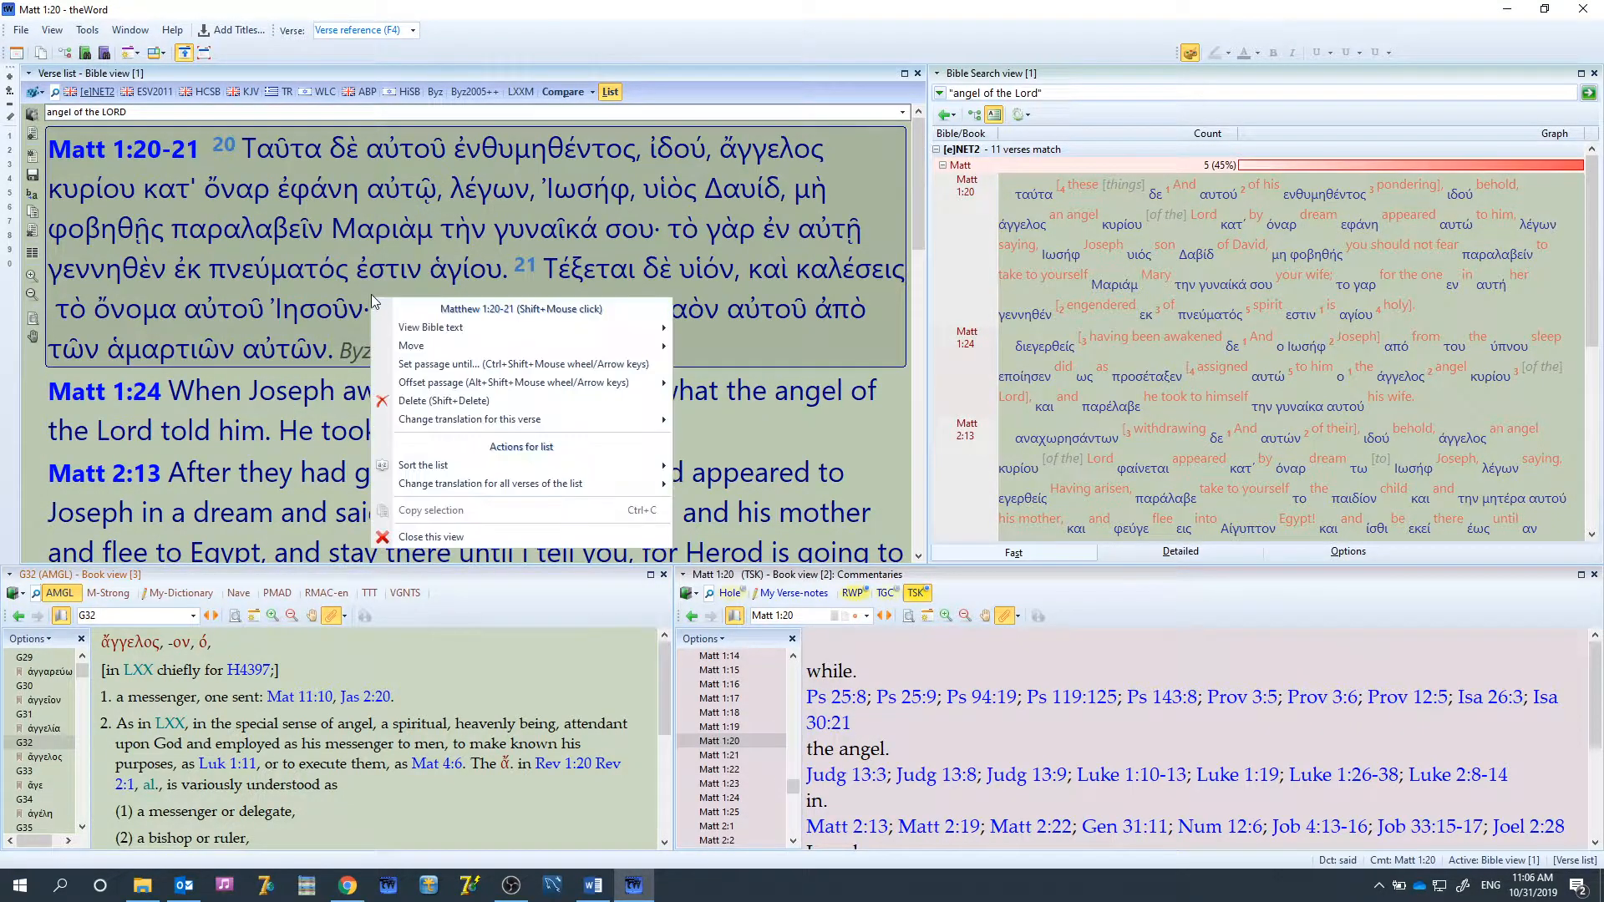
mouse_move(562, 484)
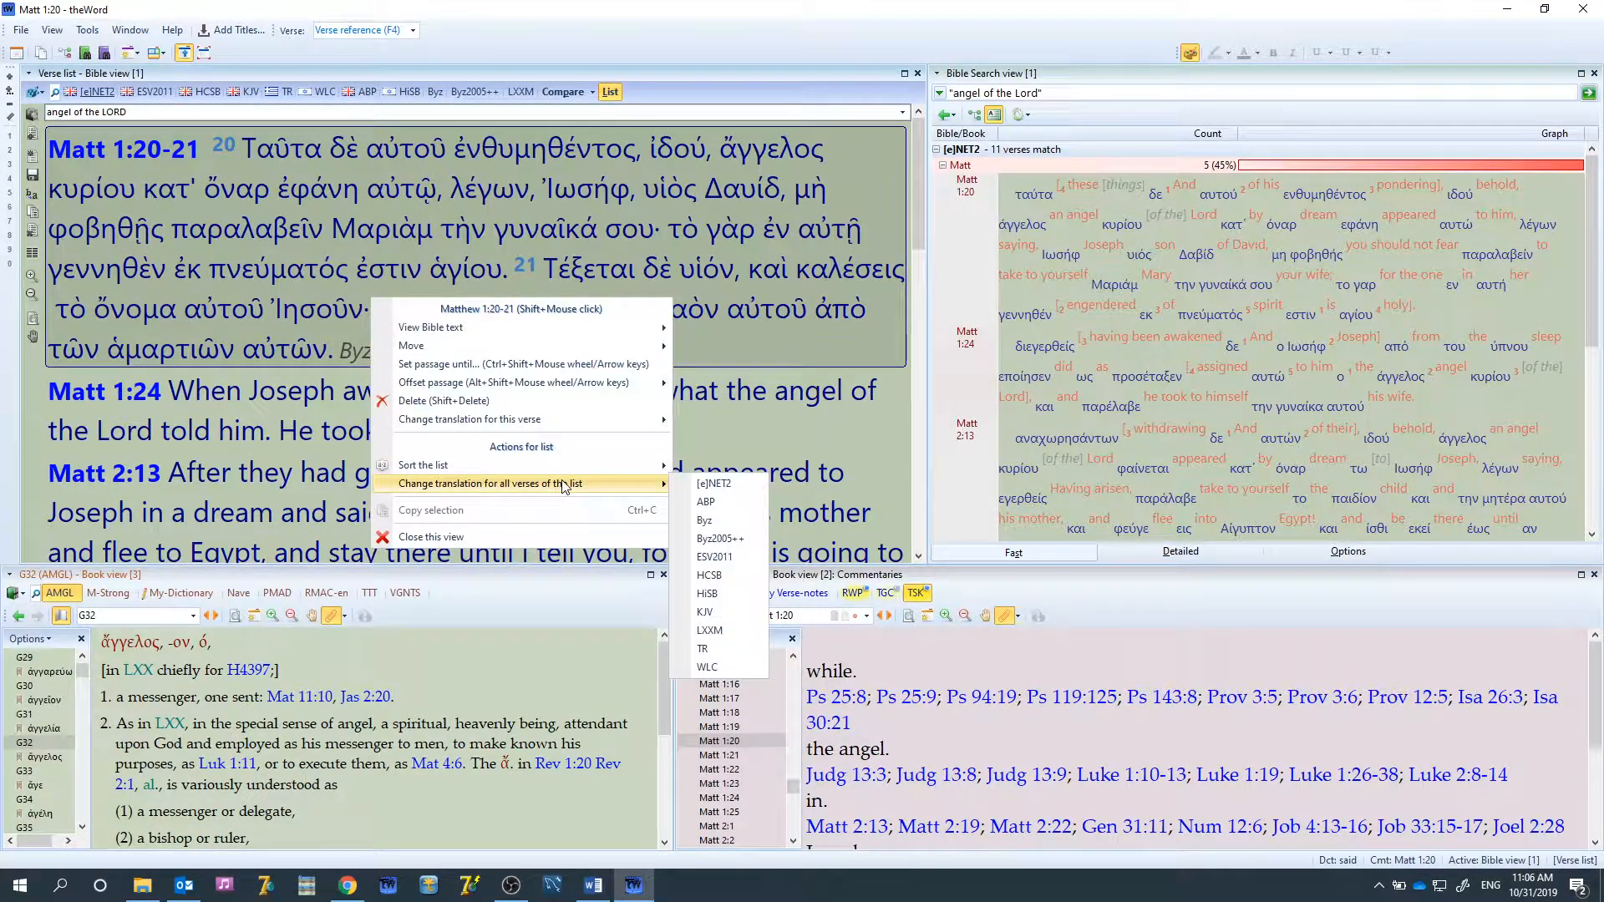
mouse_move(719, 538)
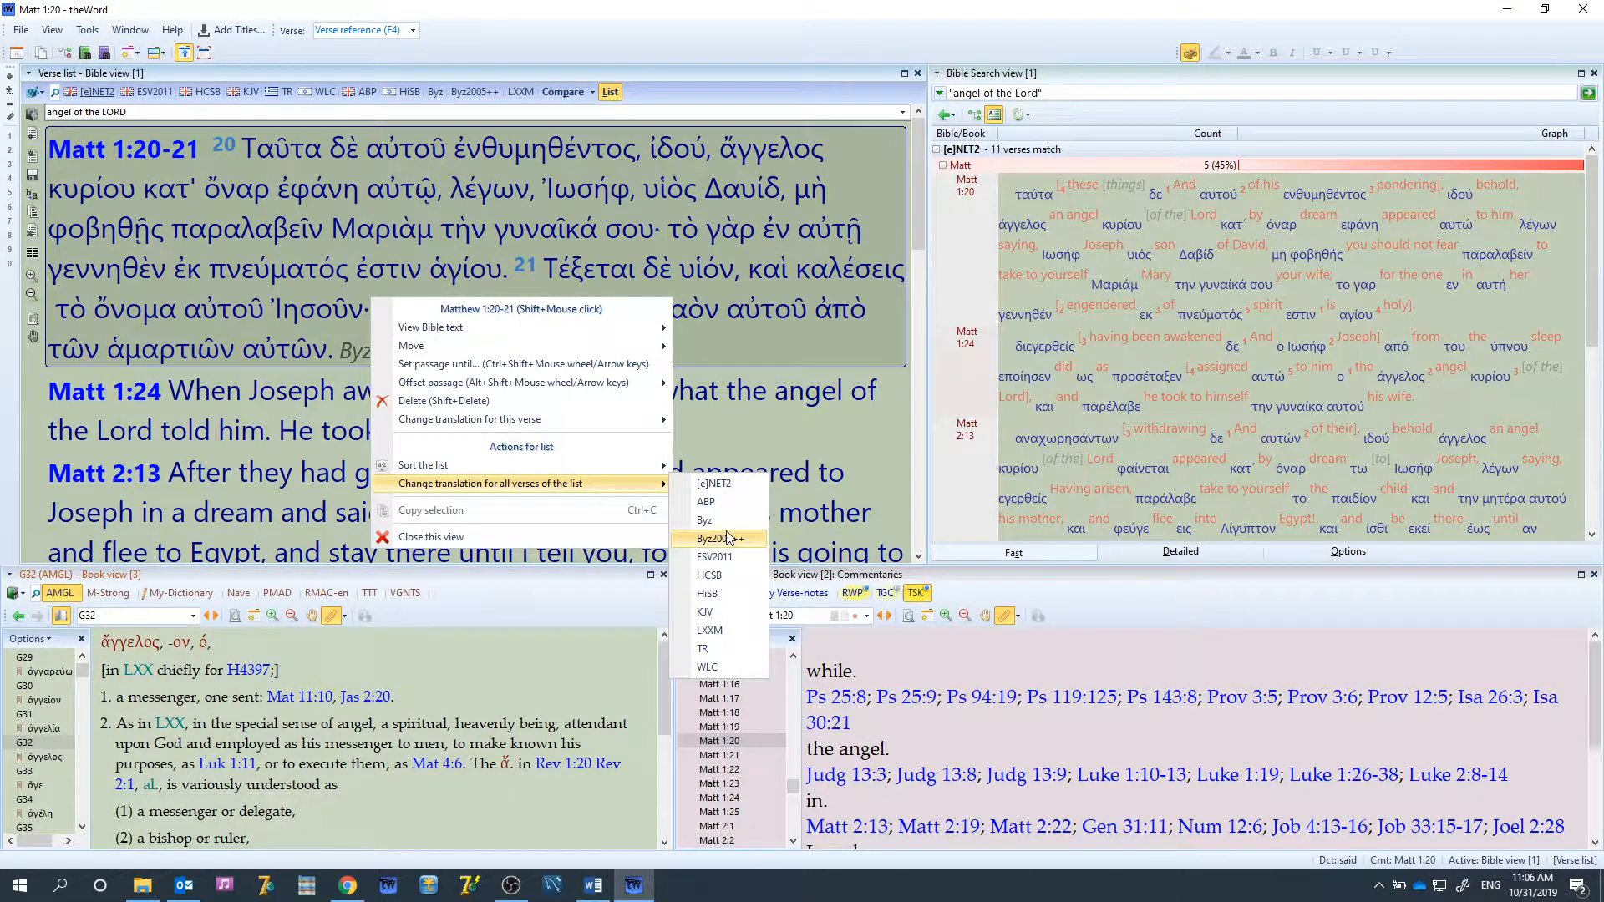
left_click(720, 538)
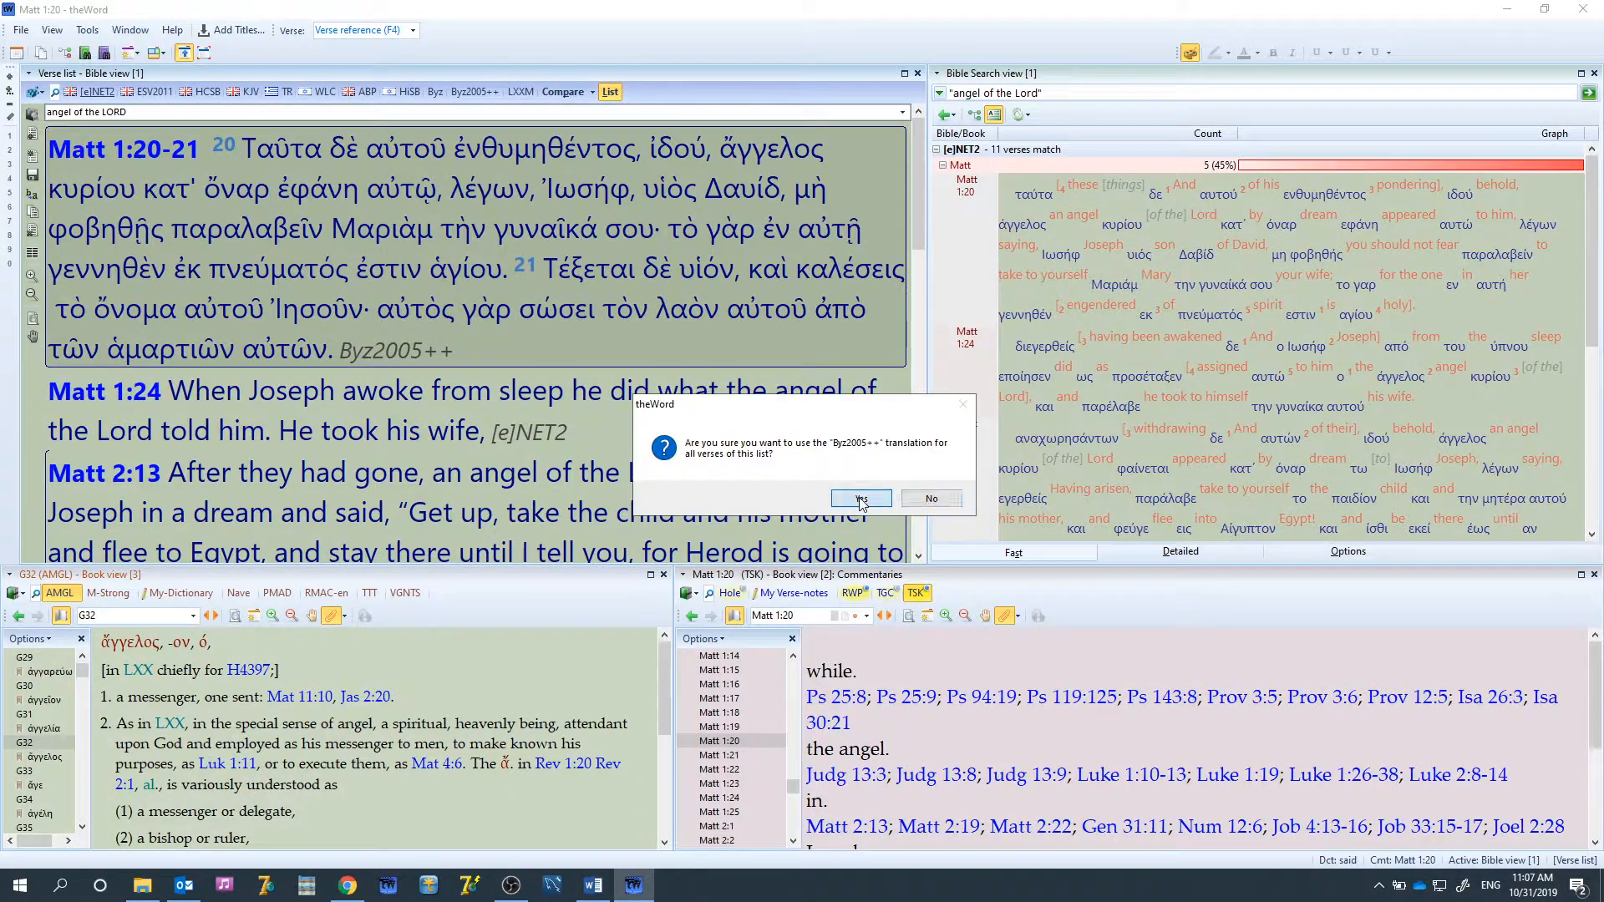
left_click(861, 499)
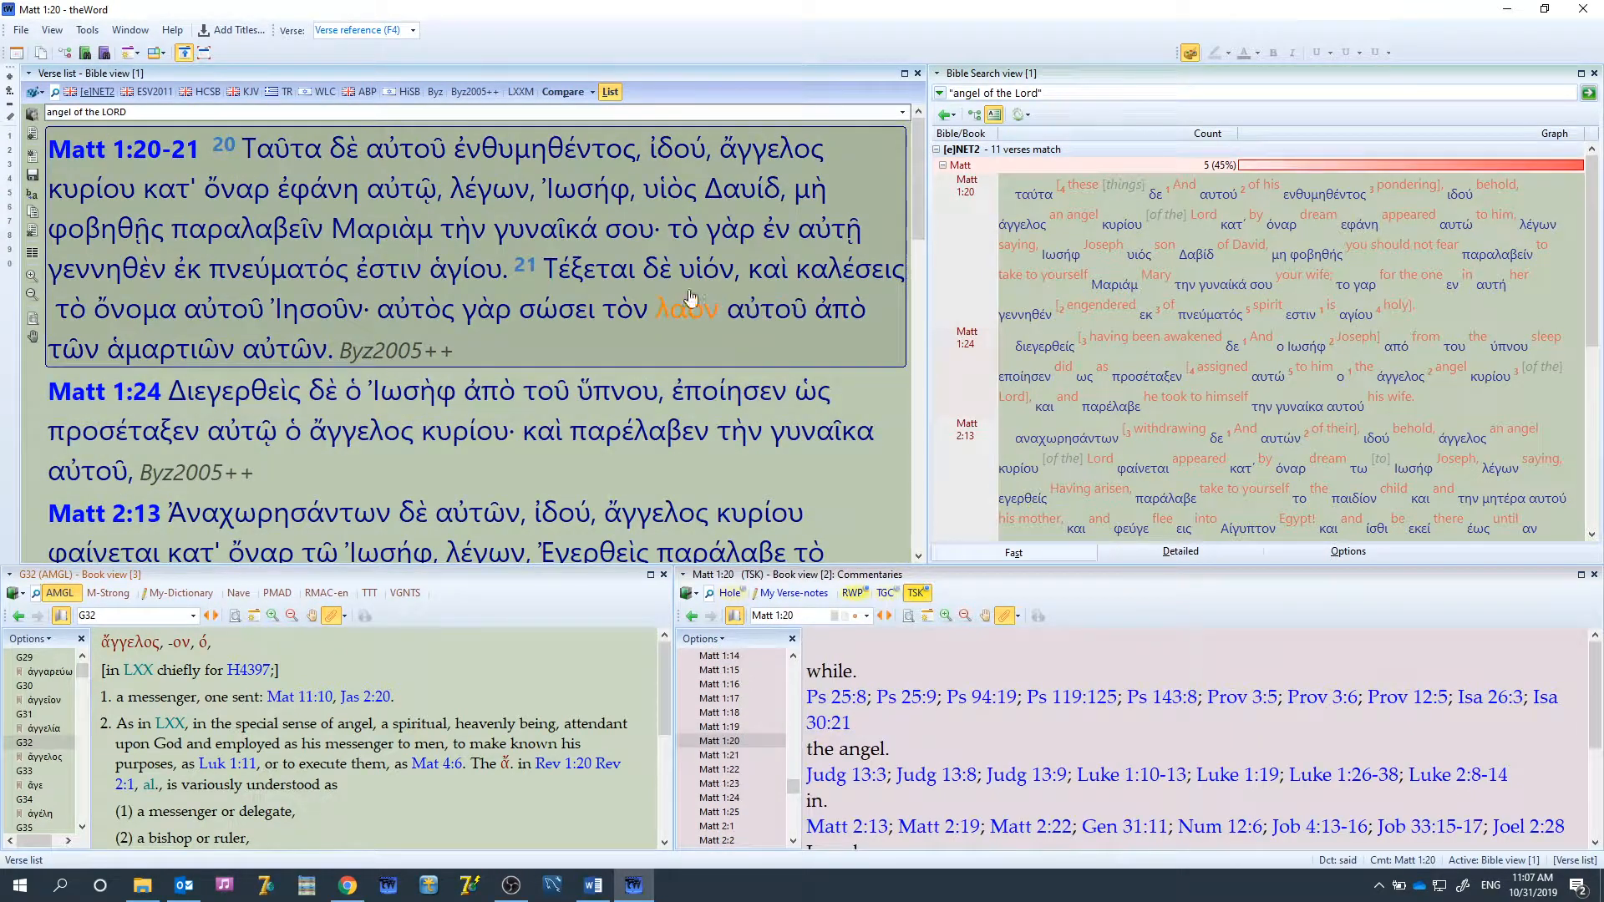
Shorten the first entry to end at Matthew 1:20
right_click(267, 222)
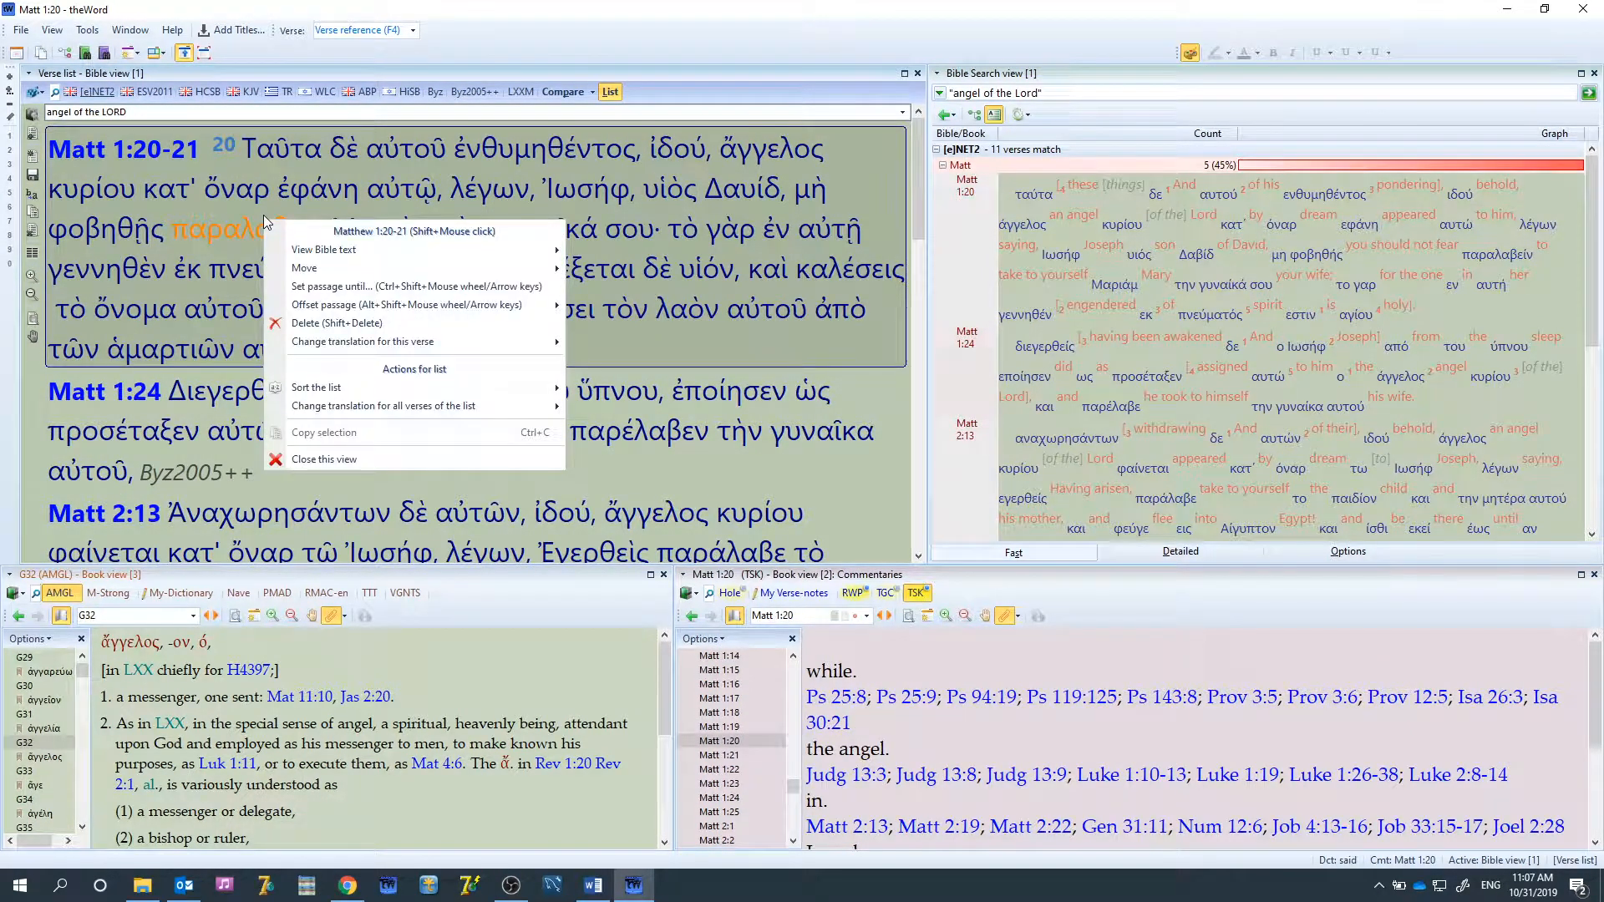
left_click(416, 290)
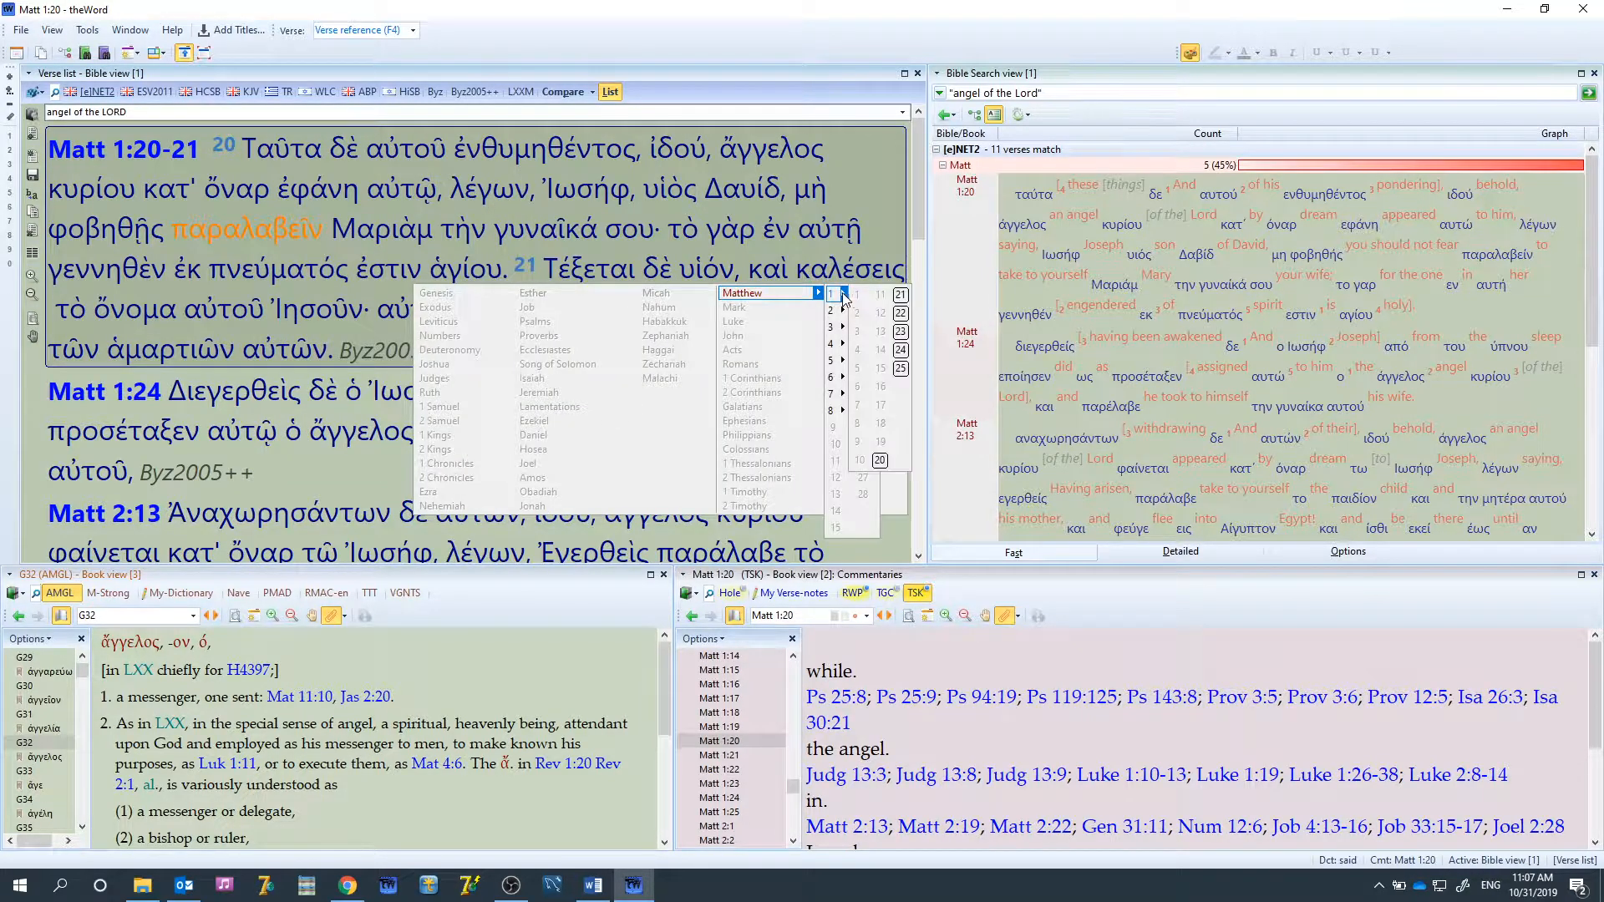
left_click(856, 294)
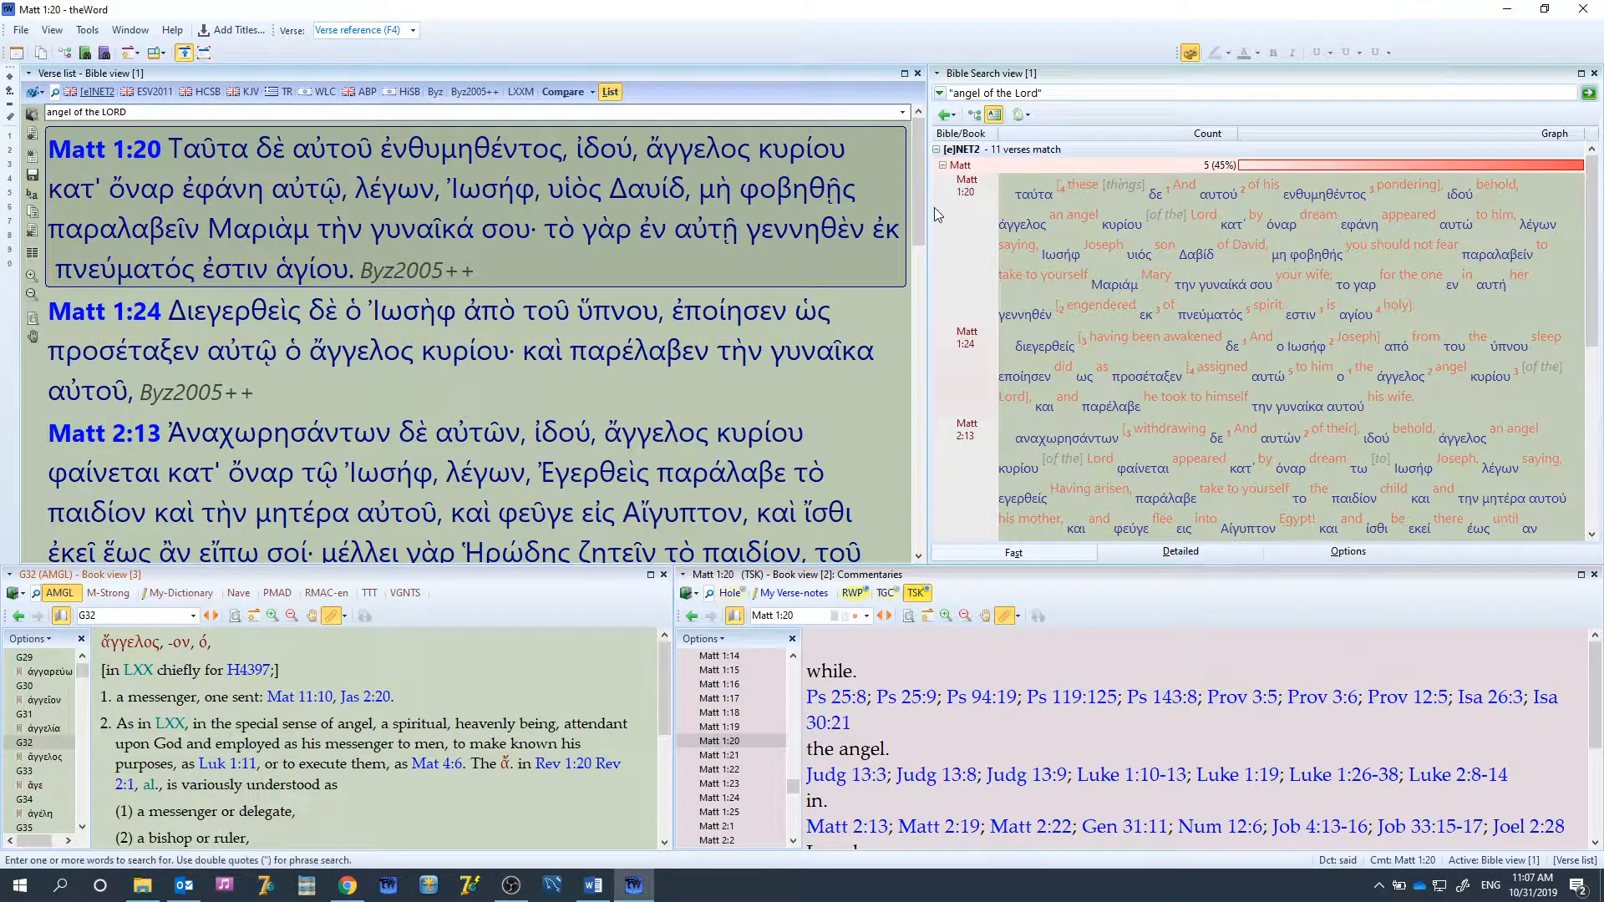
Toggle the Matthew search hits, view Matt 1:20 in its chapter, then select Matt 28:2 in the list
left_click(944, 166)
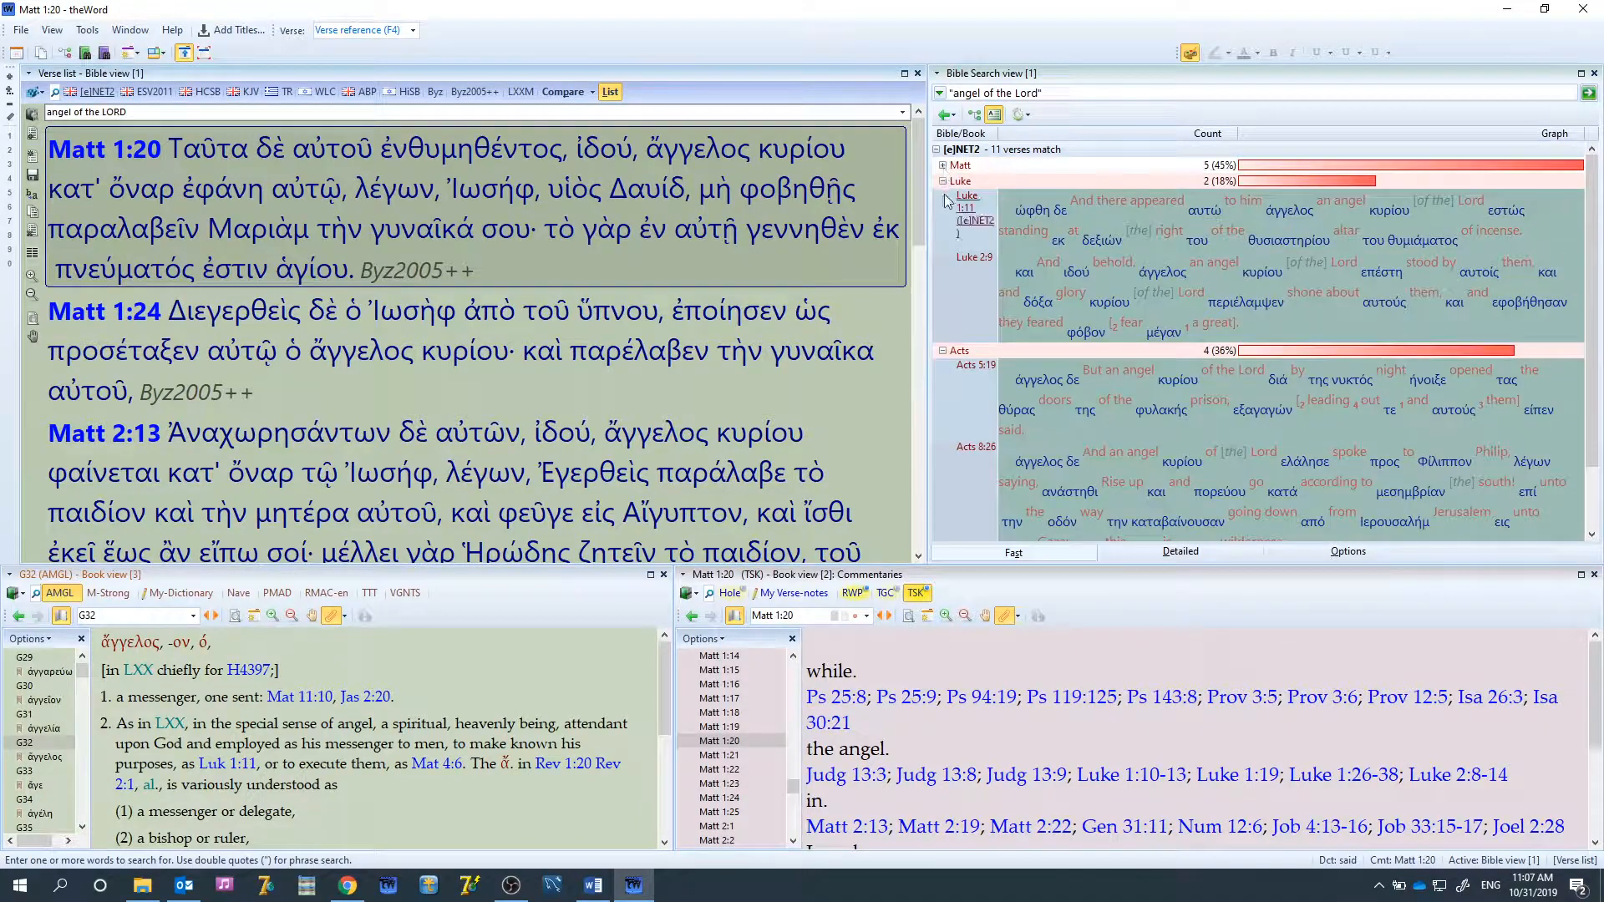
left_click(942, 180)
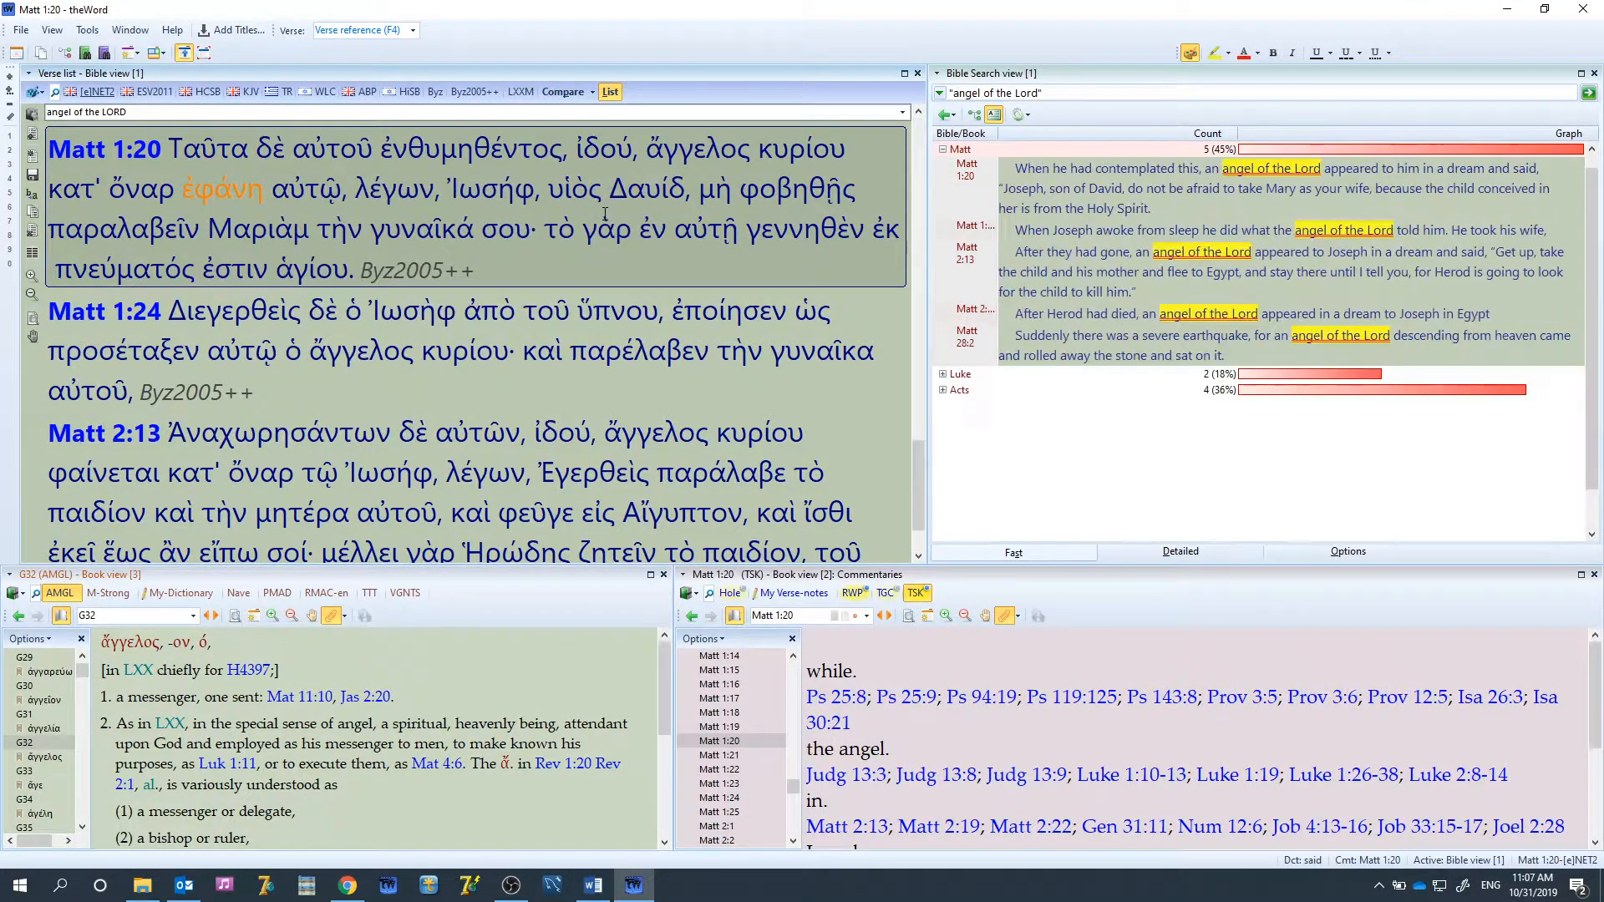
left_click(78, 92)
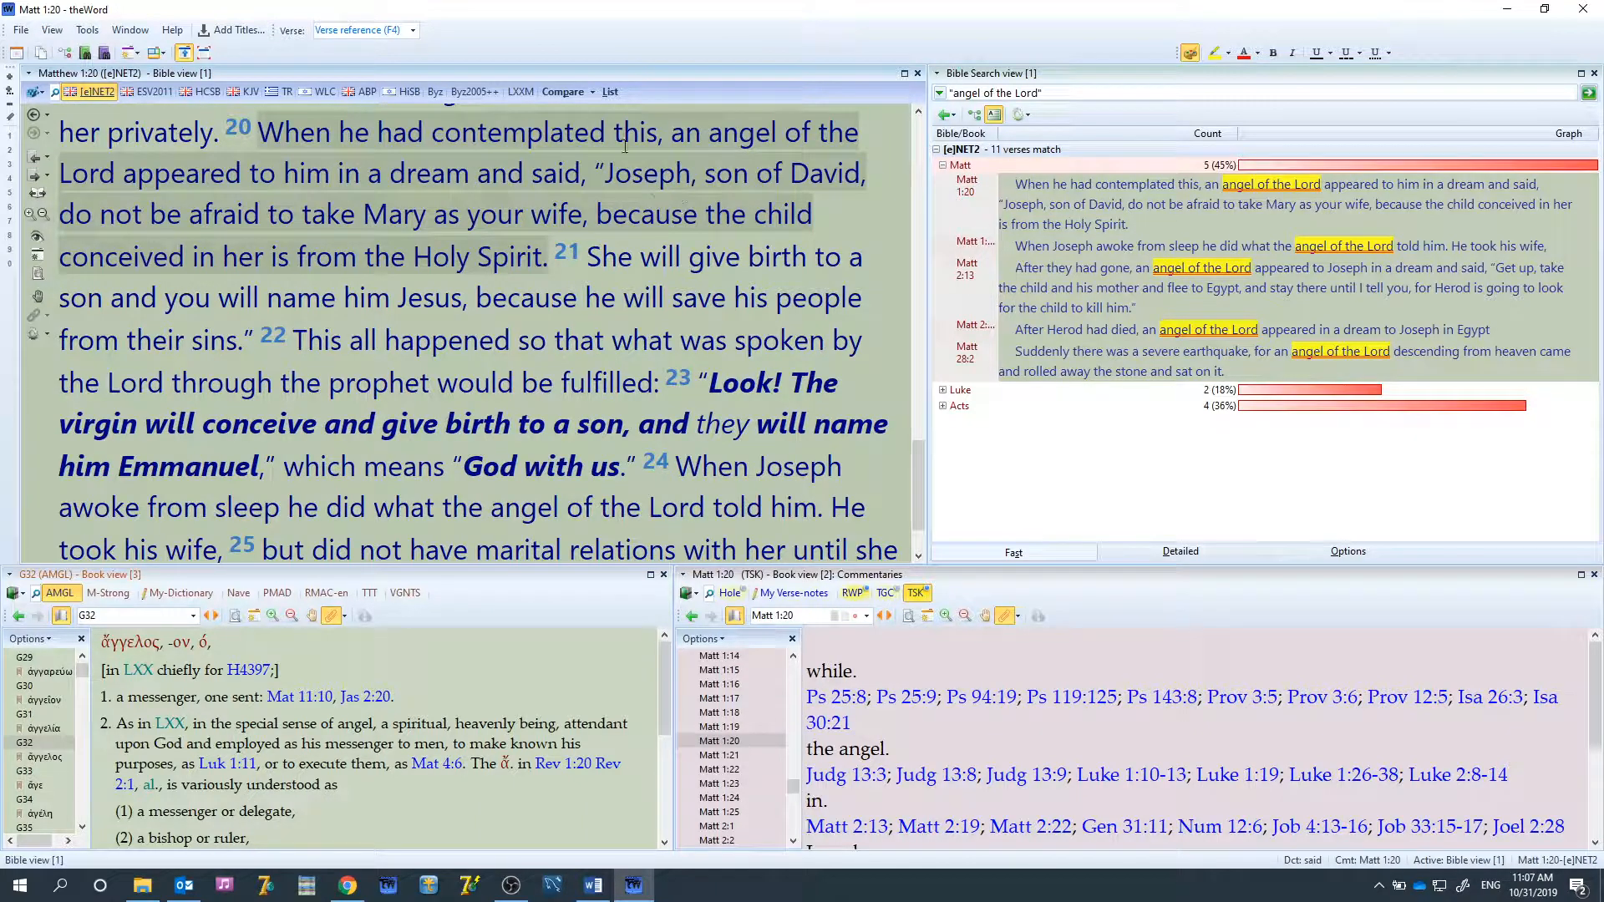
left_click(610, 91)
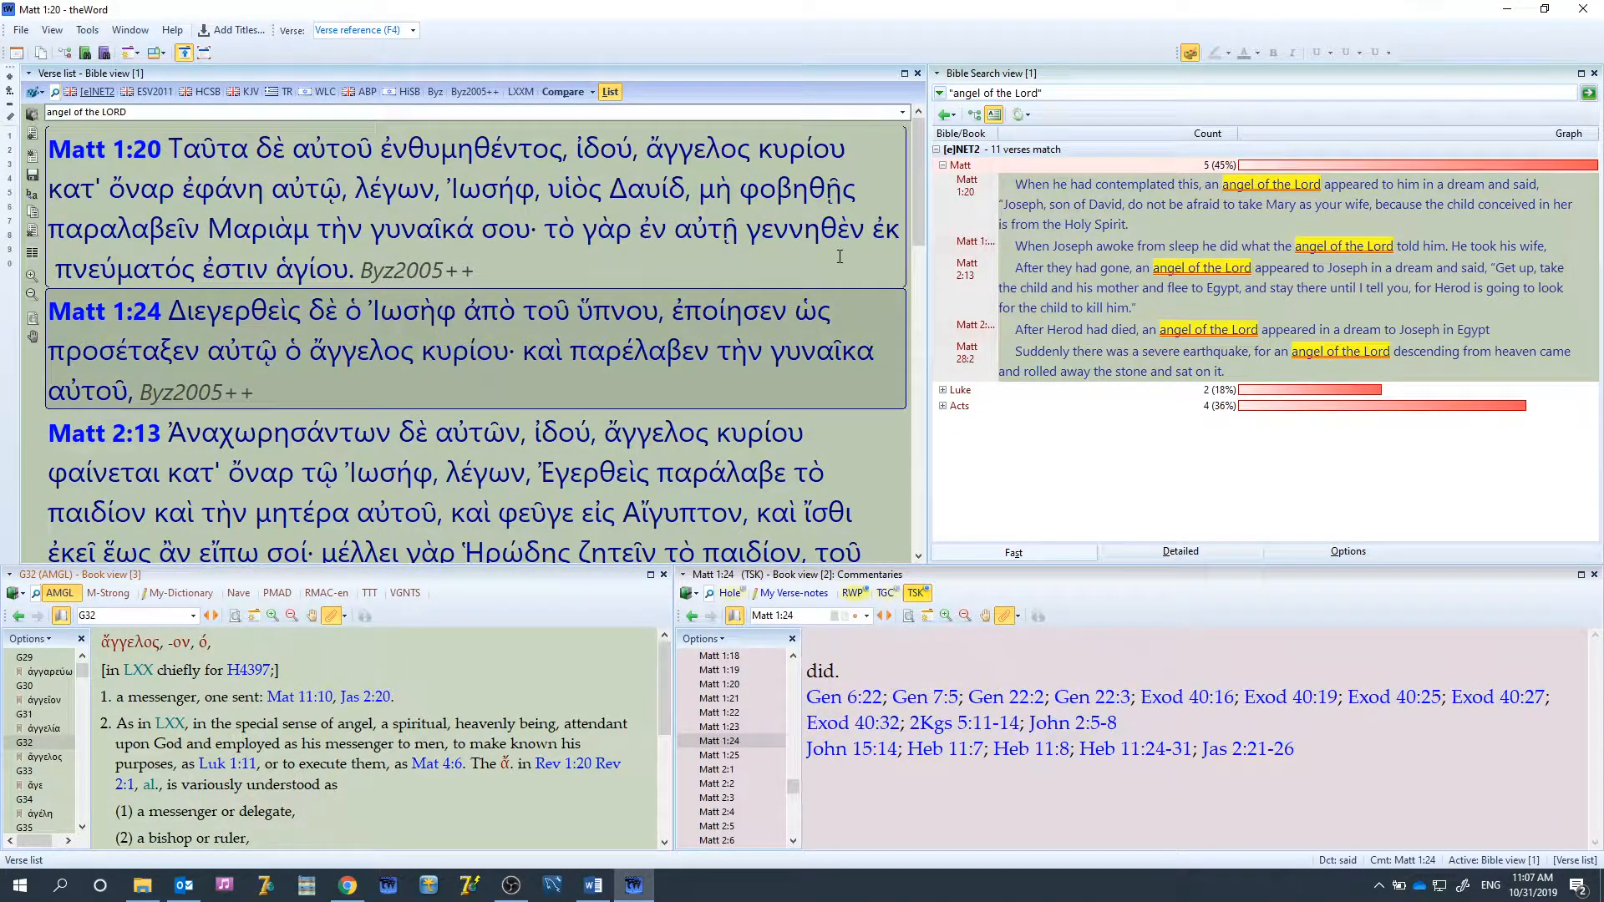
mouse_move(359, 351)
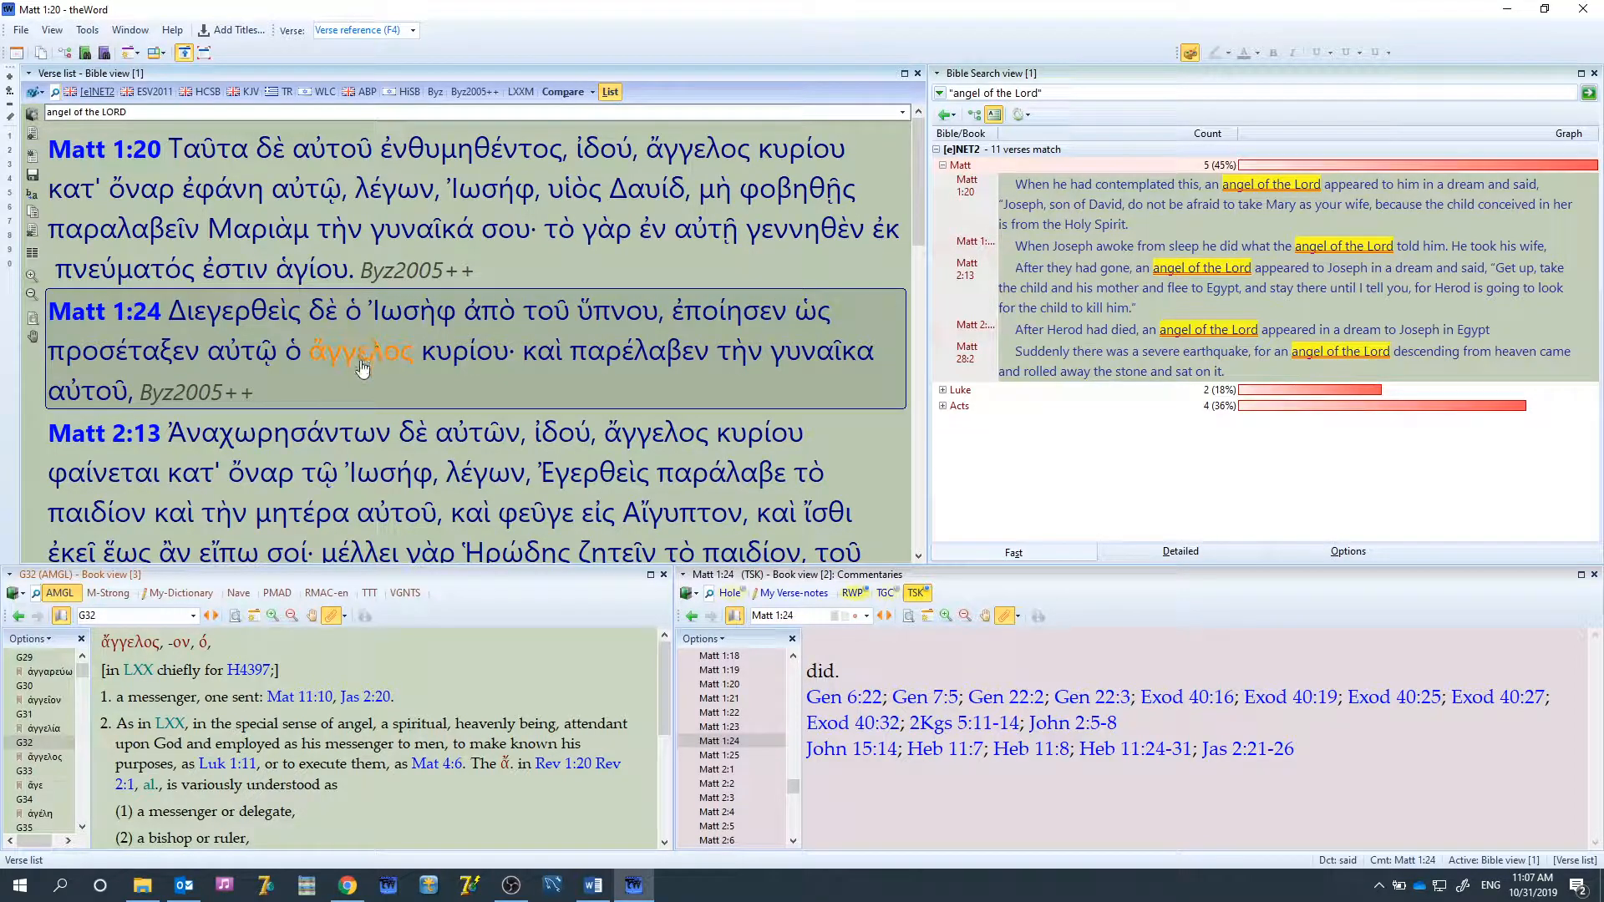
mouse_move(467, 351)
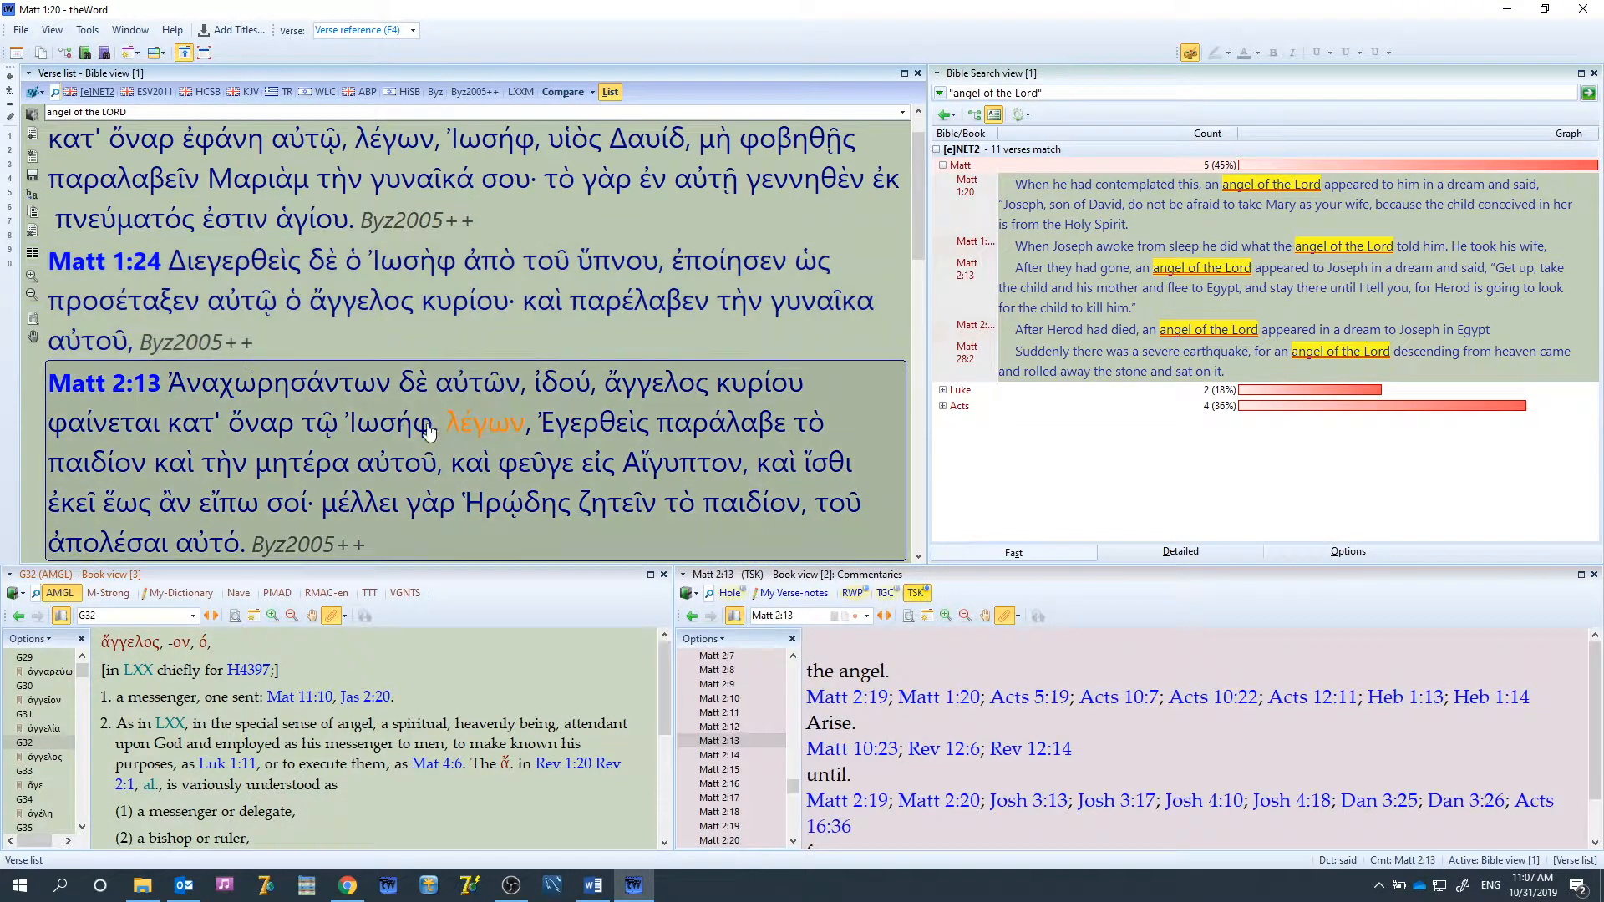
mouse_move(760, 383)
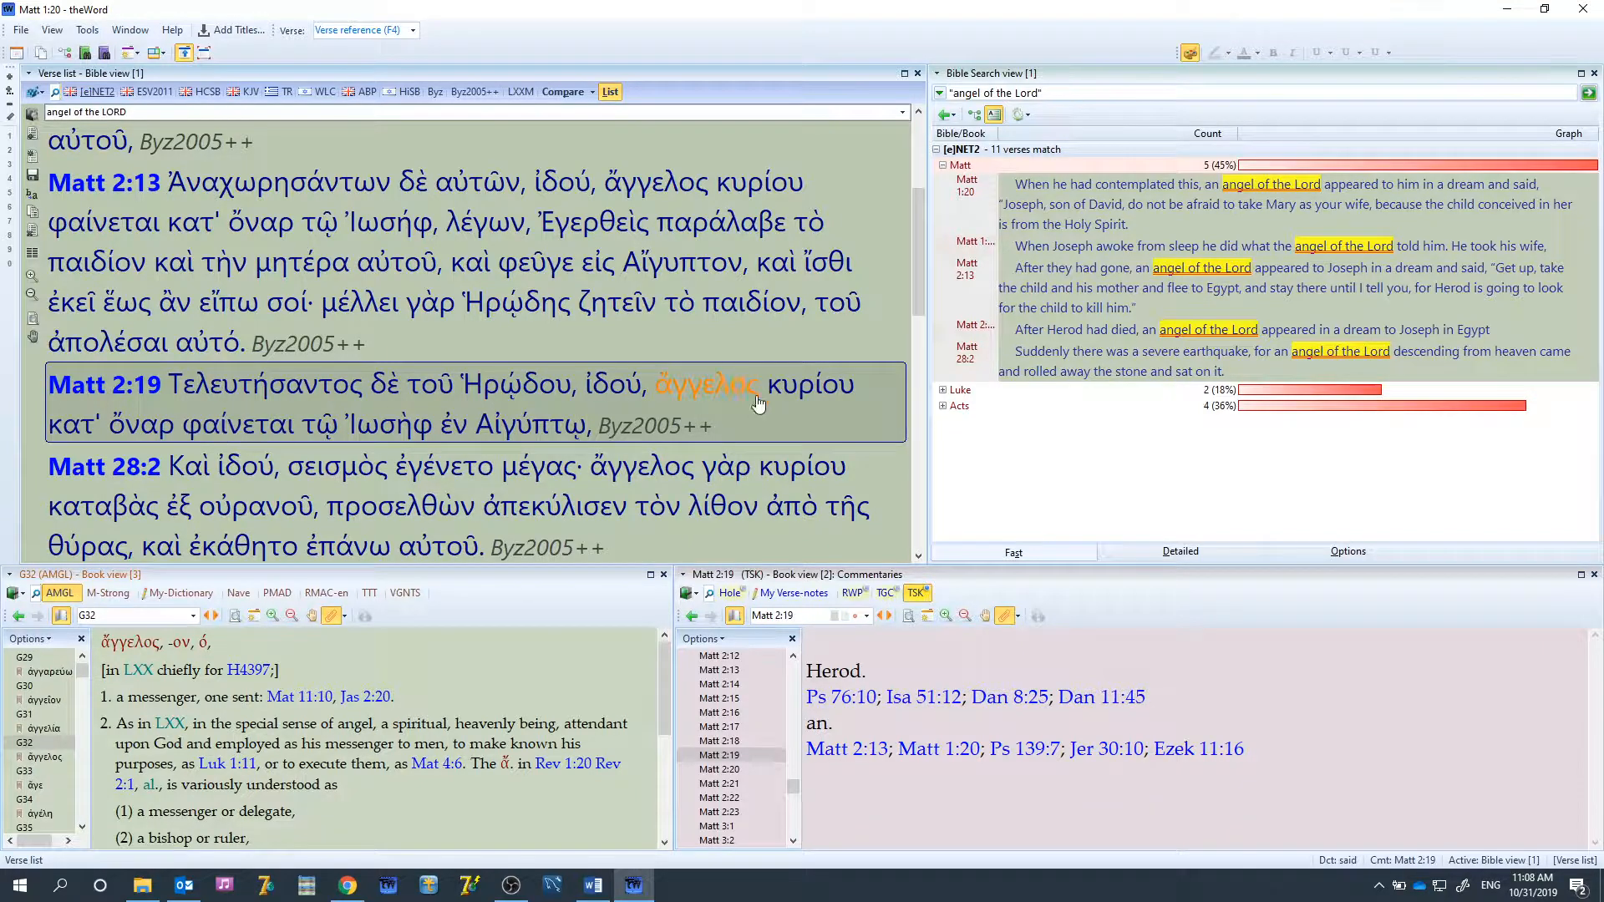
left_click(105, 466)
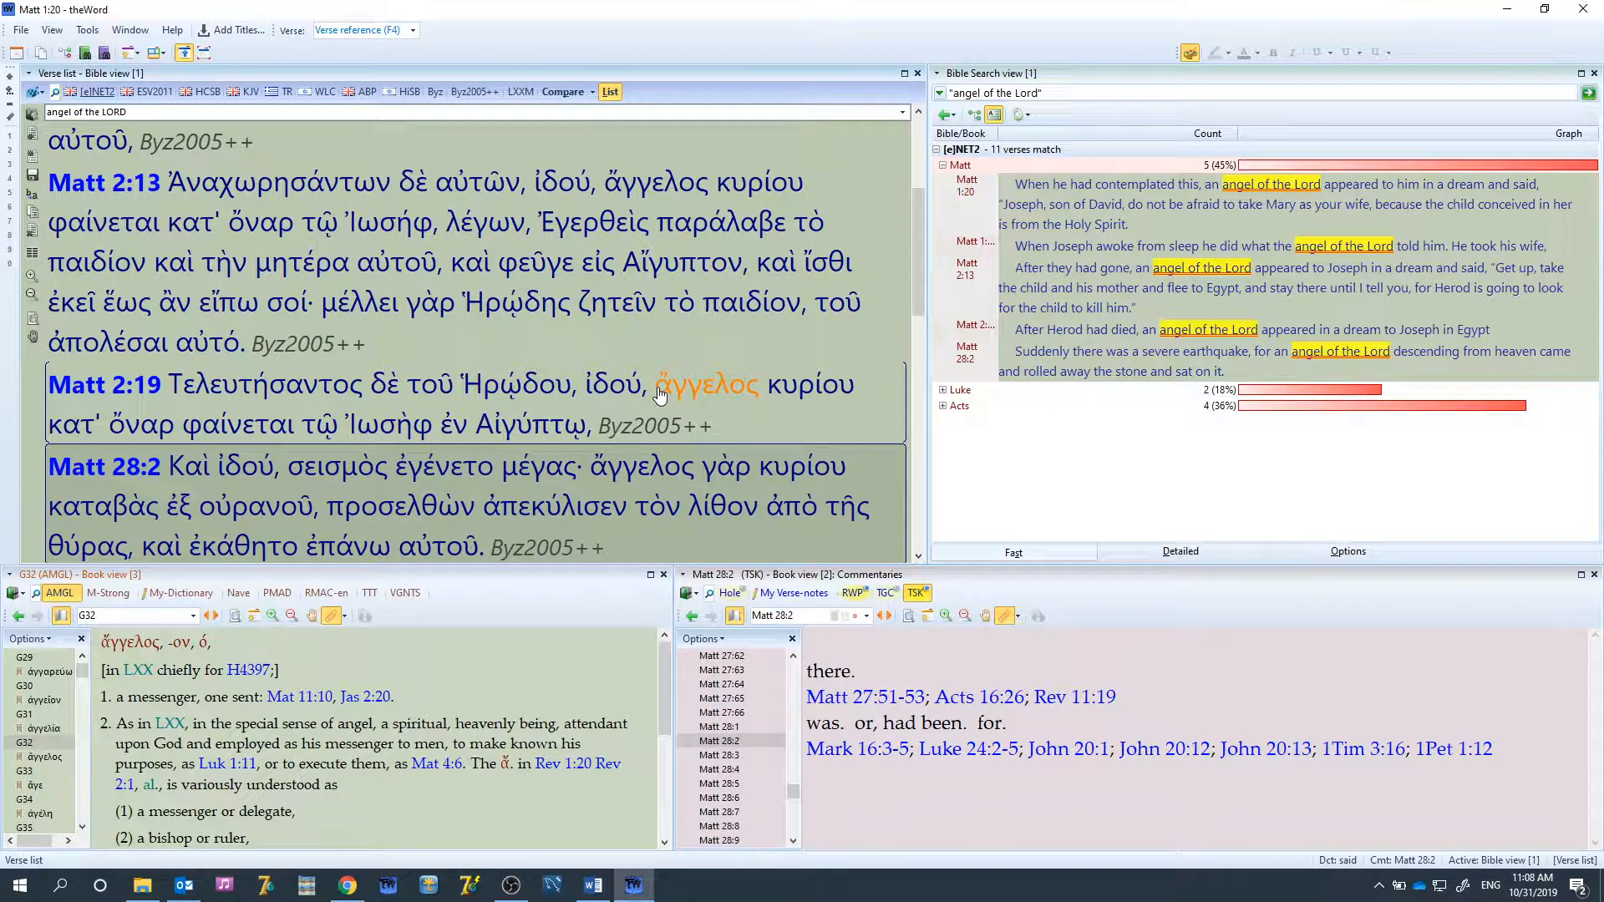
Select ἄγγελος κυρίου in Matt 2:19, search Byz2005++ for it, and expand the Matthew hits
left_click(681, 384)
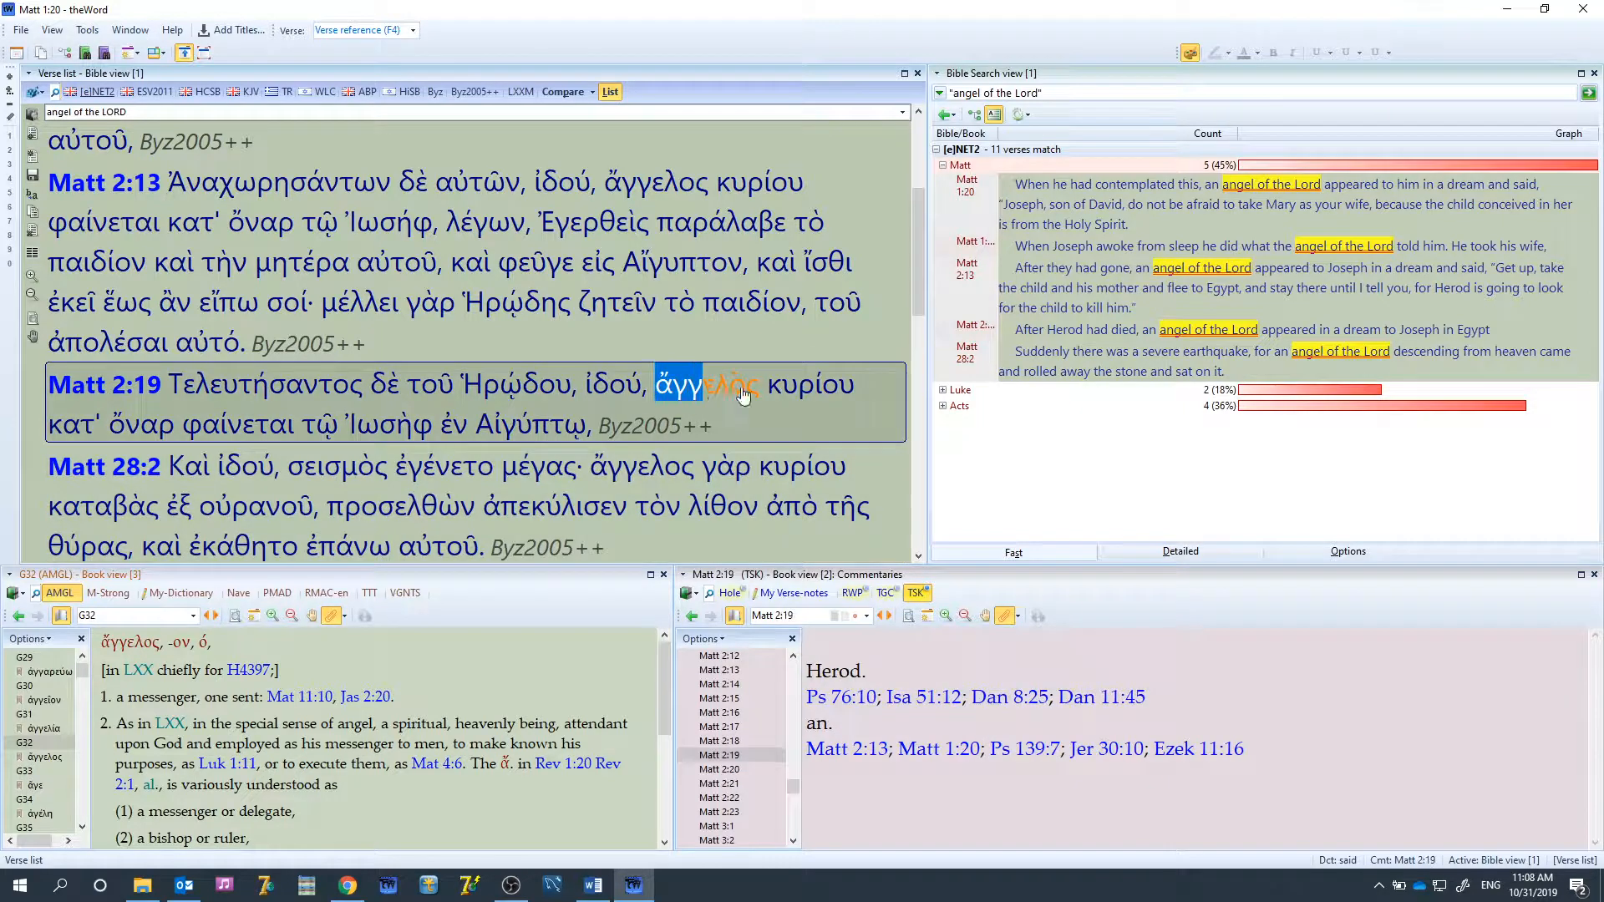
right_click(746, 385)
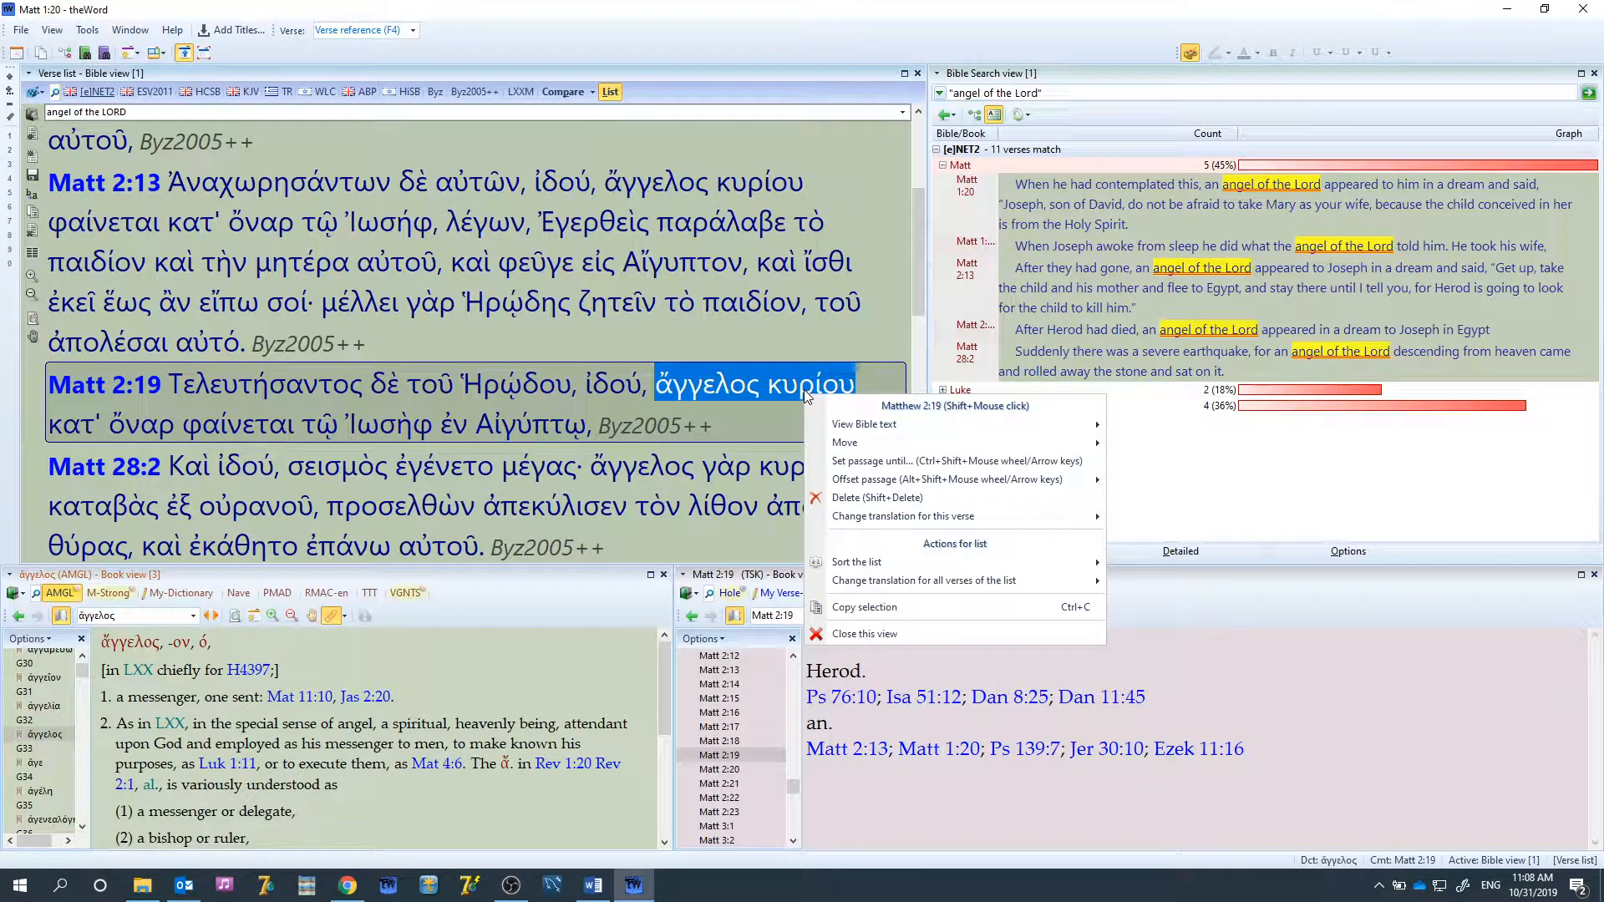
mouse_move(913, 595)
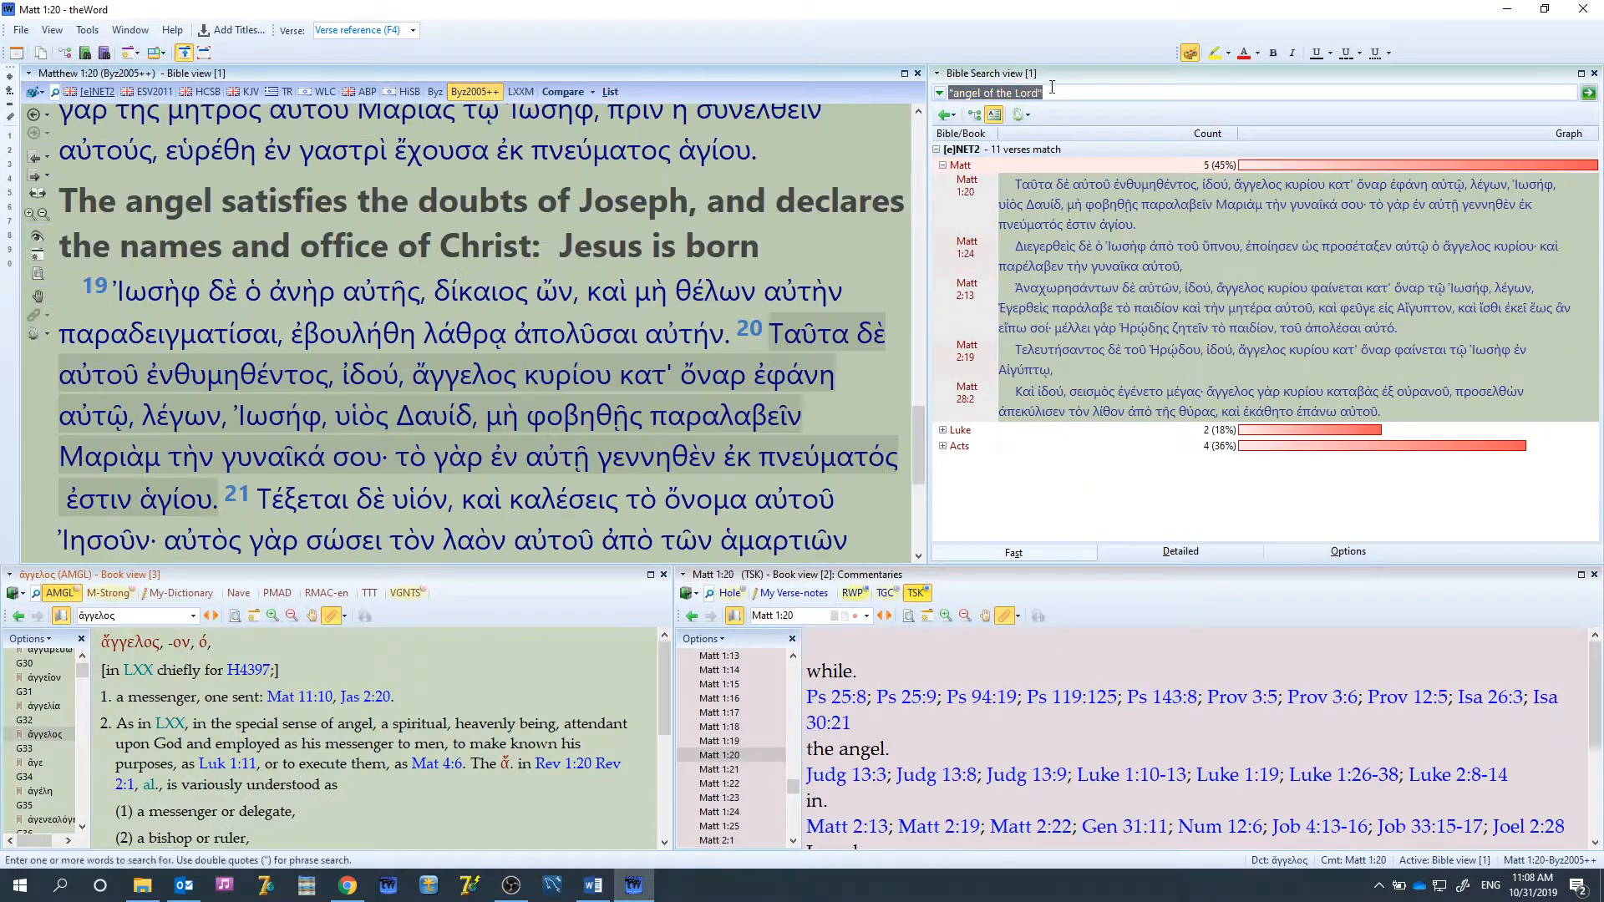
type("άγγελος κυρίου")
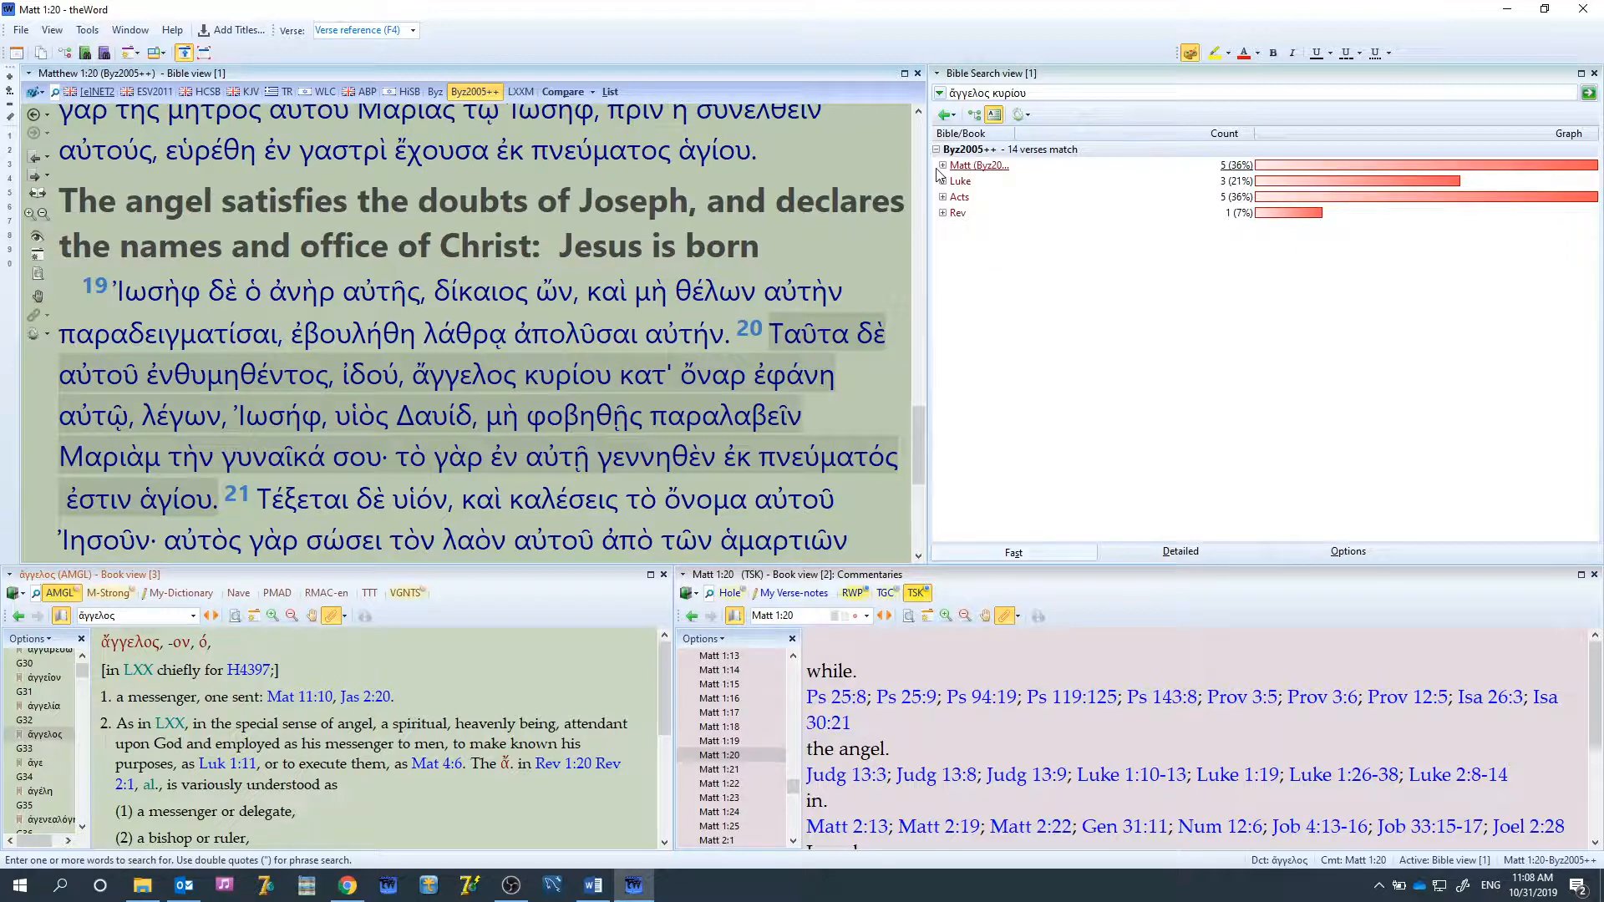
left_click(941, 164)
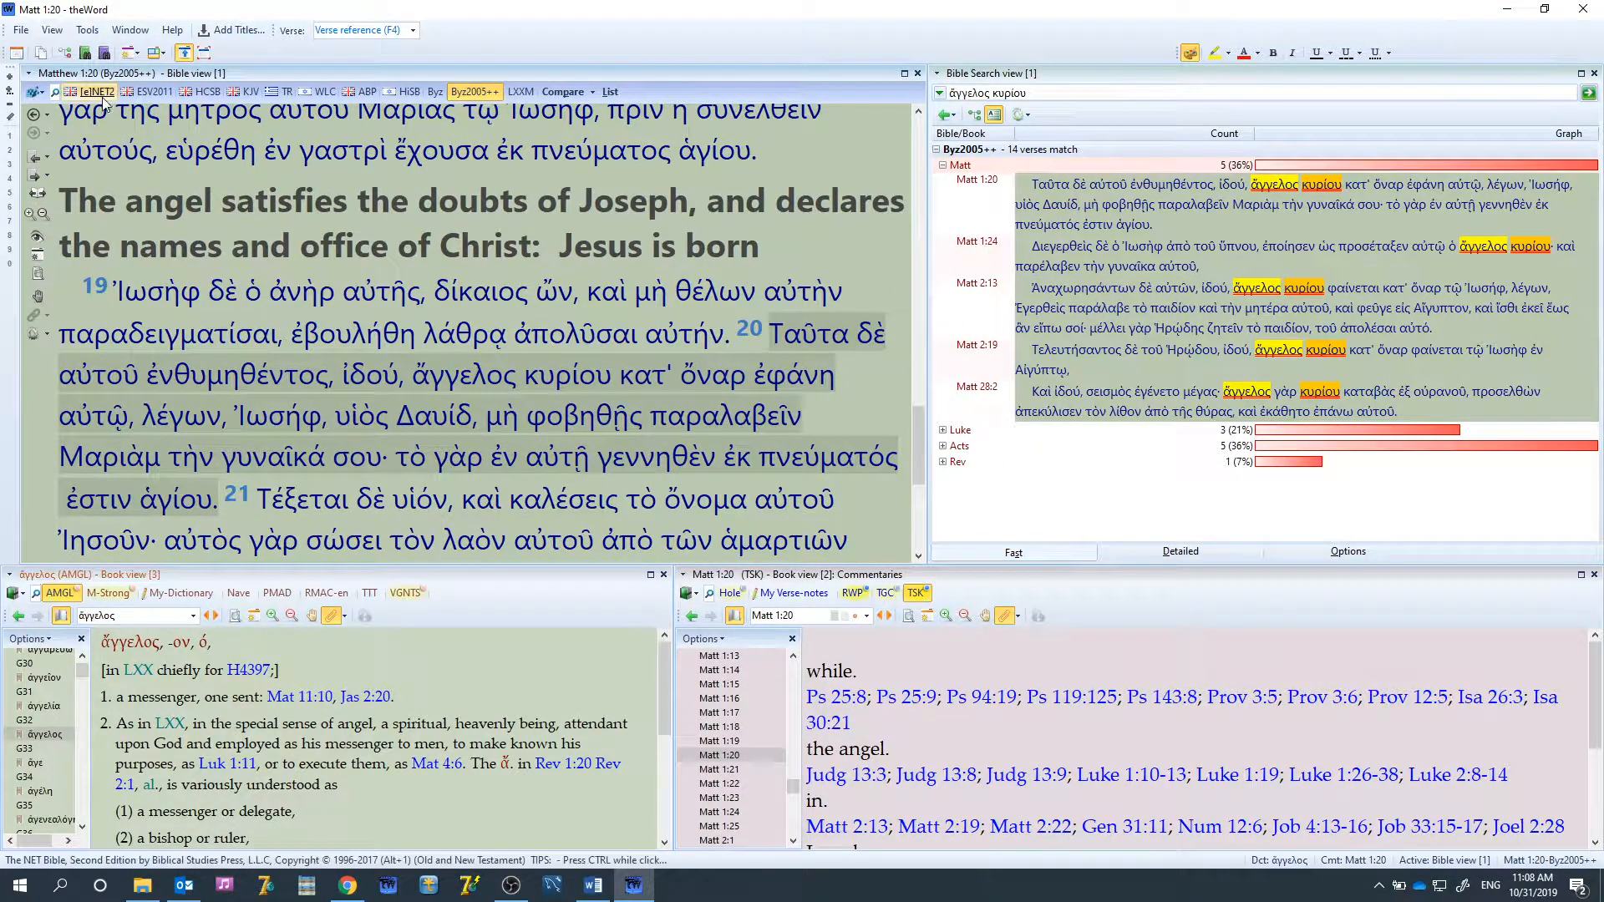
Return to the verse list and switch all its verses to [e]NET2, confirming with Yes
left_click(610, 92)
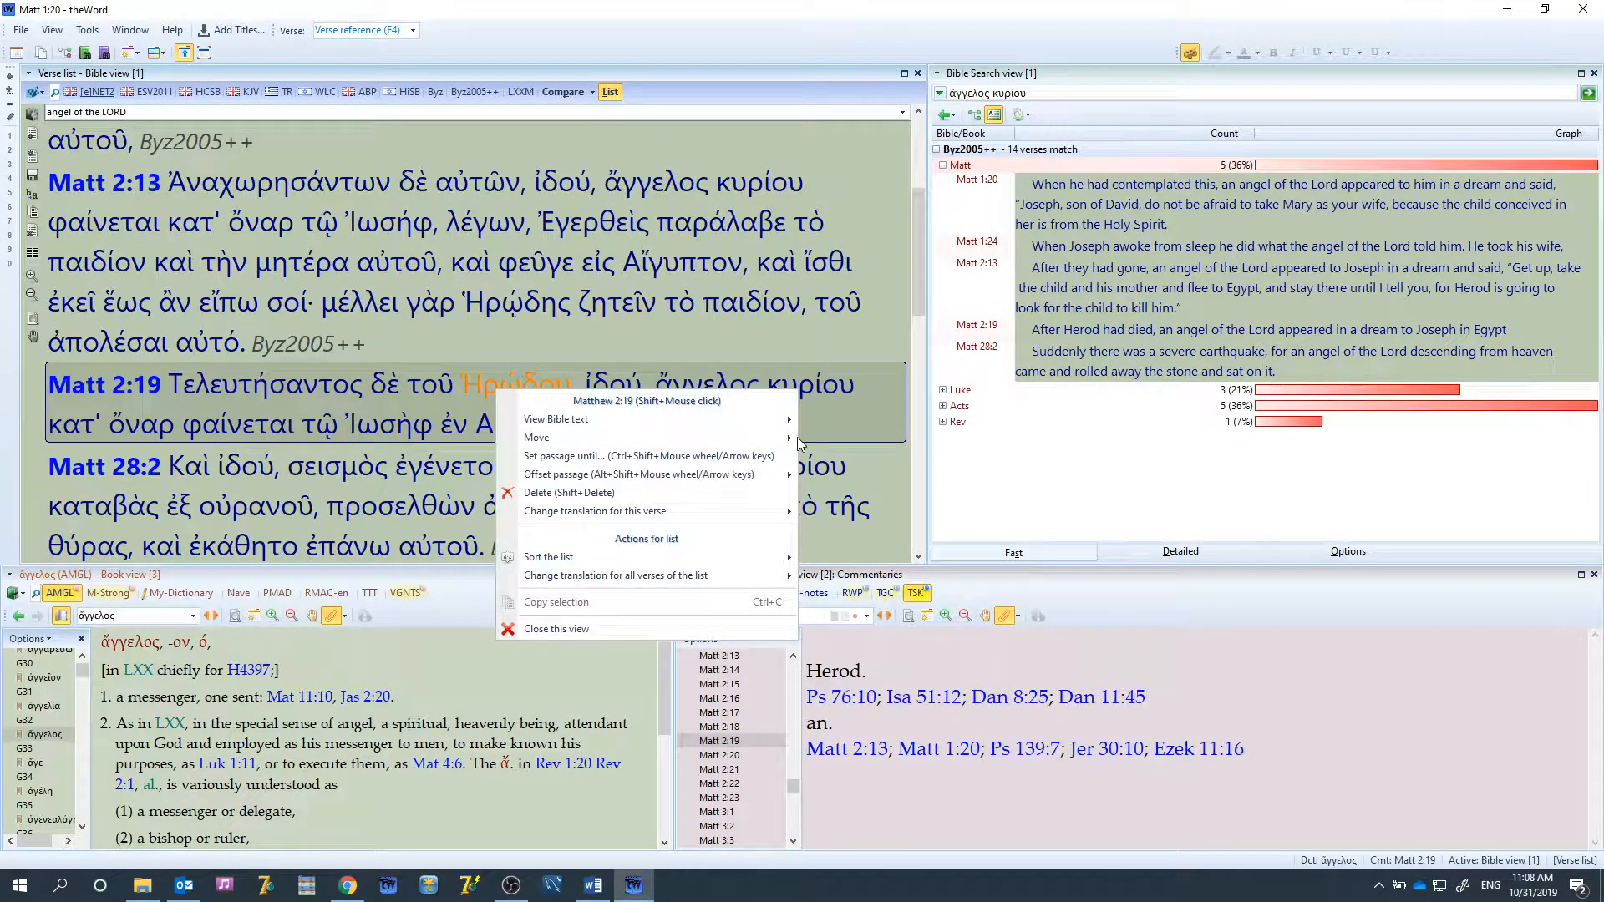
mouse_move(647, 576)
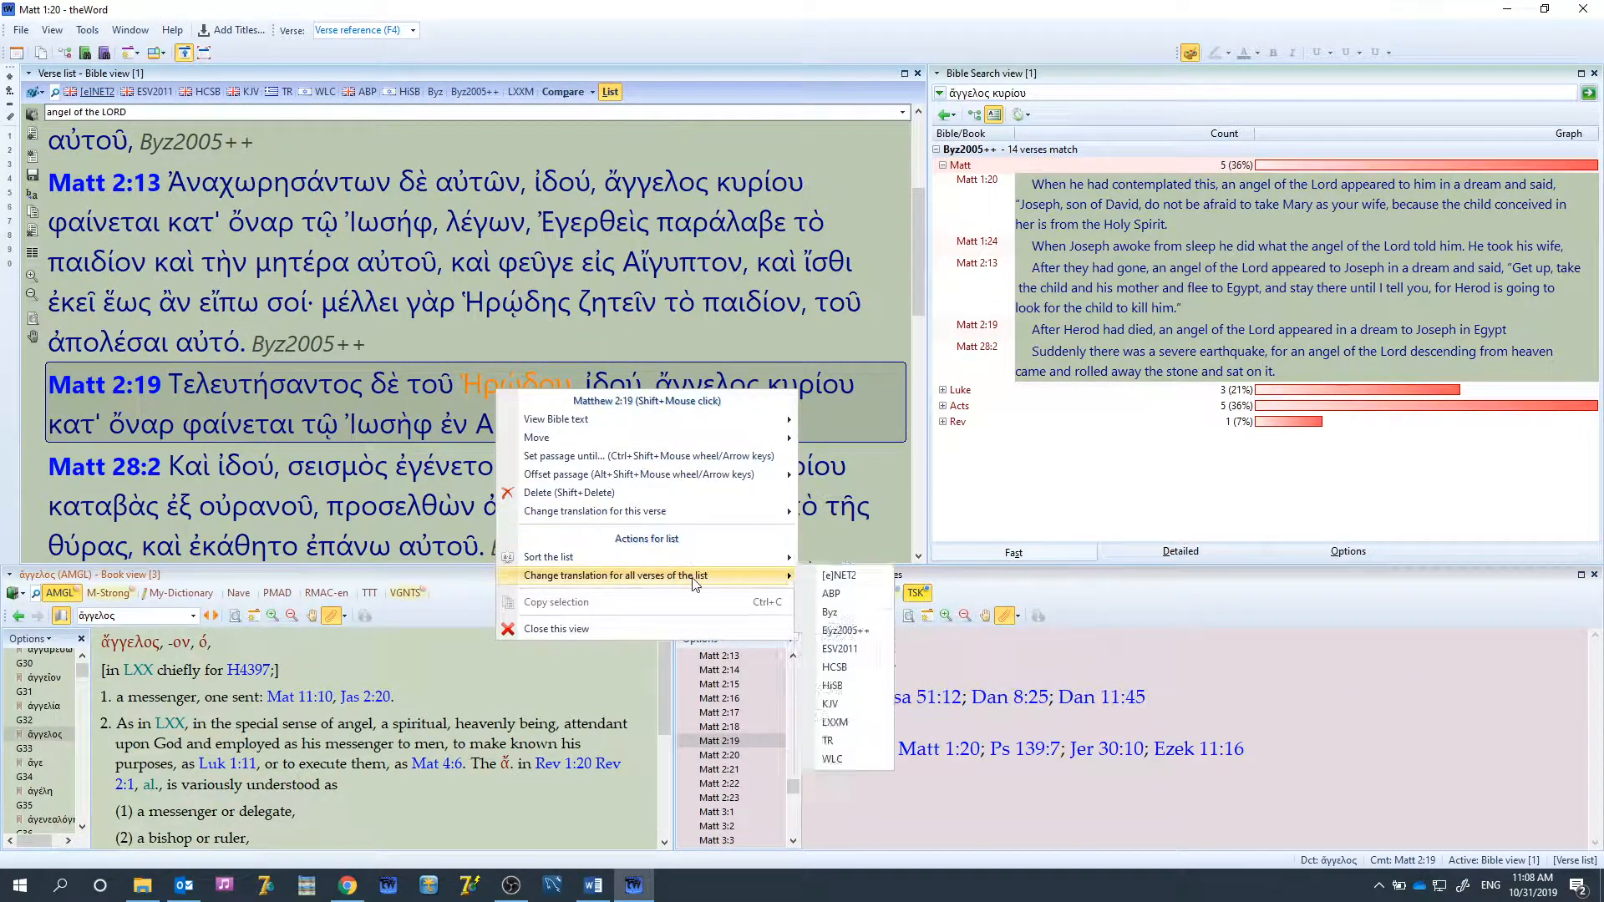
left_click(840, 576)
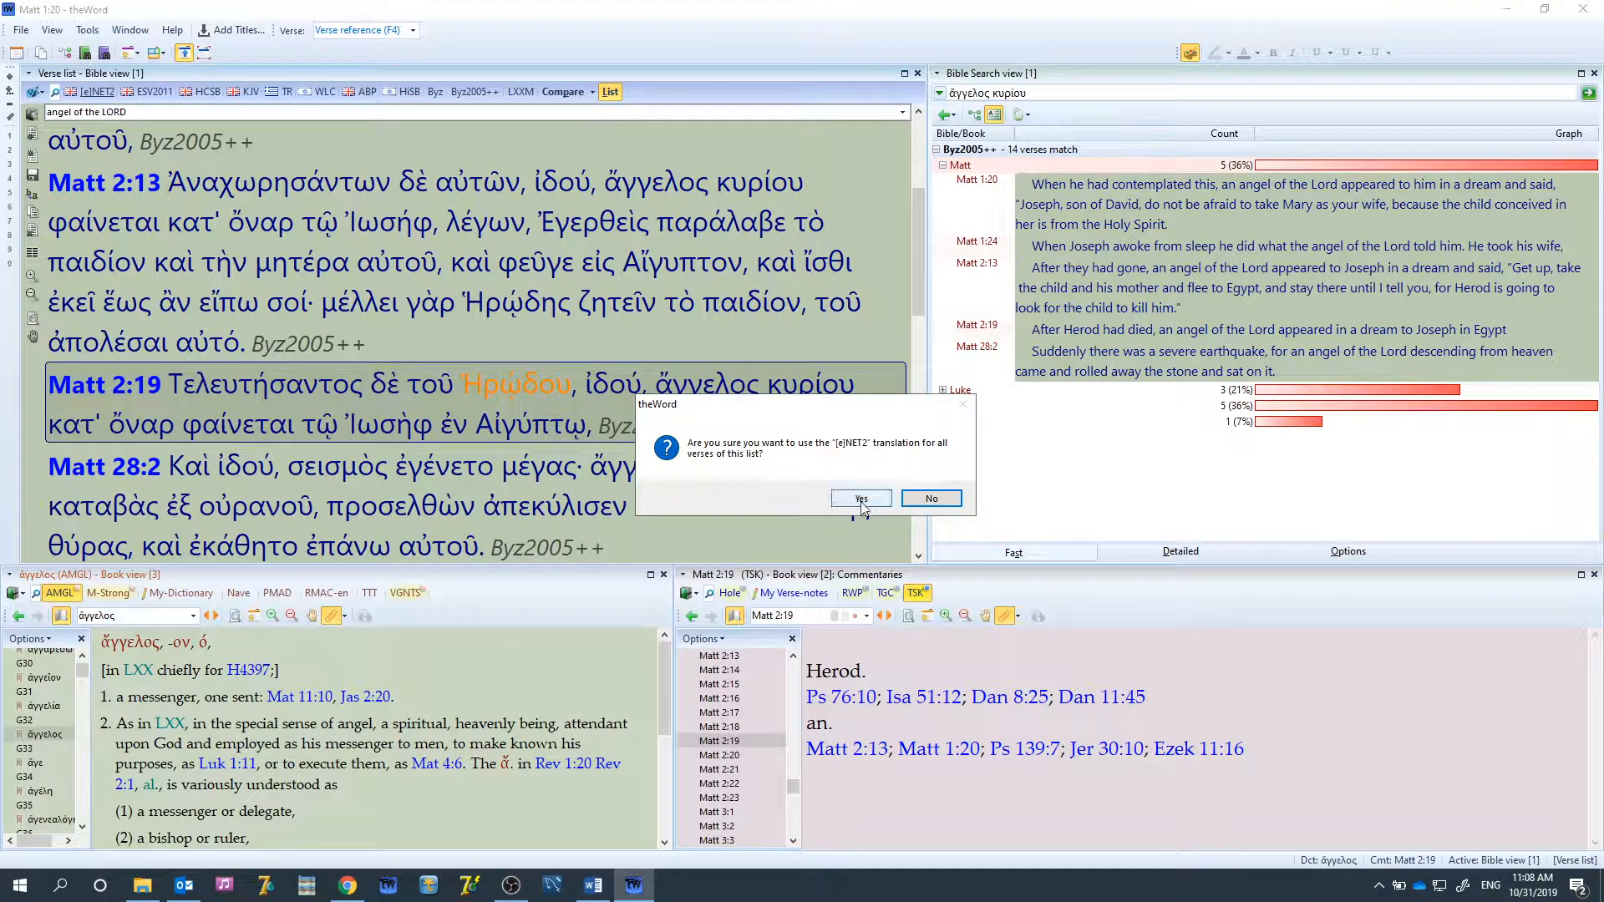
left_click(861, 498)
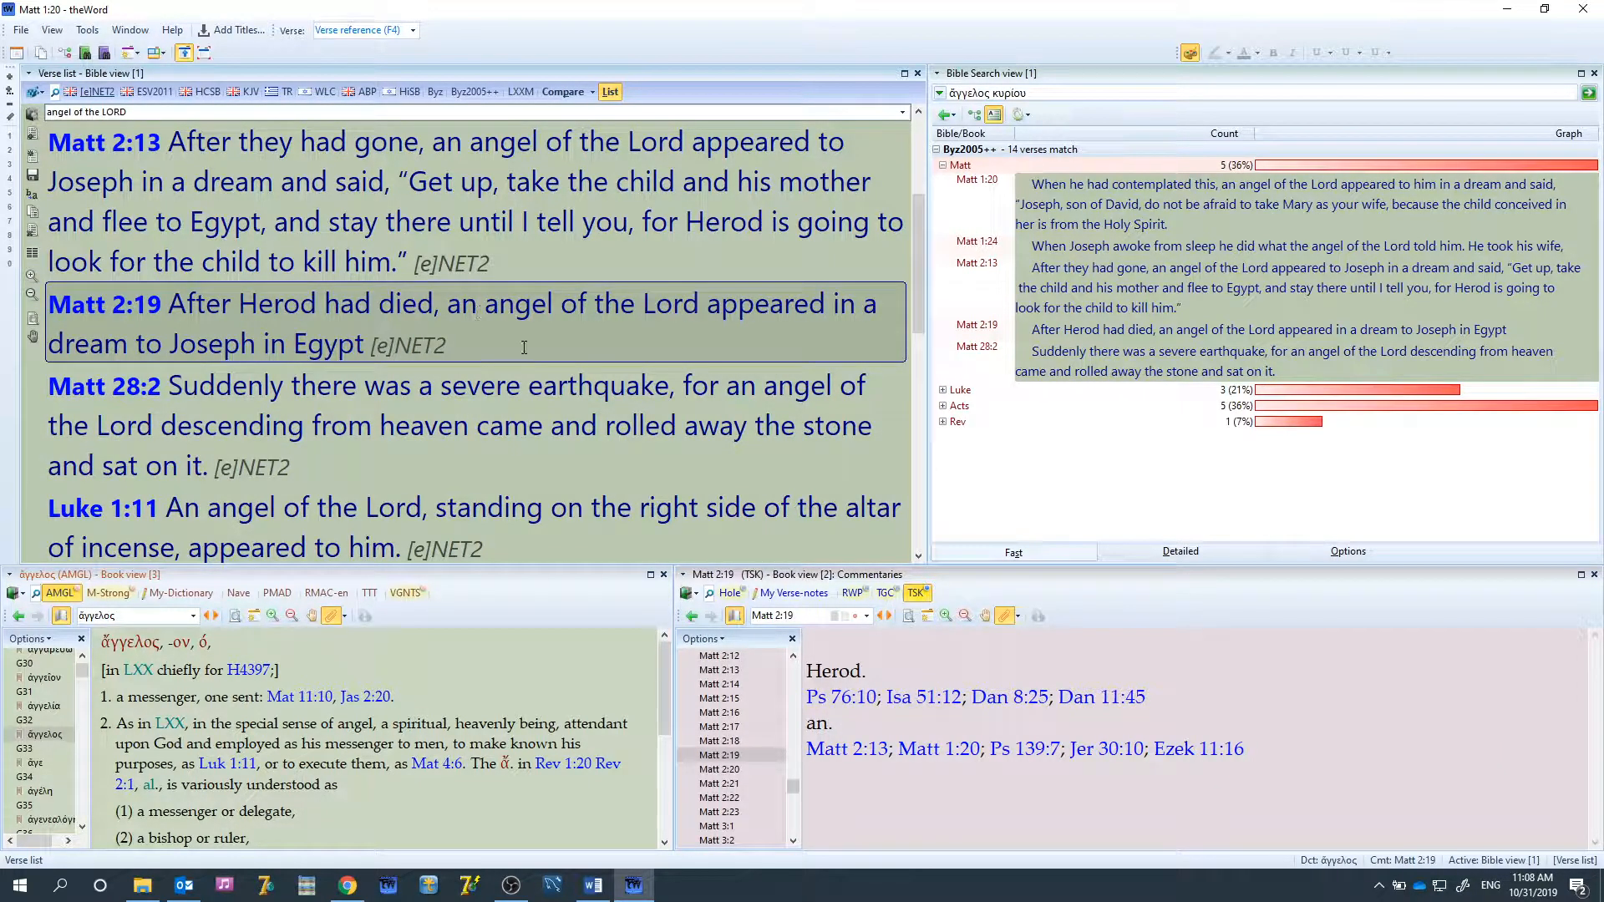
mouse_move(473, 327)
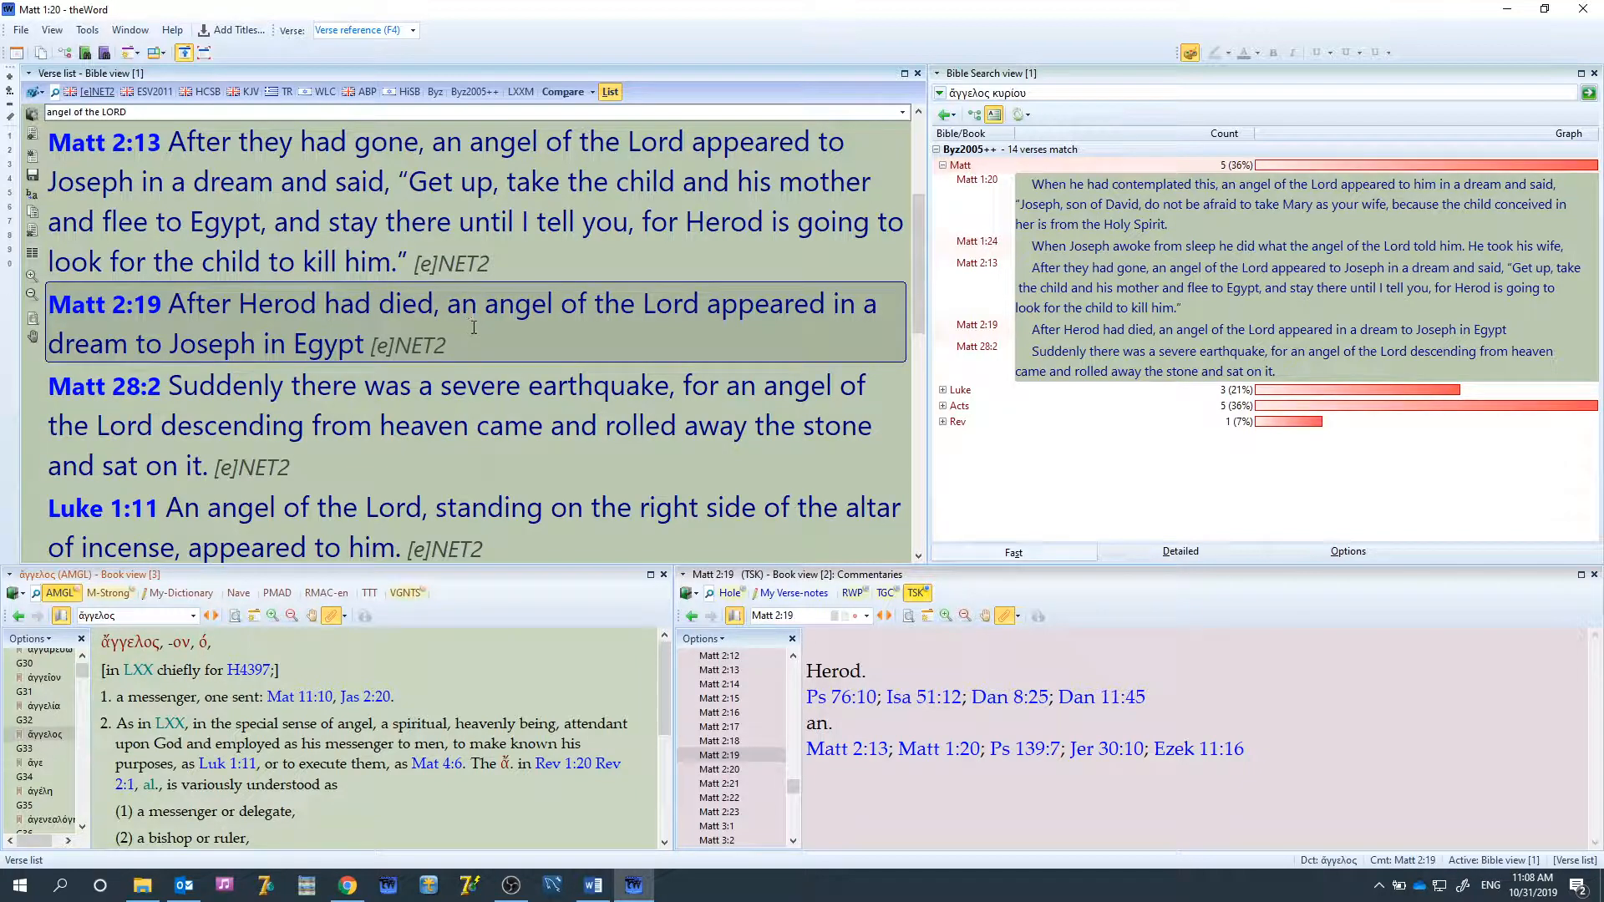
right_click(276, 304)
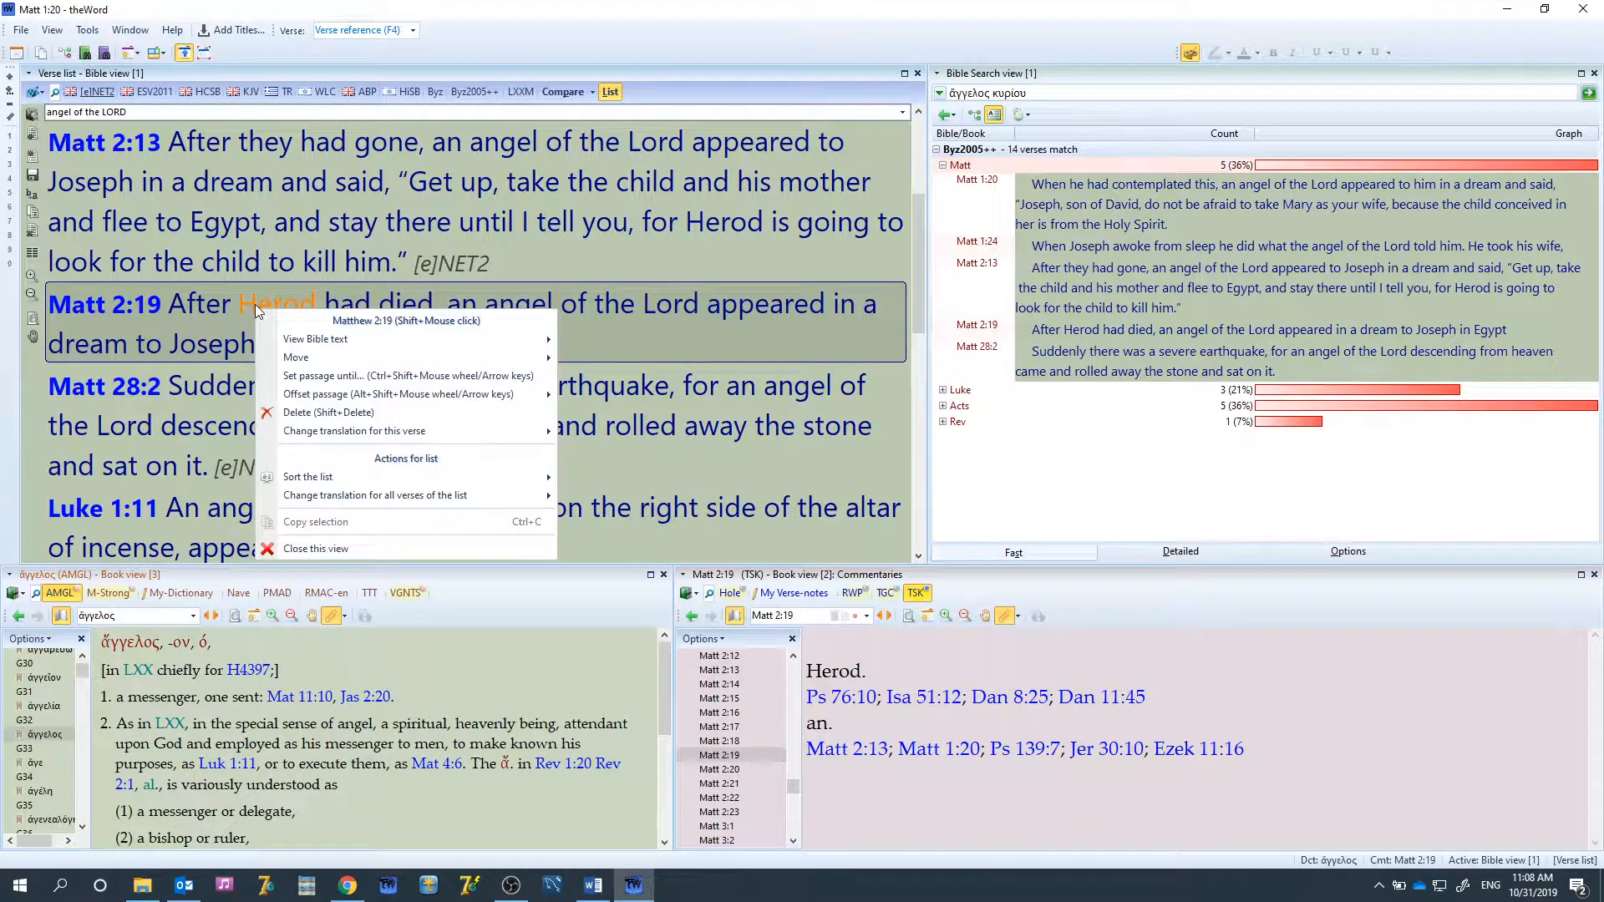
mouse_move(315, 339)
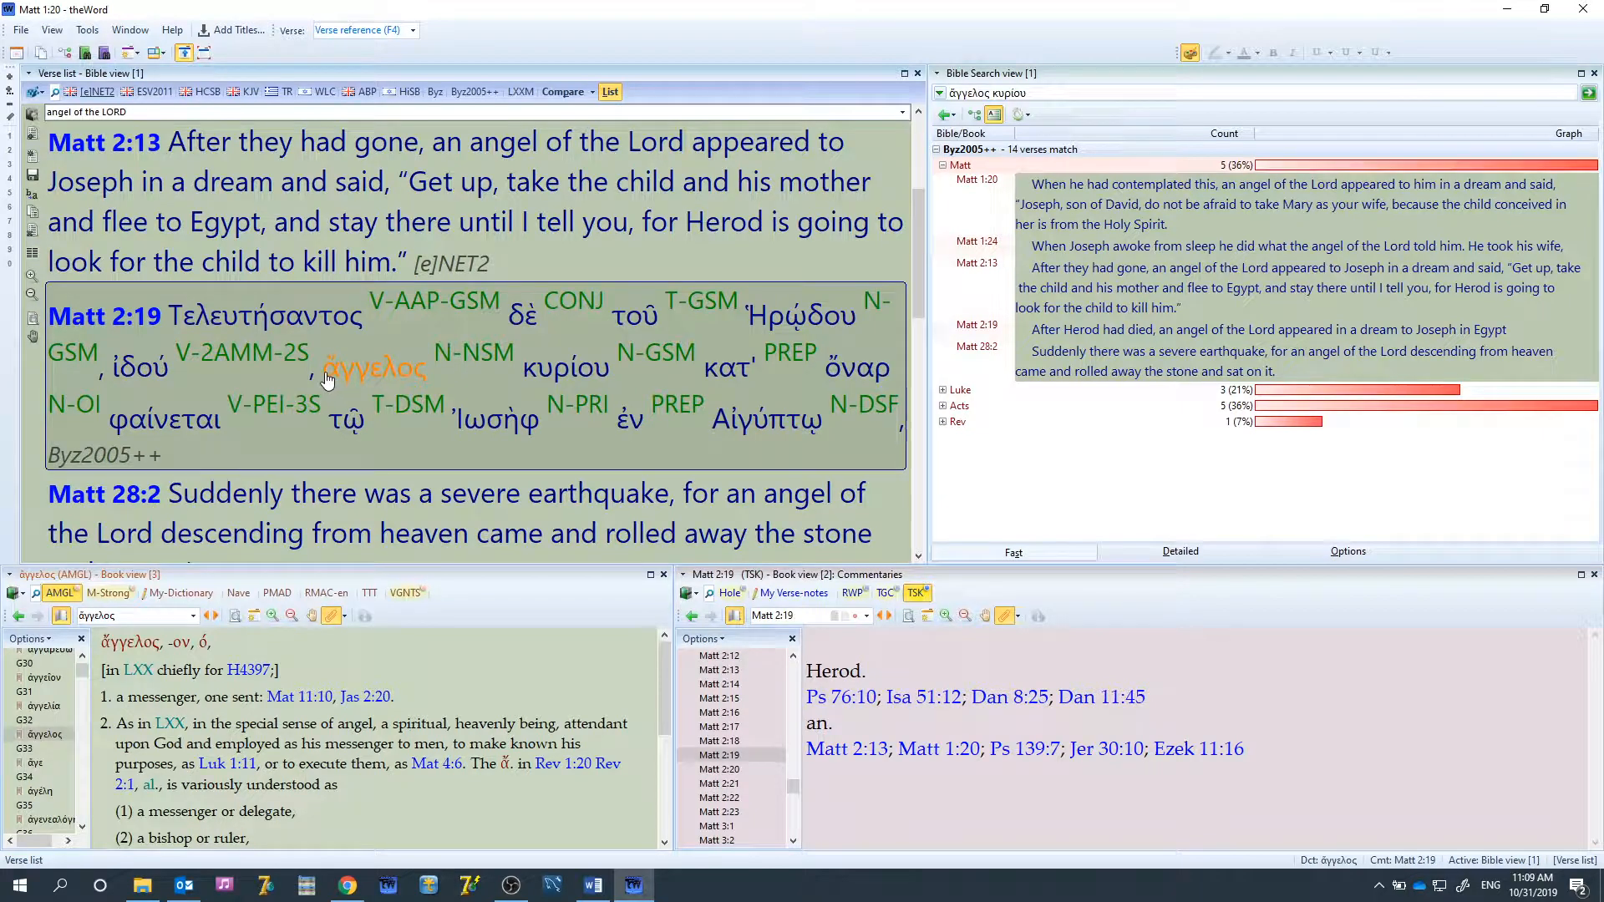
right_click(329, 368)
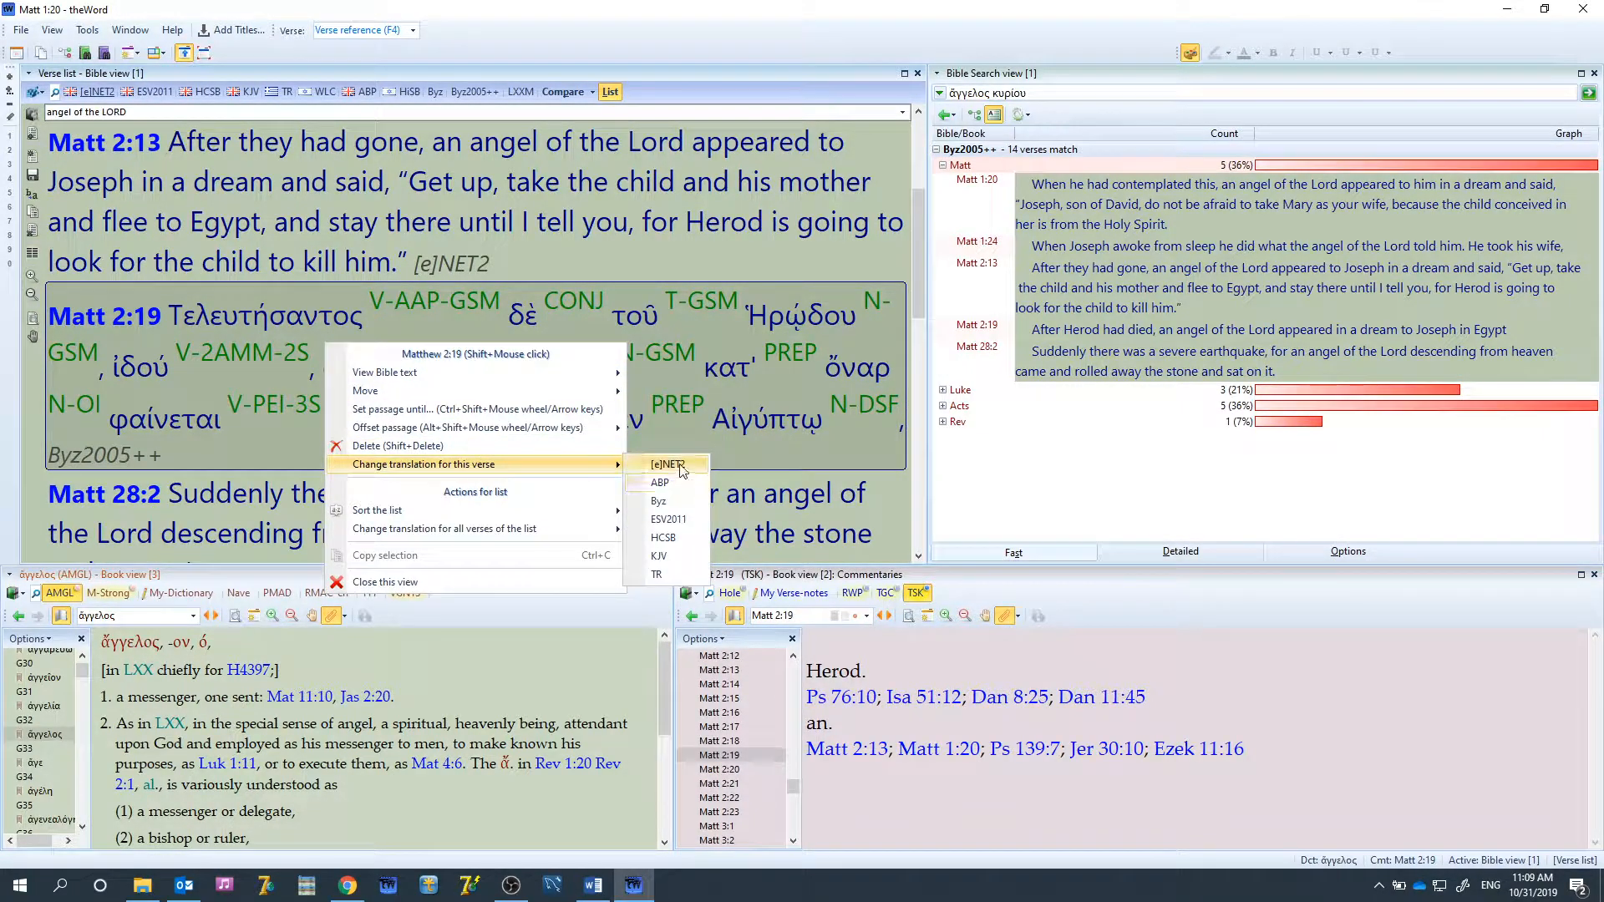
left_click(667, 464)
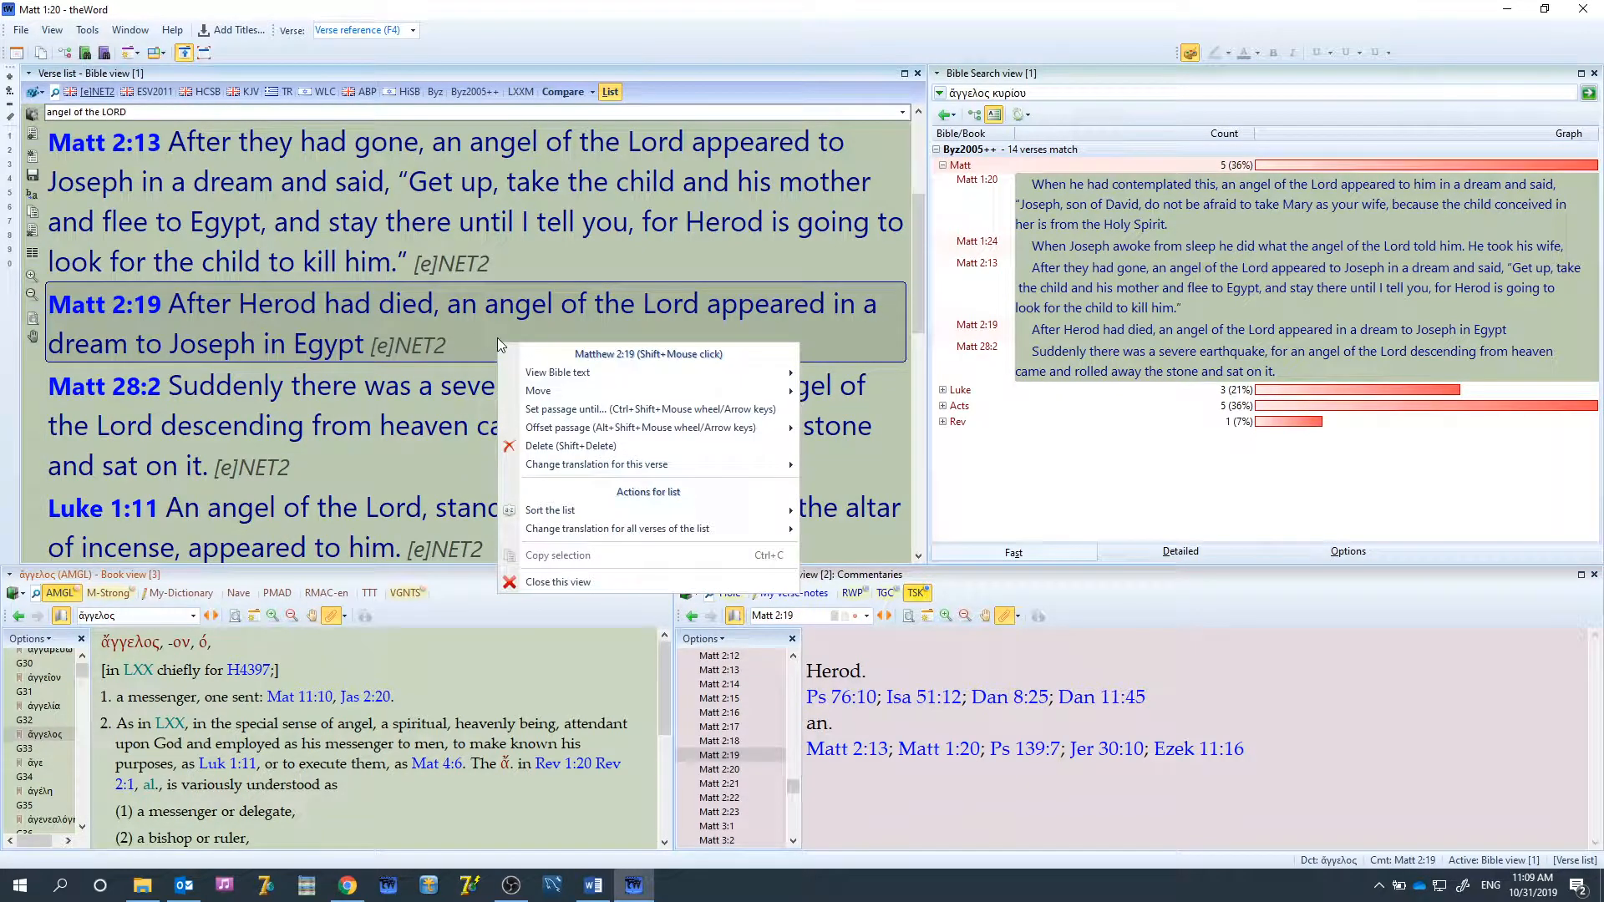
mouse_move(440, 400)
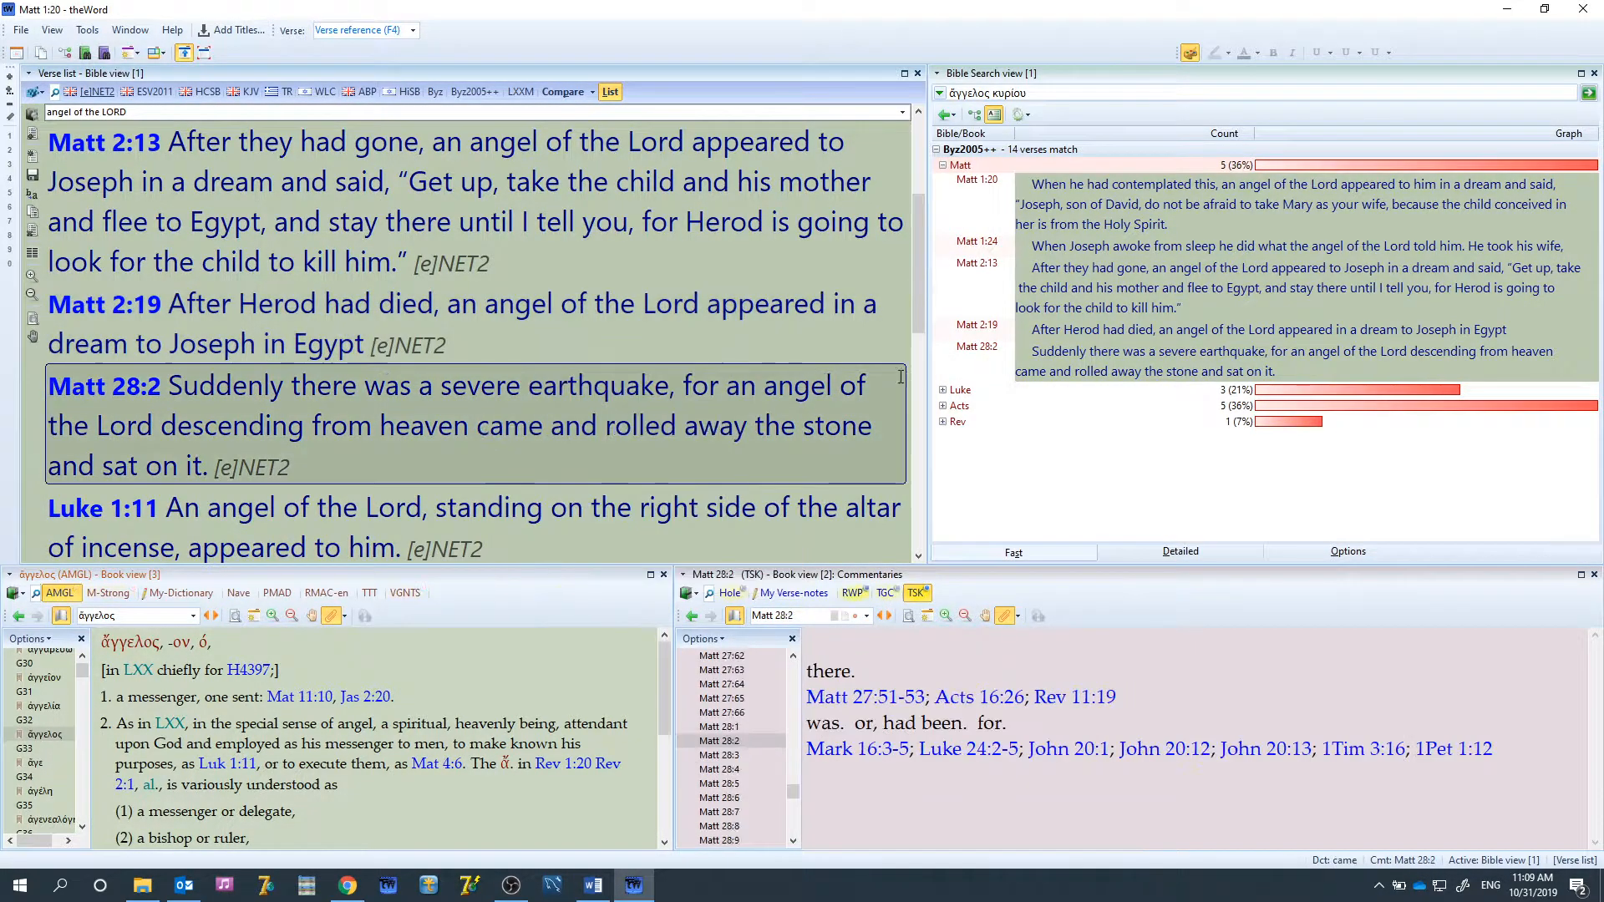
Select 'an angel of the Lord' in Matt 2:19 and search NET2 for it
left_click(632, 293)
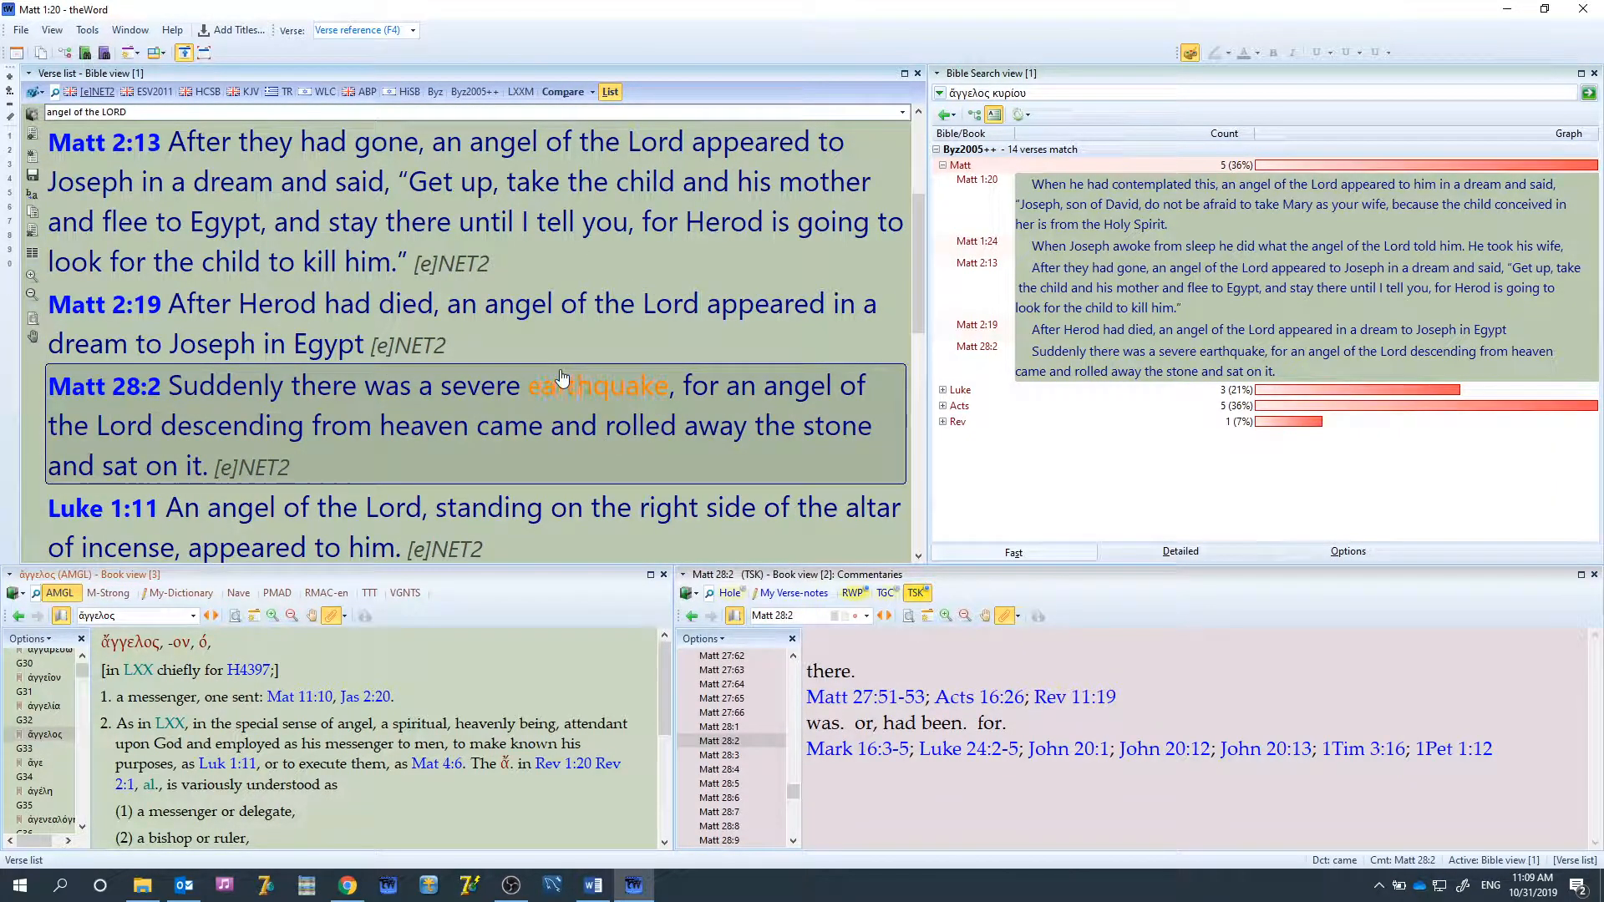
left_click(447, 303)
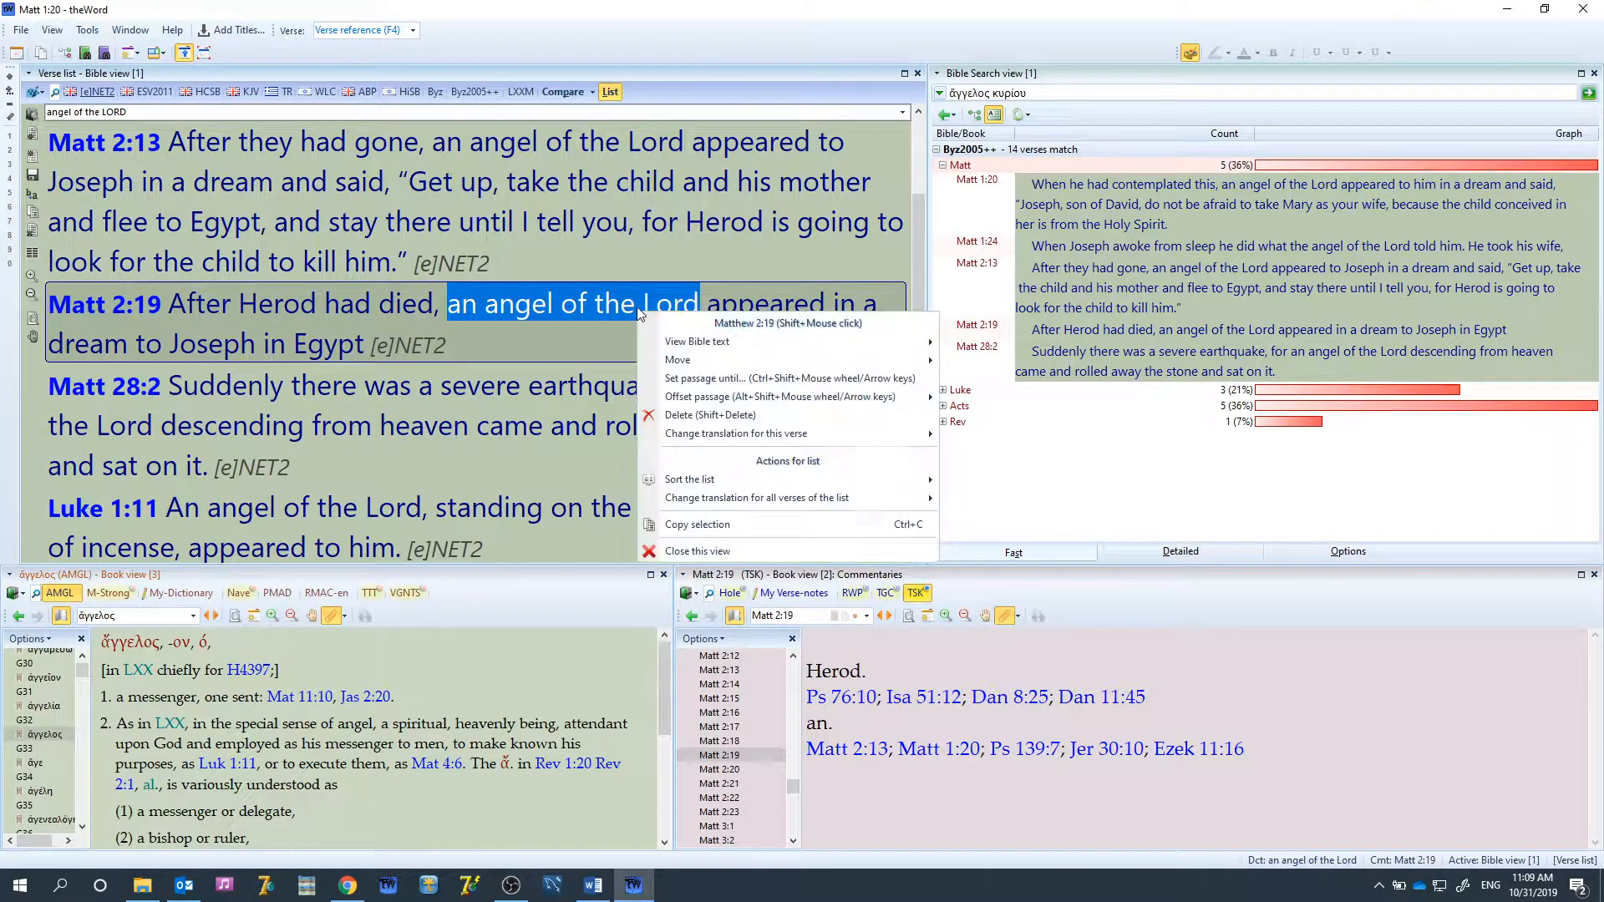
mouse_move(722, 377)
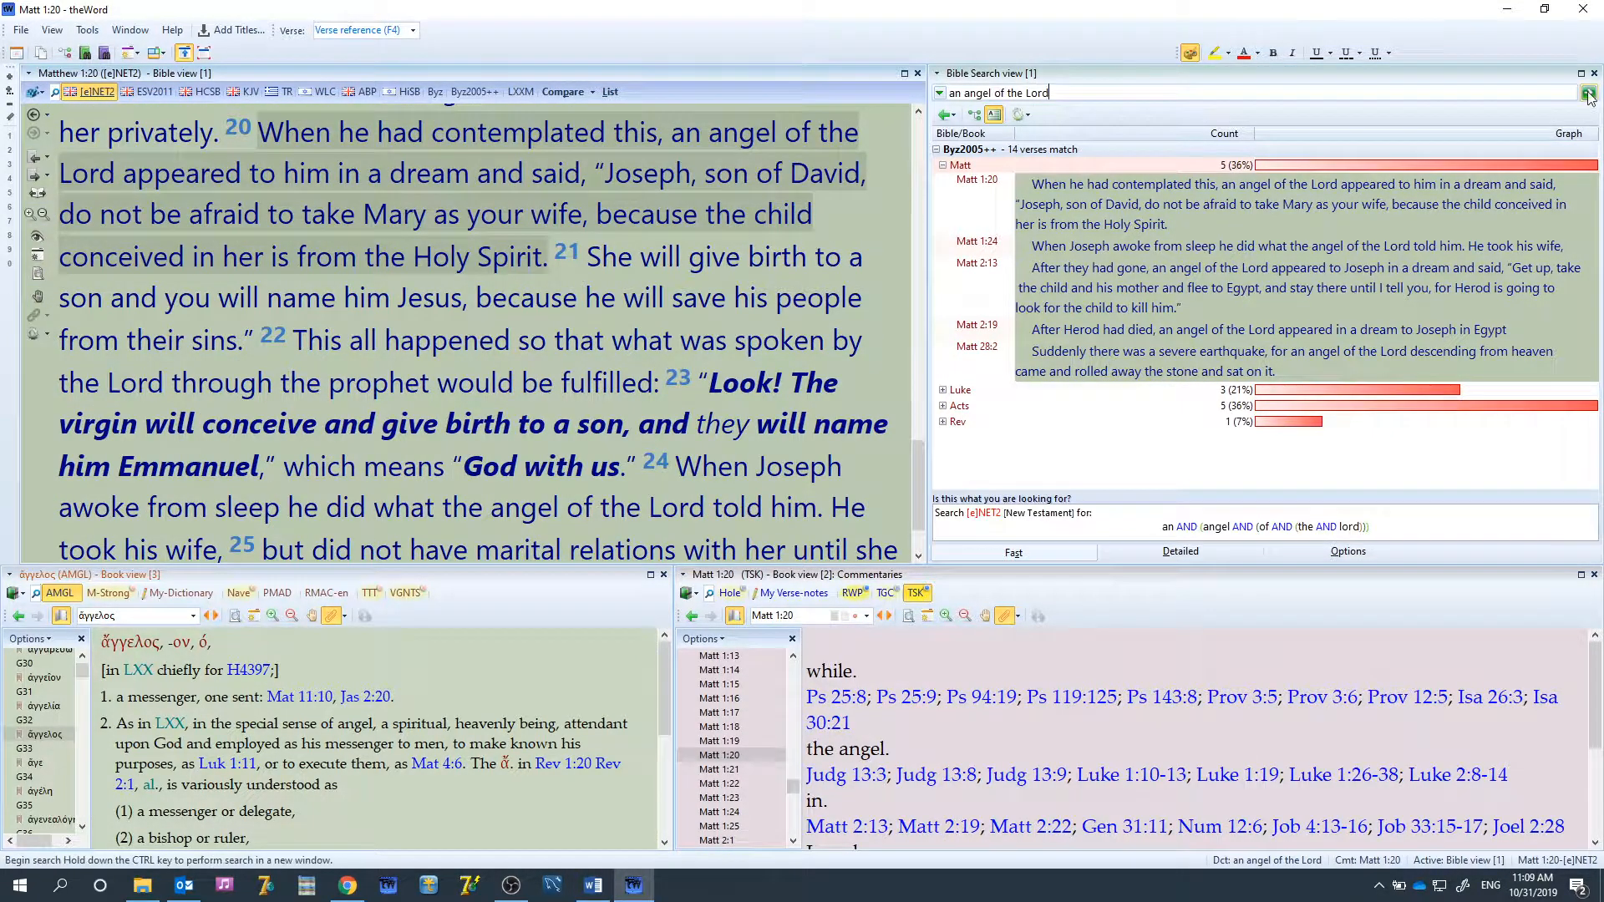
left_click(1590, 93)
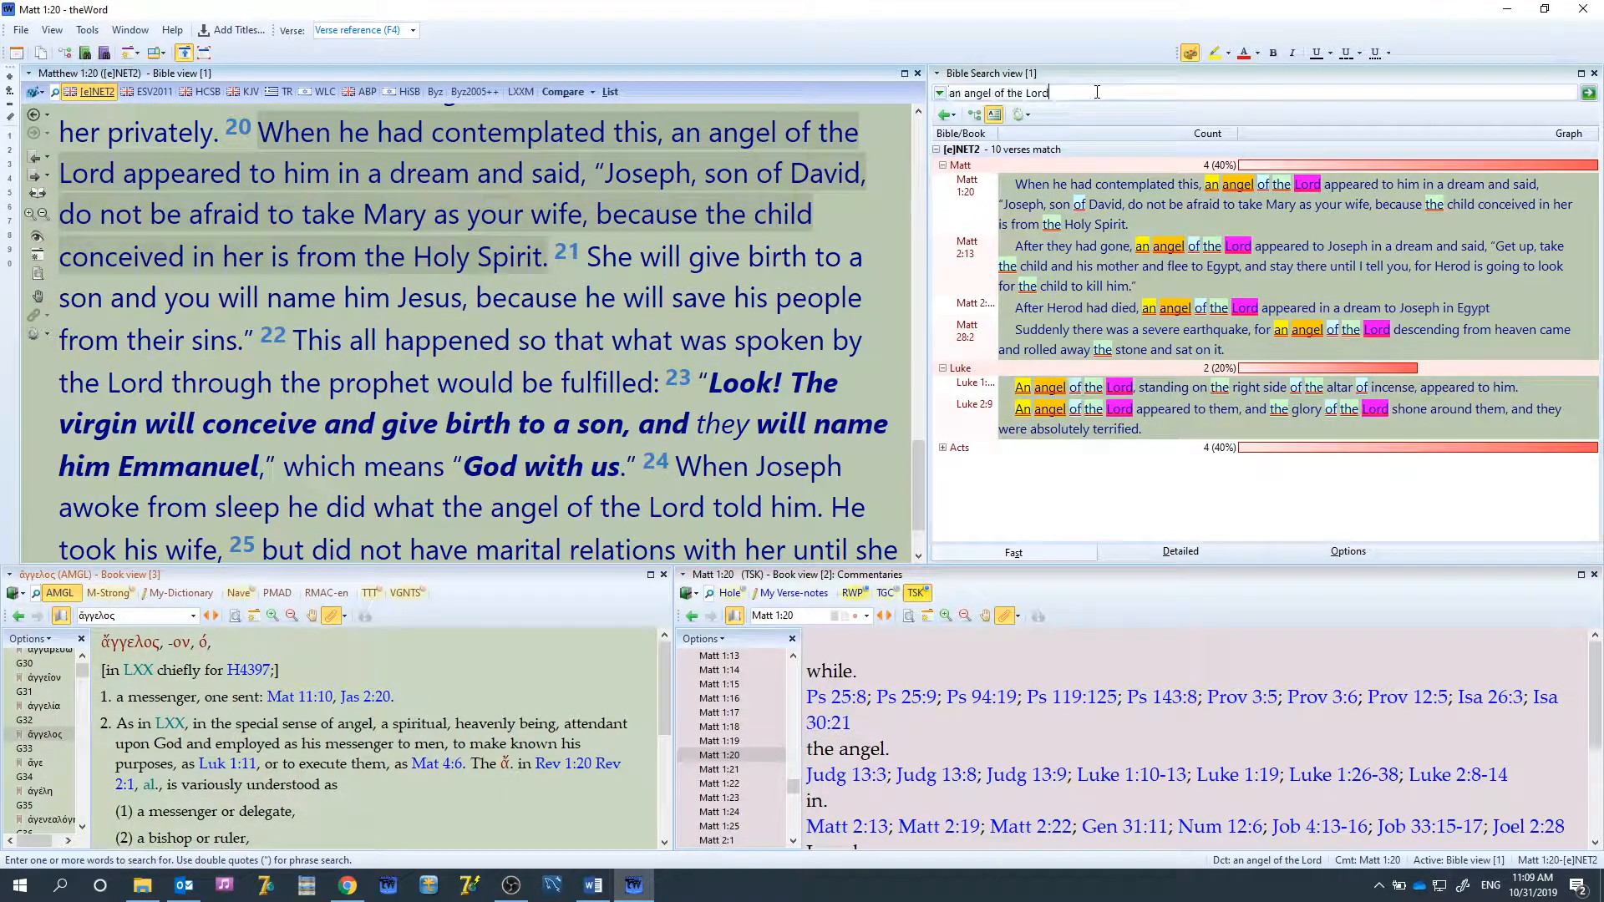
Rerun as an exact phrase, collapse to per-book totals (Matthew 4, Luke 2, Acts 4), and return to the list
key("Return")
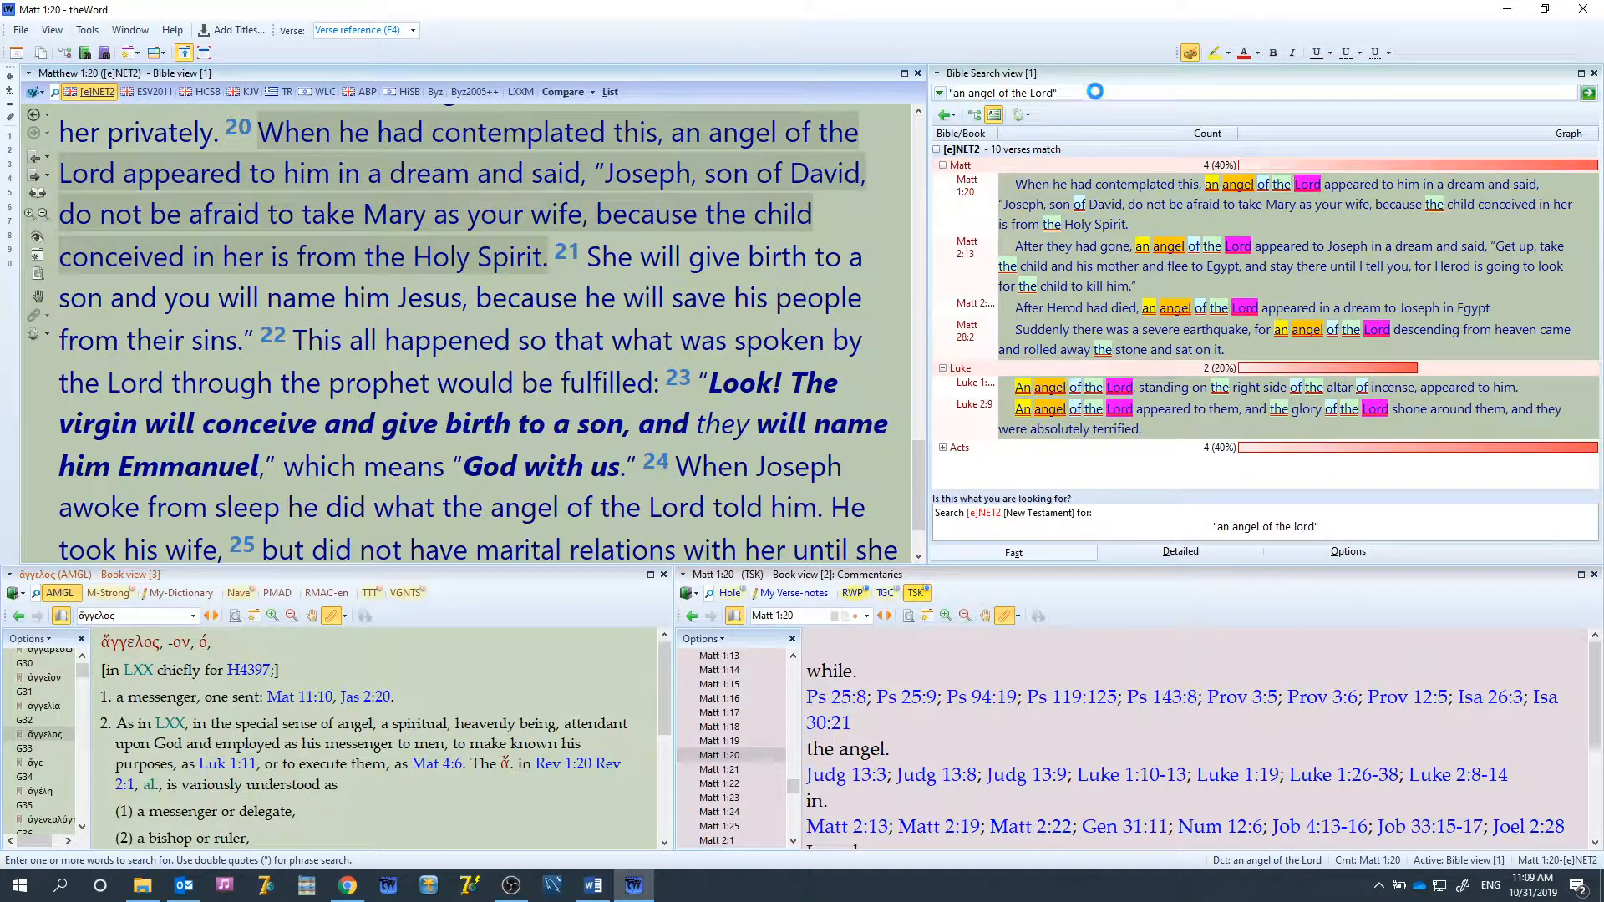
left_click(935, 164)
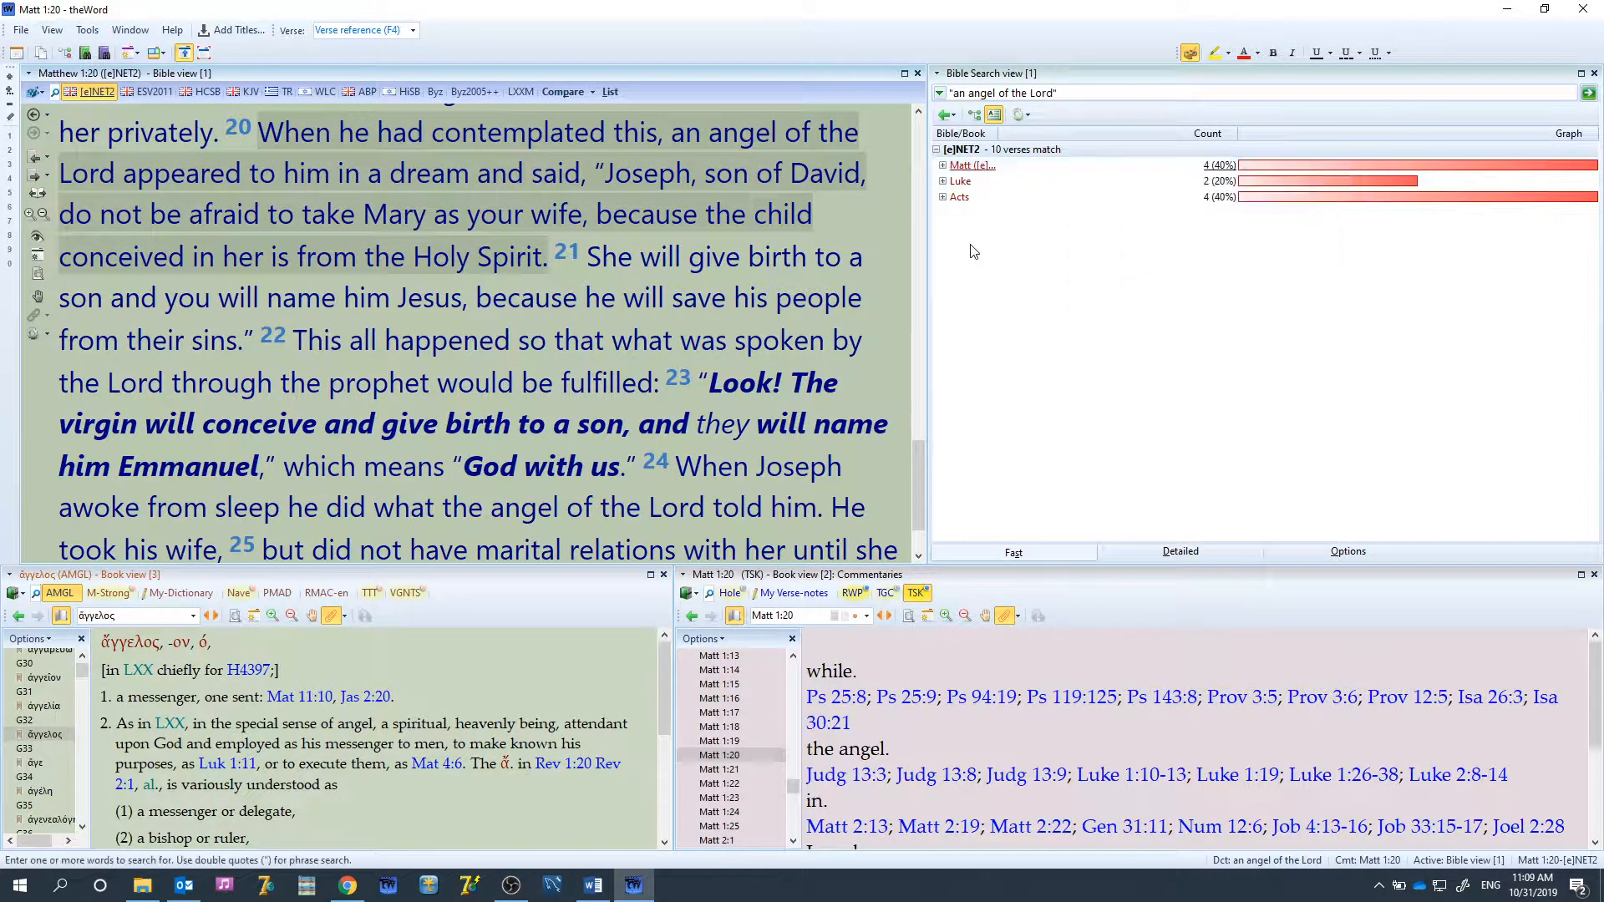
left_click(609, 92)
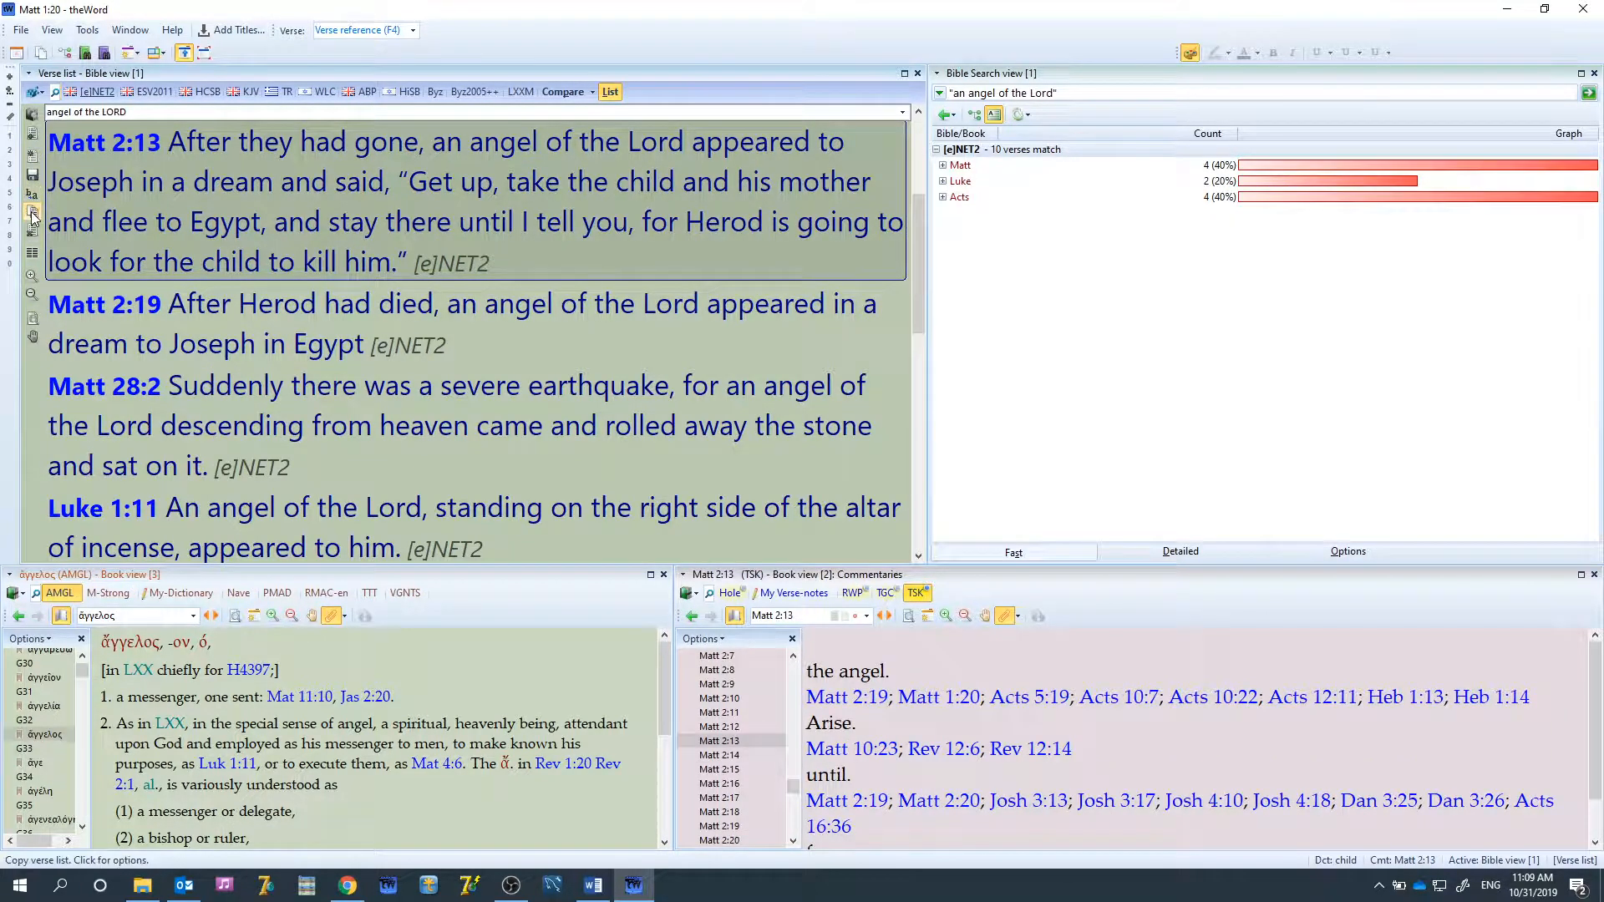
mouse_move(33, 136)
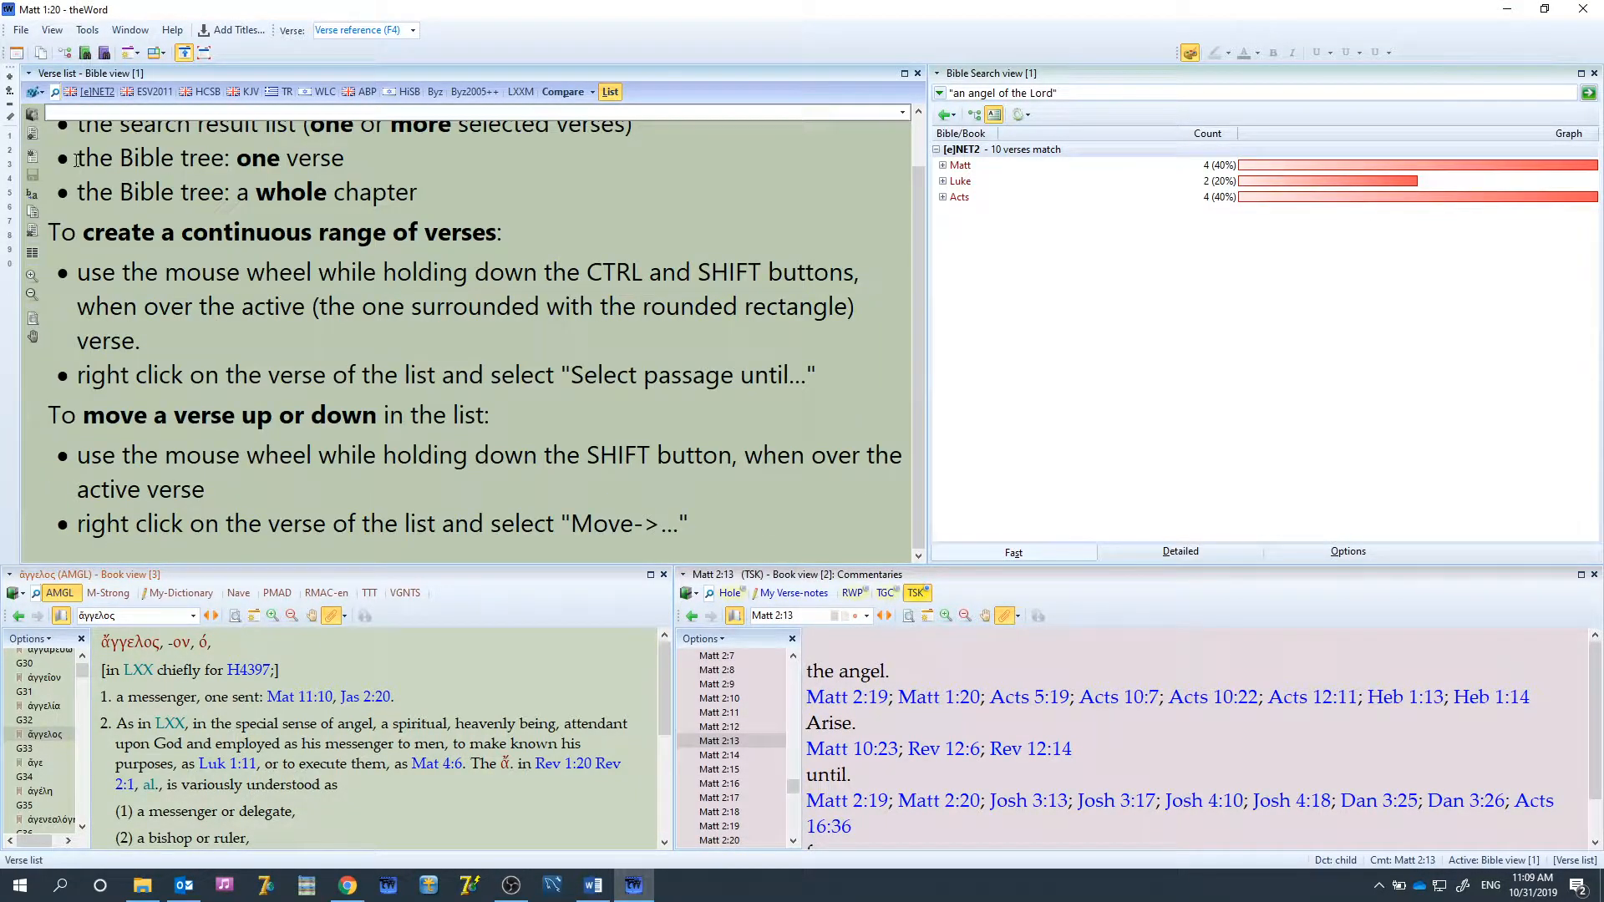
right_click(959, 196)
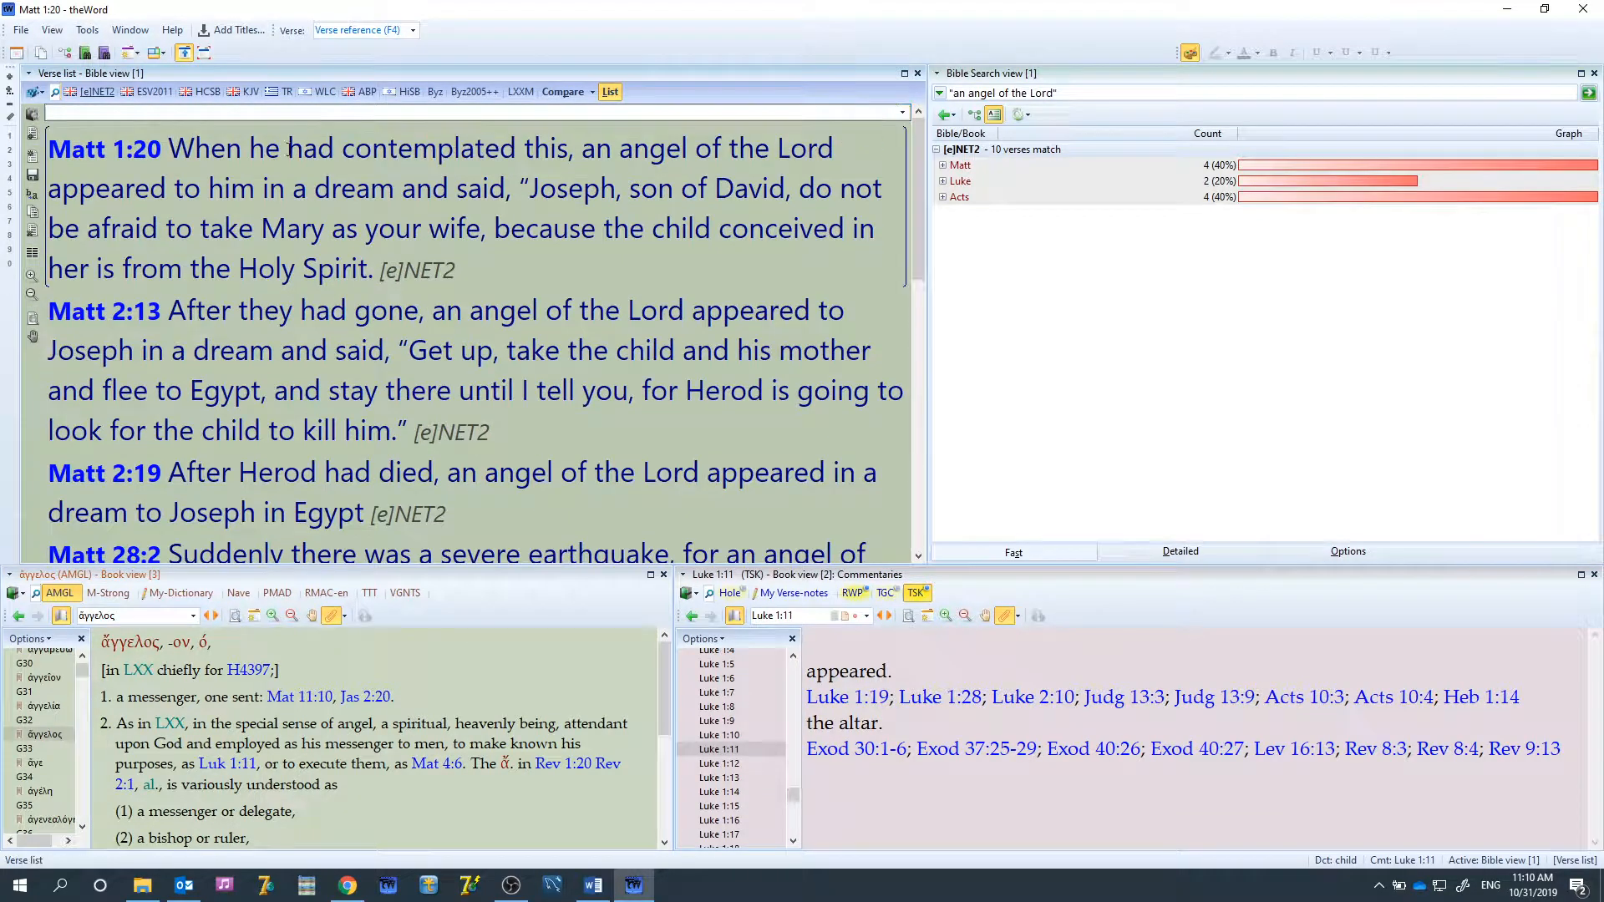
Duplicate the Matt 1:20 entry from its right-click menu, then open the copy's actions
right_click(104, 149)
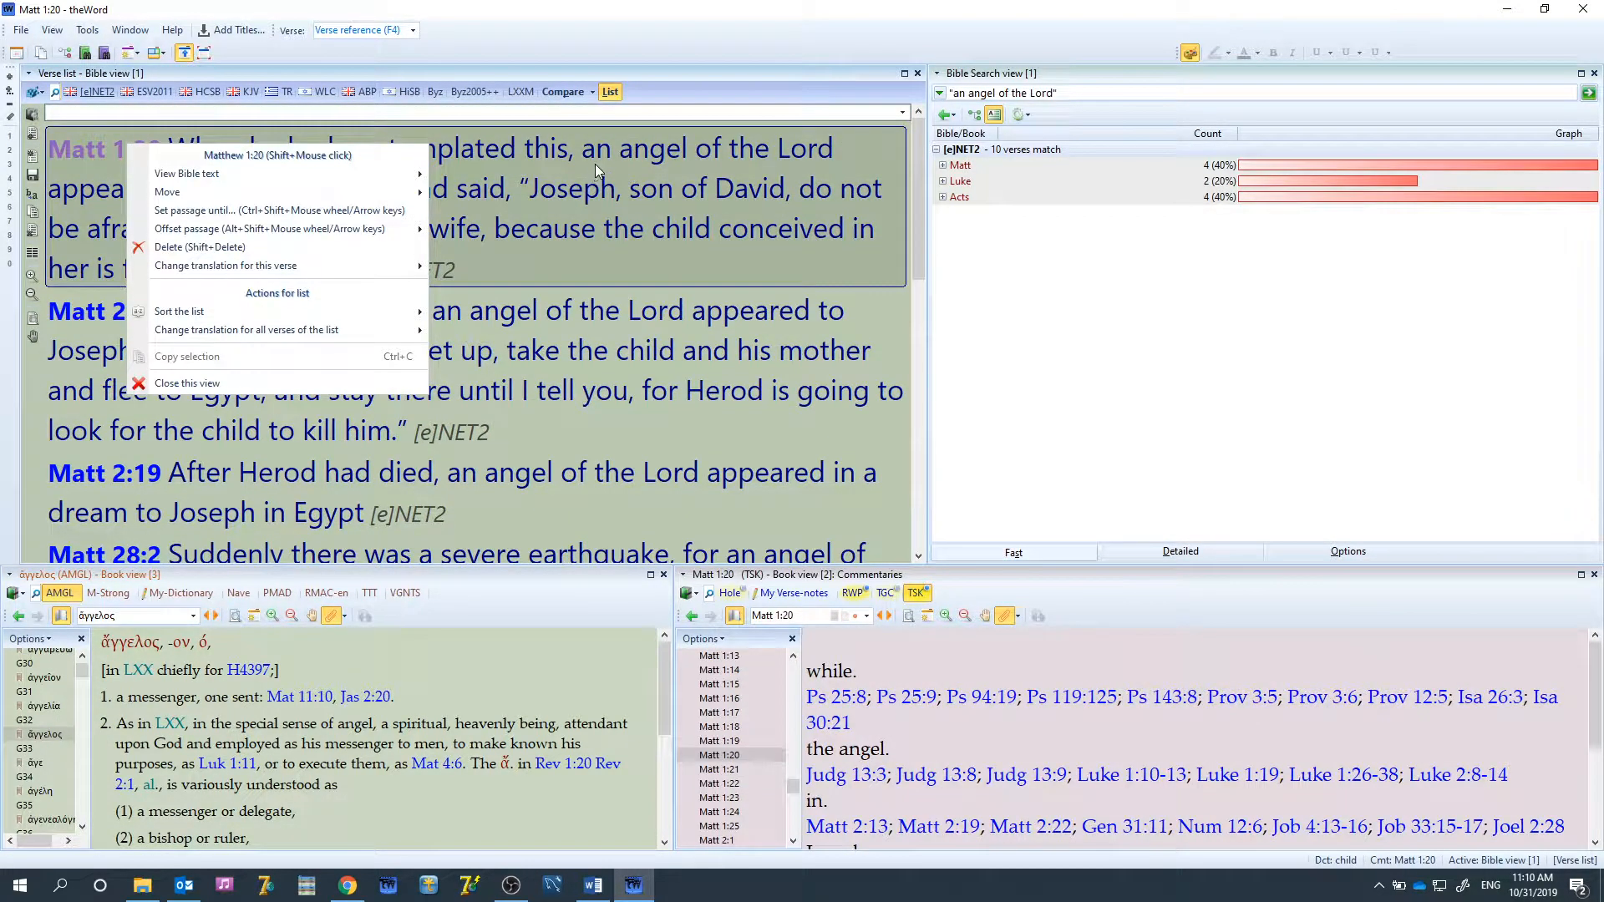
left_click(597, 169)
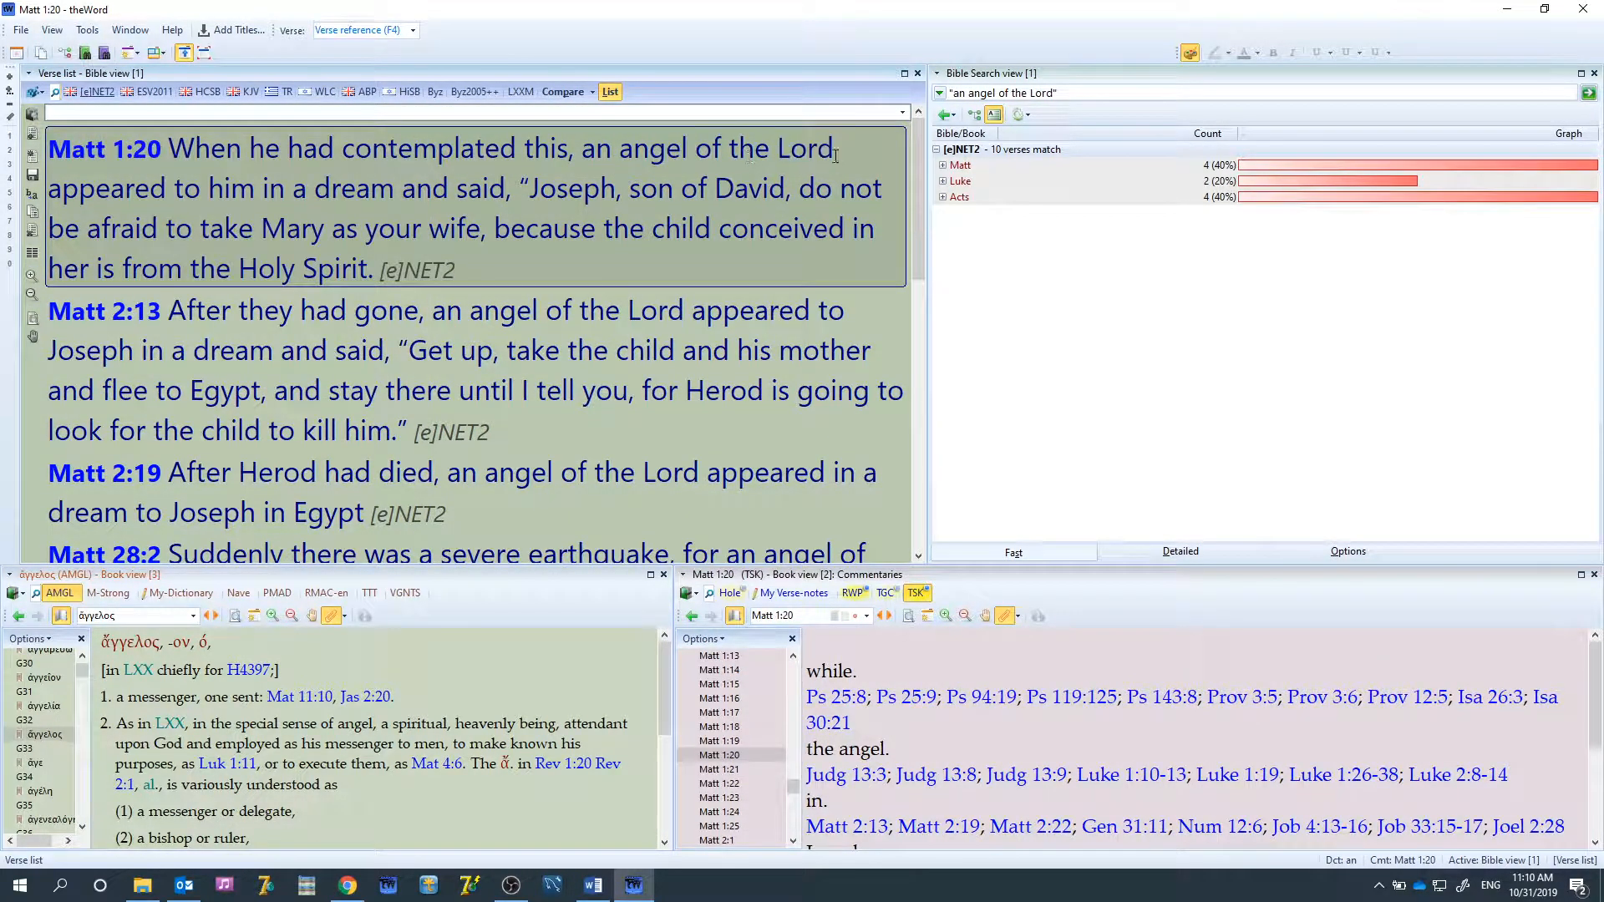
right_click(344, 188)
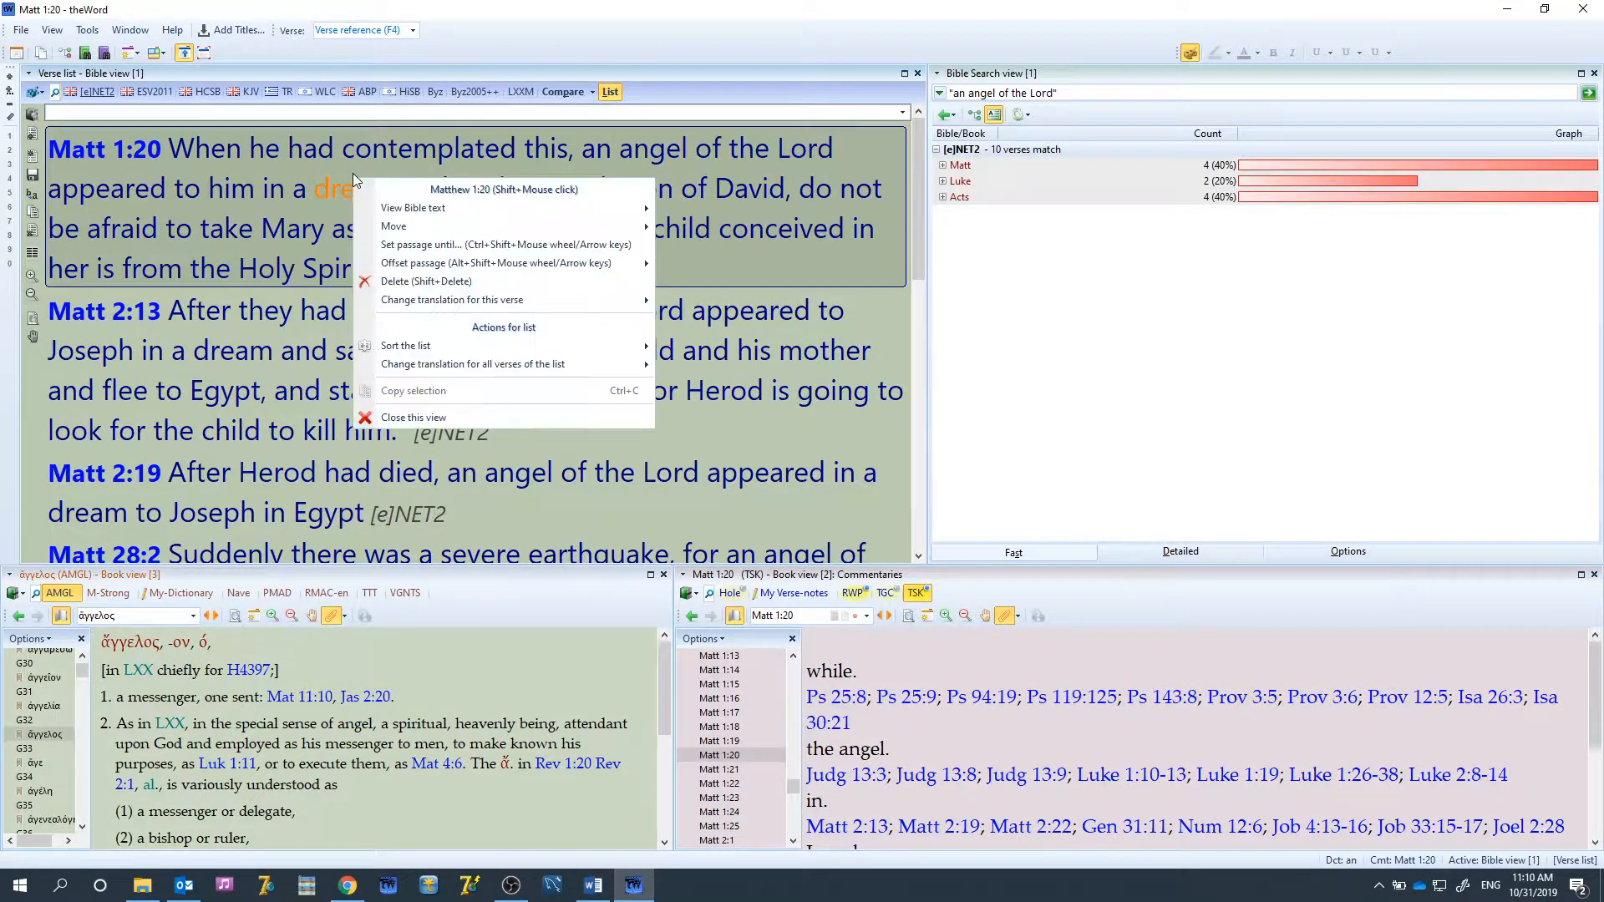
mouse_move(450, 208)
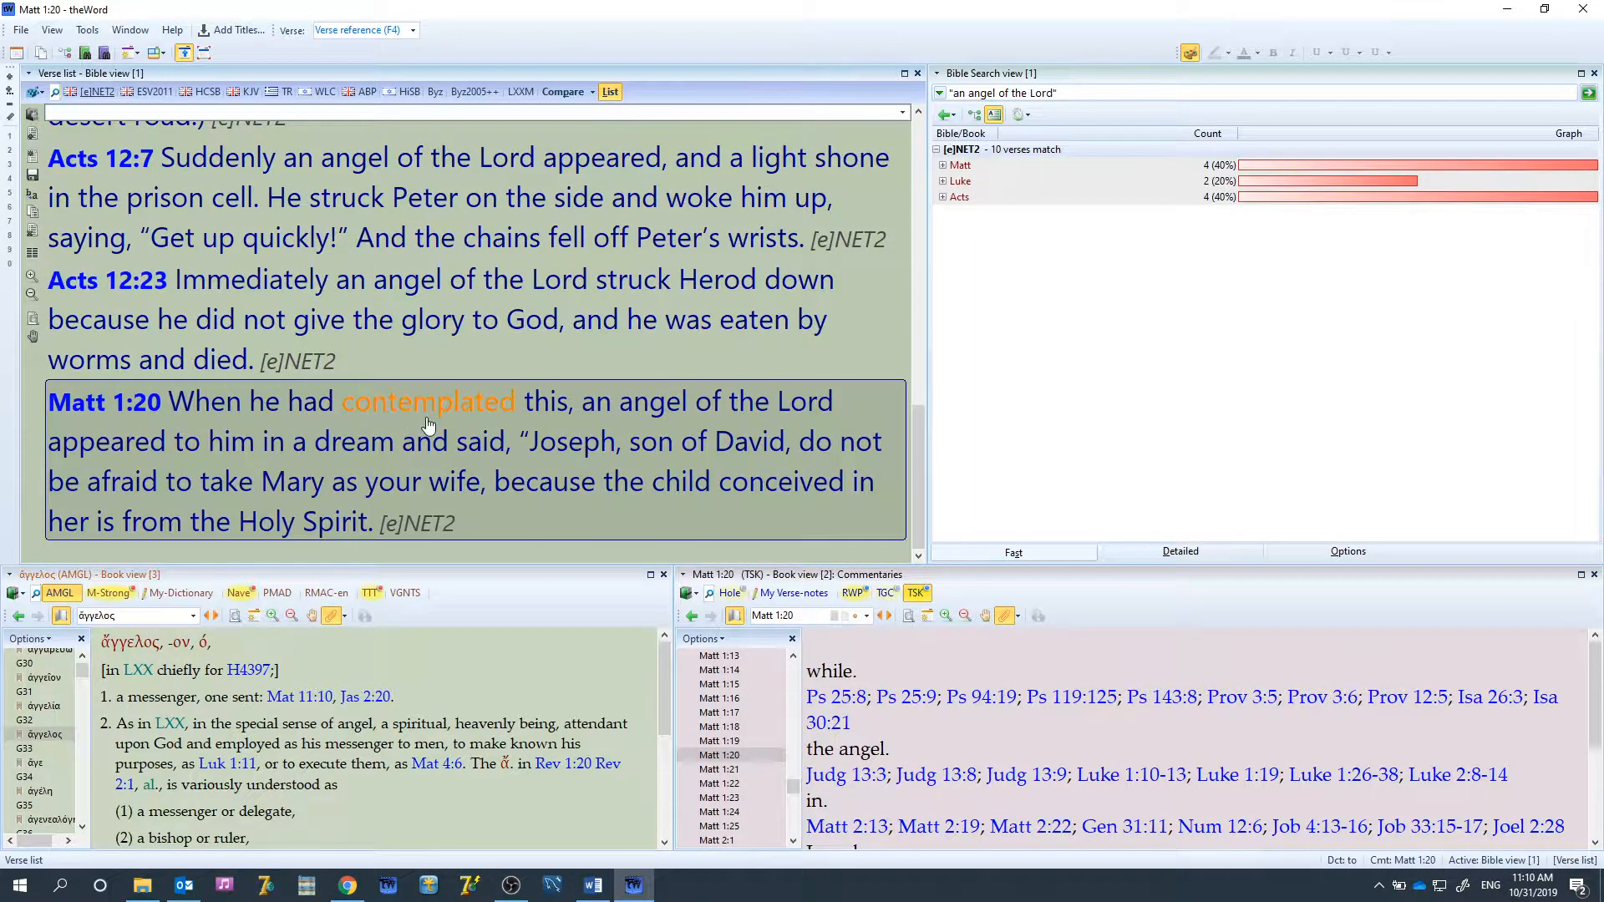
right_click(430, 424)
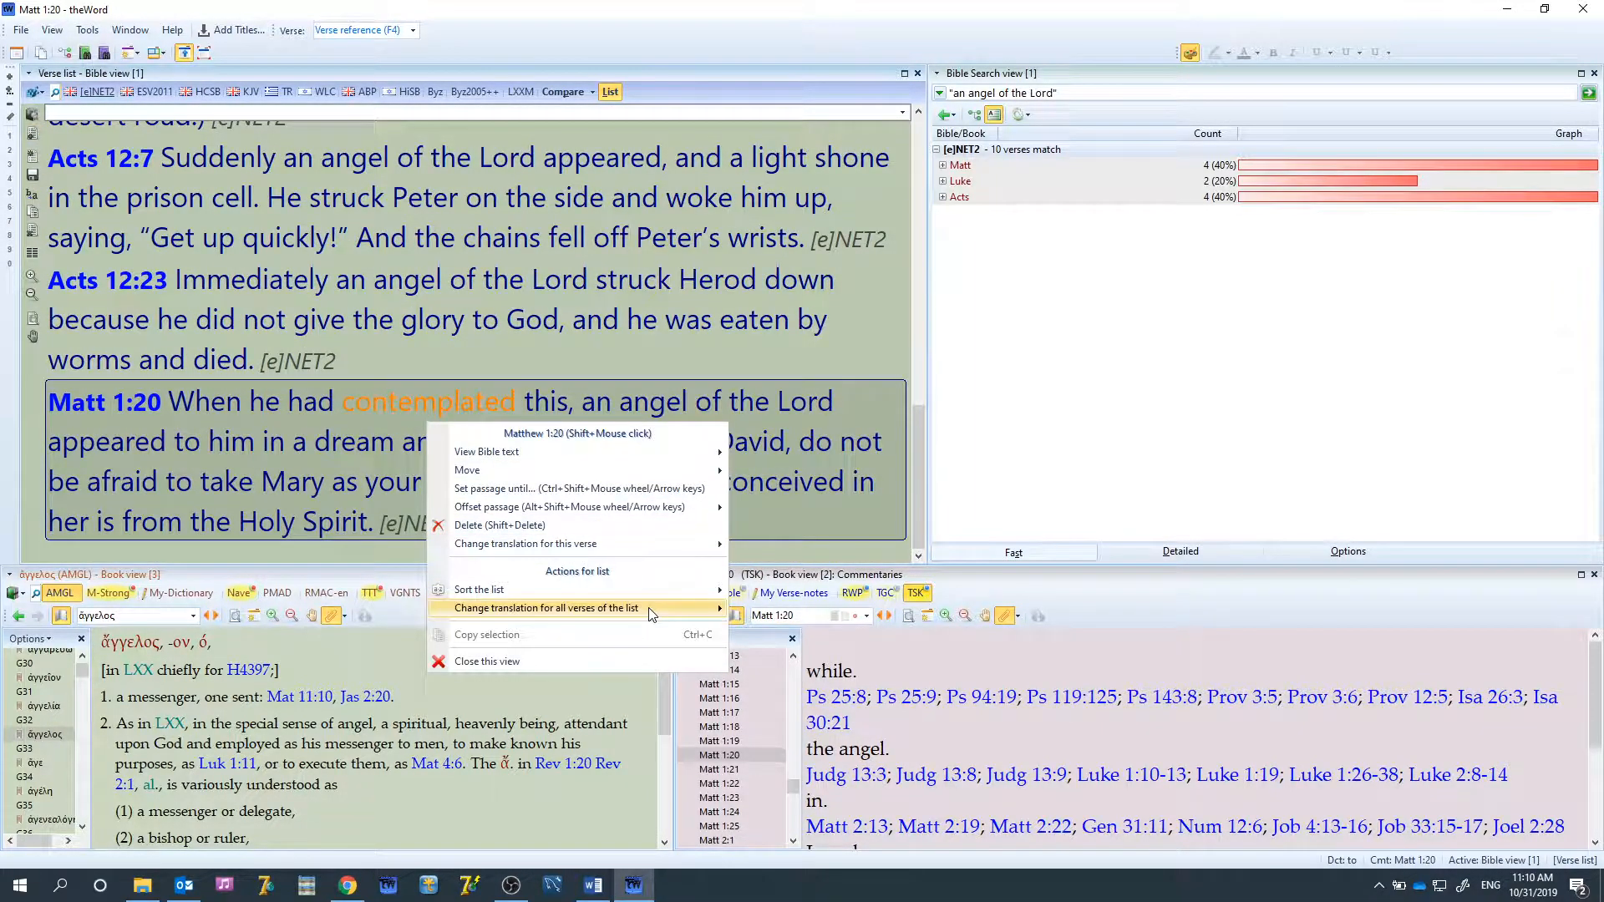
mouse_move(690, 608)
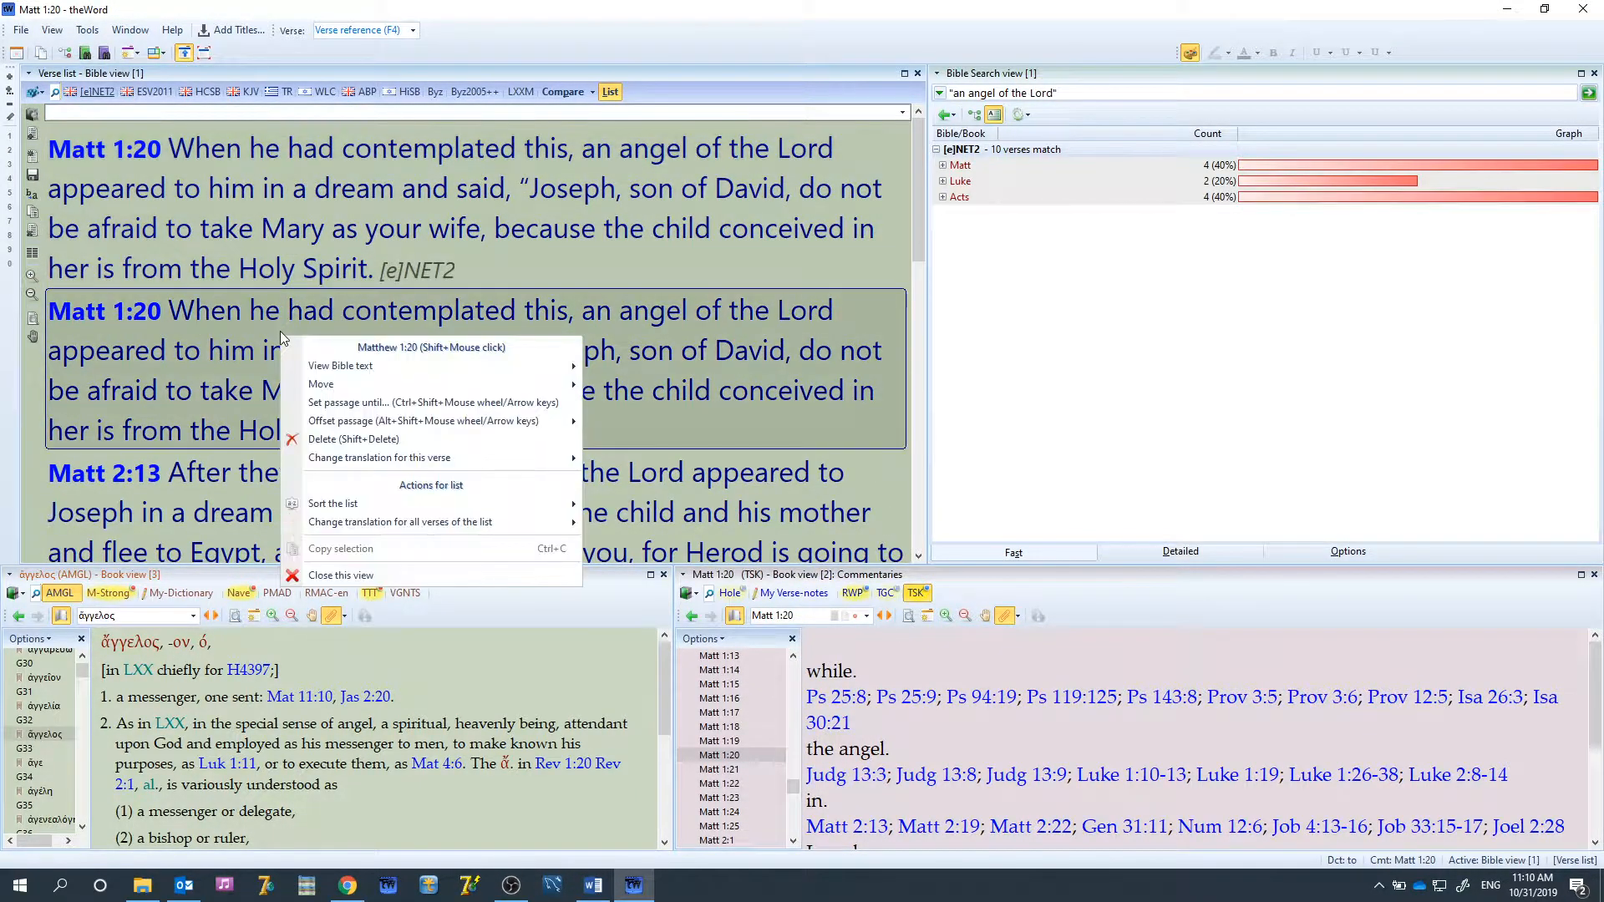
mouse_move(529, 500)
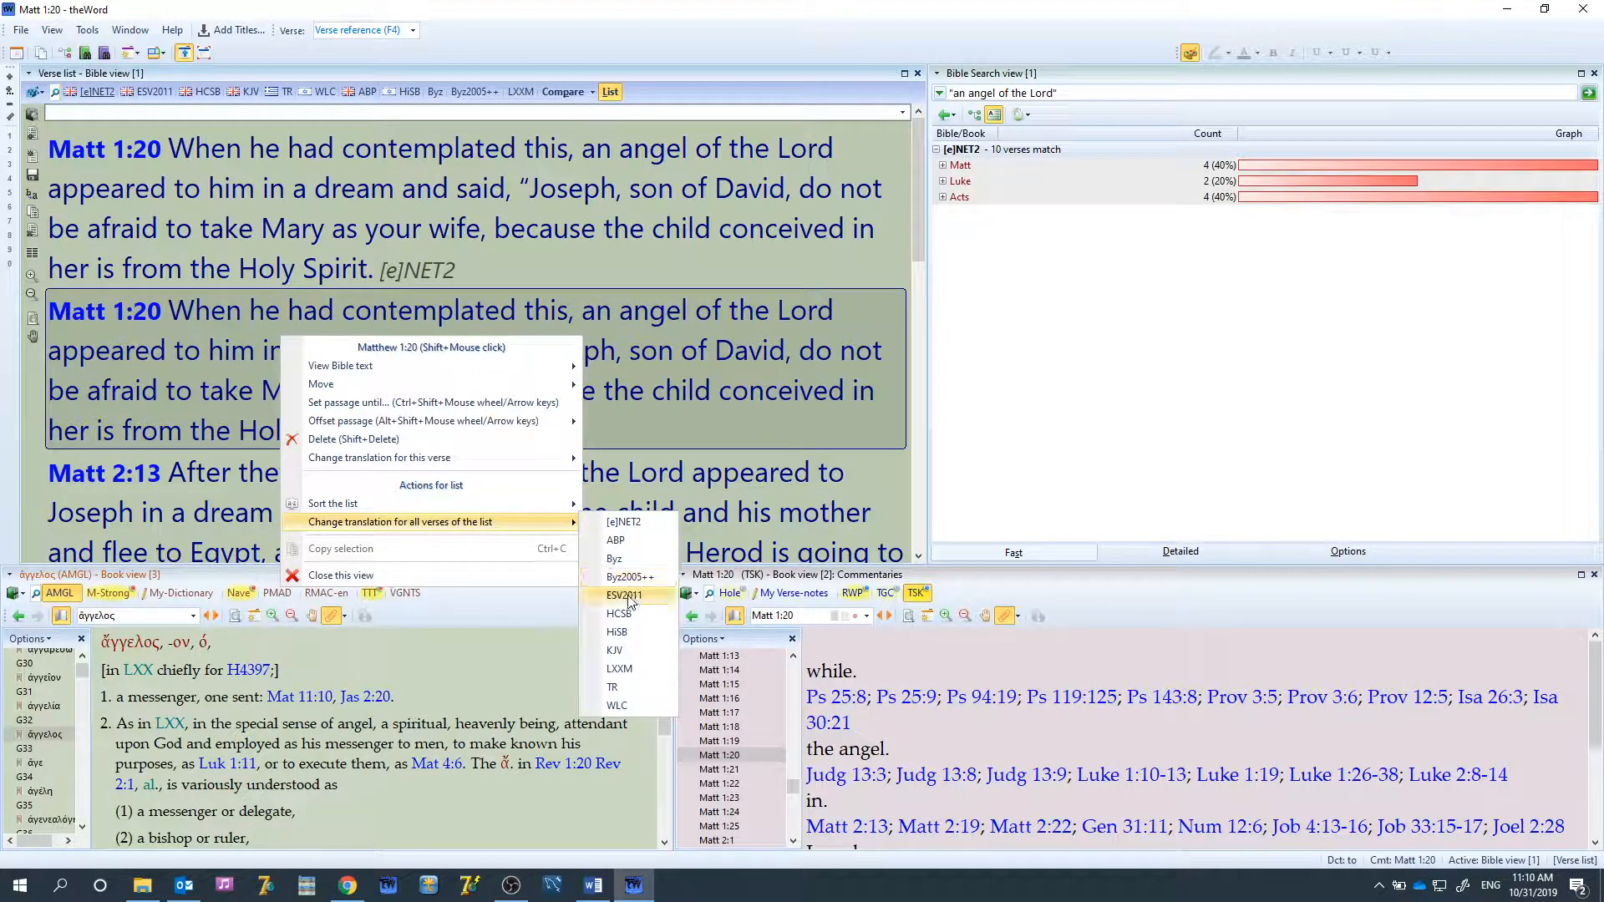
Switch all verses to Byz2005++ and back to NET2, then set the first Matt 1:20 to Byz2005++
left_click(628, 577)
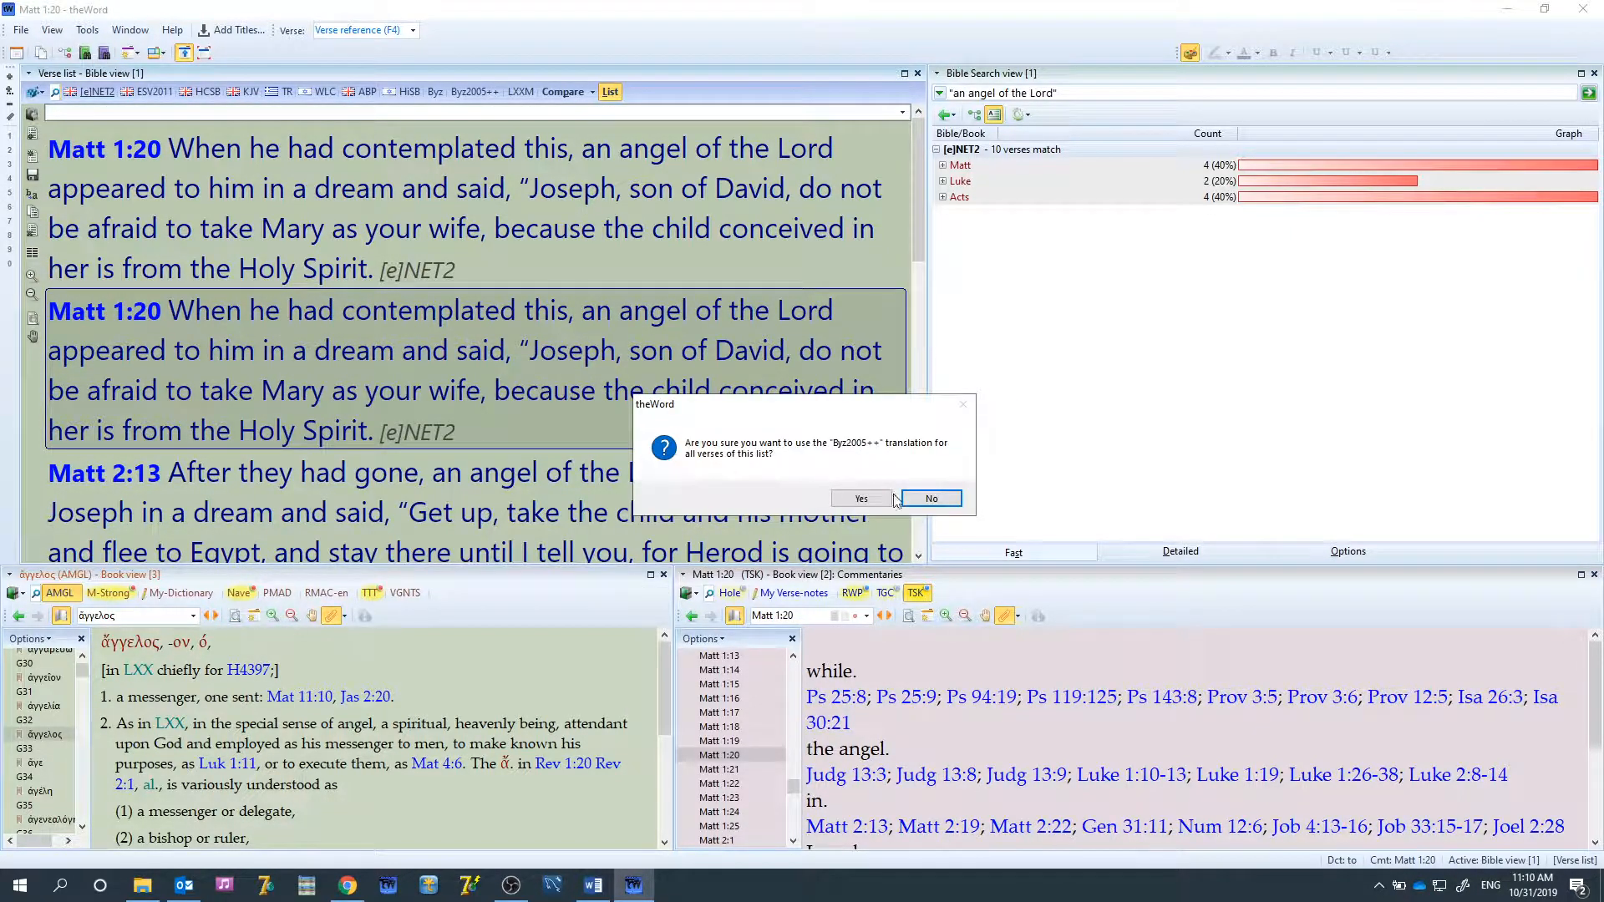
left_click(862, 498)
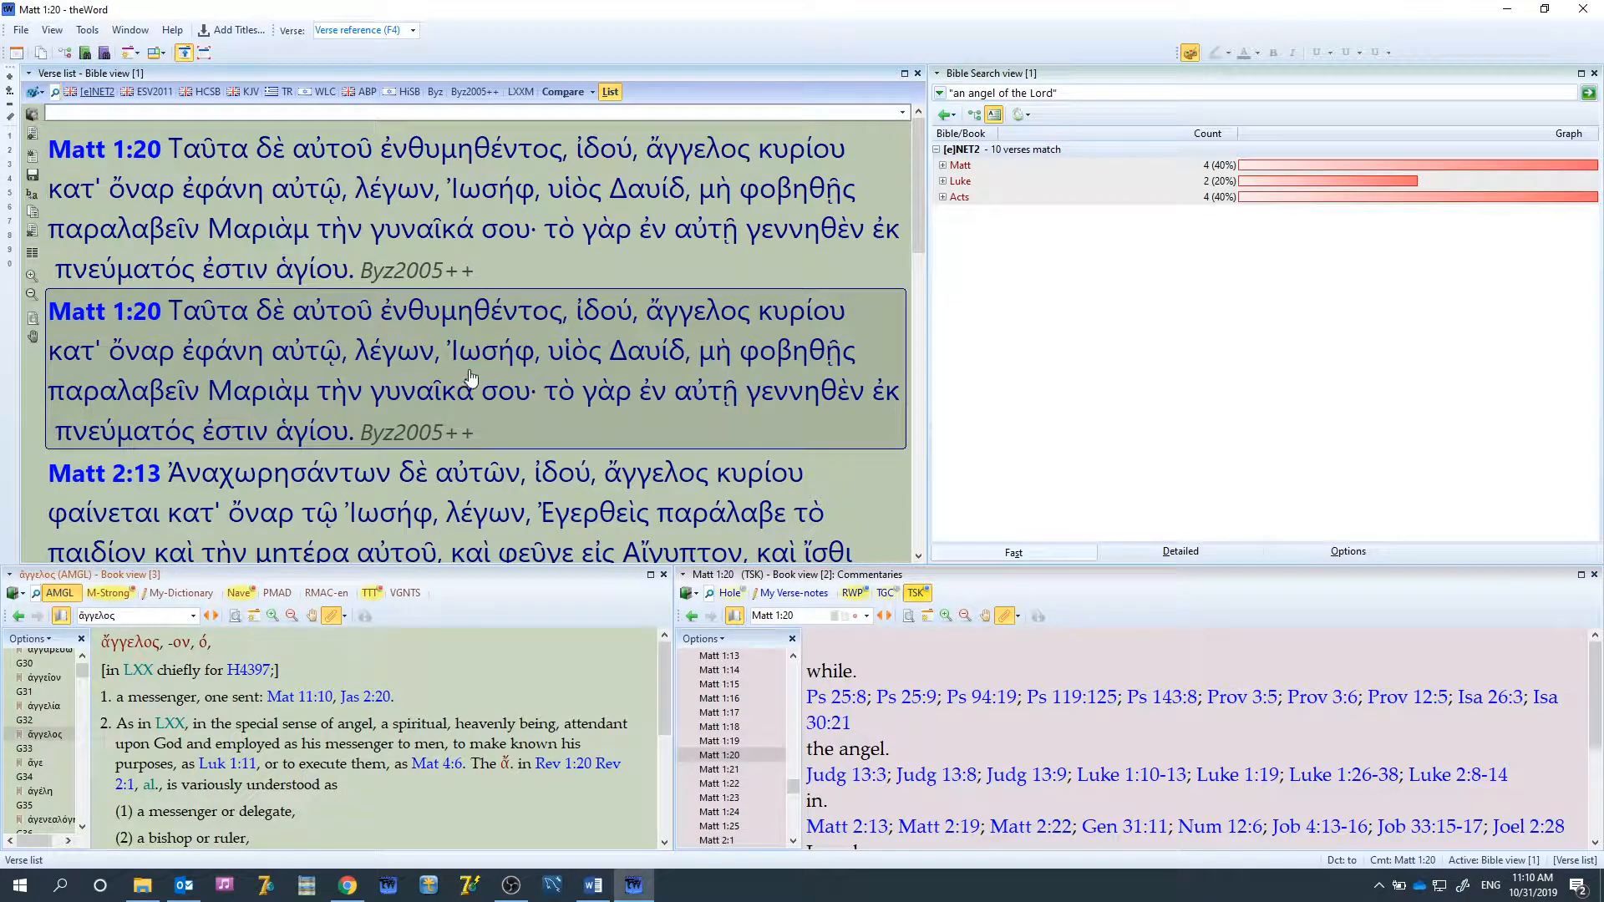
right_click(471, 377)
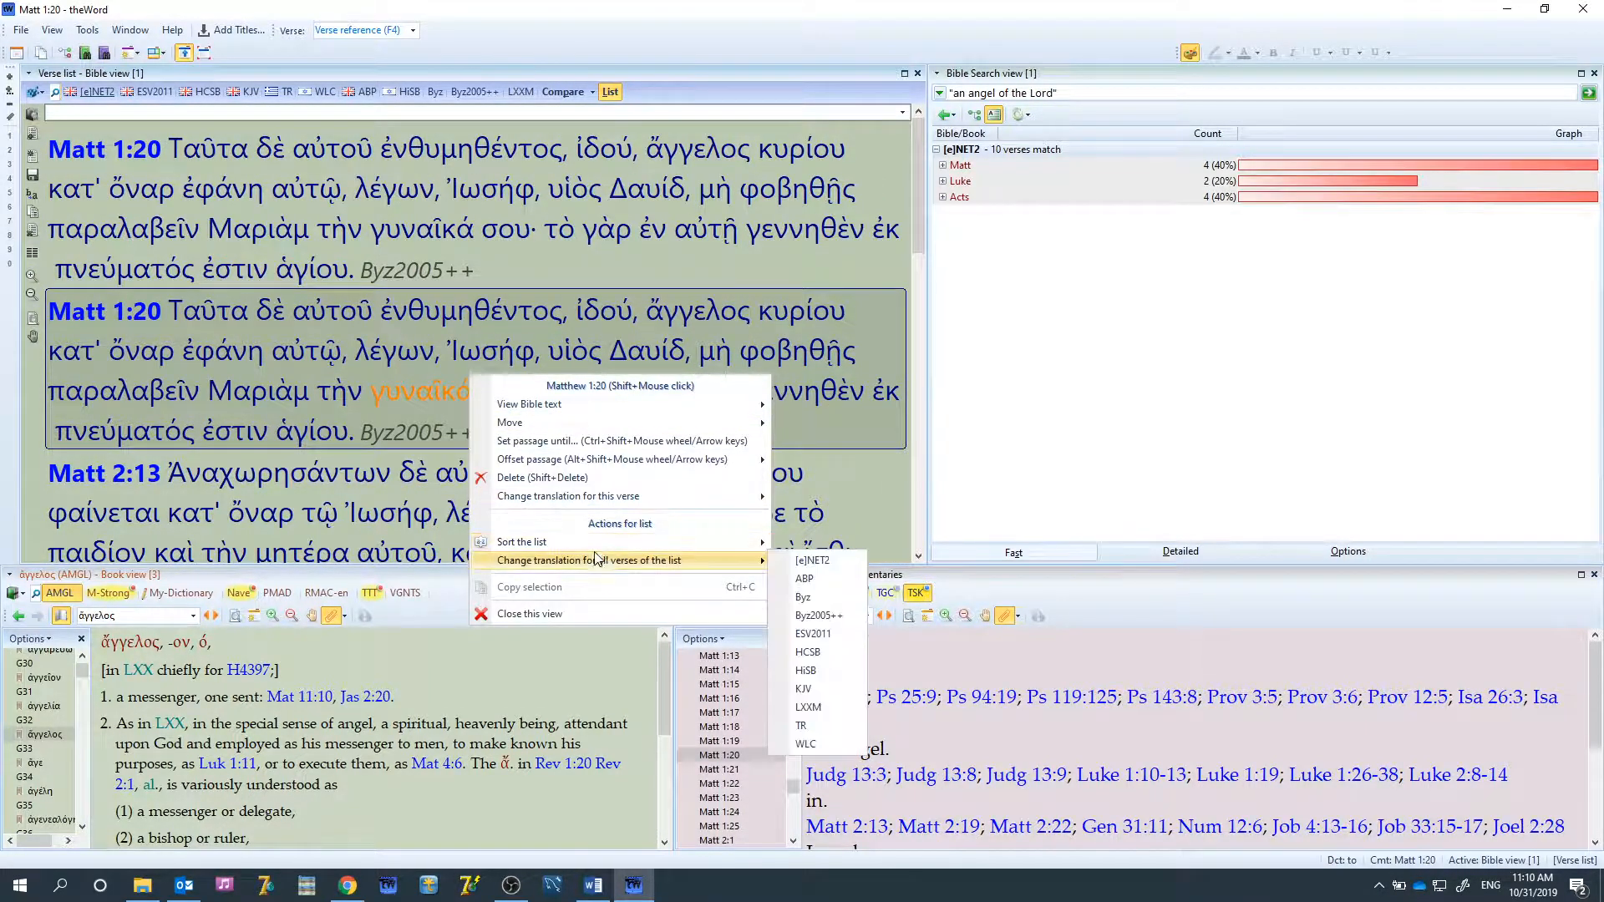
left_click(813, 560)
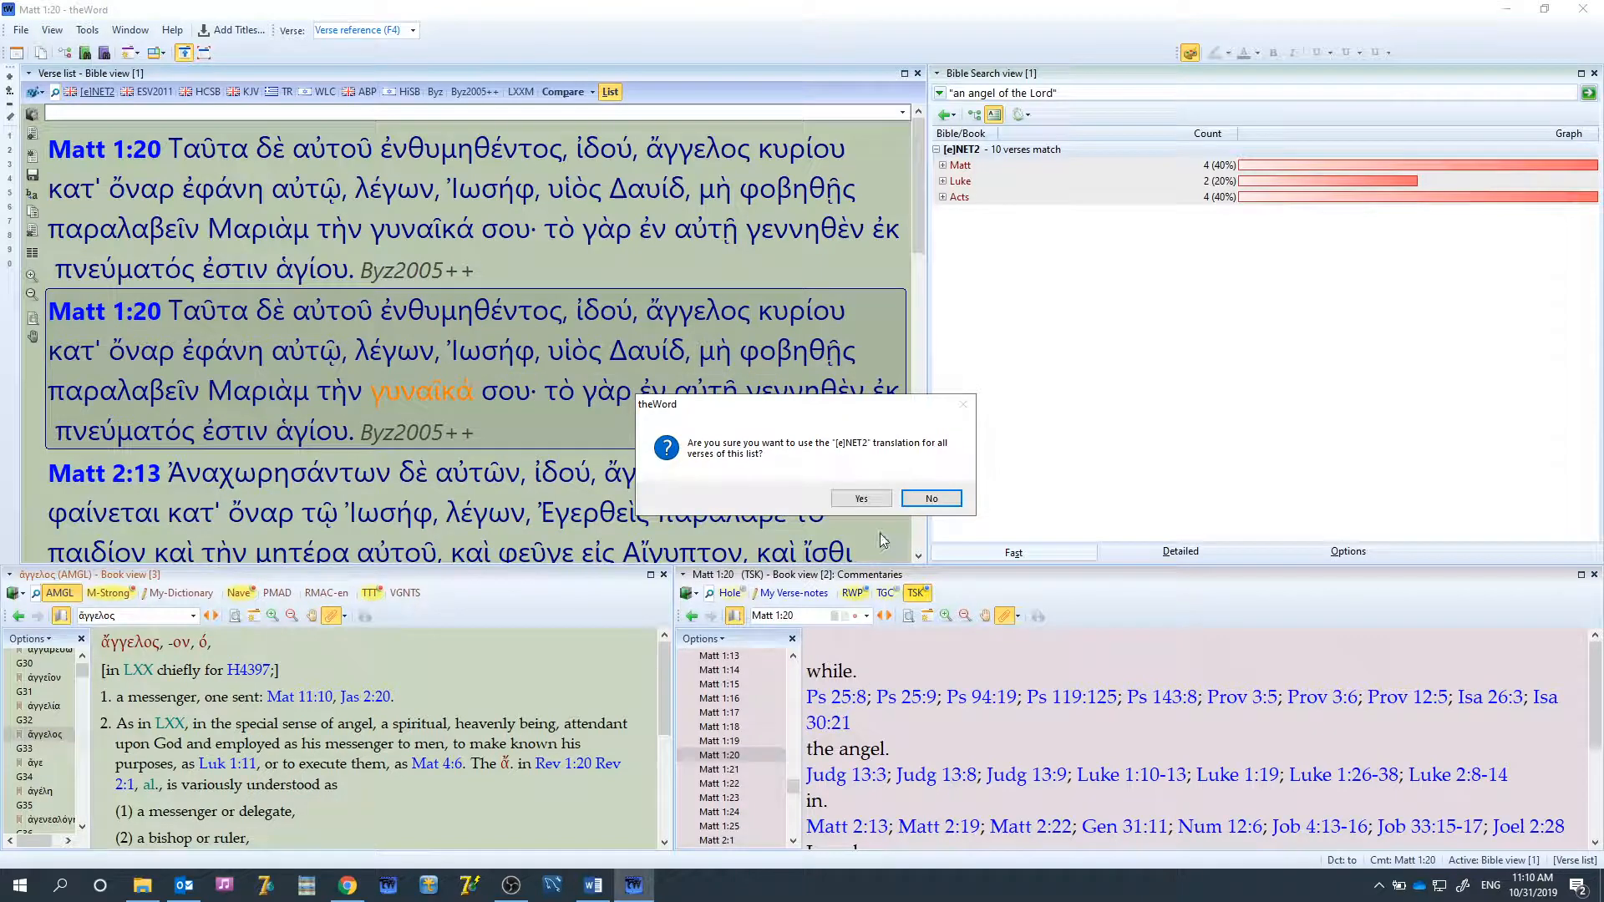
left_click(860, 498)
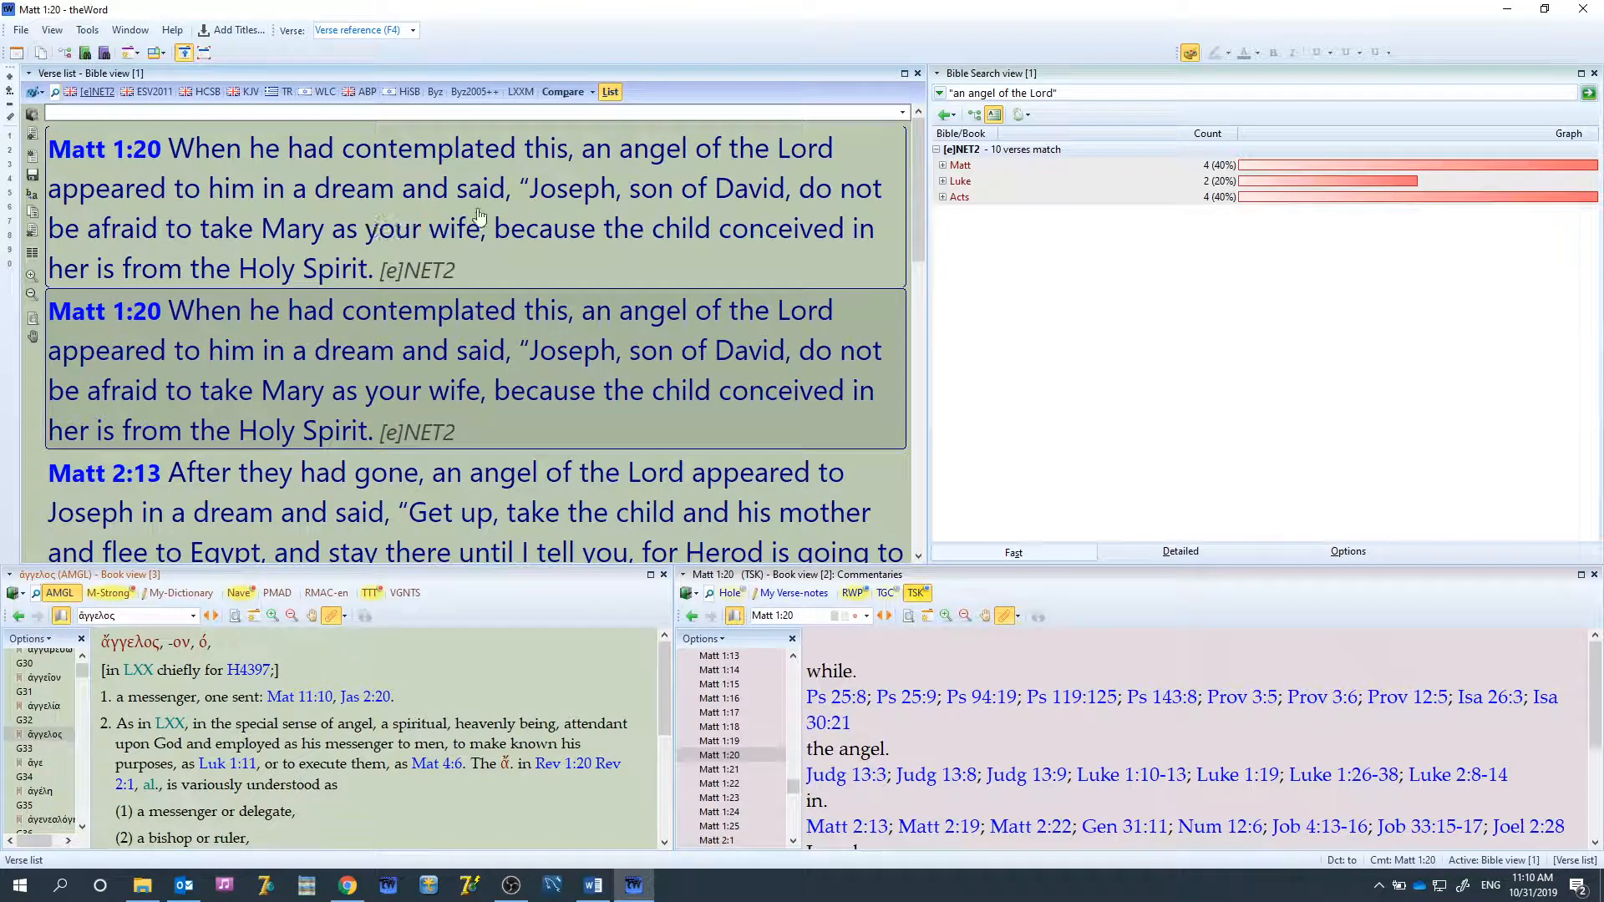
right_click(480, 215)
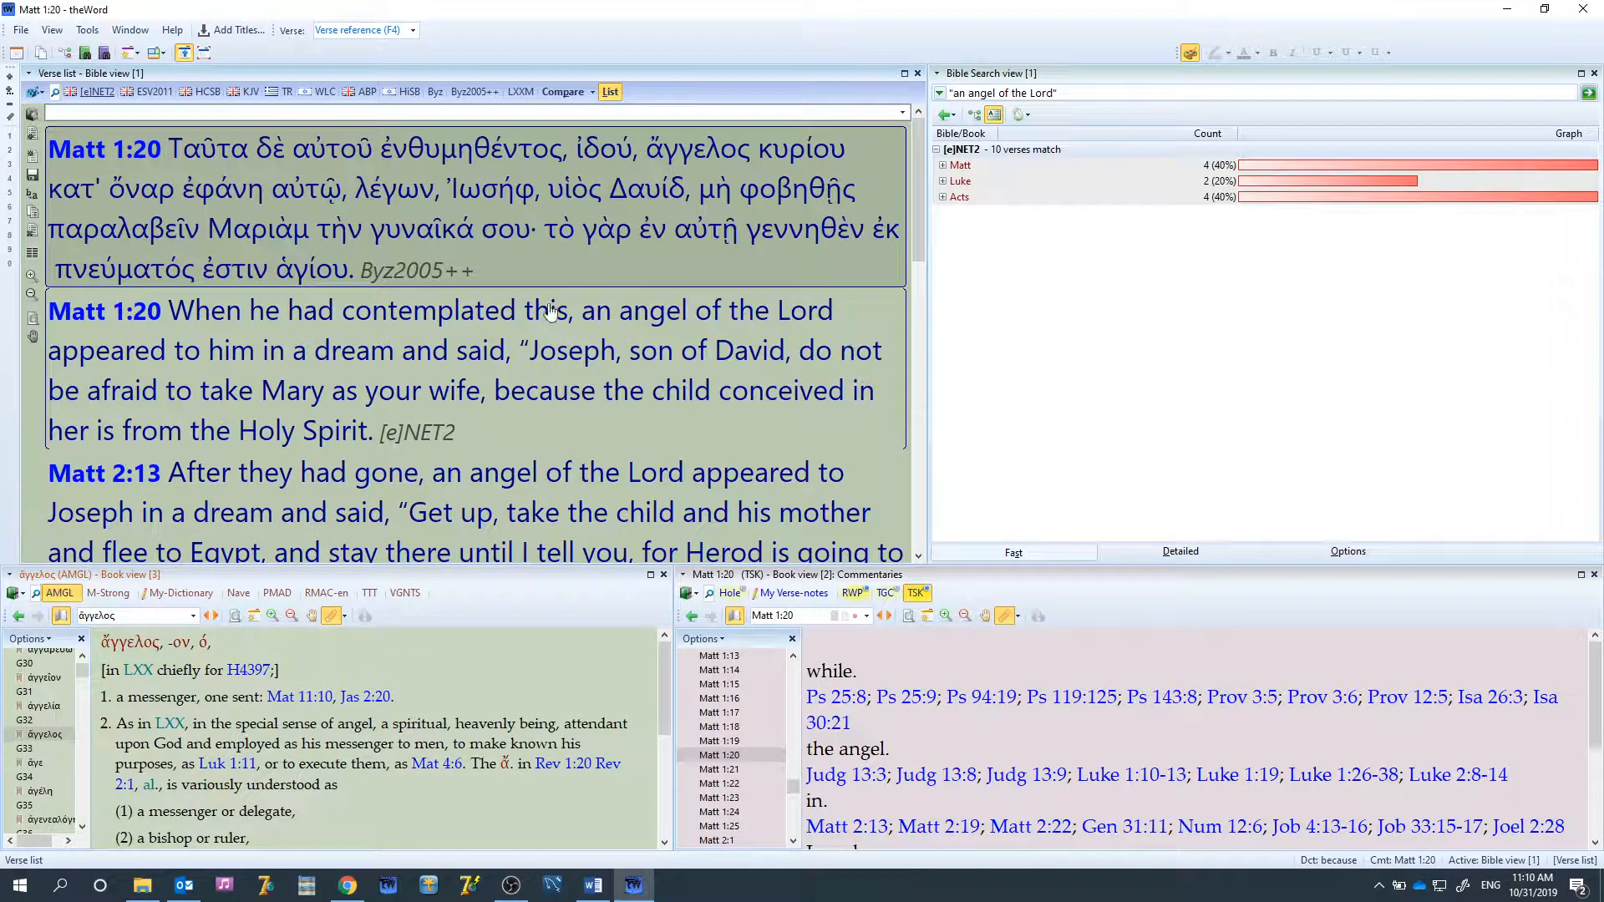
double_click(697, 150)
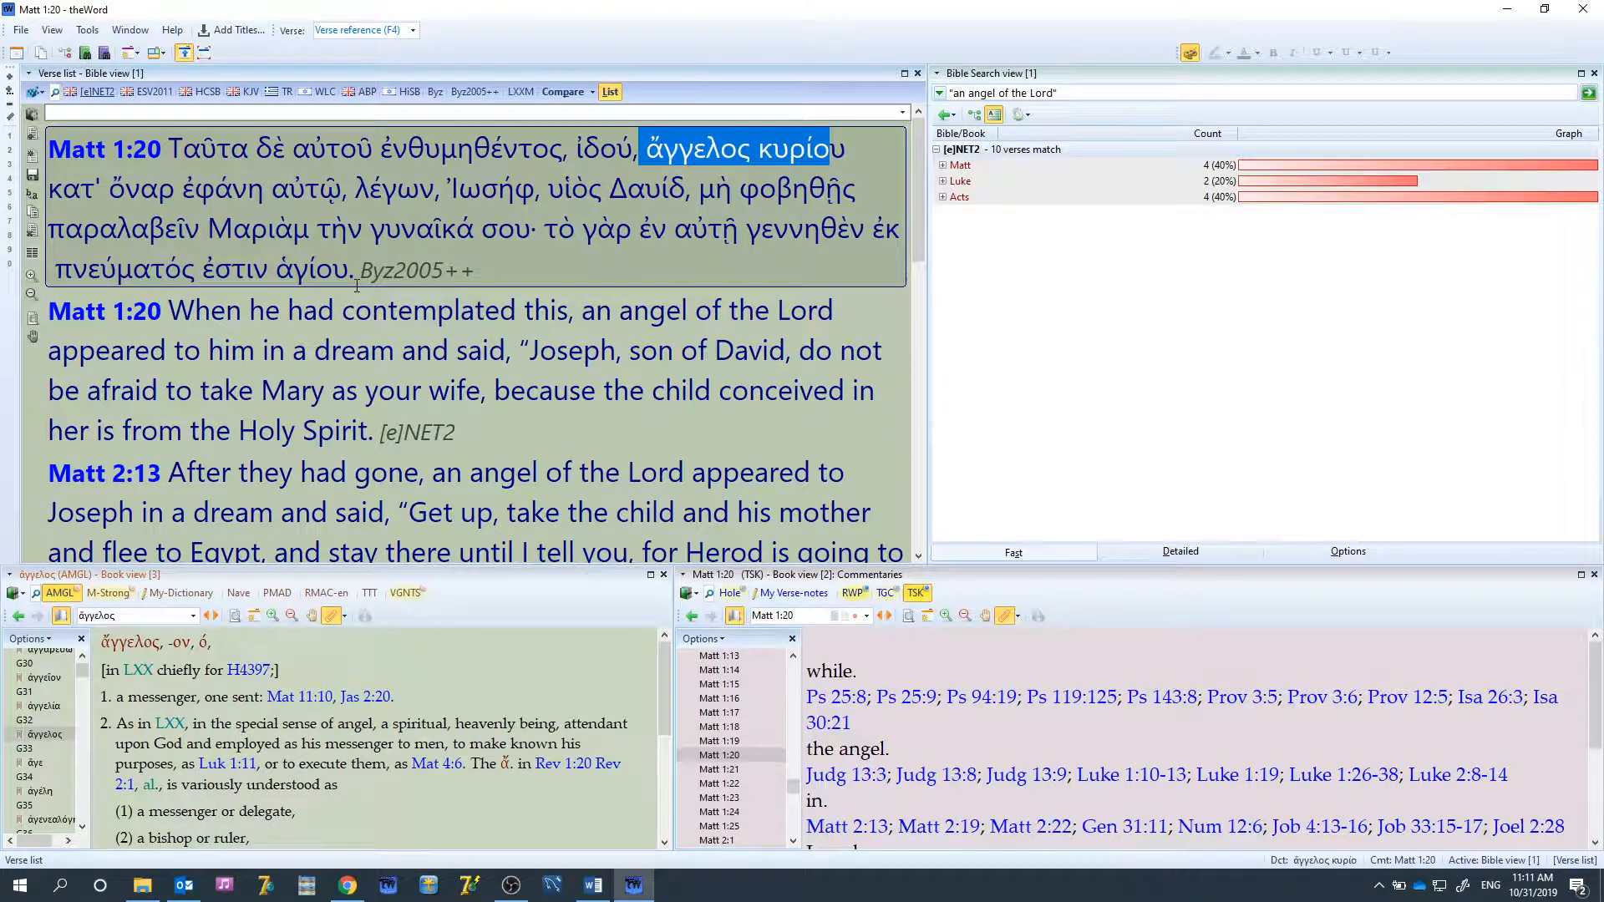
Compare Matt 1:20 in parallel translations, then return to the verse list
left_click(563, 91)
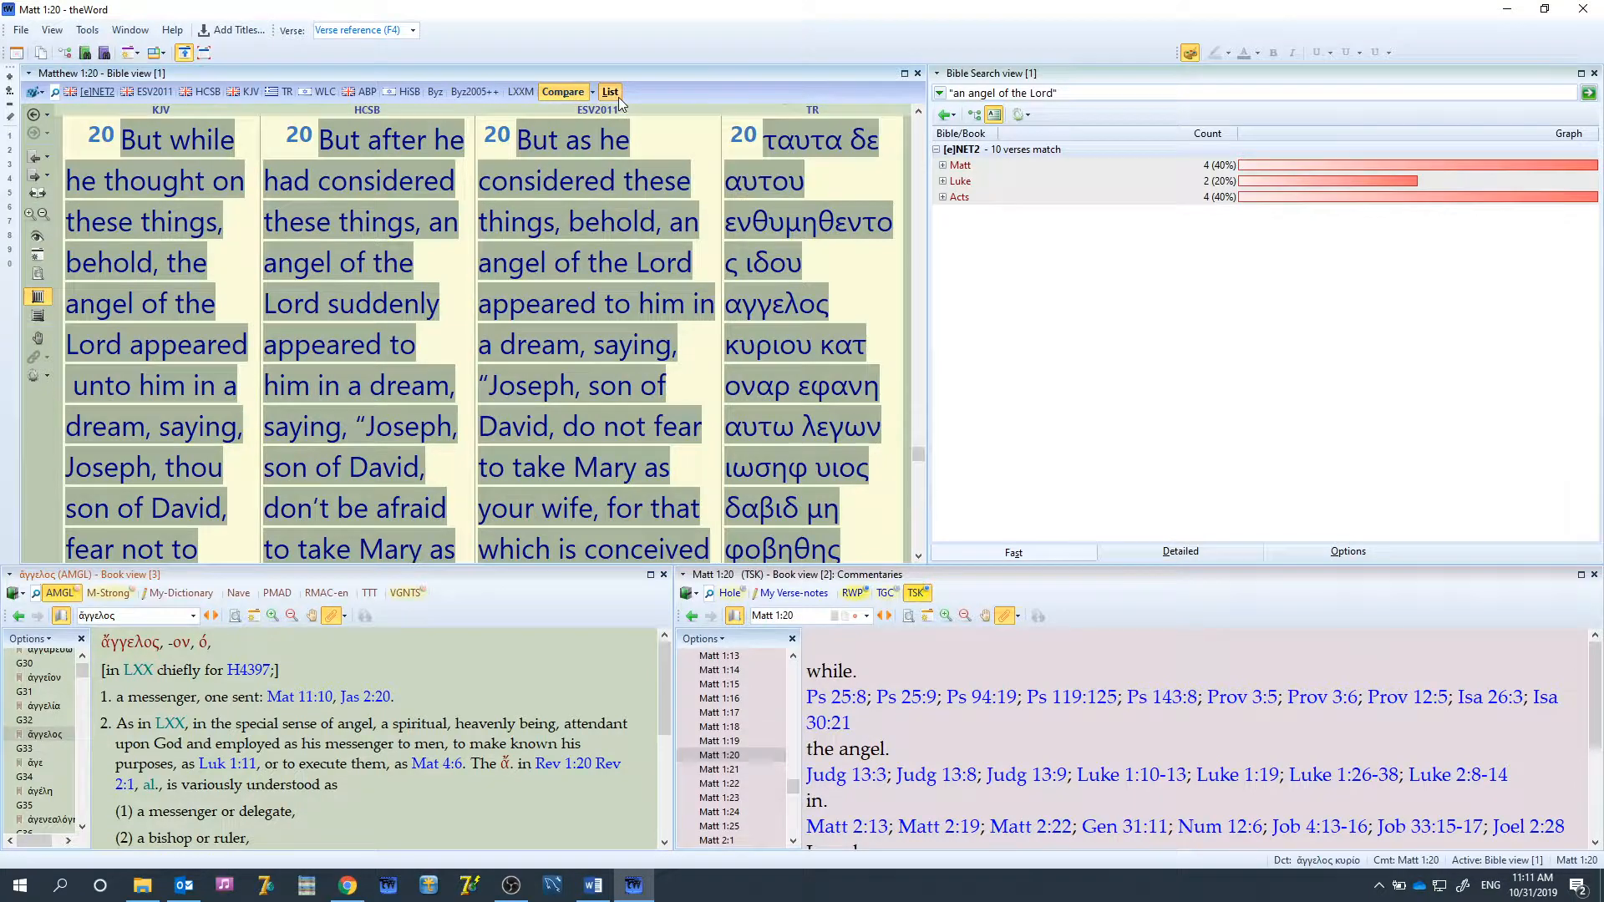
left_click(610, 92)
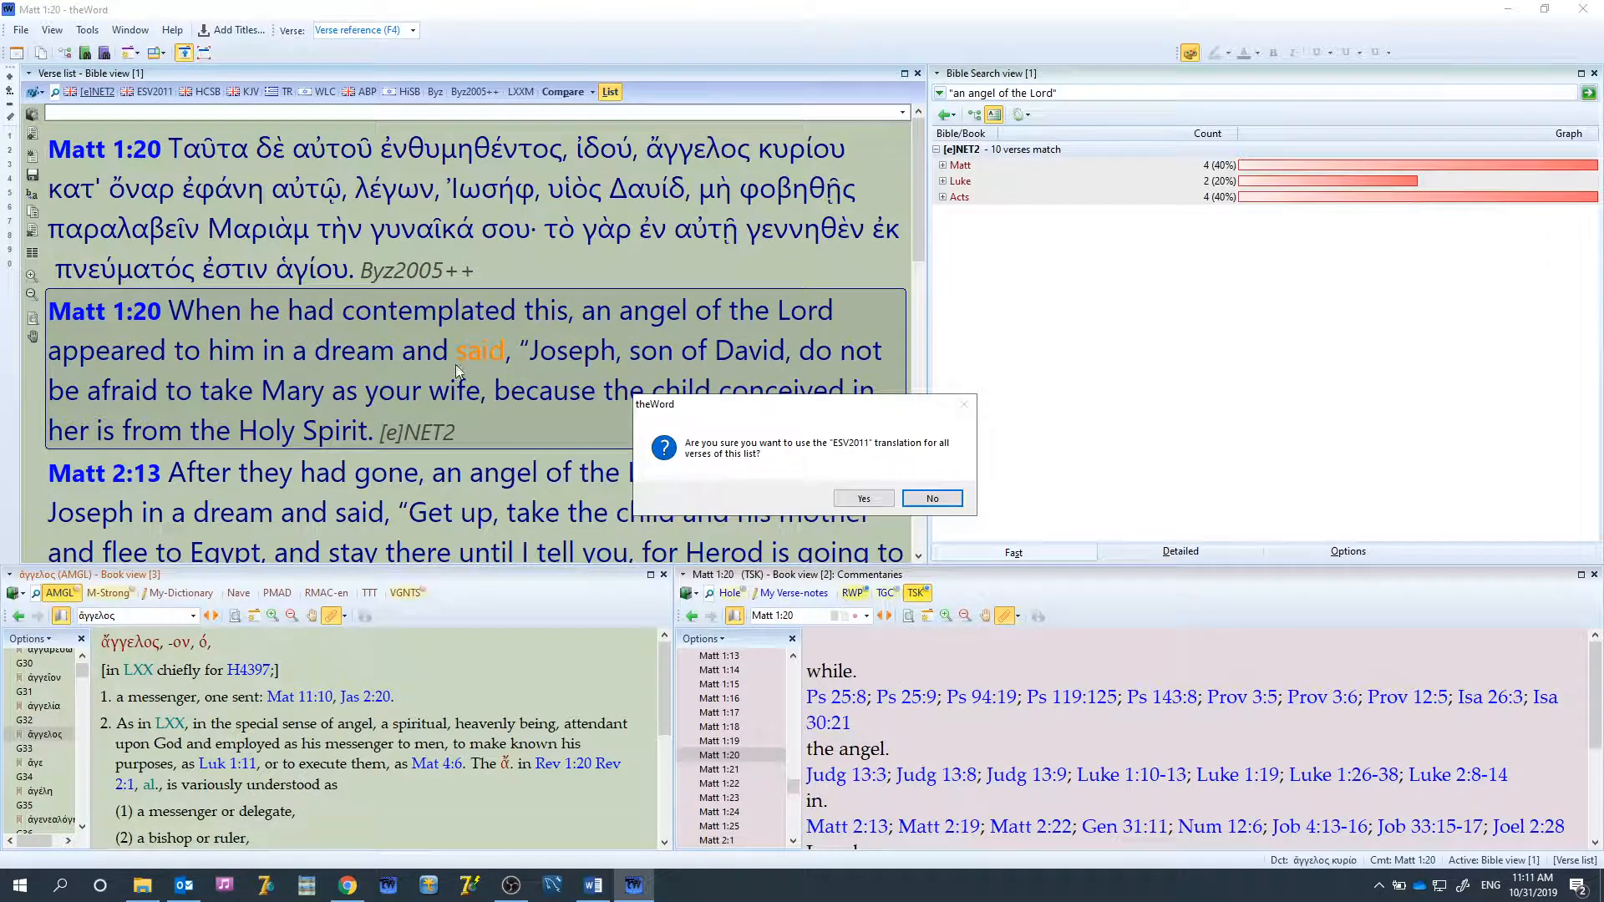
Answer Yes to apply ESV2011 to every verse in the list
left_click(863, 498)
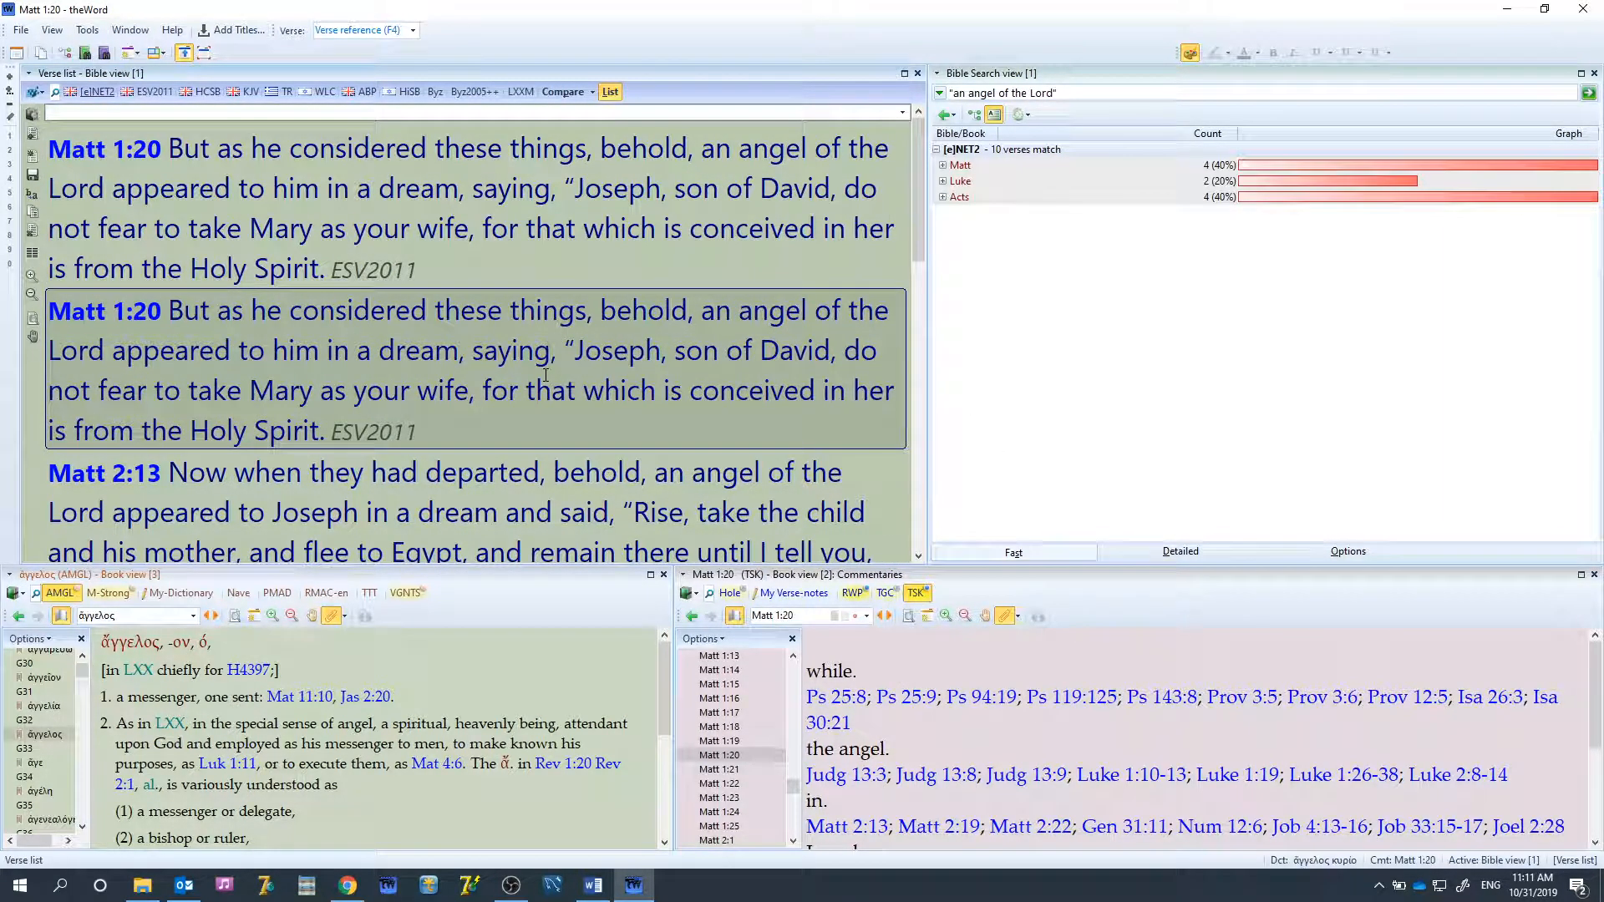
mouse_move(617, 412)
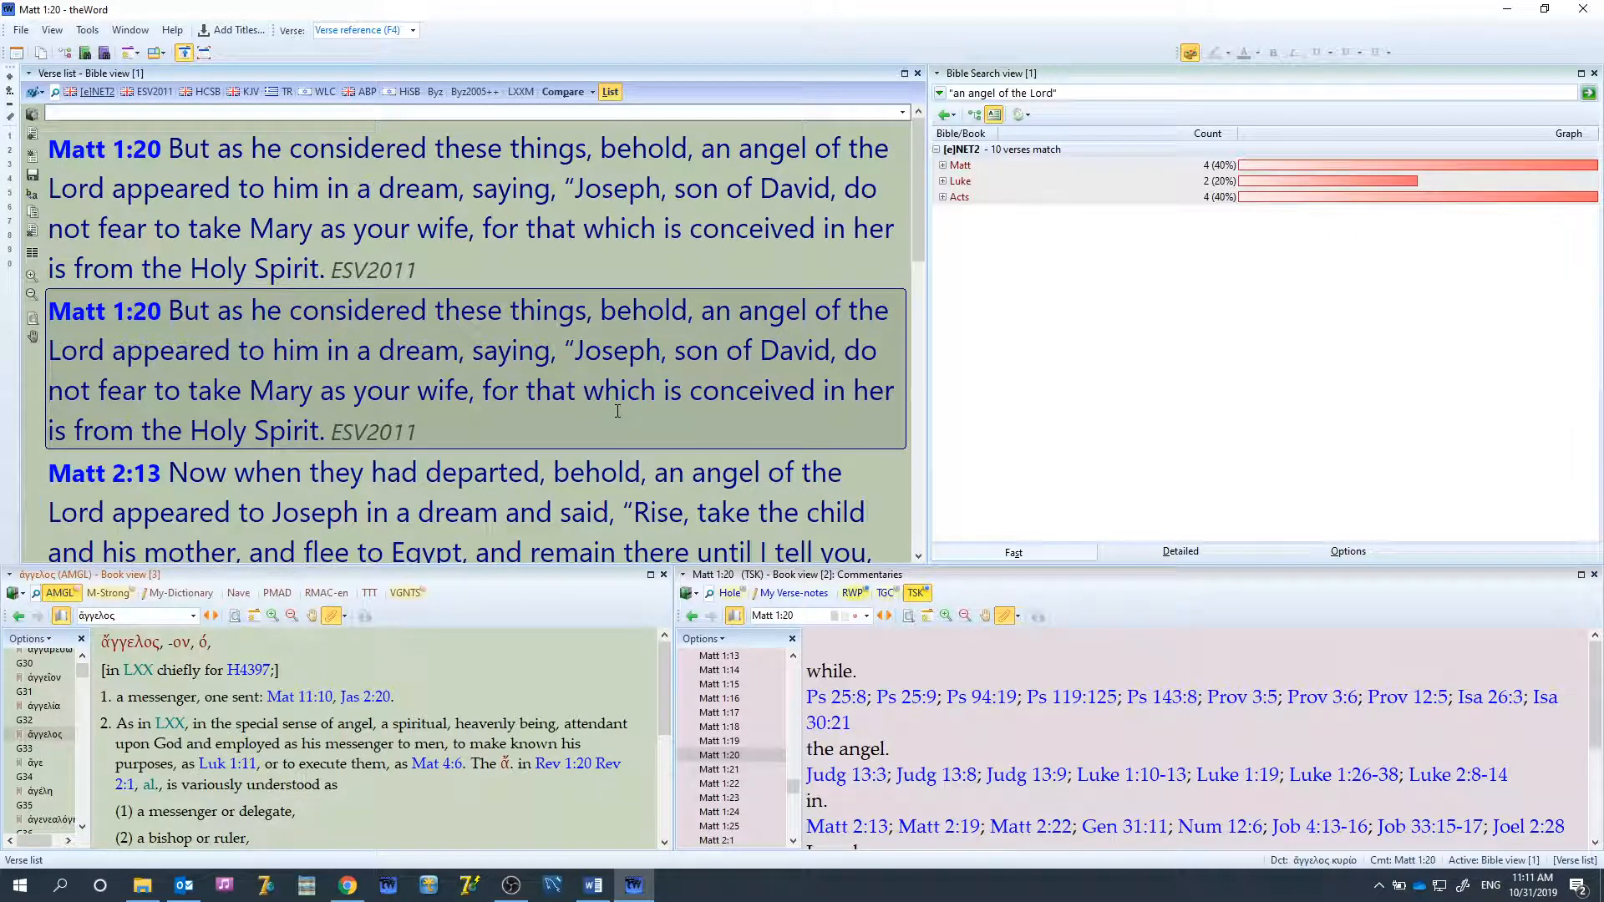